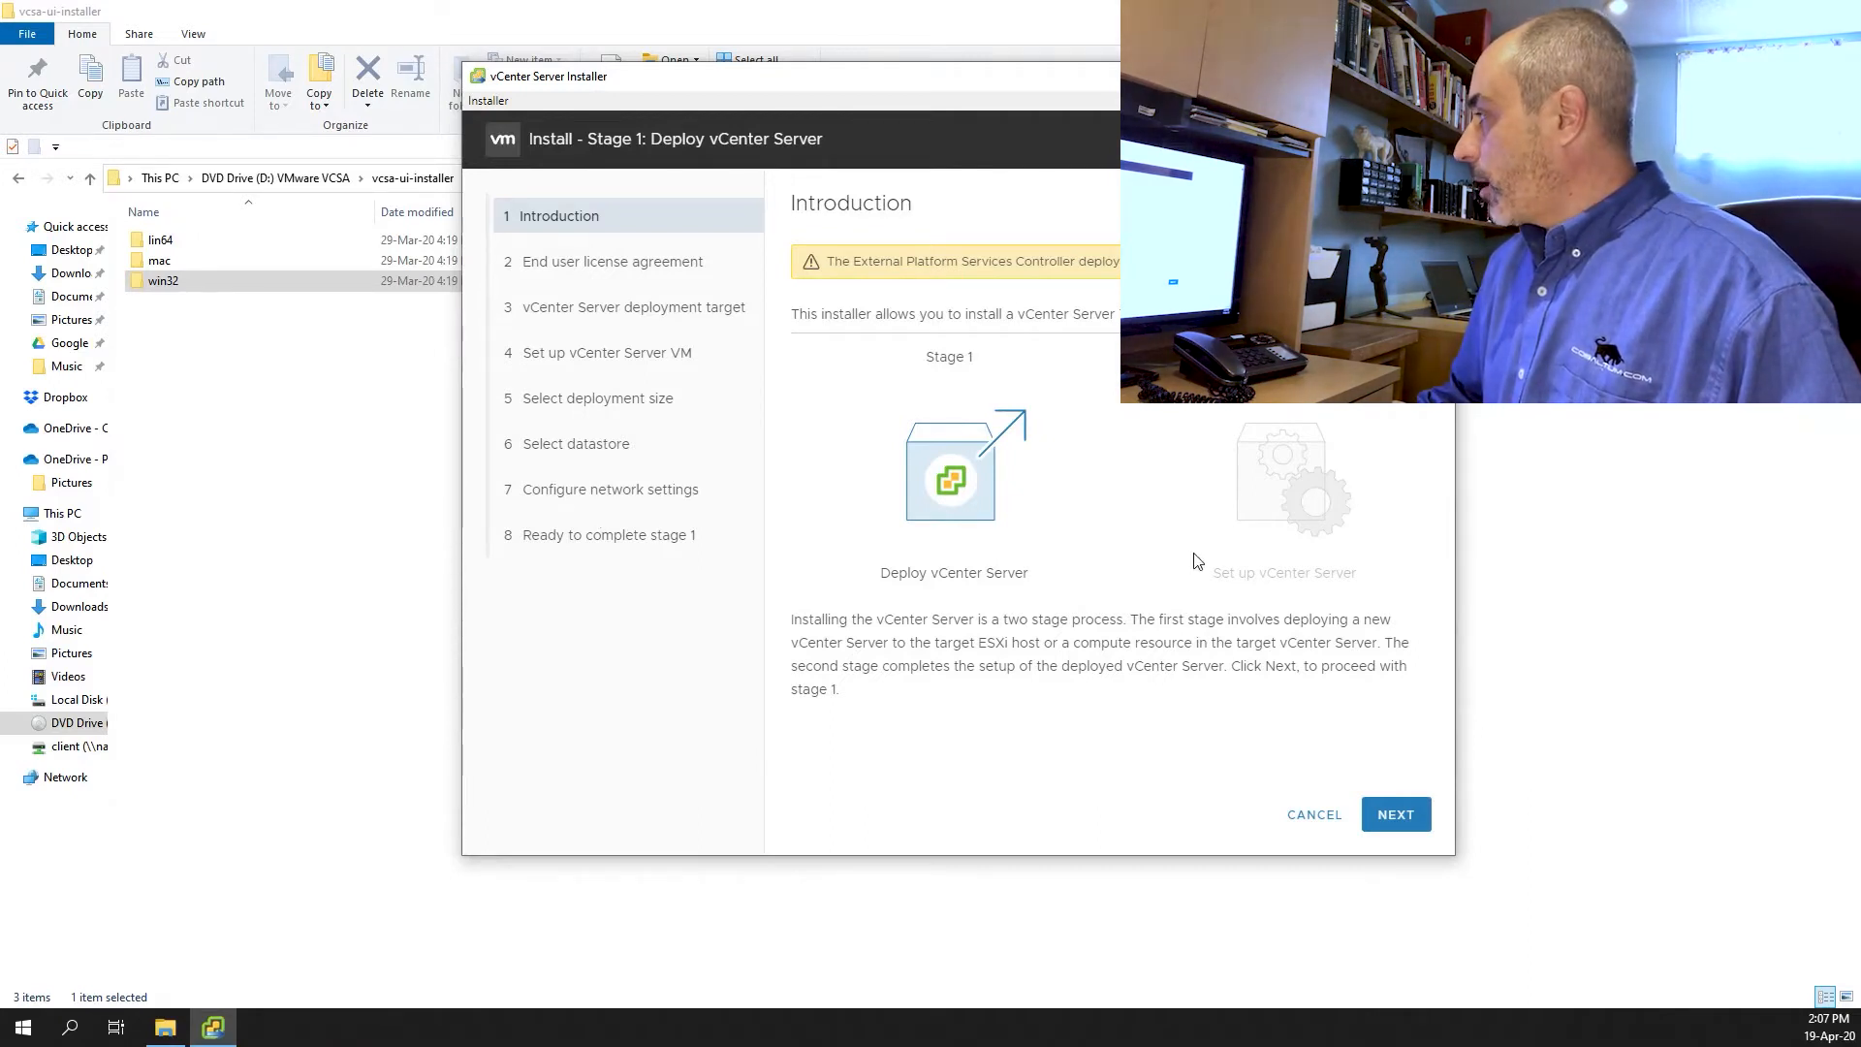
Move past the Stage 1 introduction and accept the end user license agreement
left_click(1394, 814)
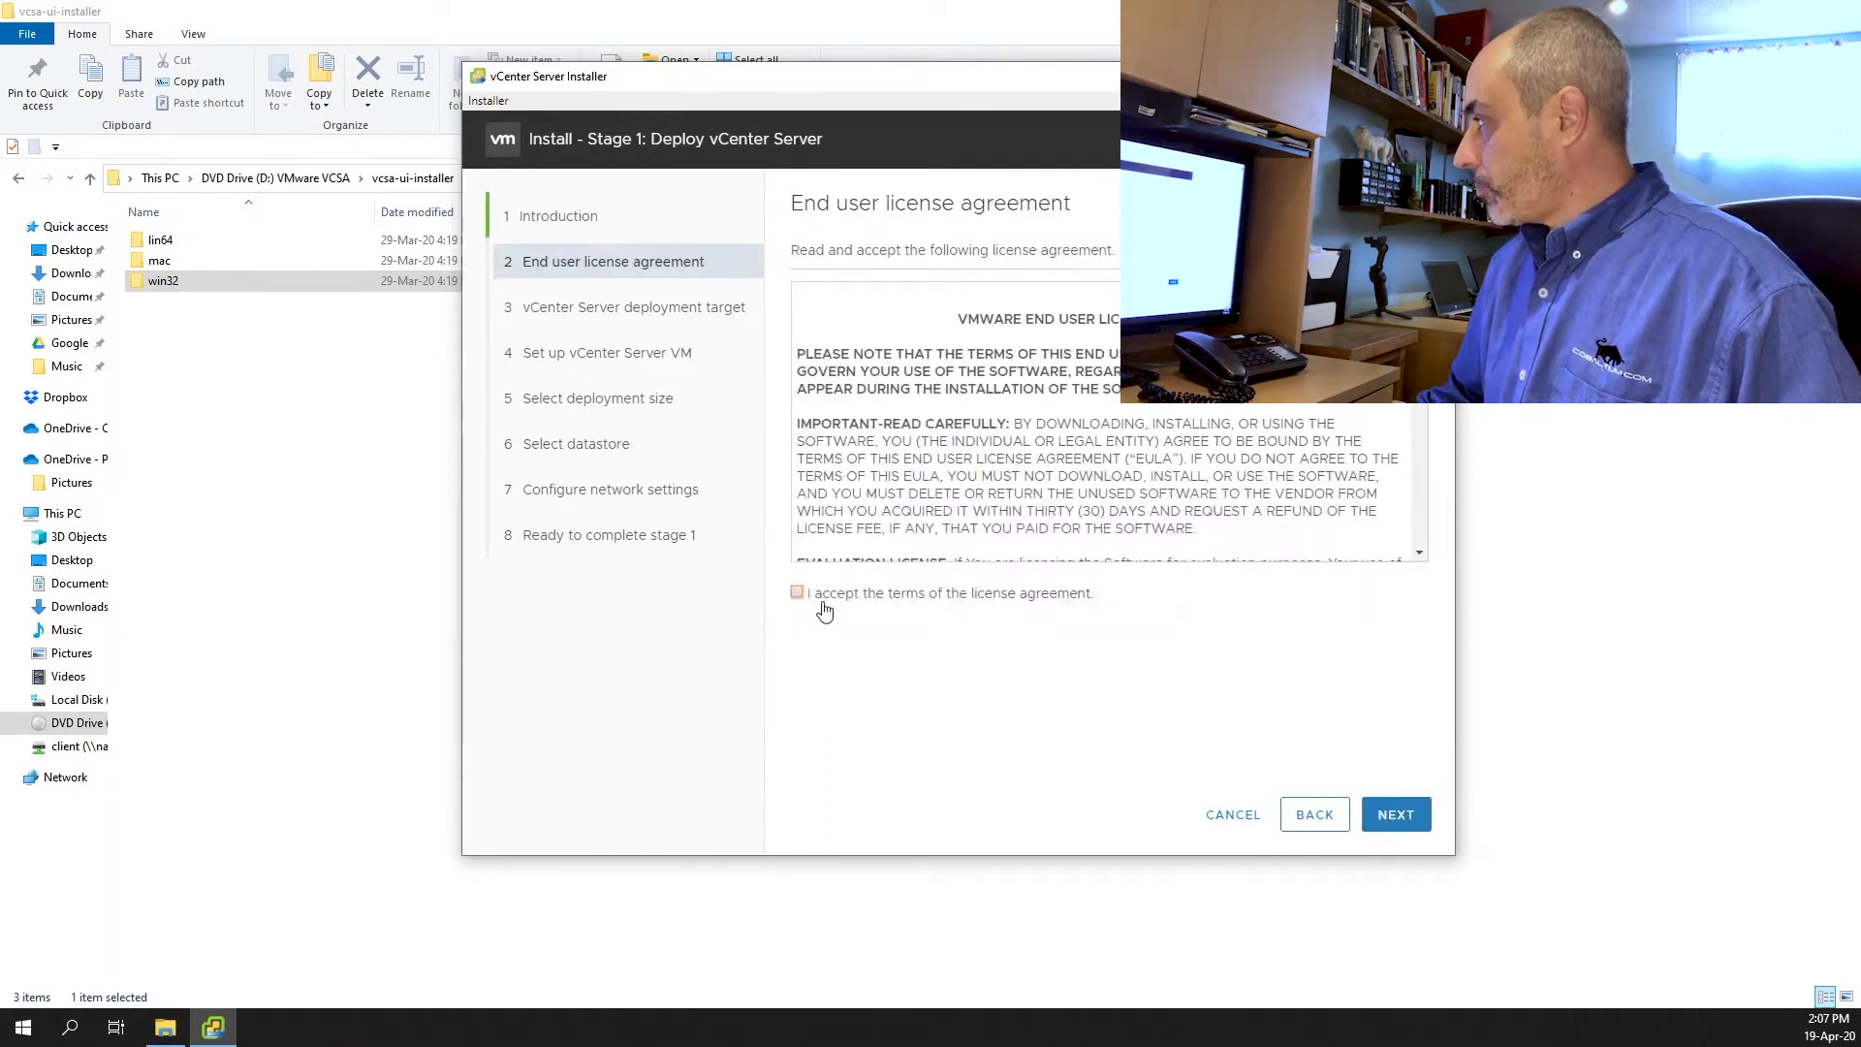
left_click(797, 593)
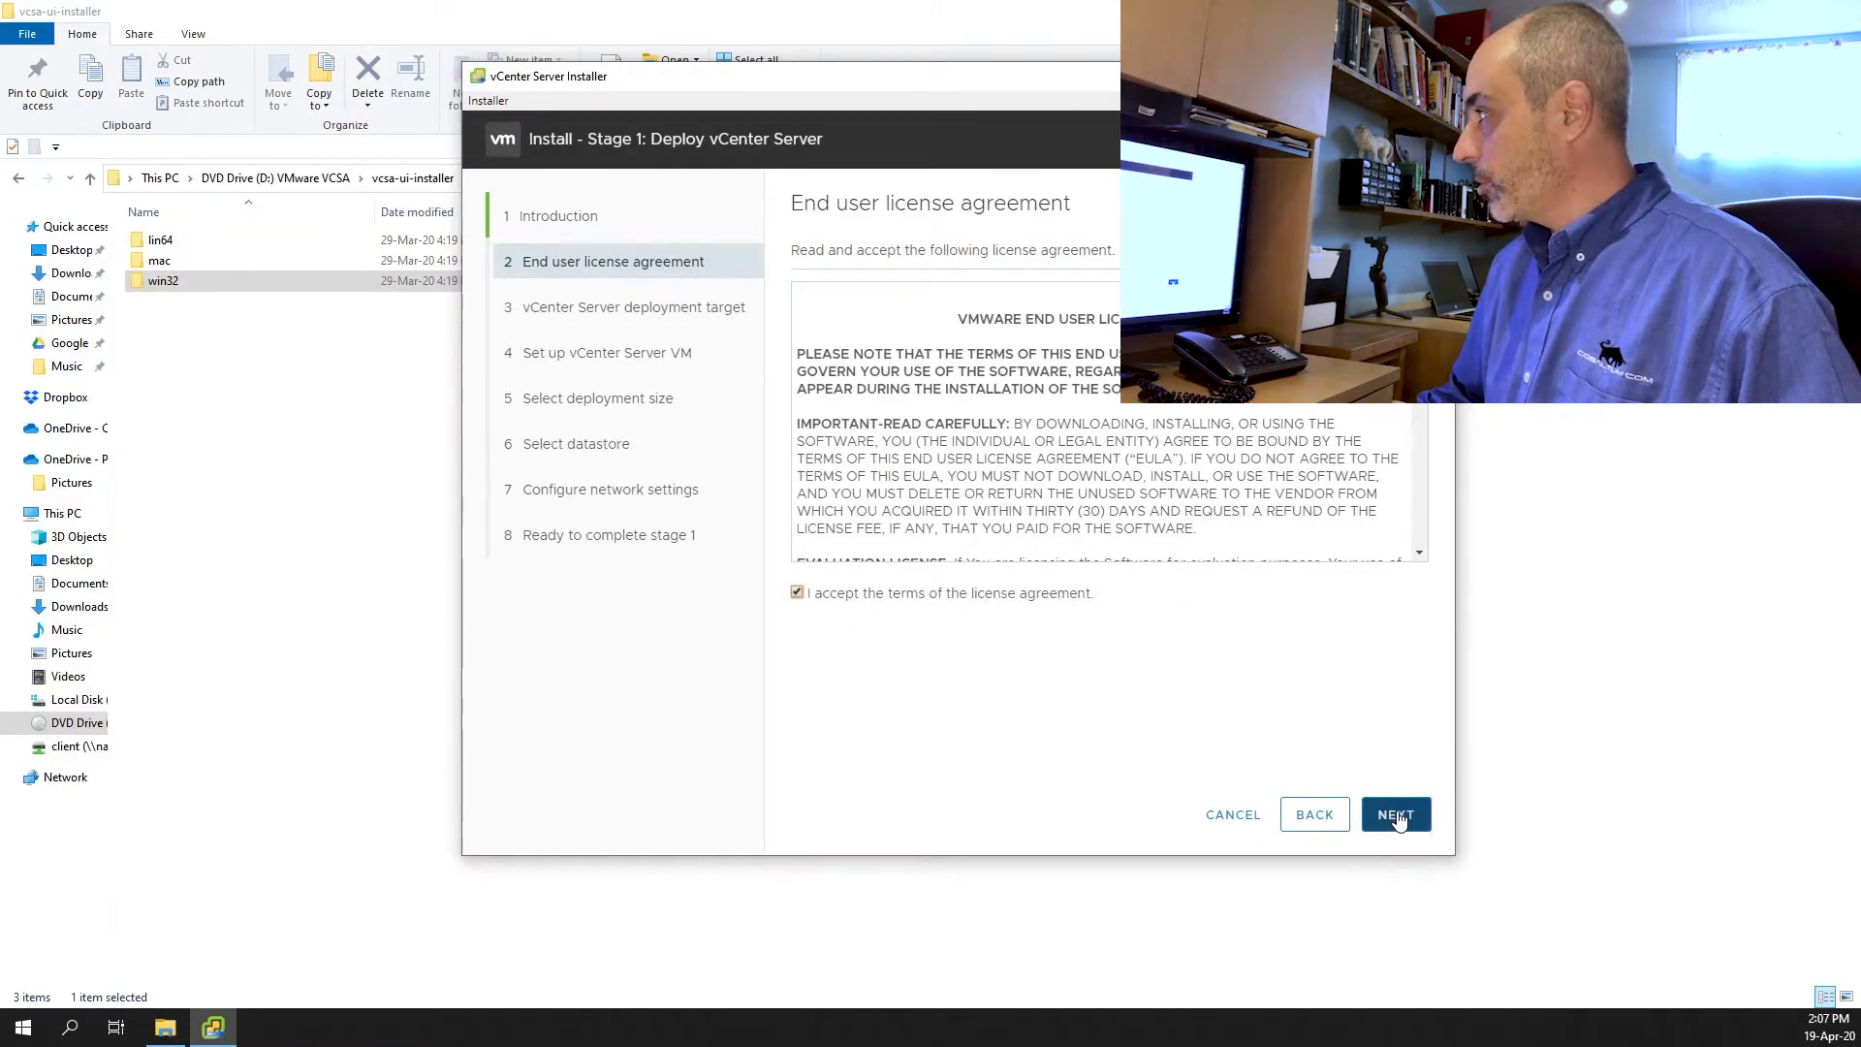
Connect to ESXi host 192.168.1.220 as root and trust its certificate warning
left_click(1394, 814)
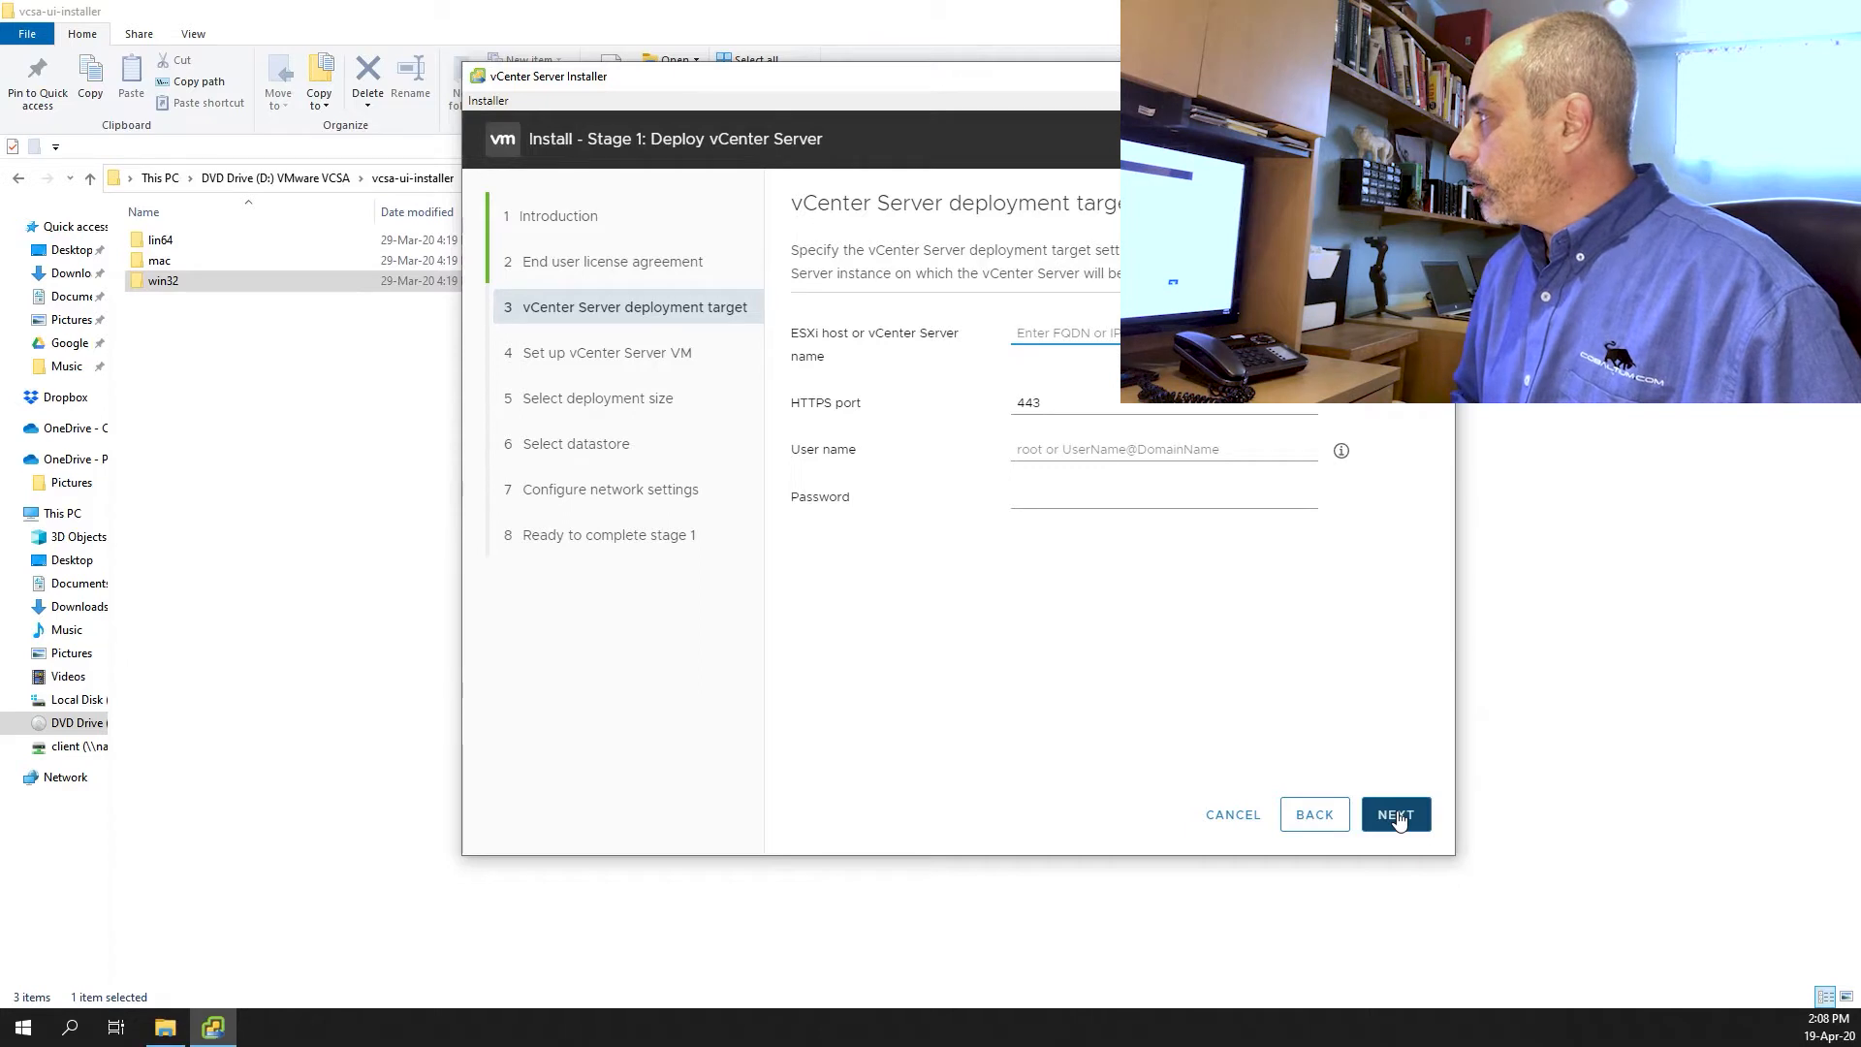
left_click(1394, 814)
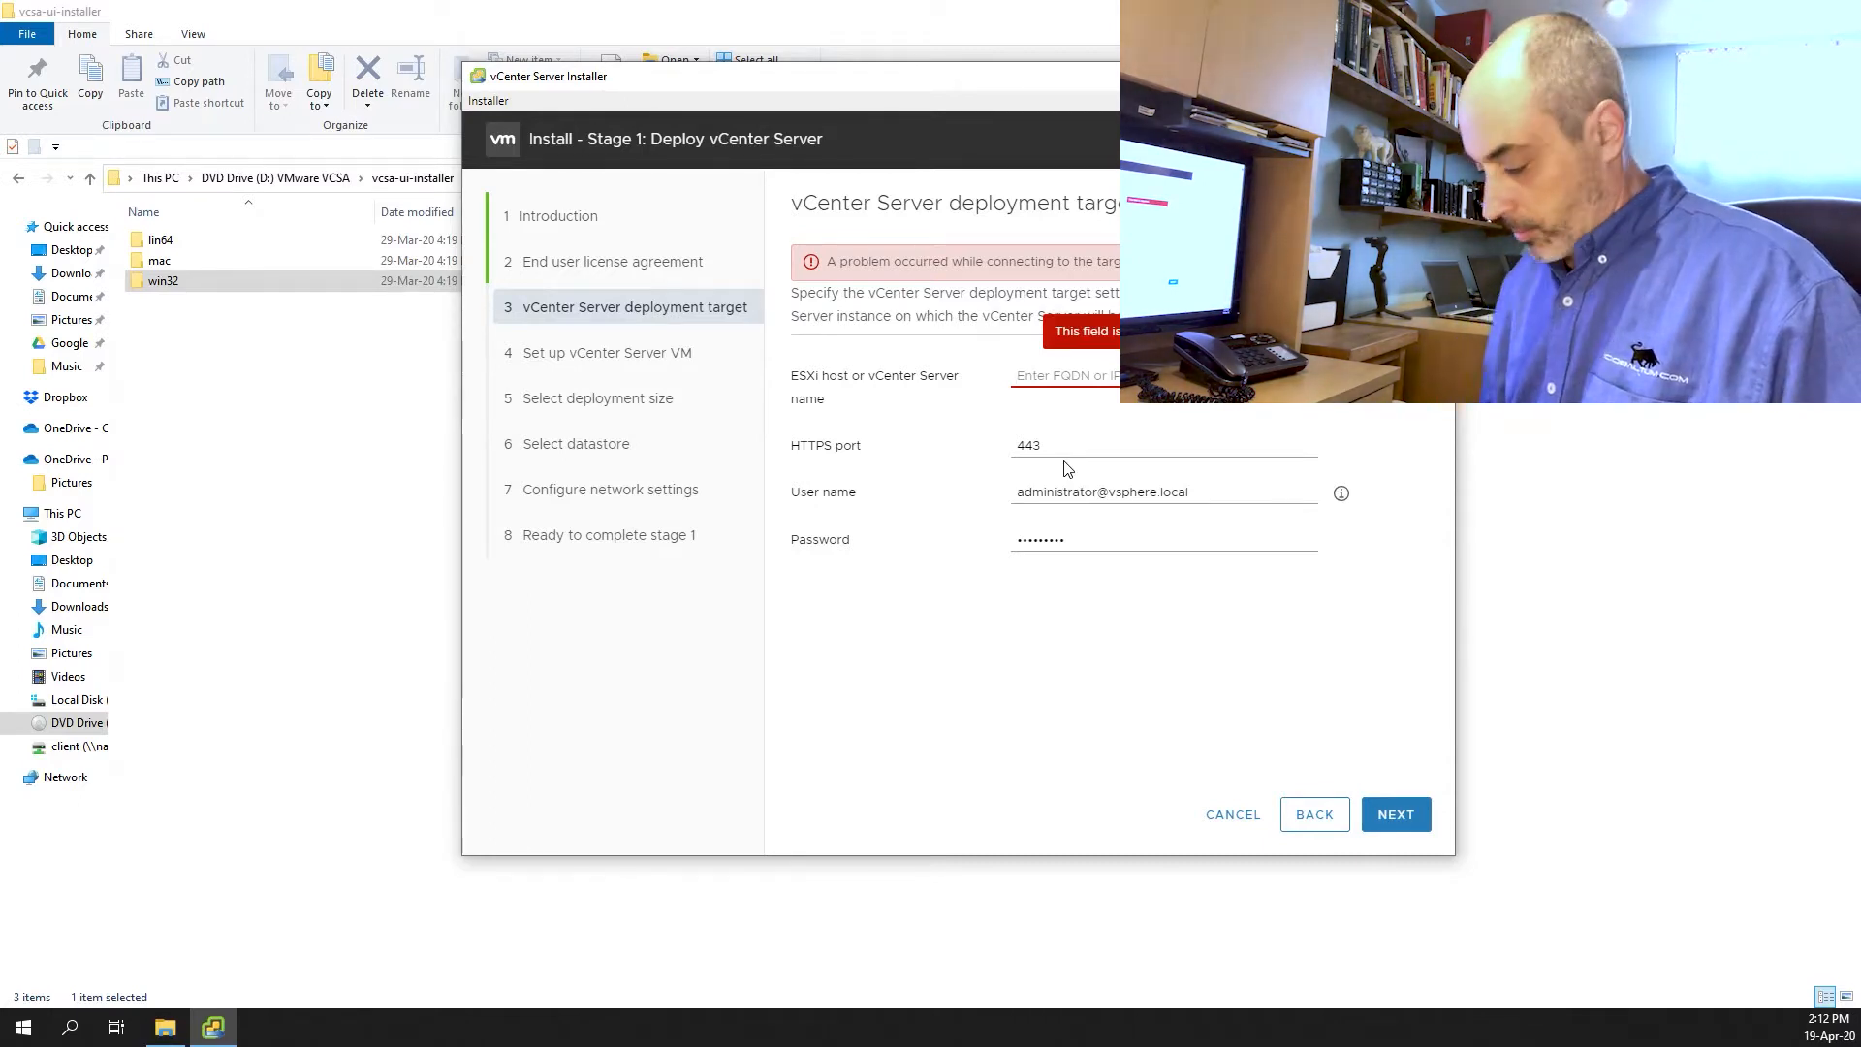
type("192.168.1.220")
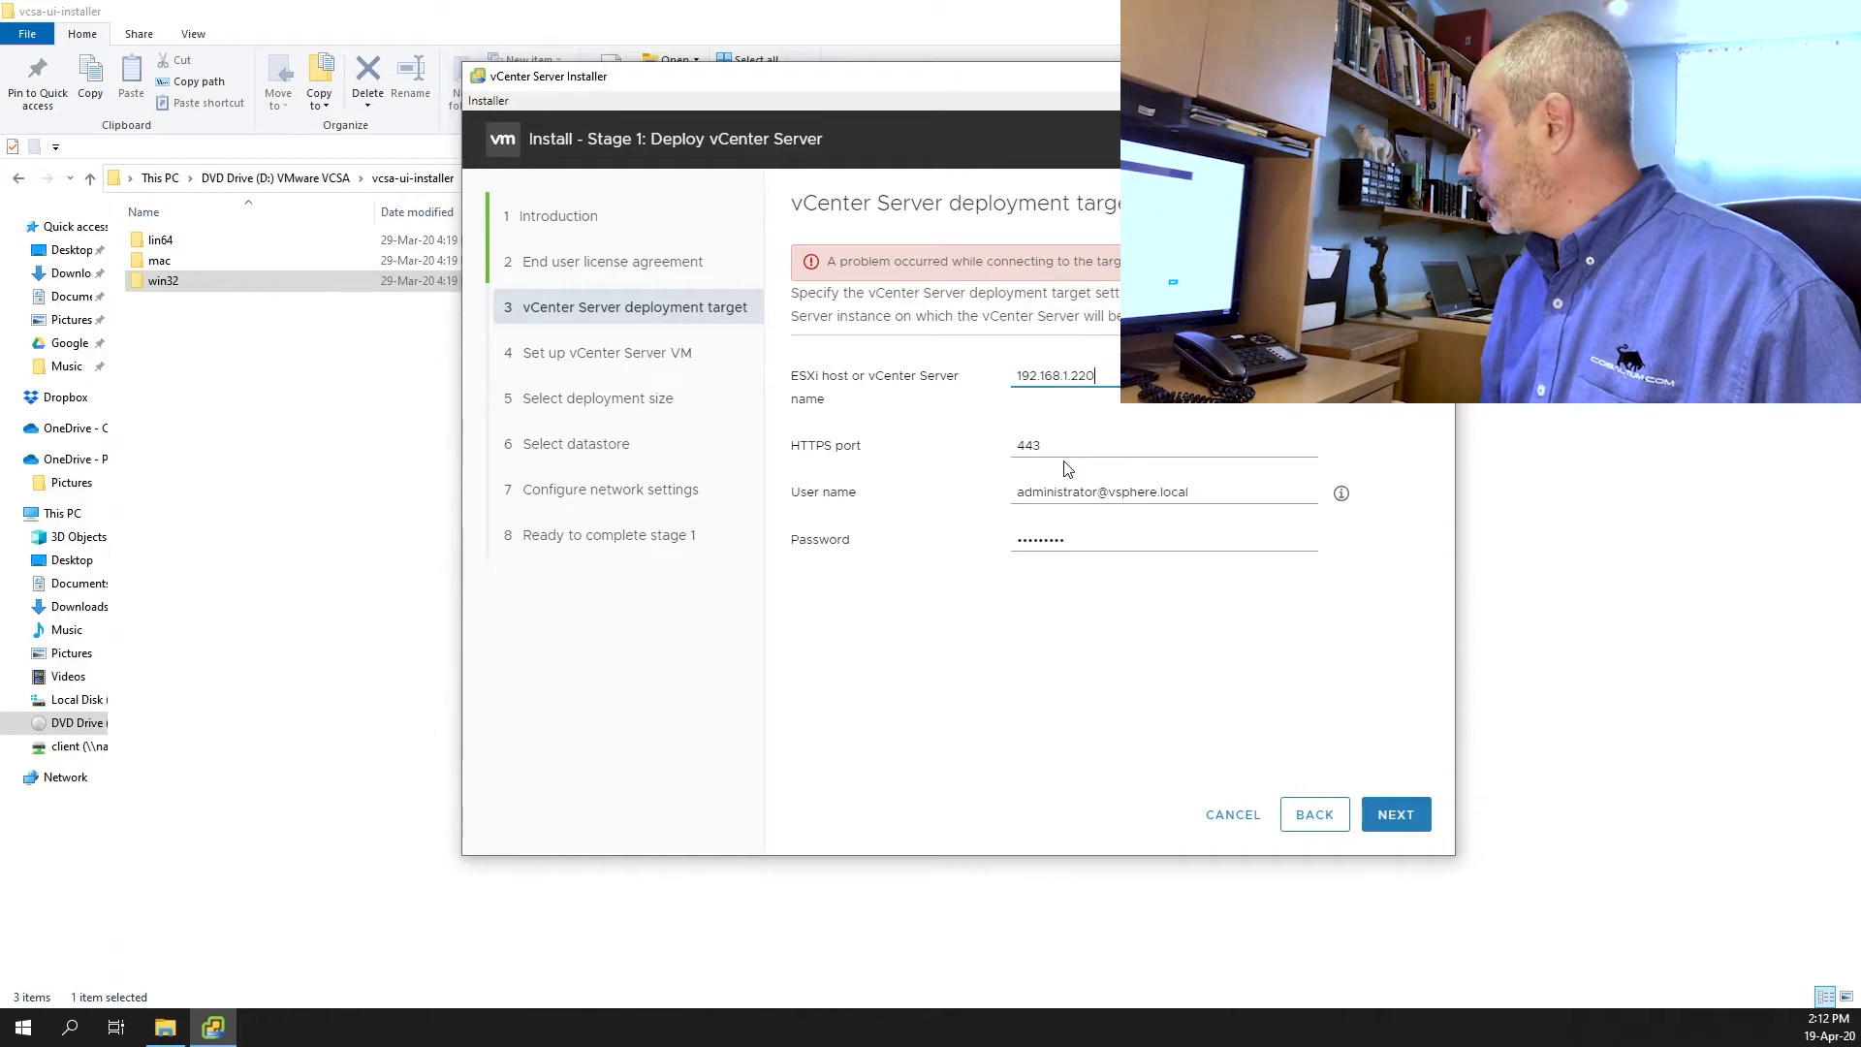
double_click(1101, 491)
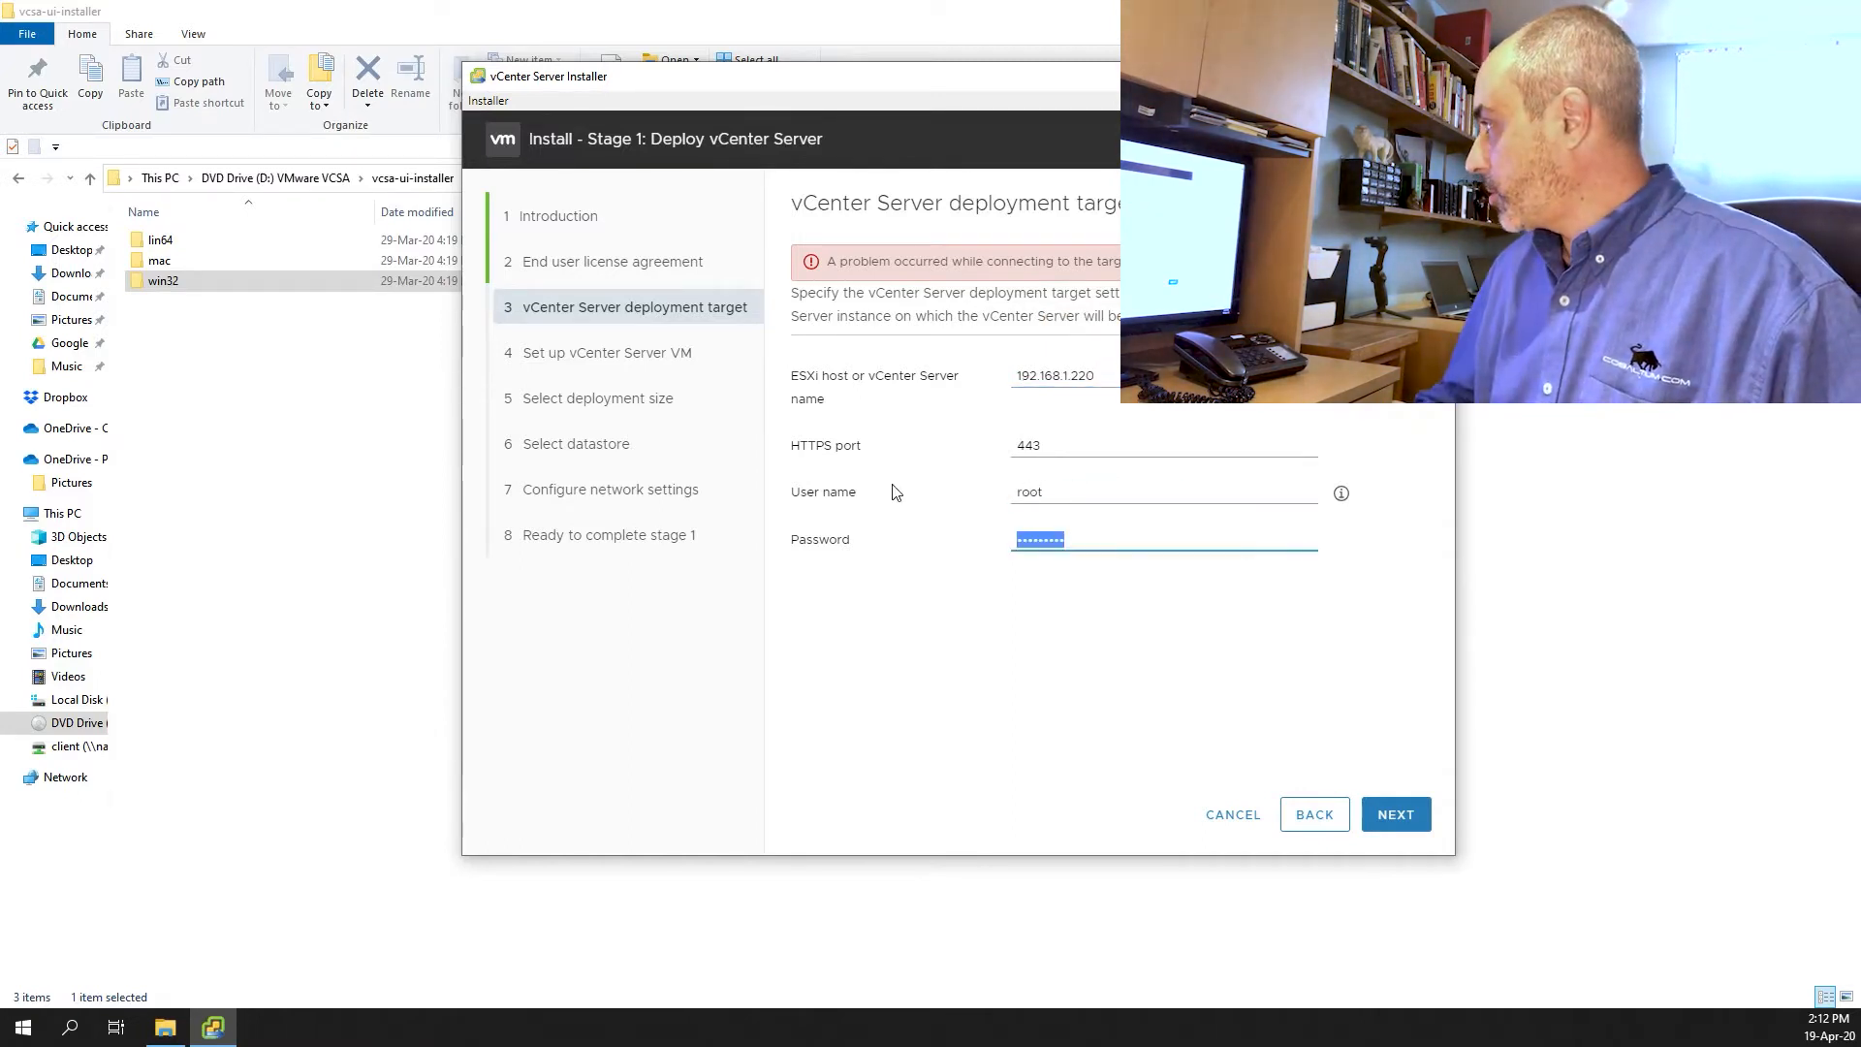
left_click(1394, 814)
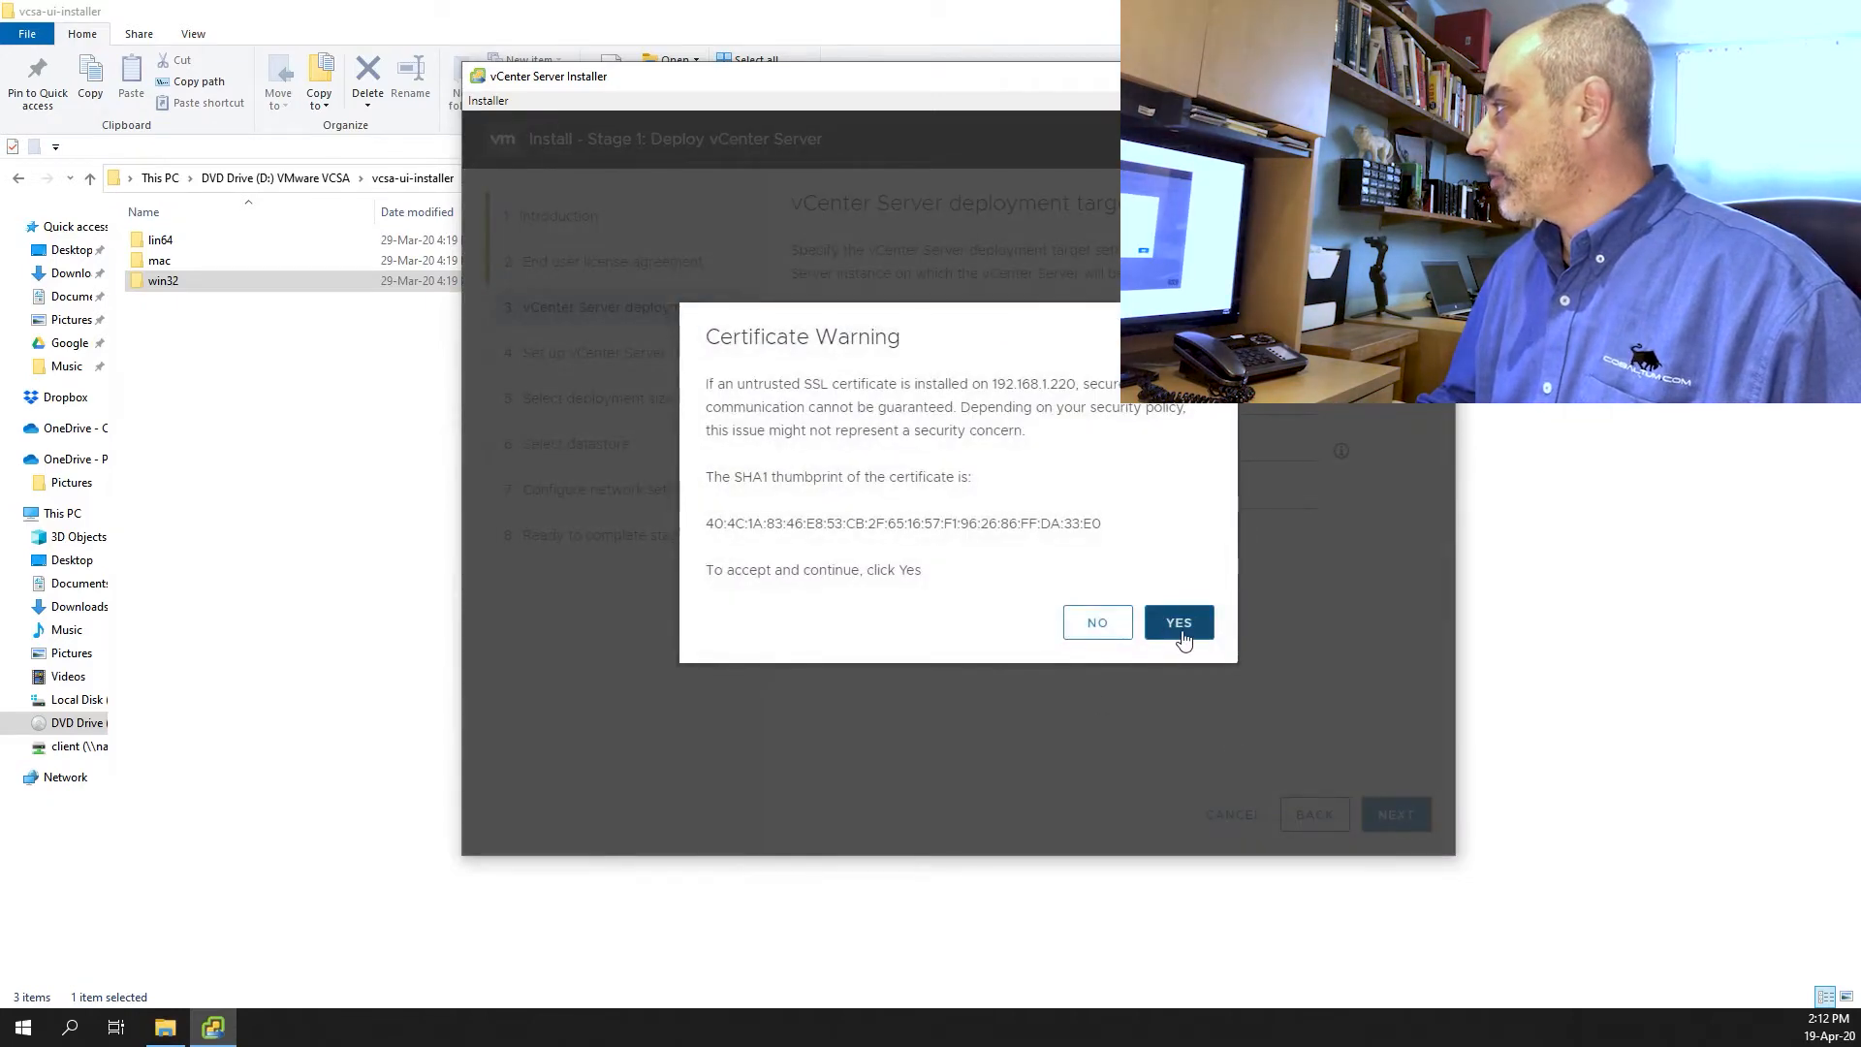
left_click(1176, 622)
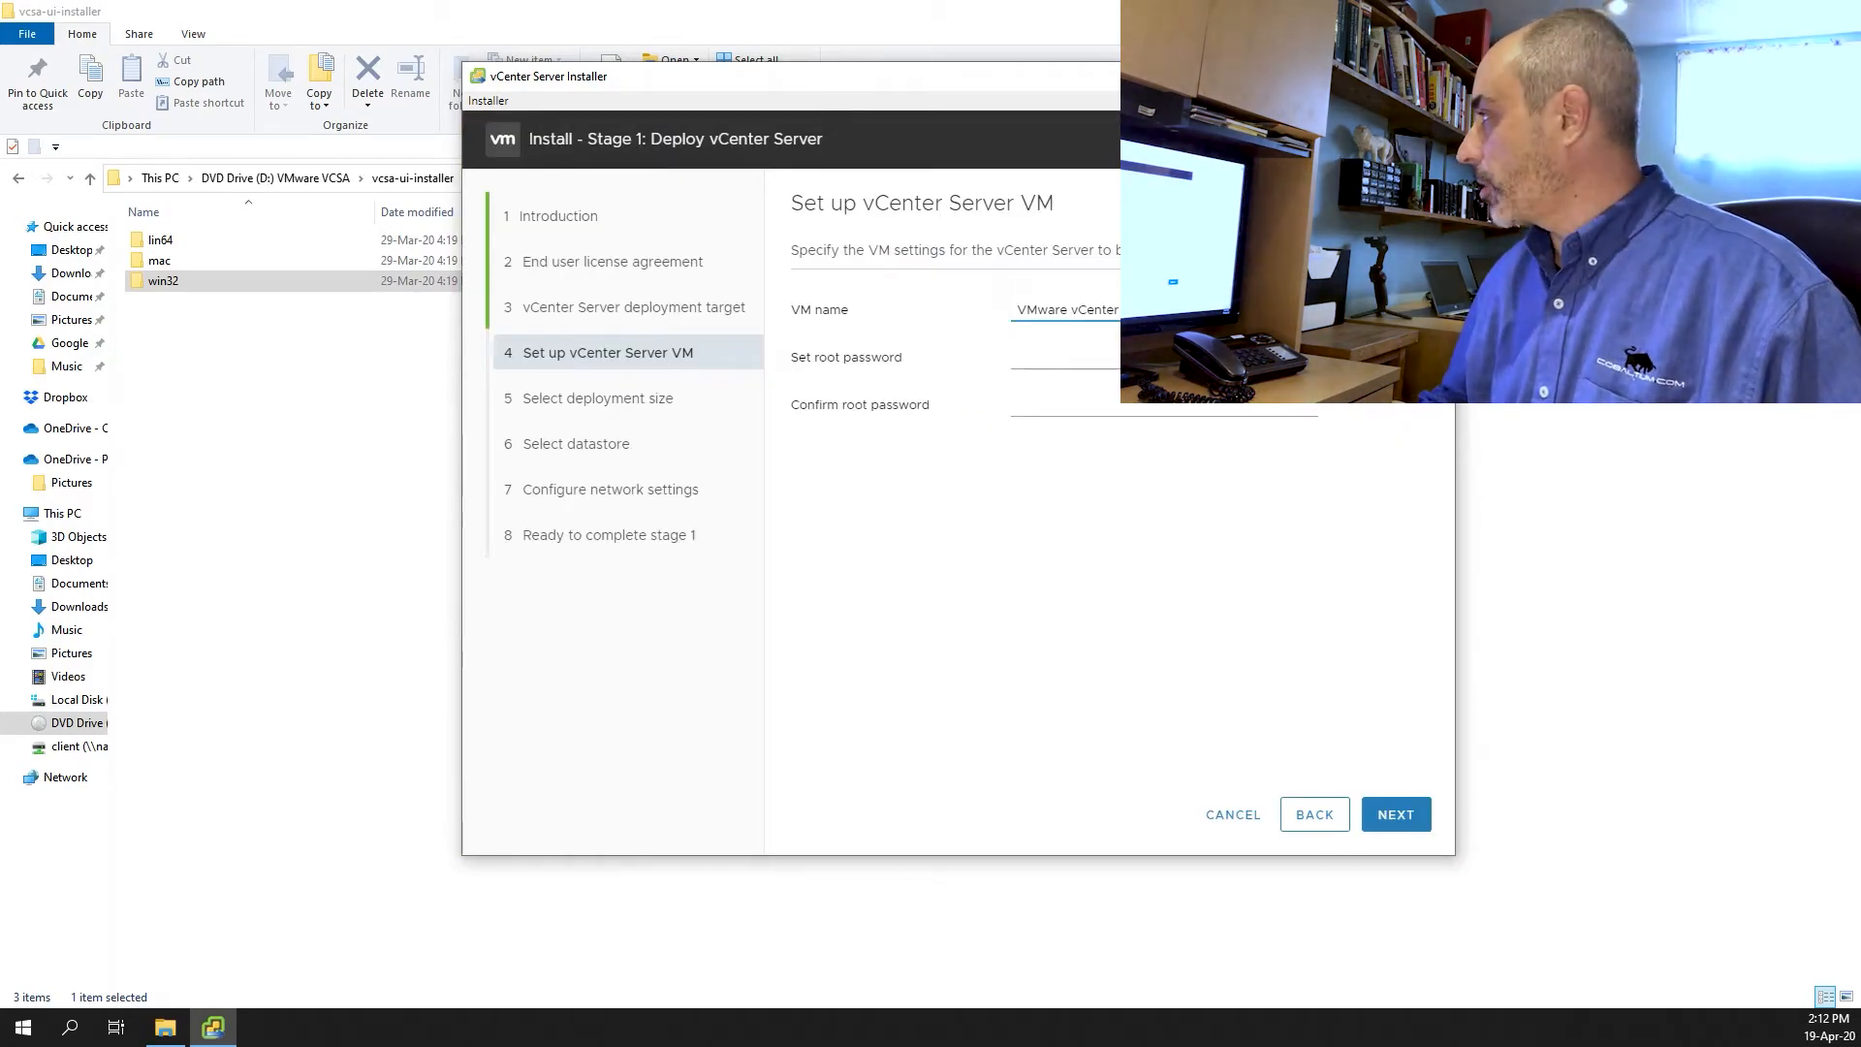
Name the appliance VM vcsa, enter and confirm its root password, and continue
triple_click(1066, 310)
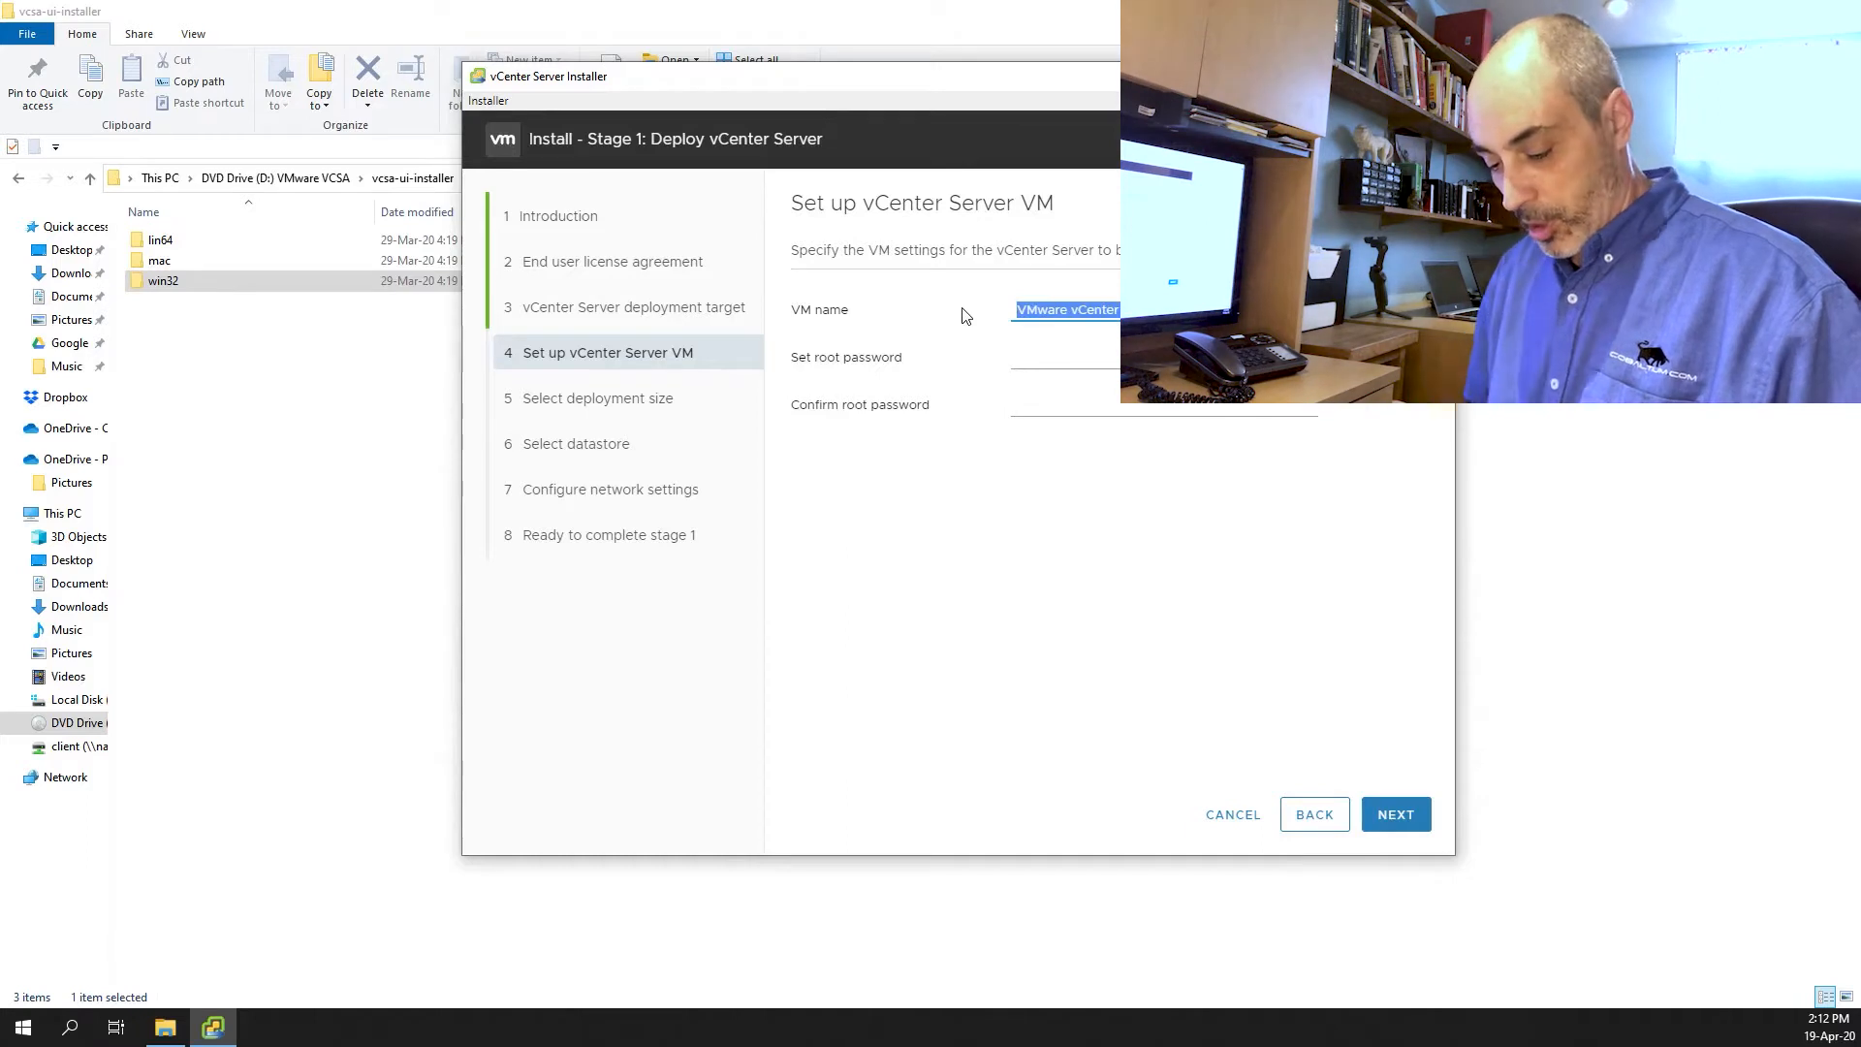
type("v")
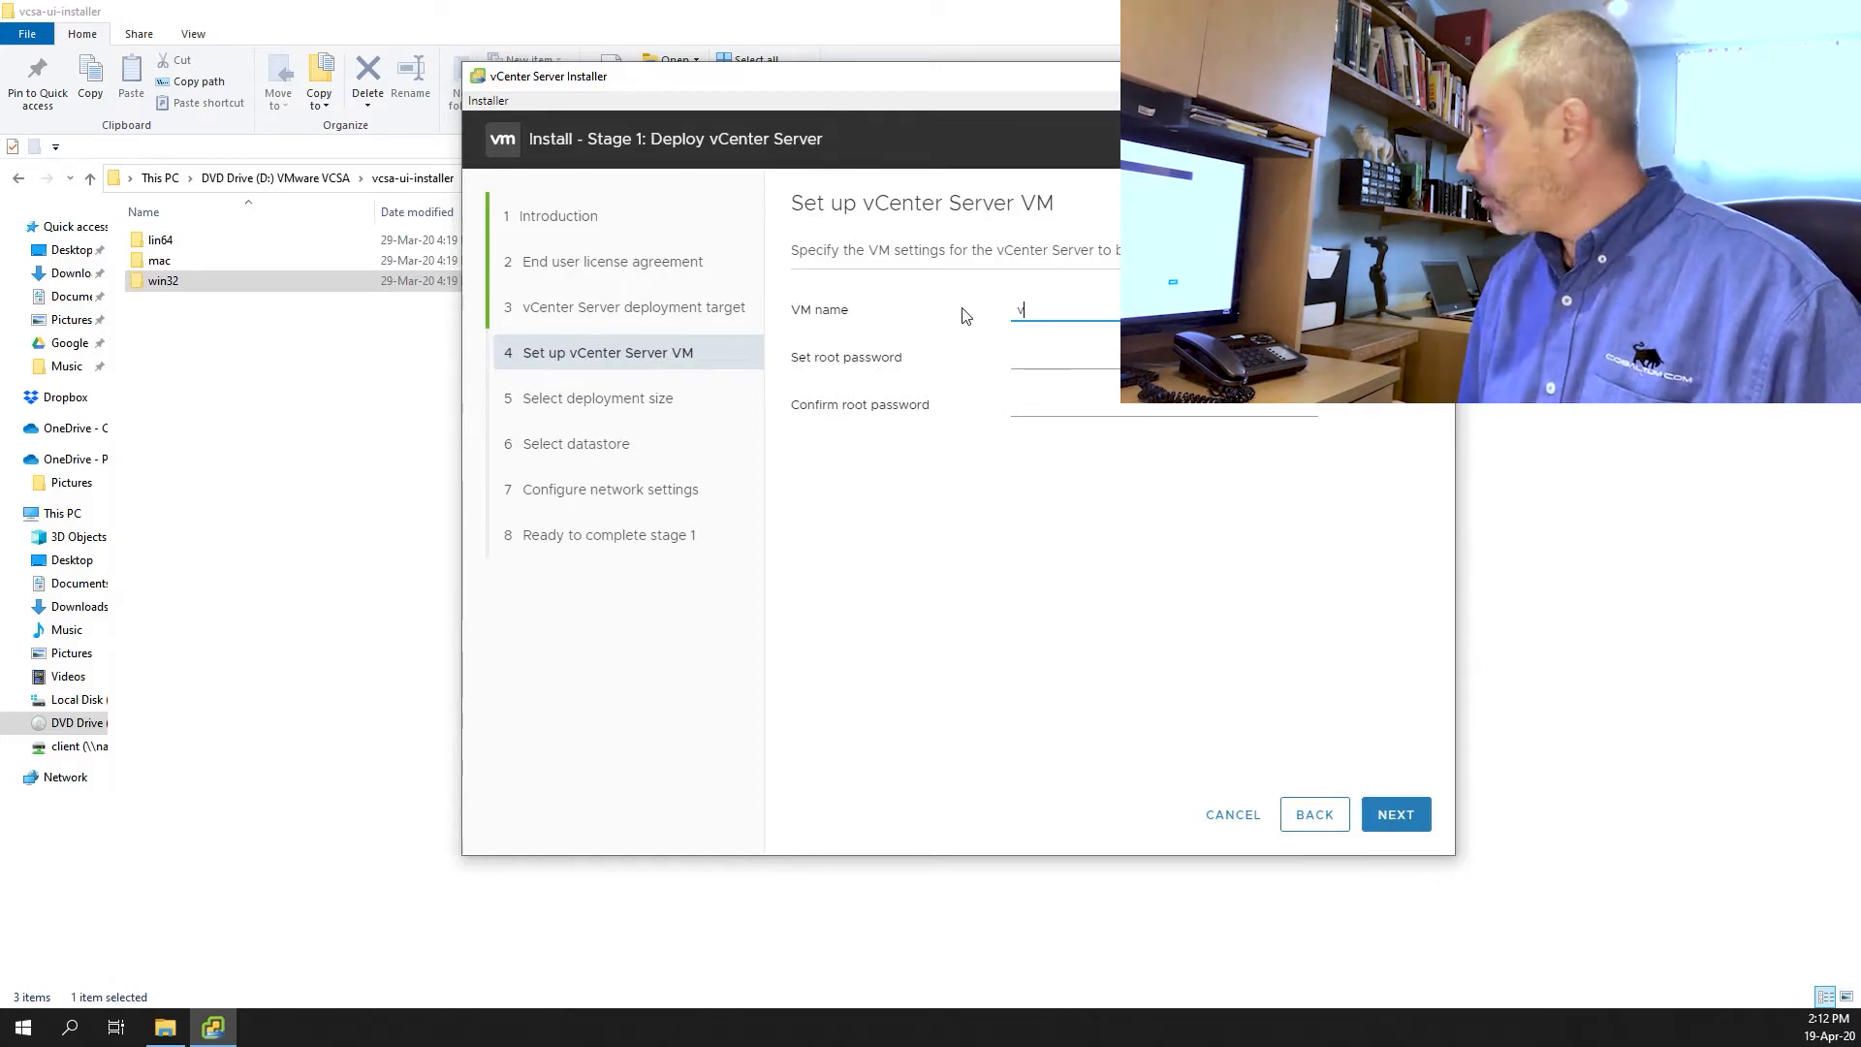
type("csa")
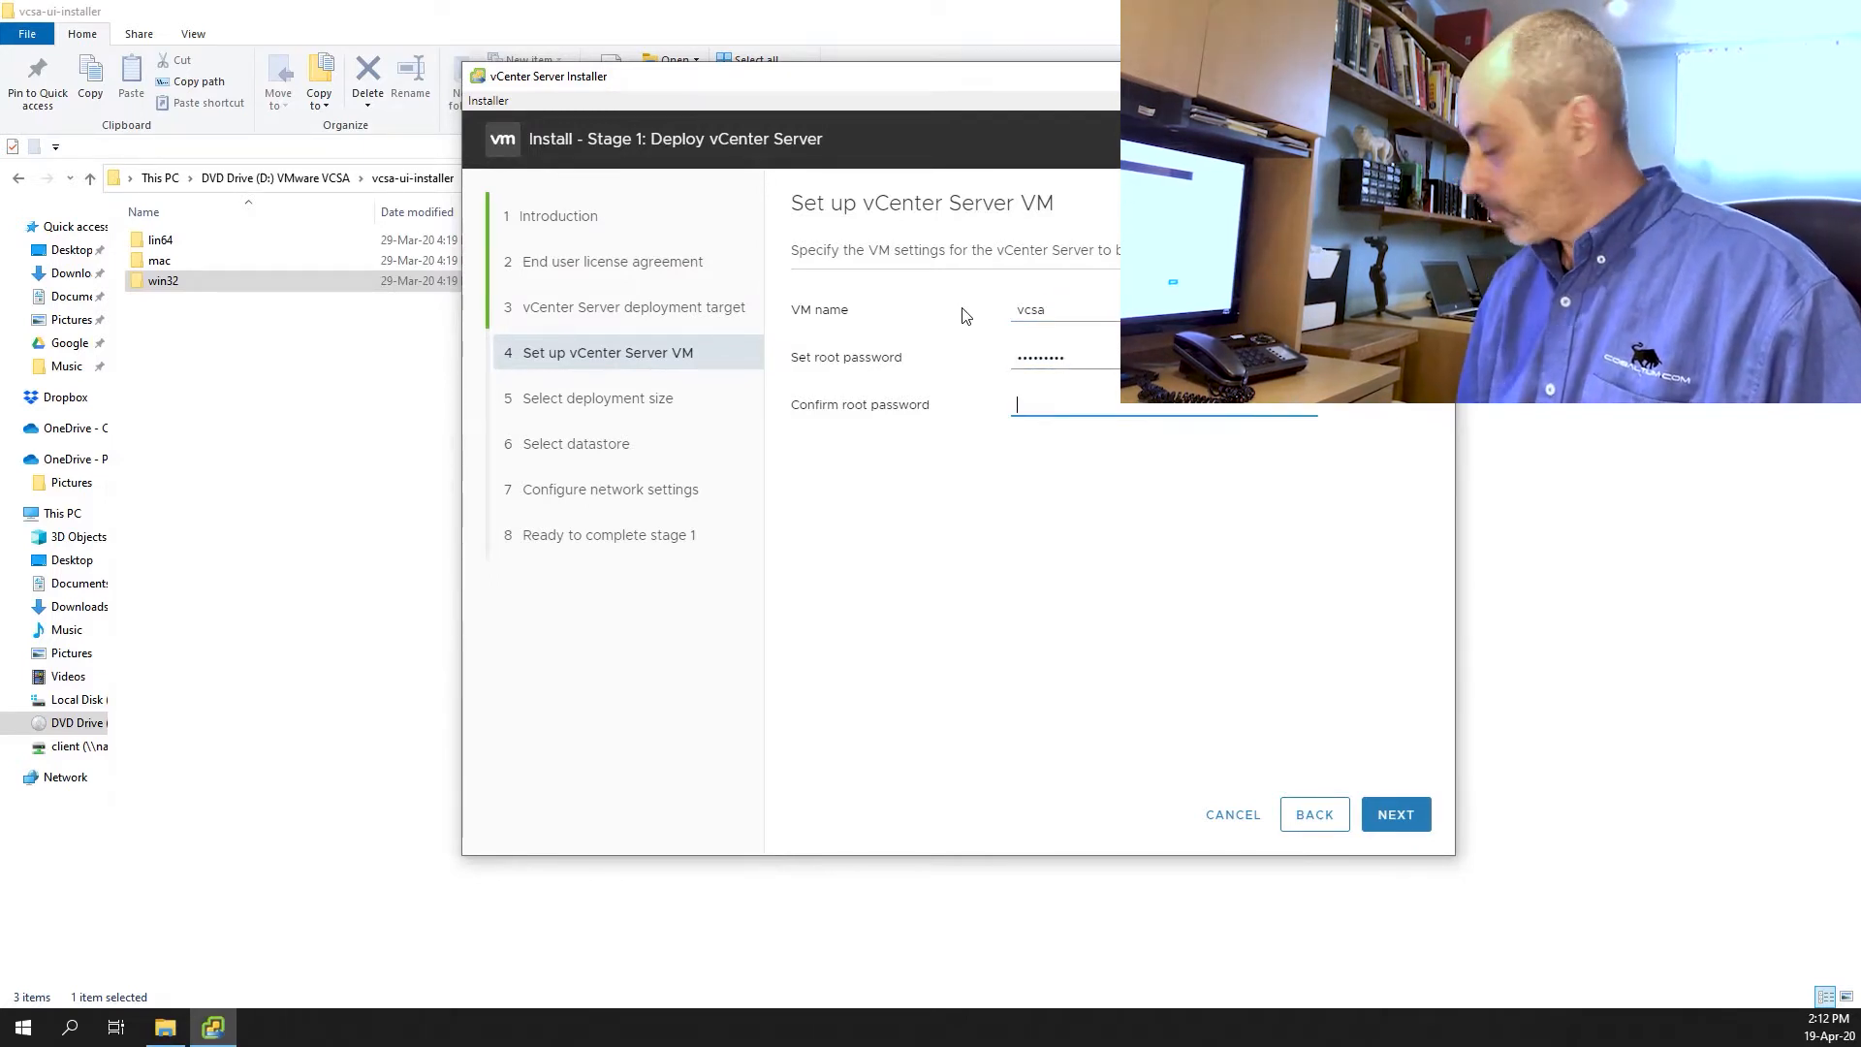
type("•••")
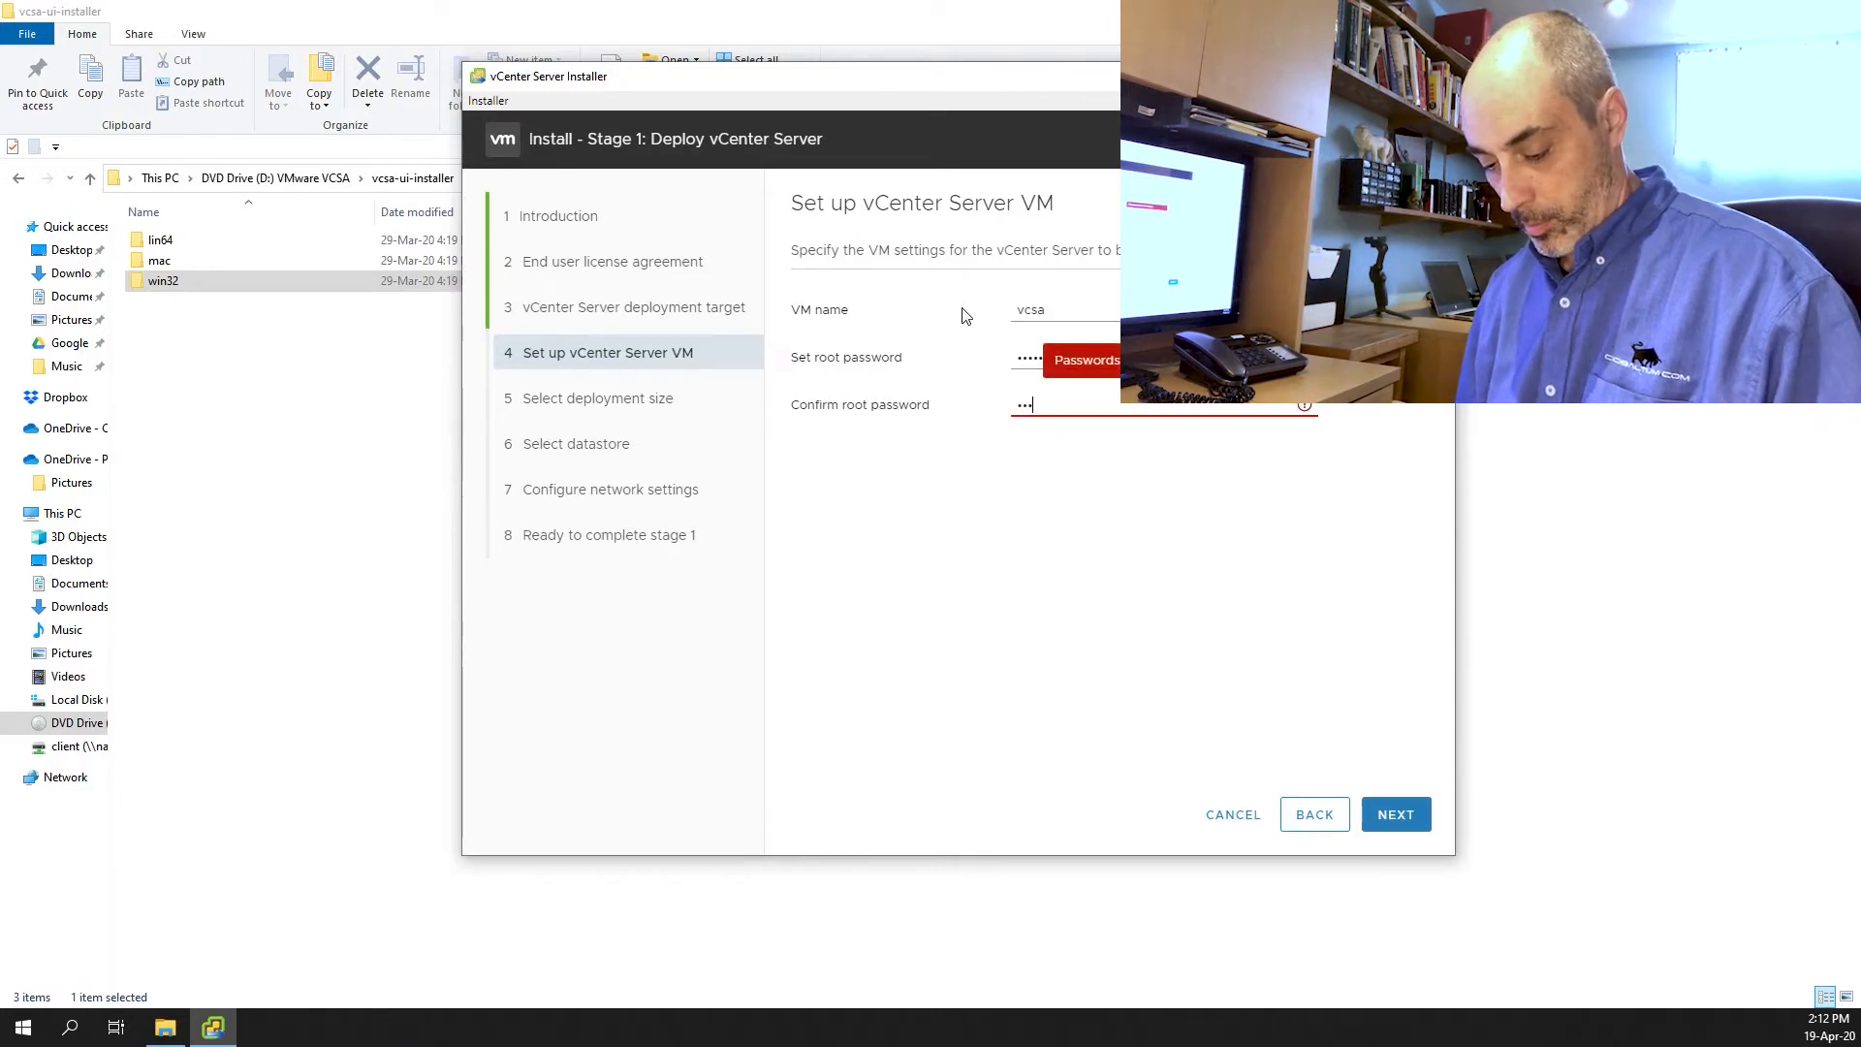
type("•••••••")
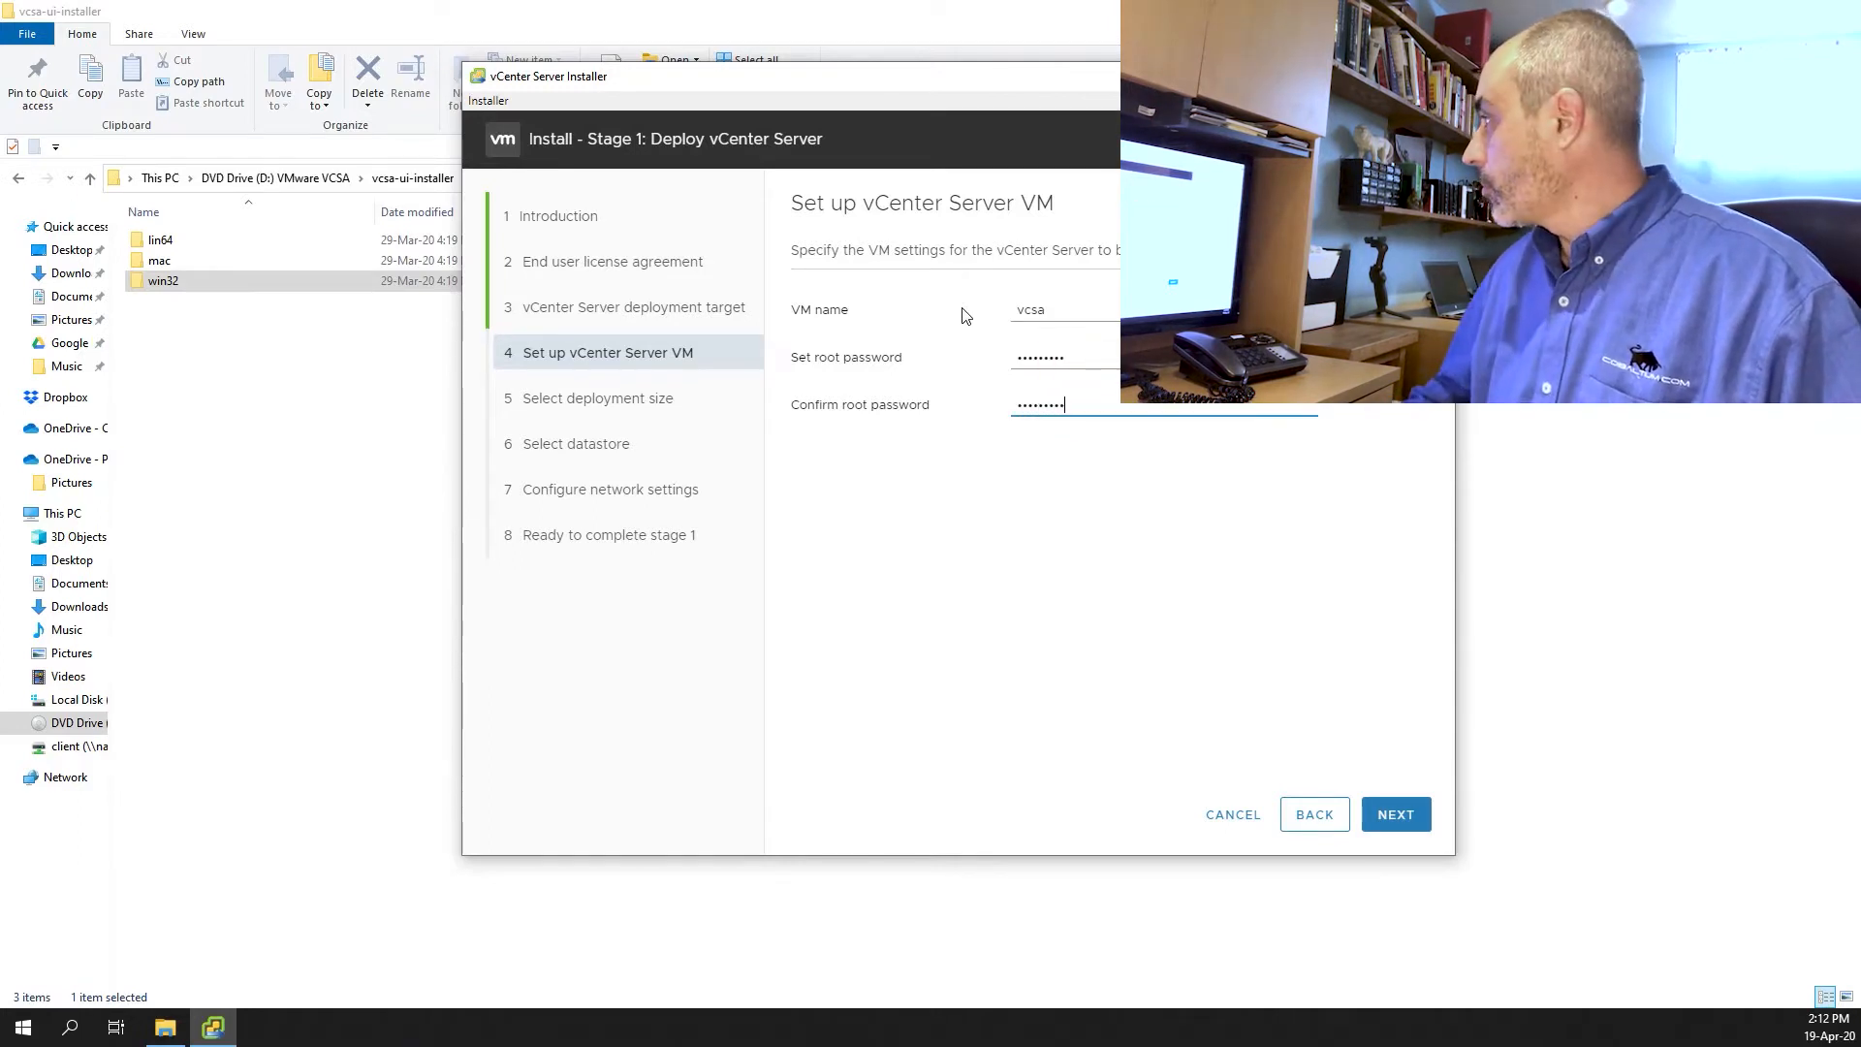
left_click(1394, 815)
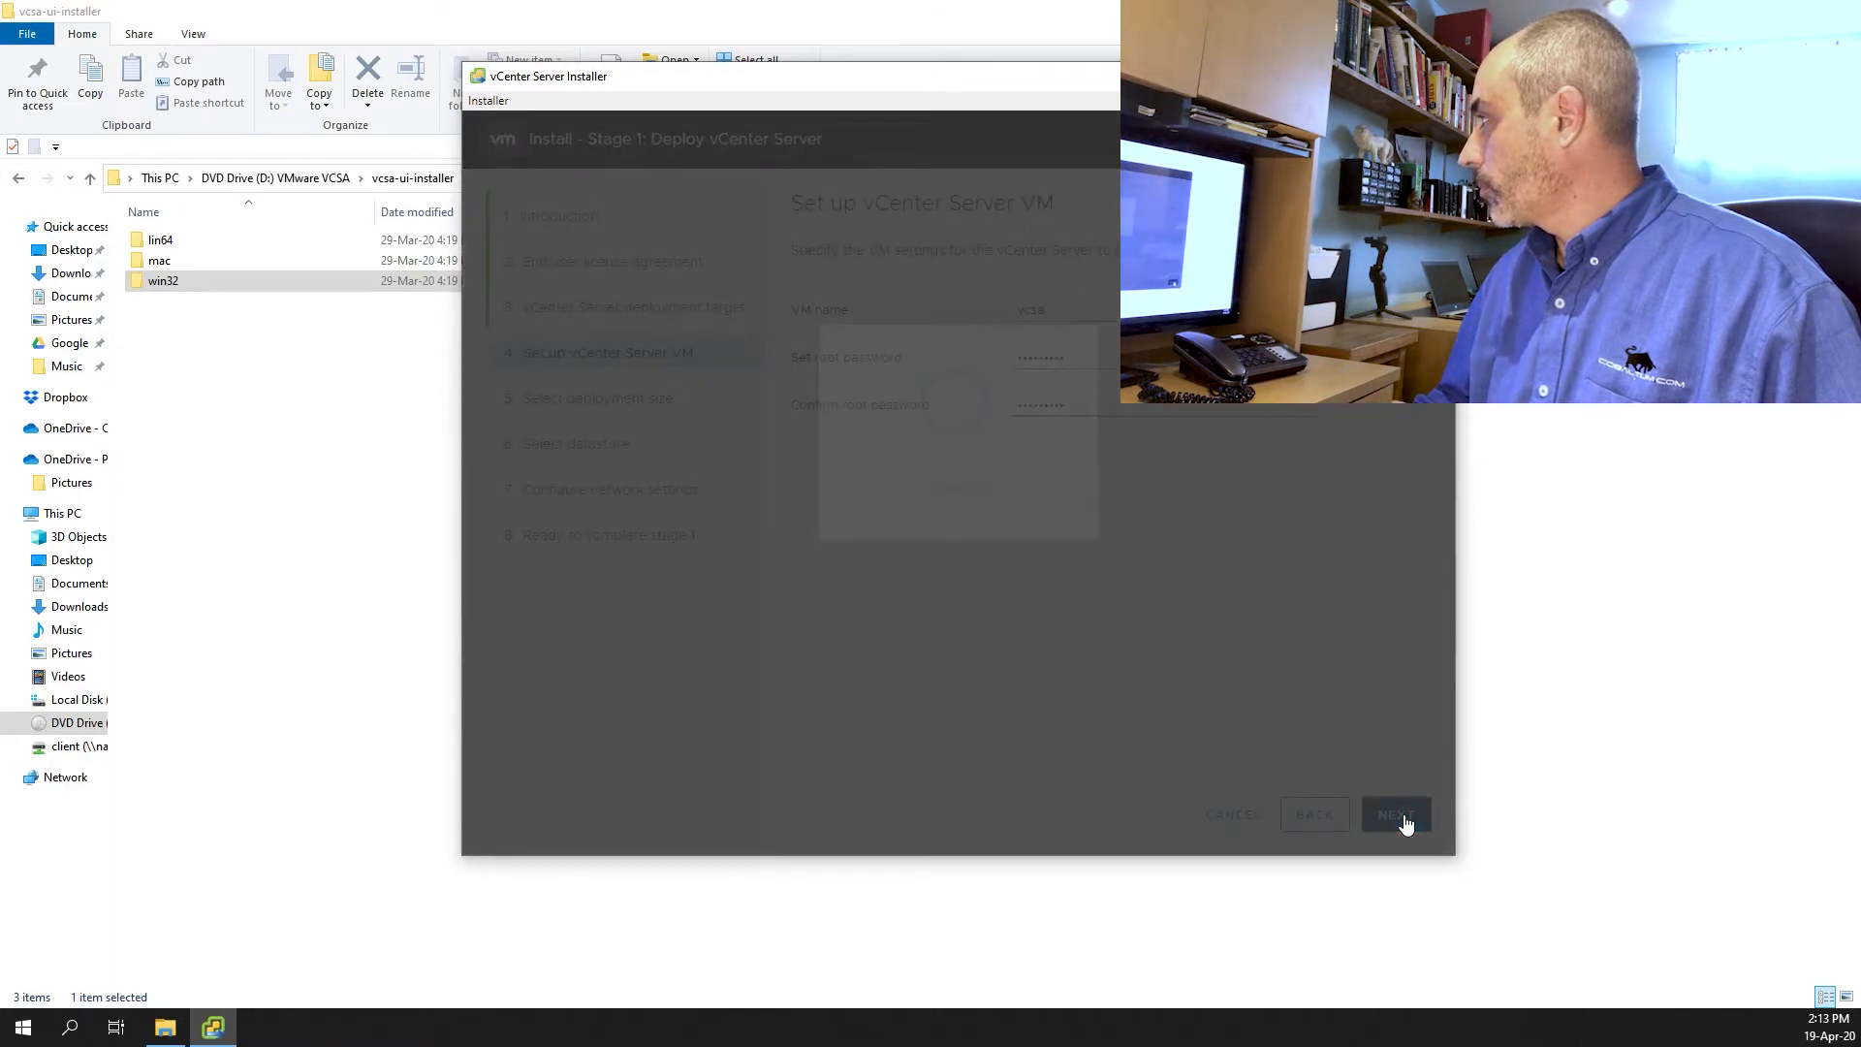
Keep deployment size Tiny and storage size Default, then continue to datastore selection
left_click(1394, 814)
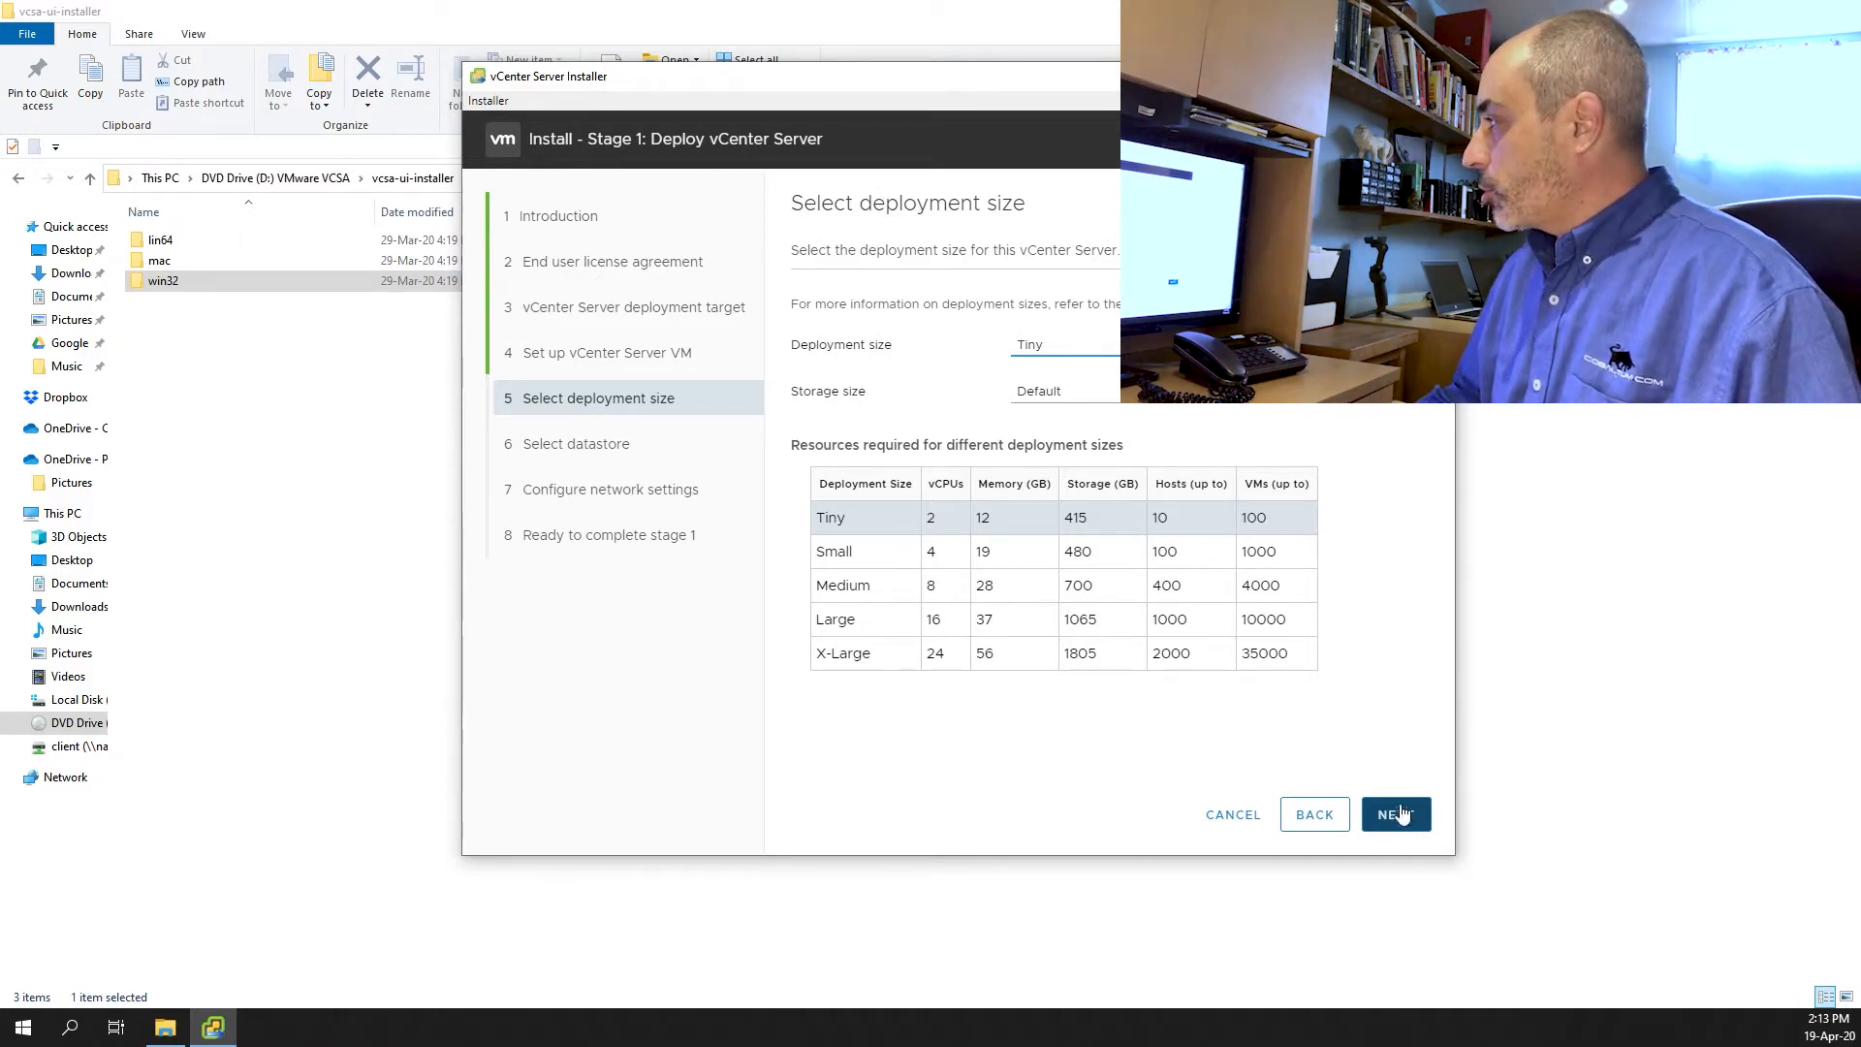
mouse_move(944, 652)
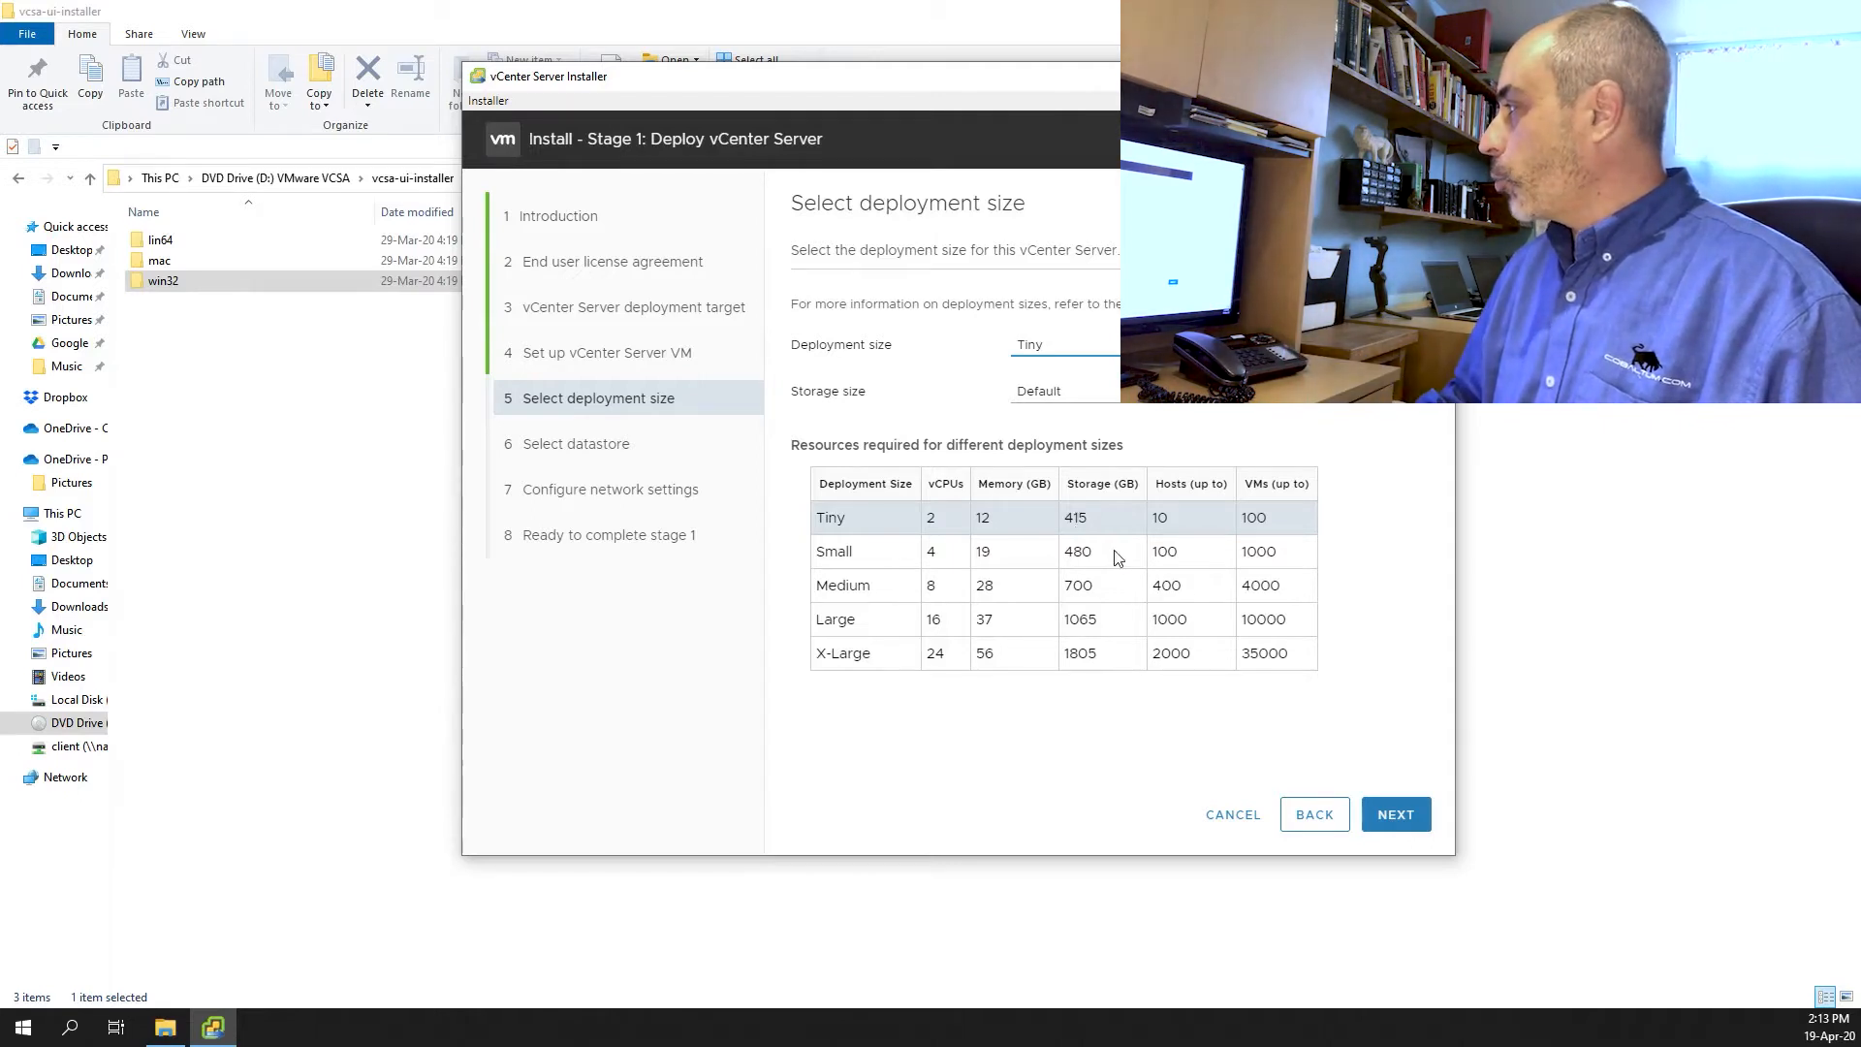
mouse_move(1158, 517)
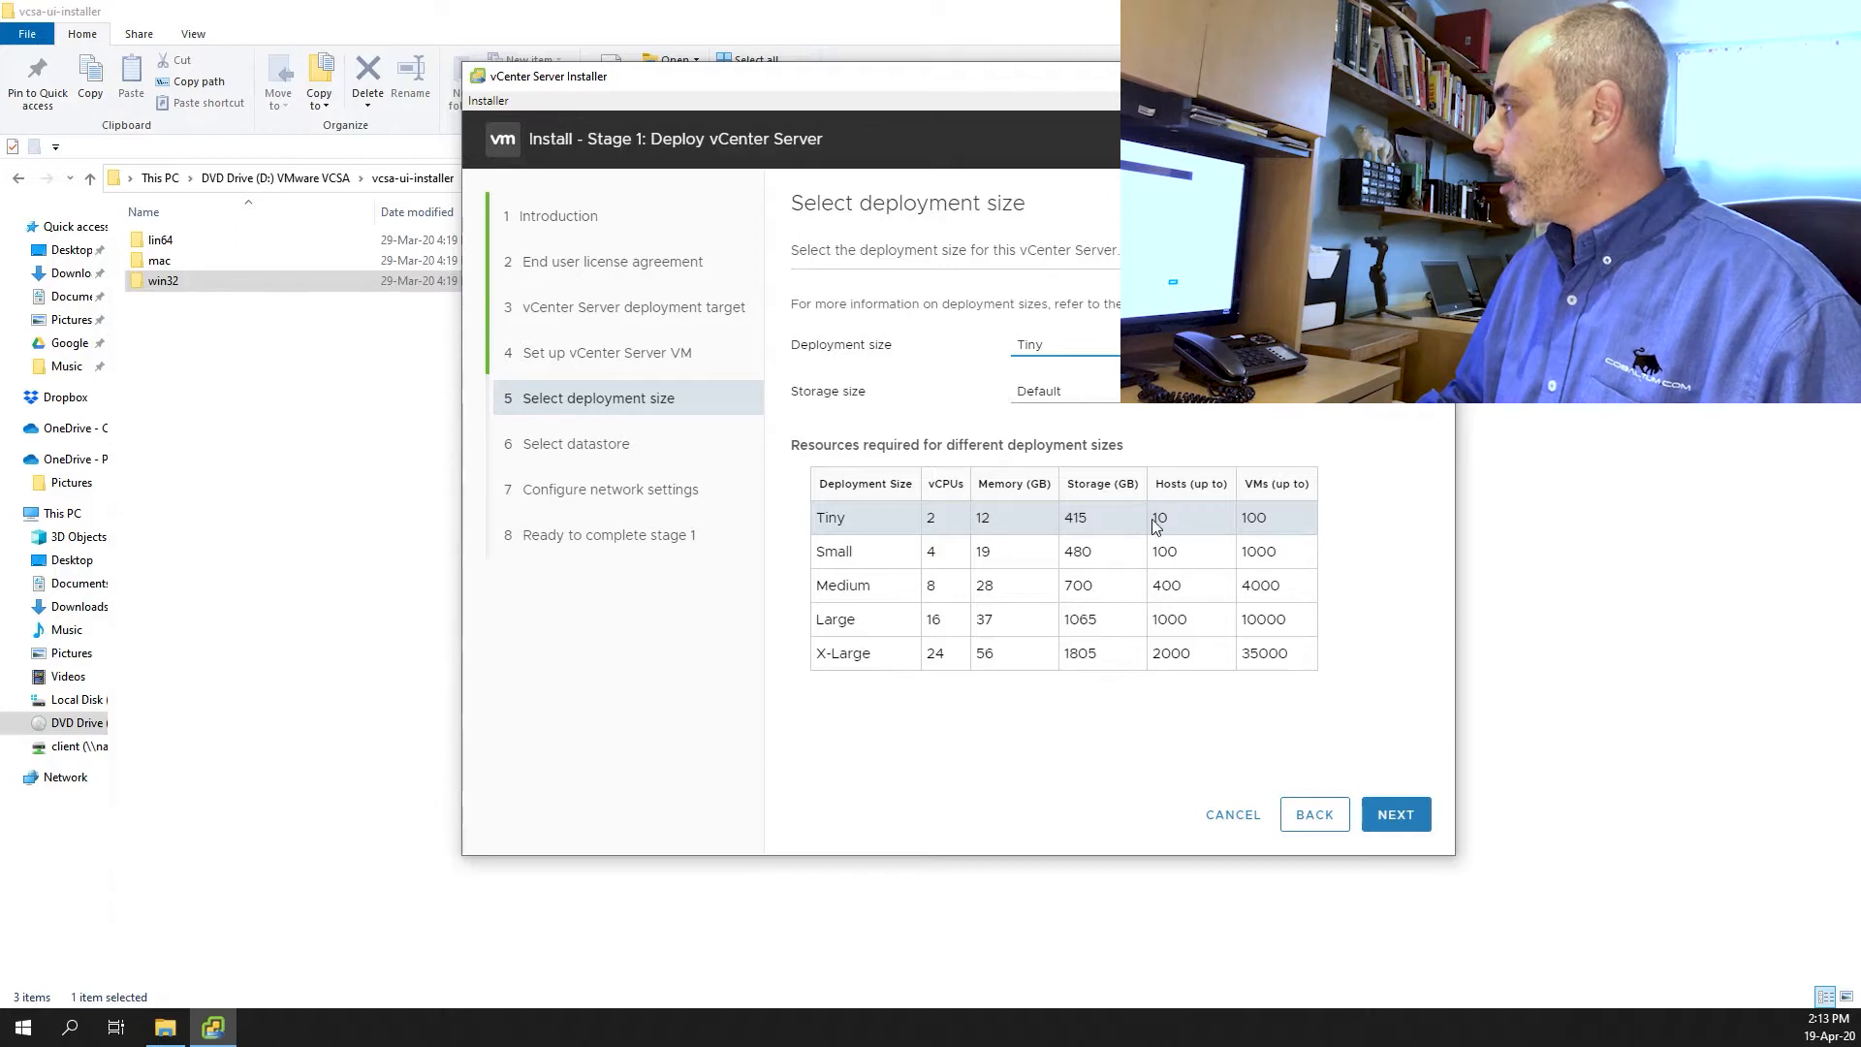
double_click(1159, 518)
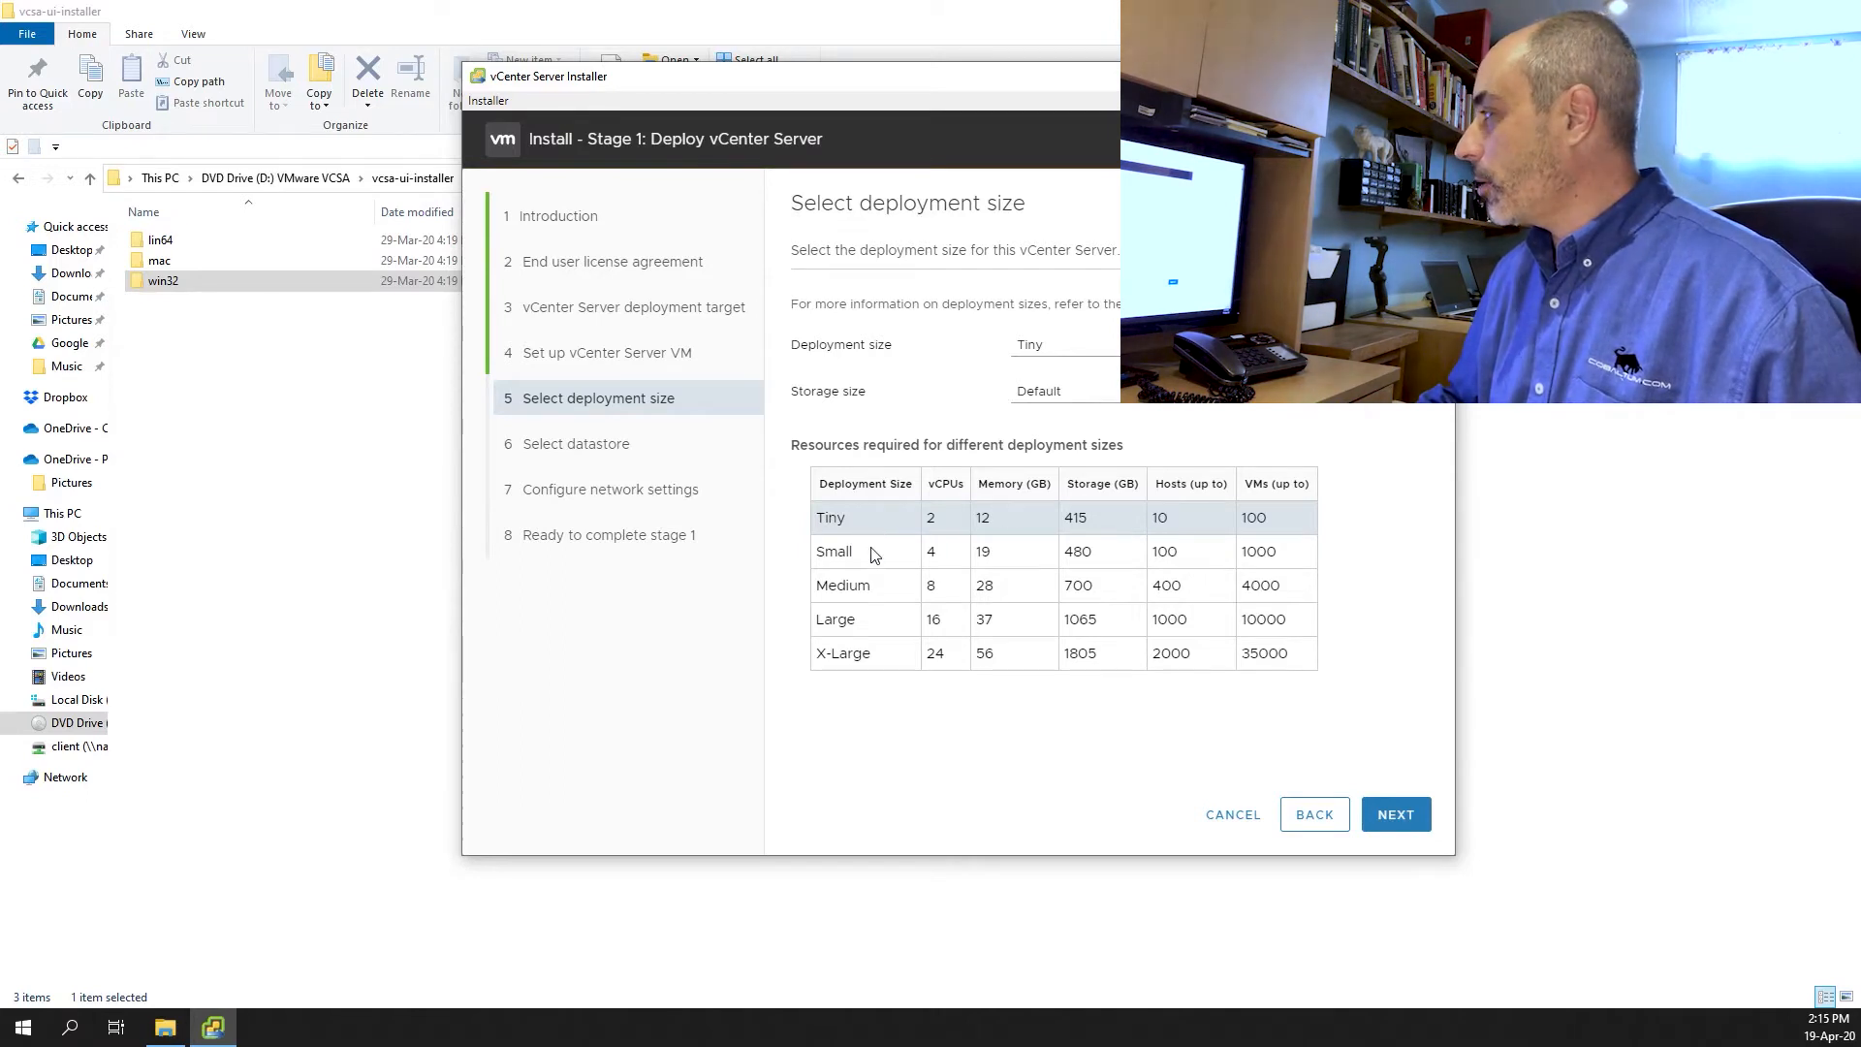
mouse_move(1169, 411)
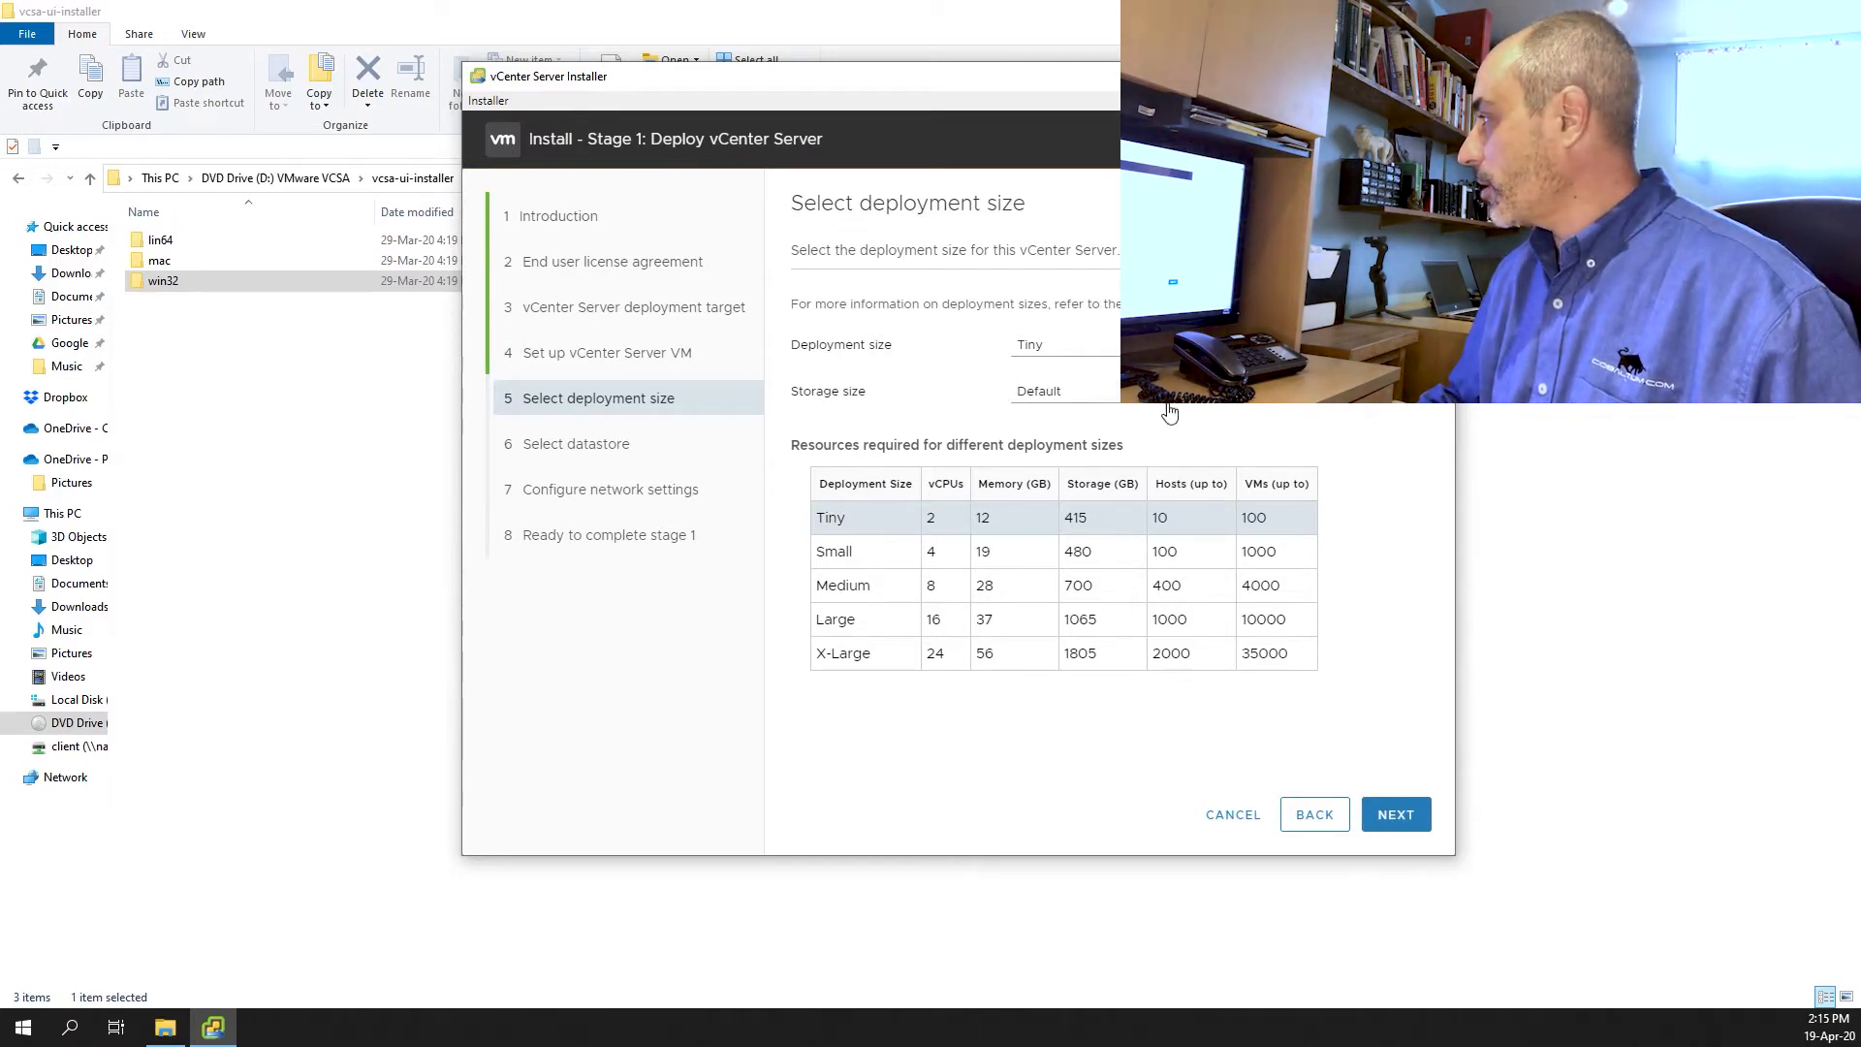
left_click(1063, 345)
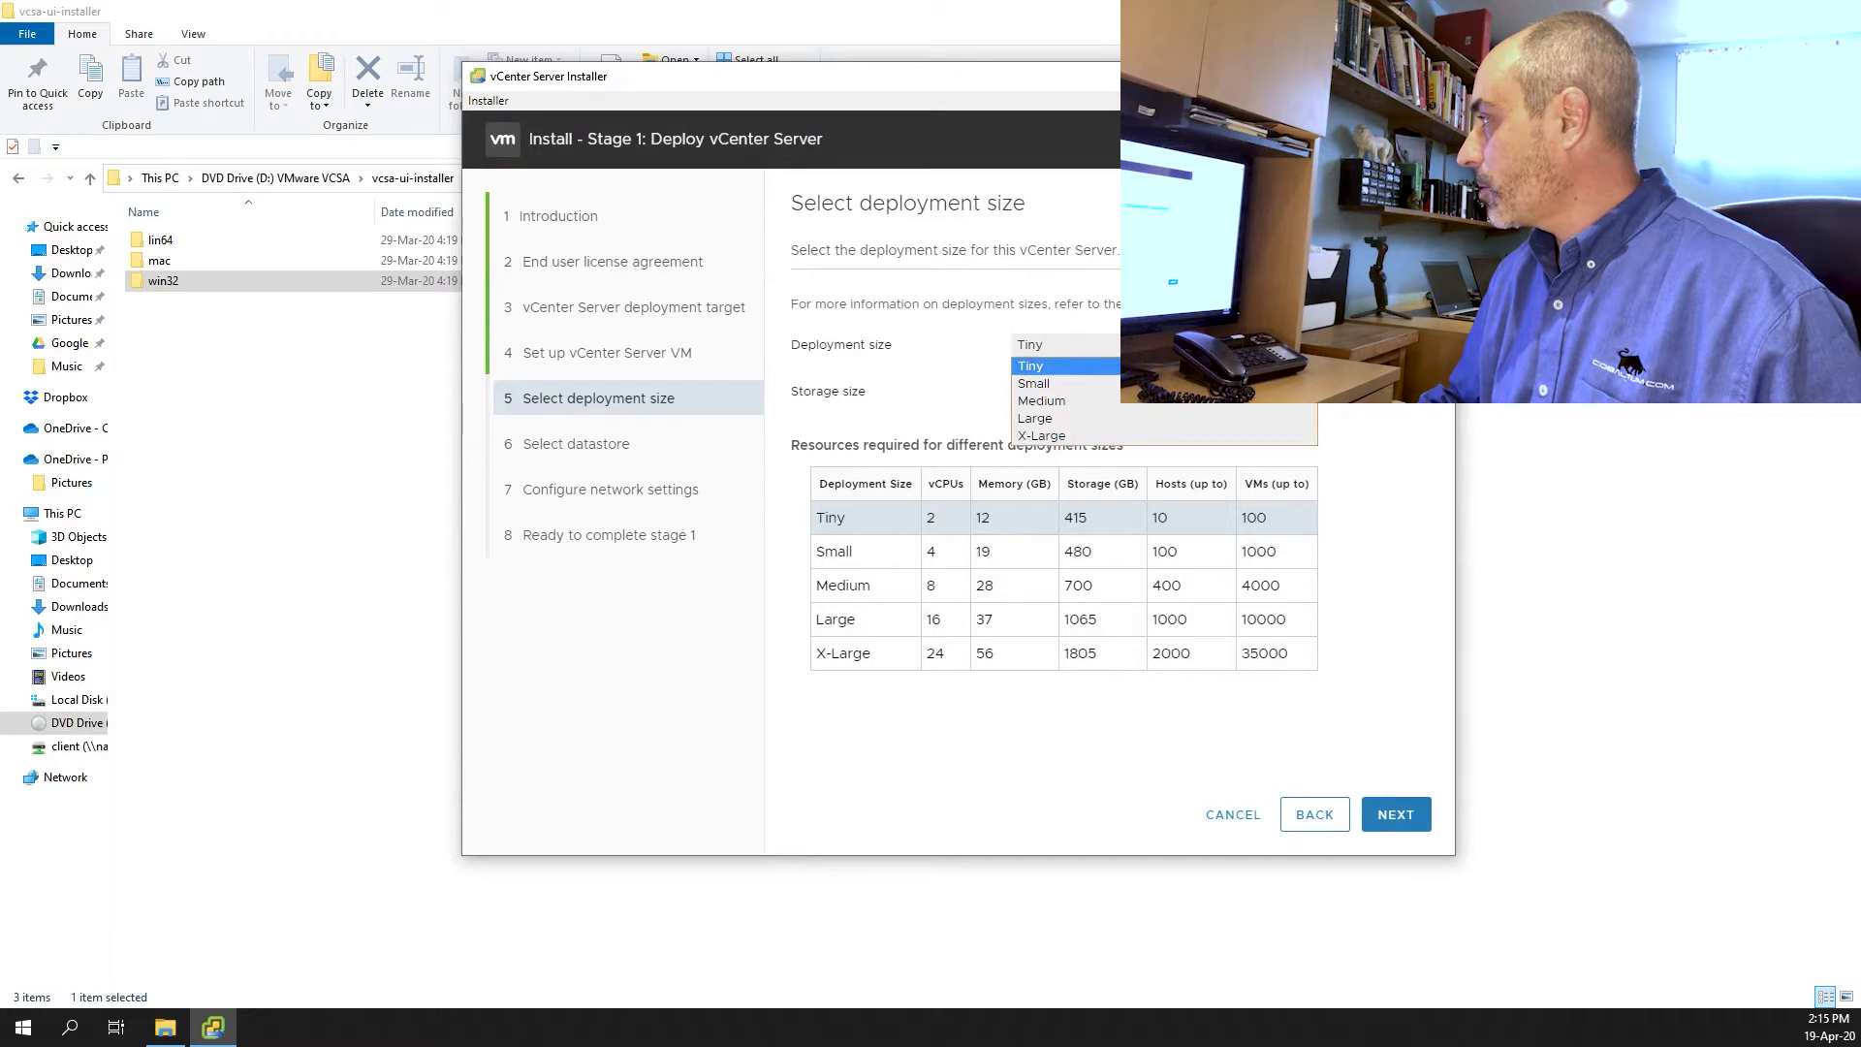
left_click(1029, 364)
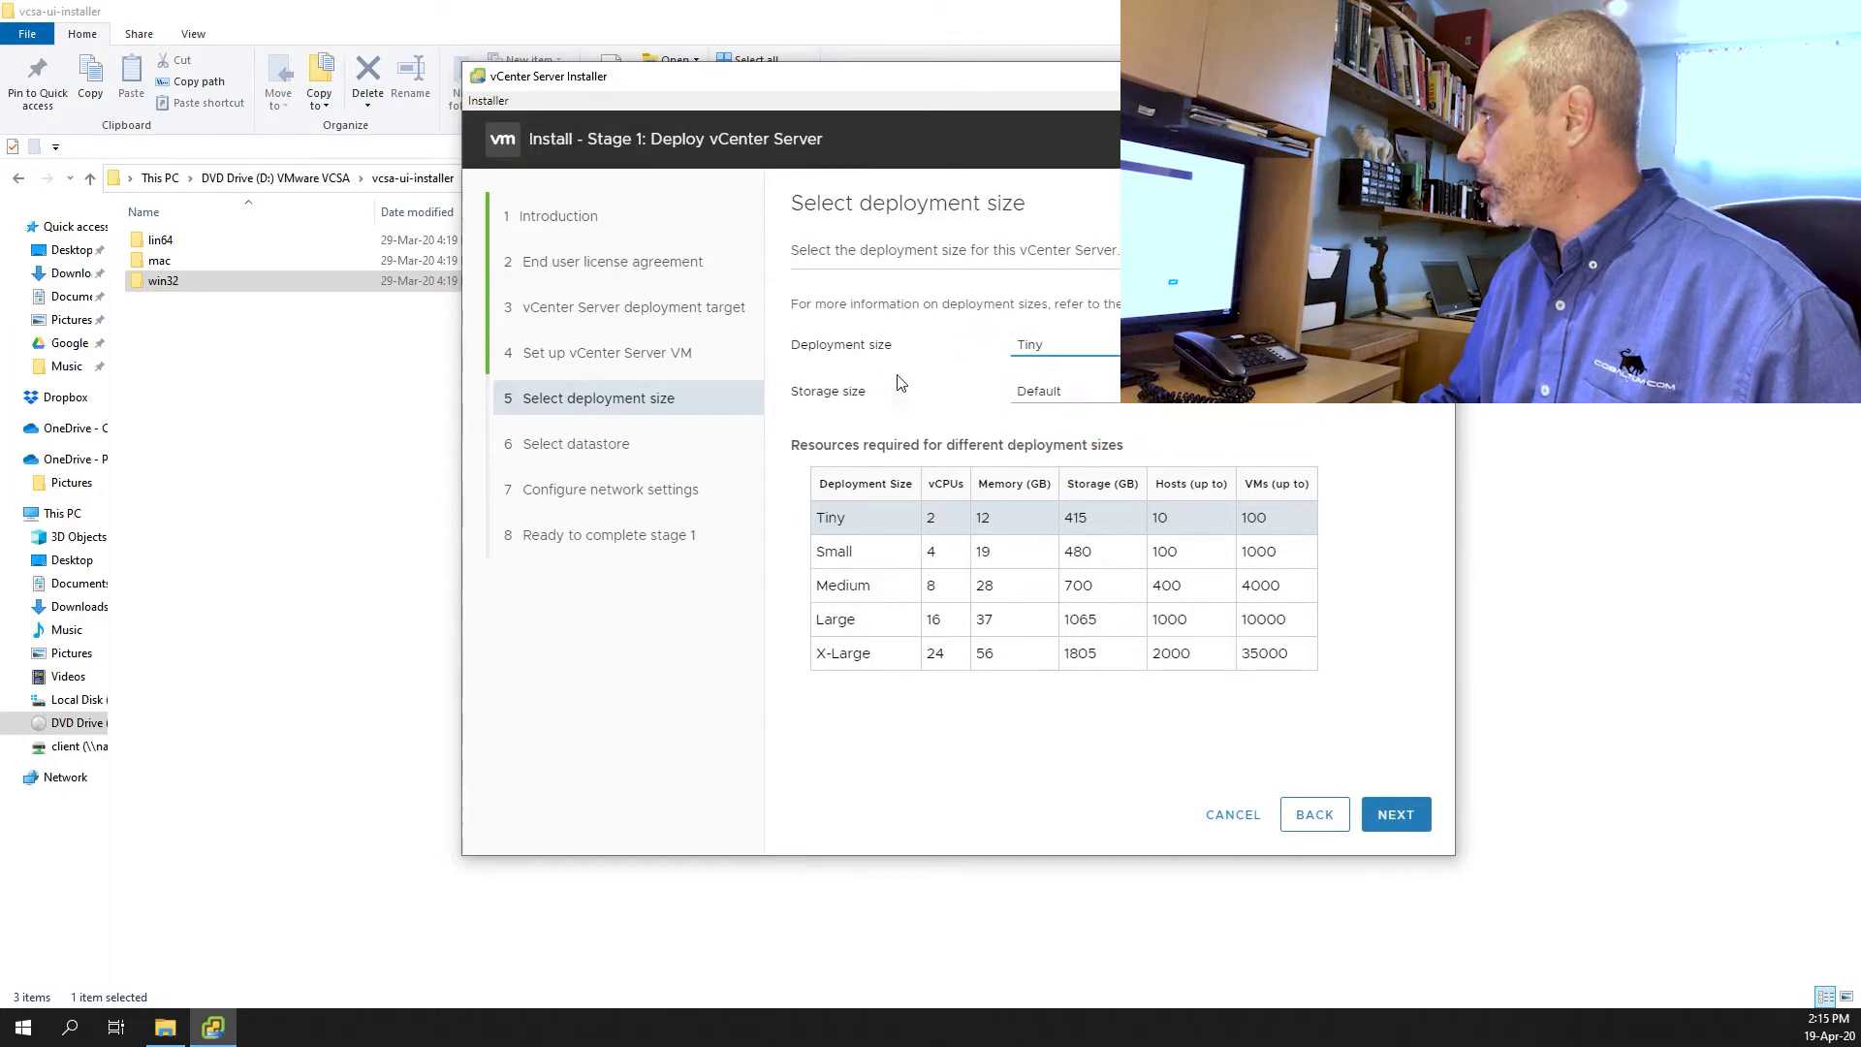
mouse_move(1117, 403)
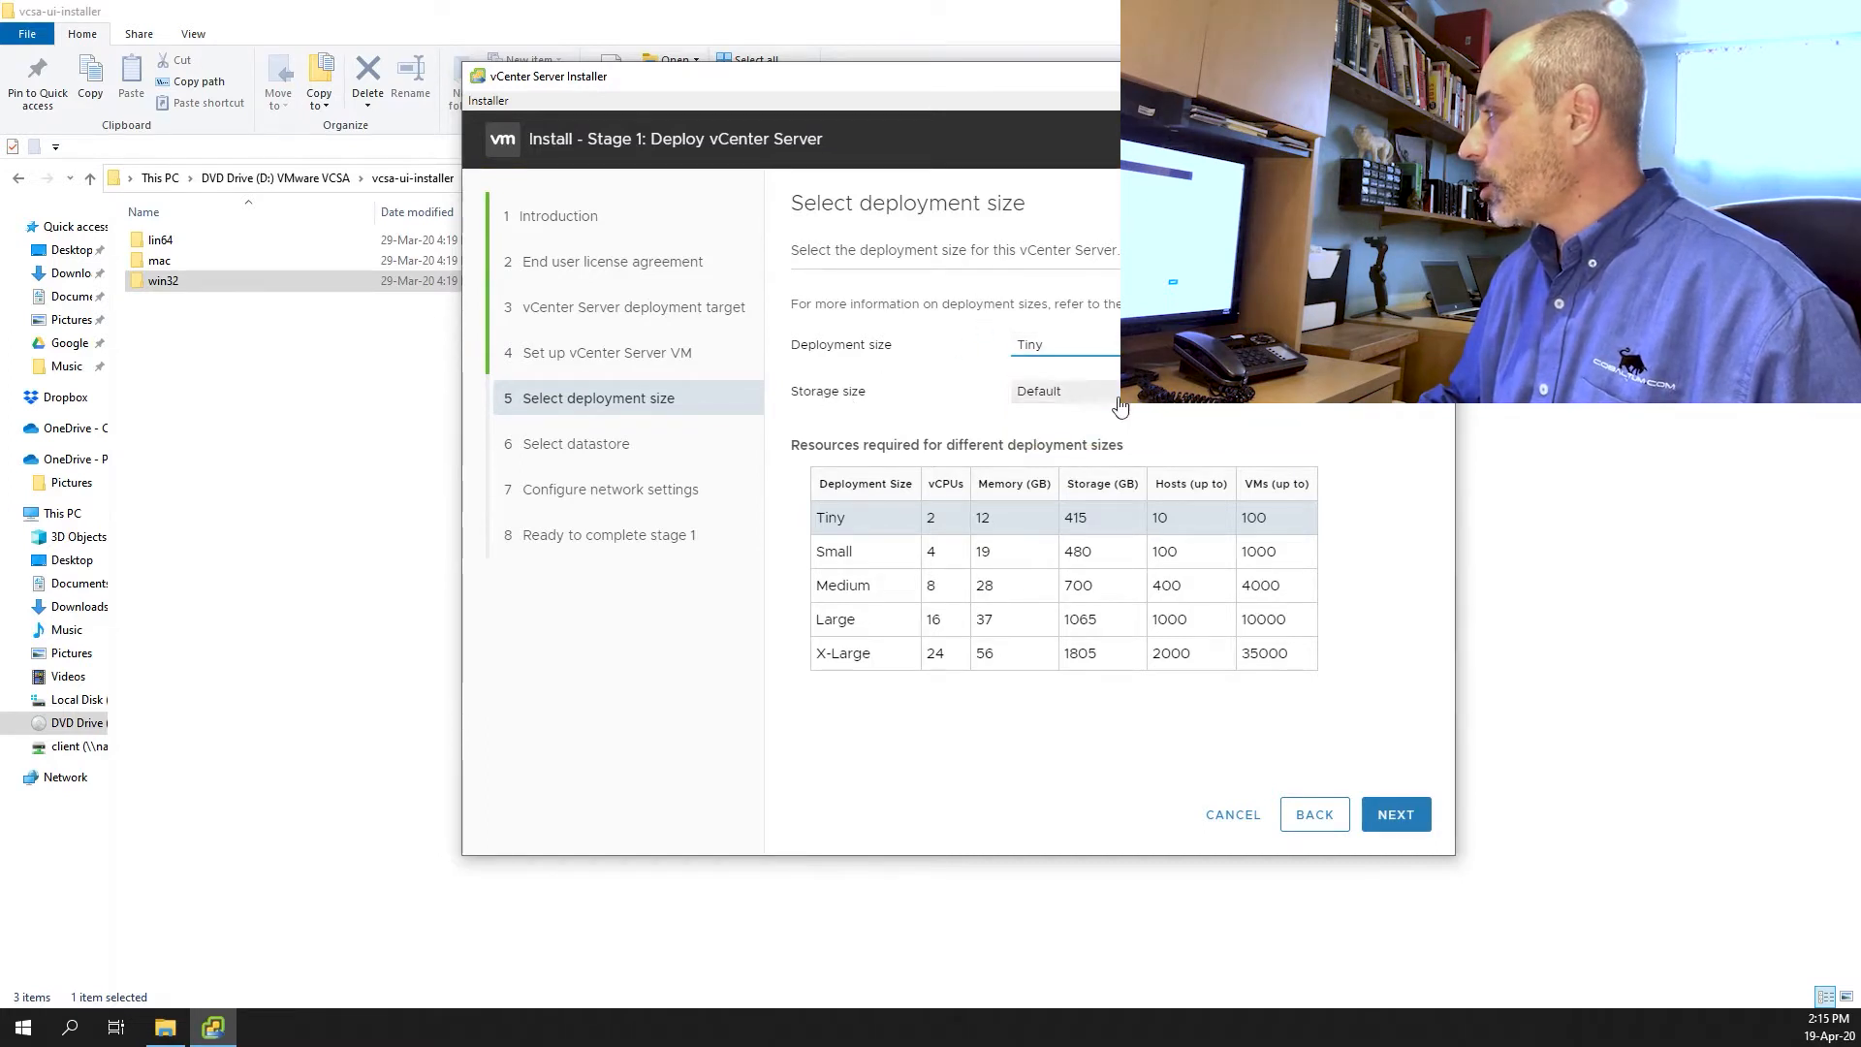
left_click(1057, 390)
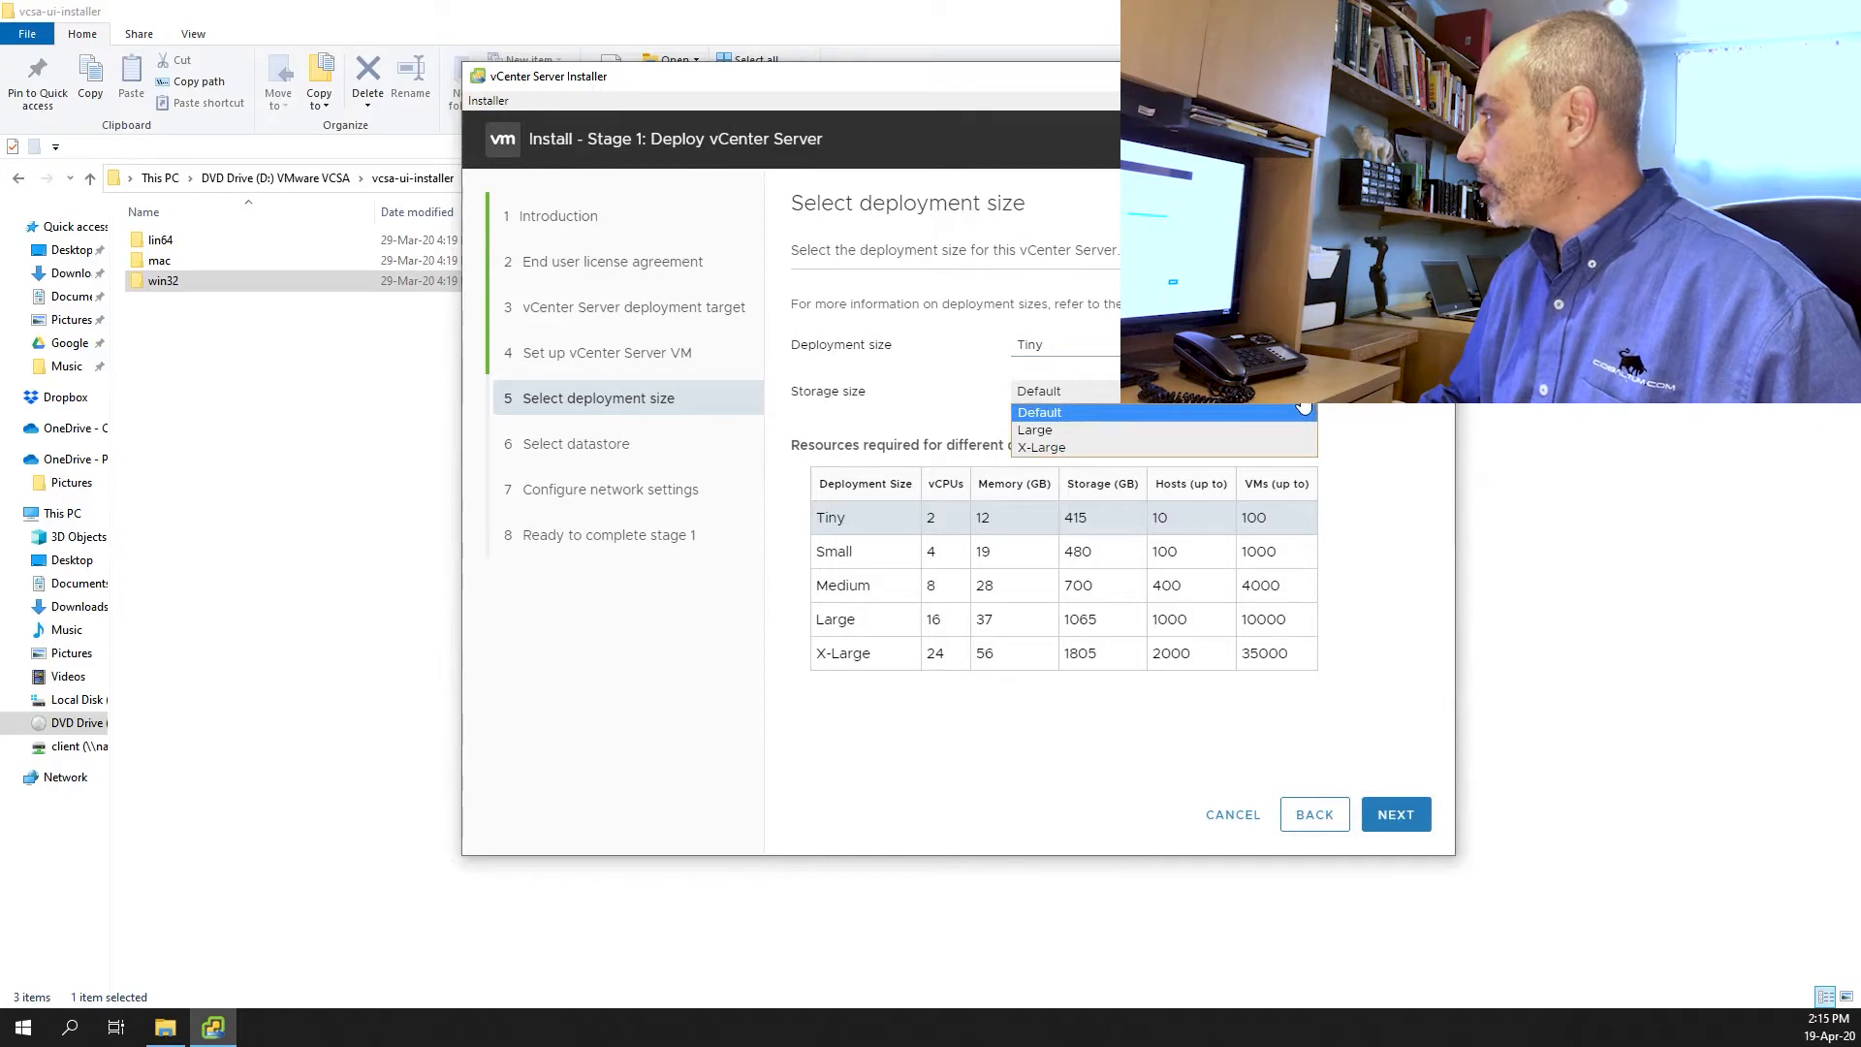
left_click(1037, 390)
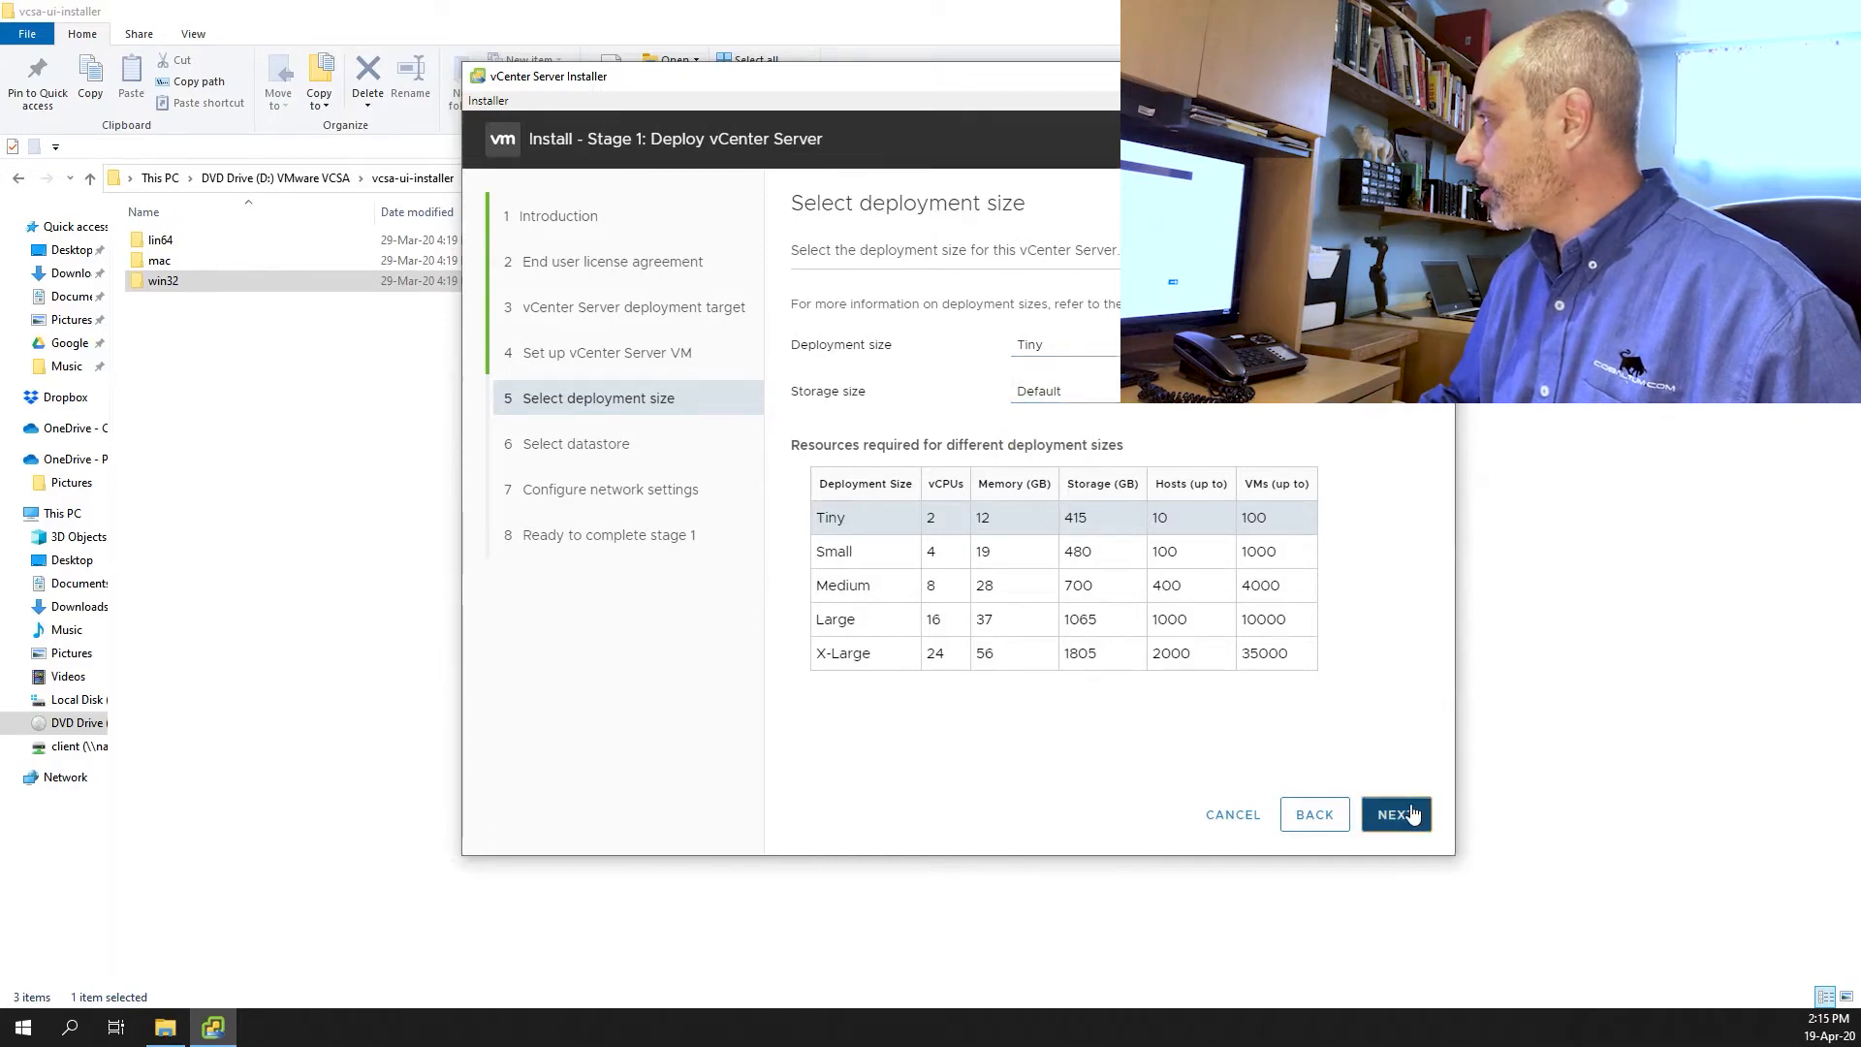
left_click(1396, 814)
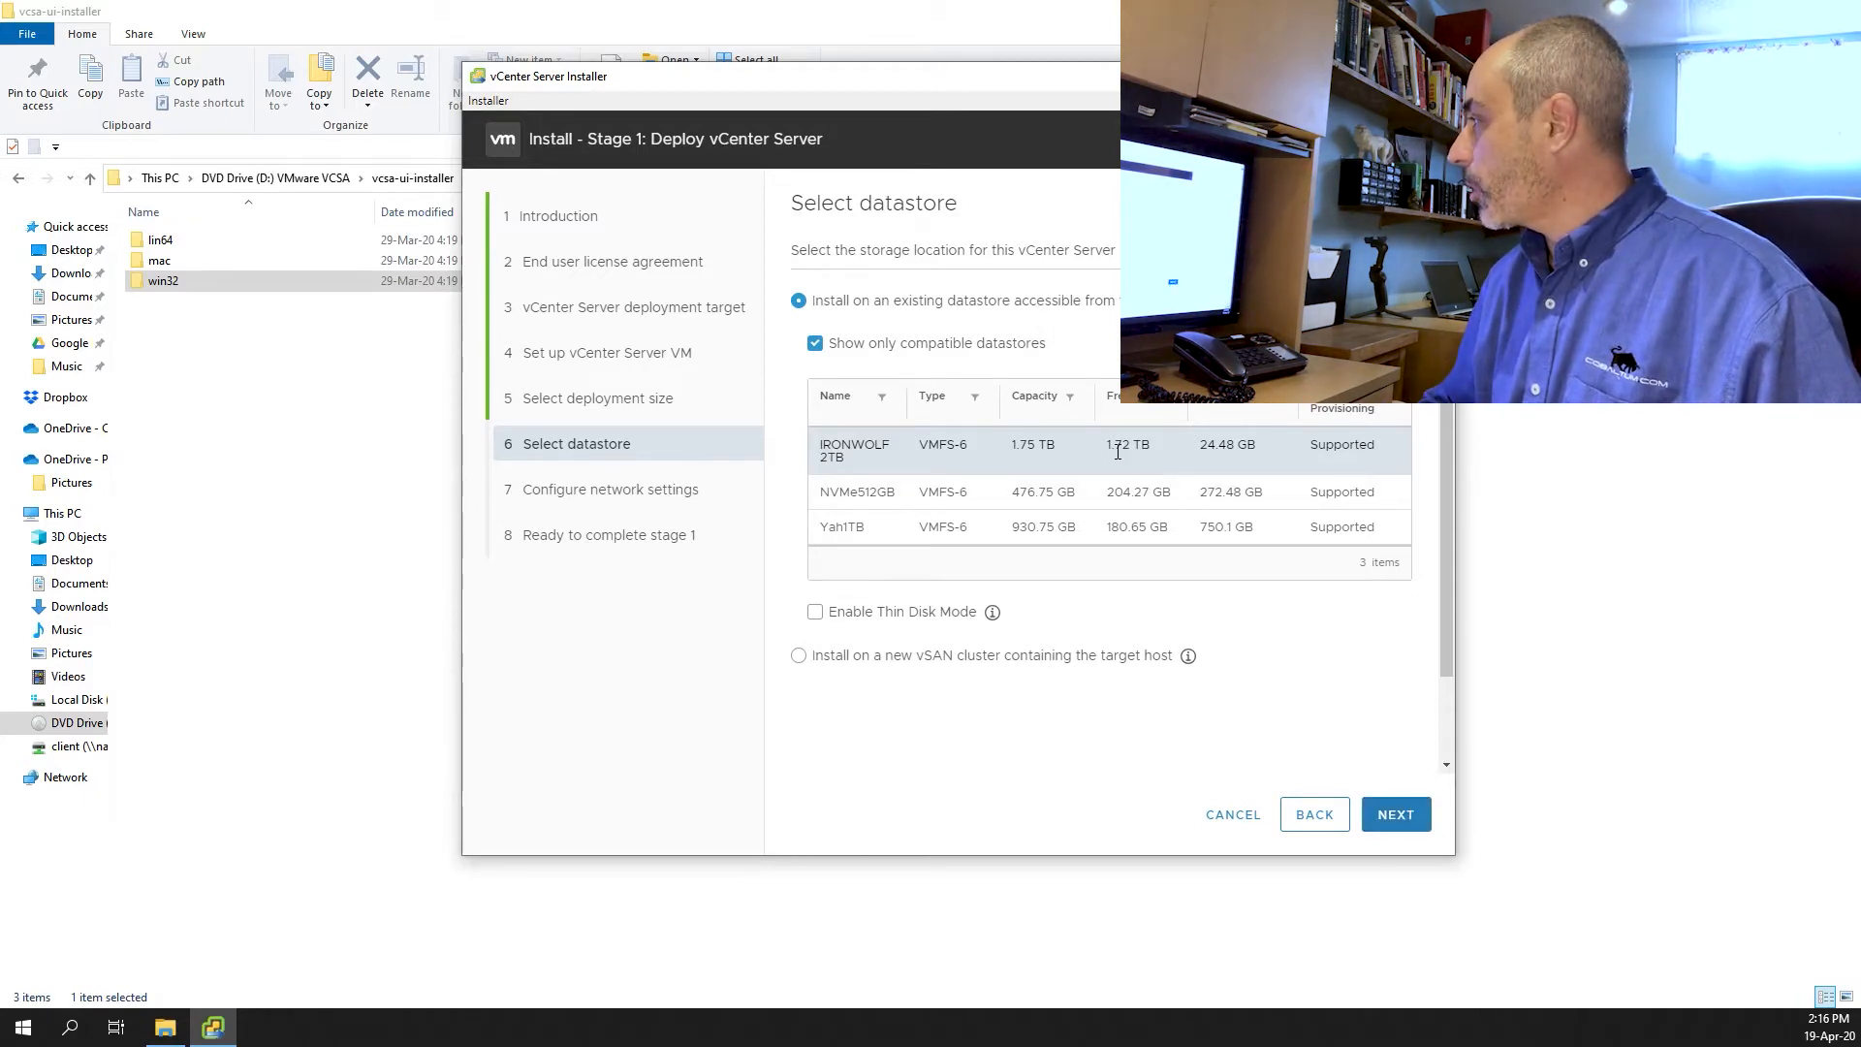
mouse_move(904, 451)
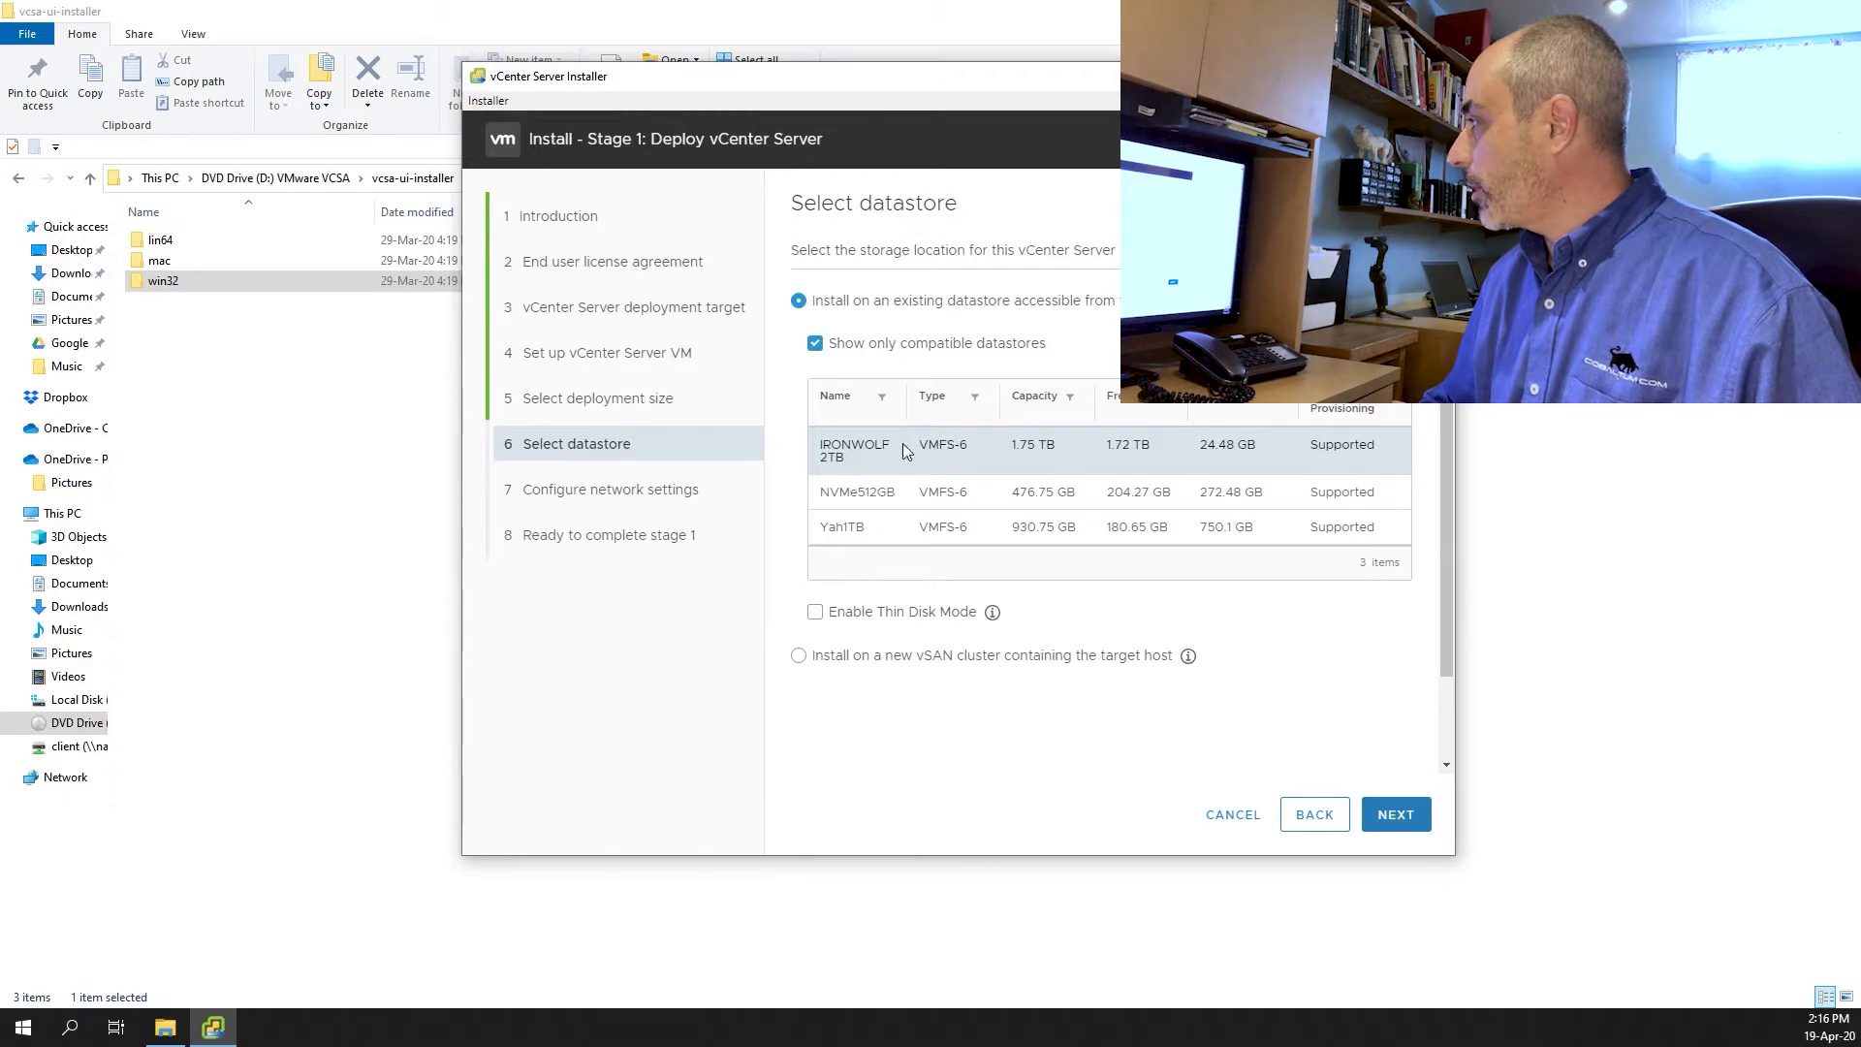
mouse_move(853, 460)
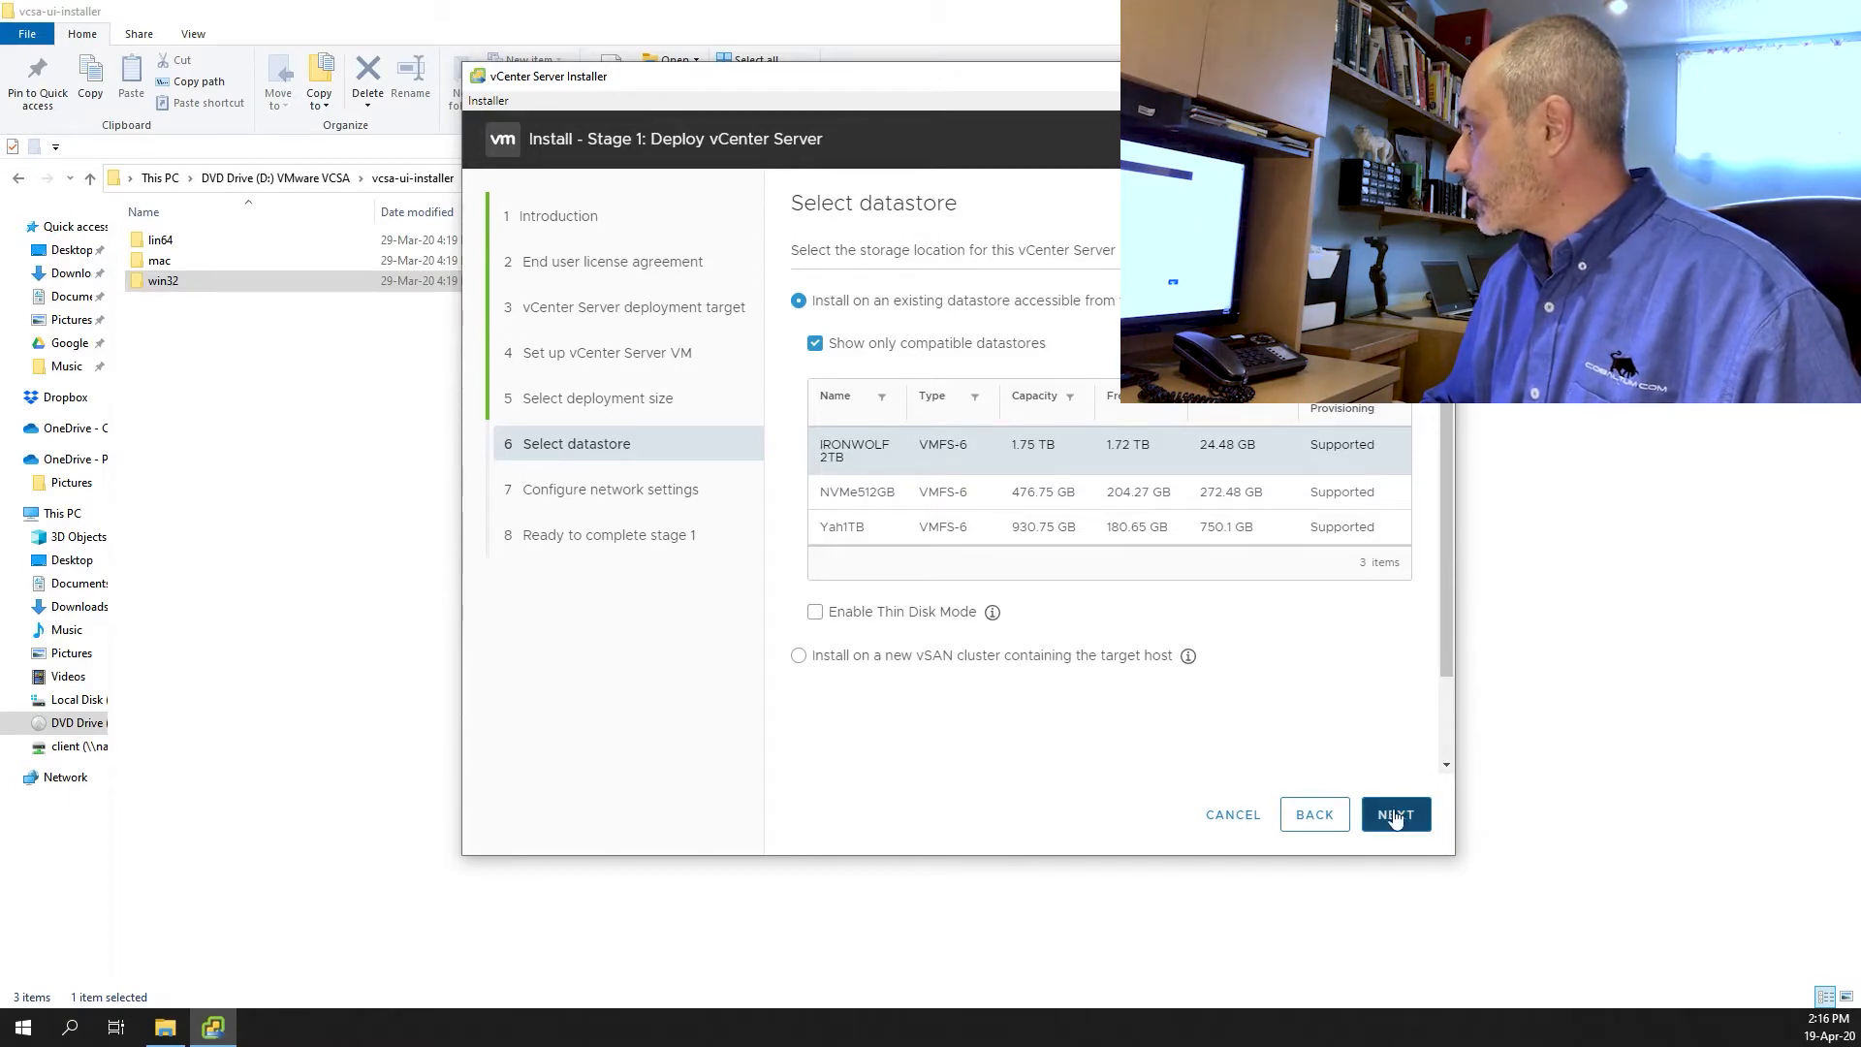
Keep the IRONWOLF 2TB datastore selected and continue to network settings
left_click(1394, 814)
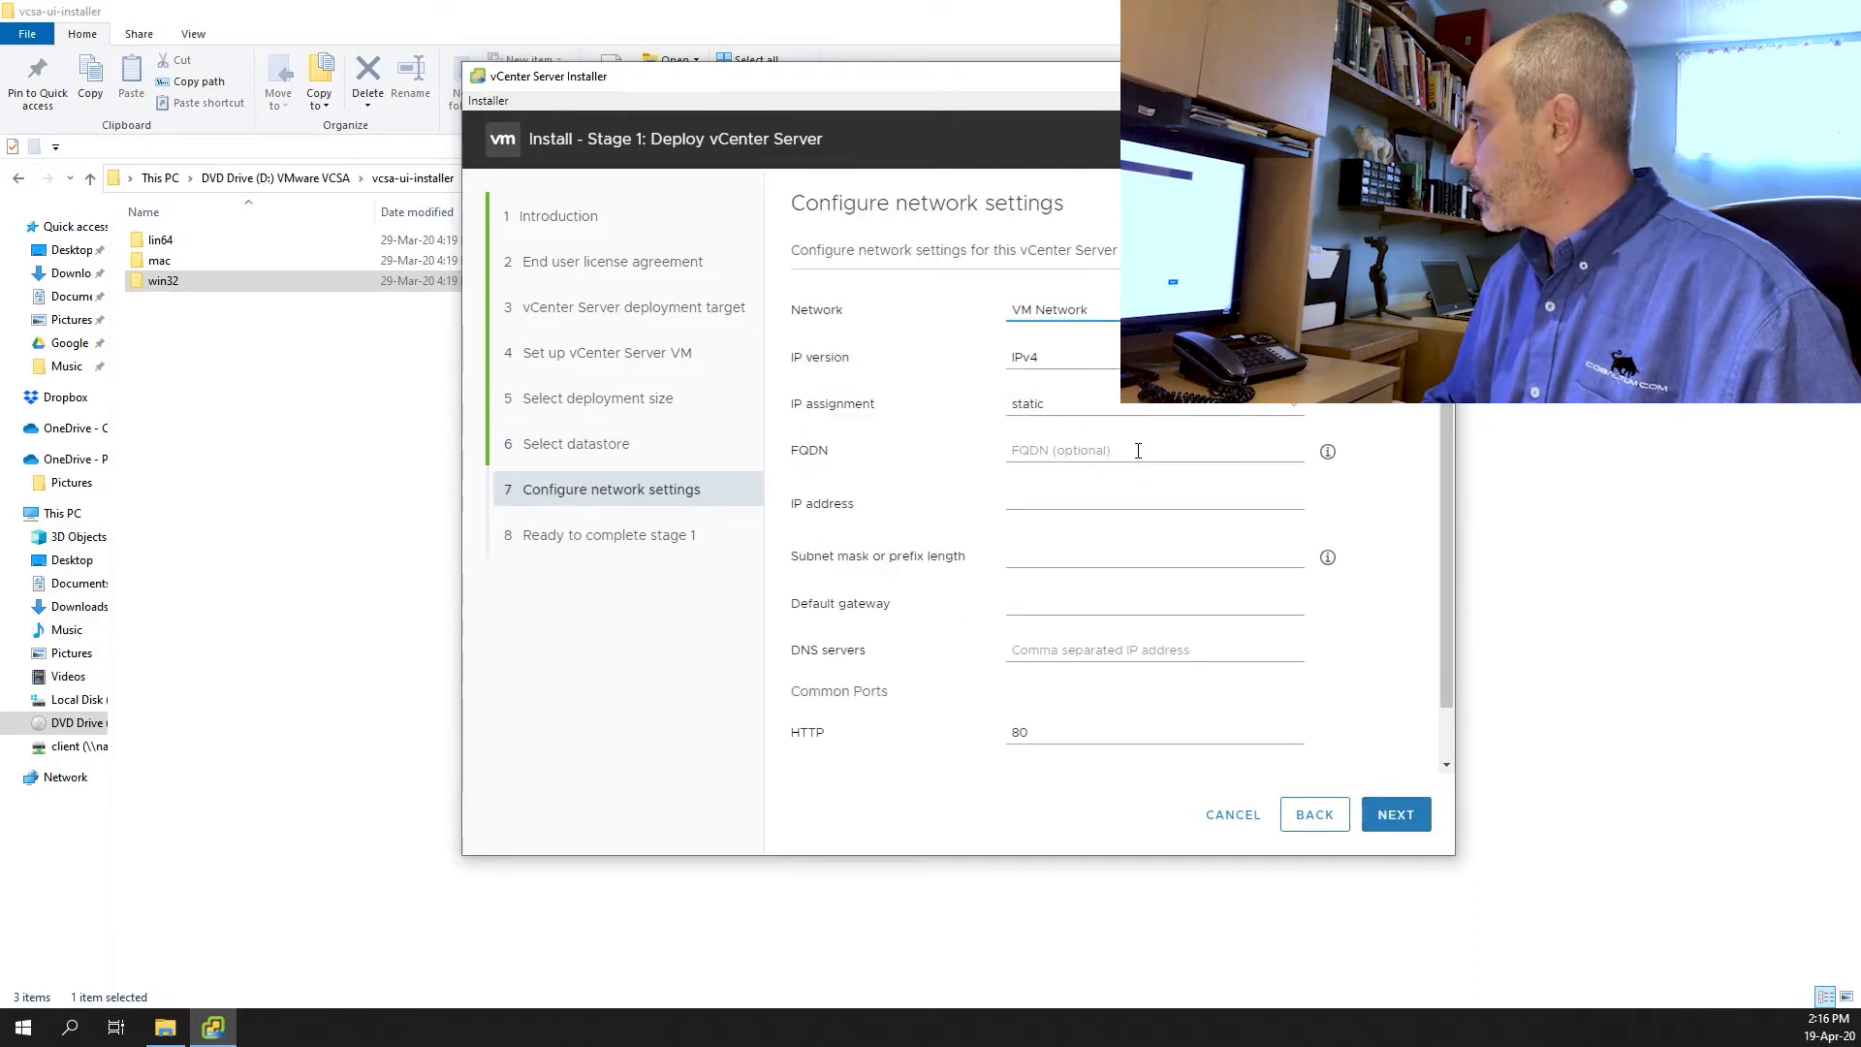
Enter FQDN vcsa.cobaltium.com, the appliance IP, and subnet prefix 24
left_click(1138, 450)
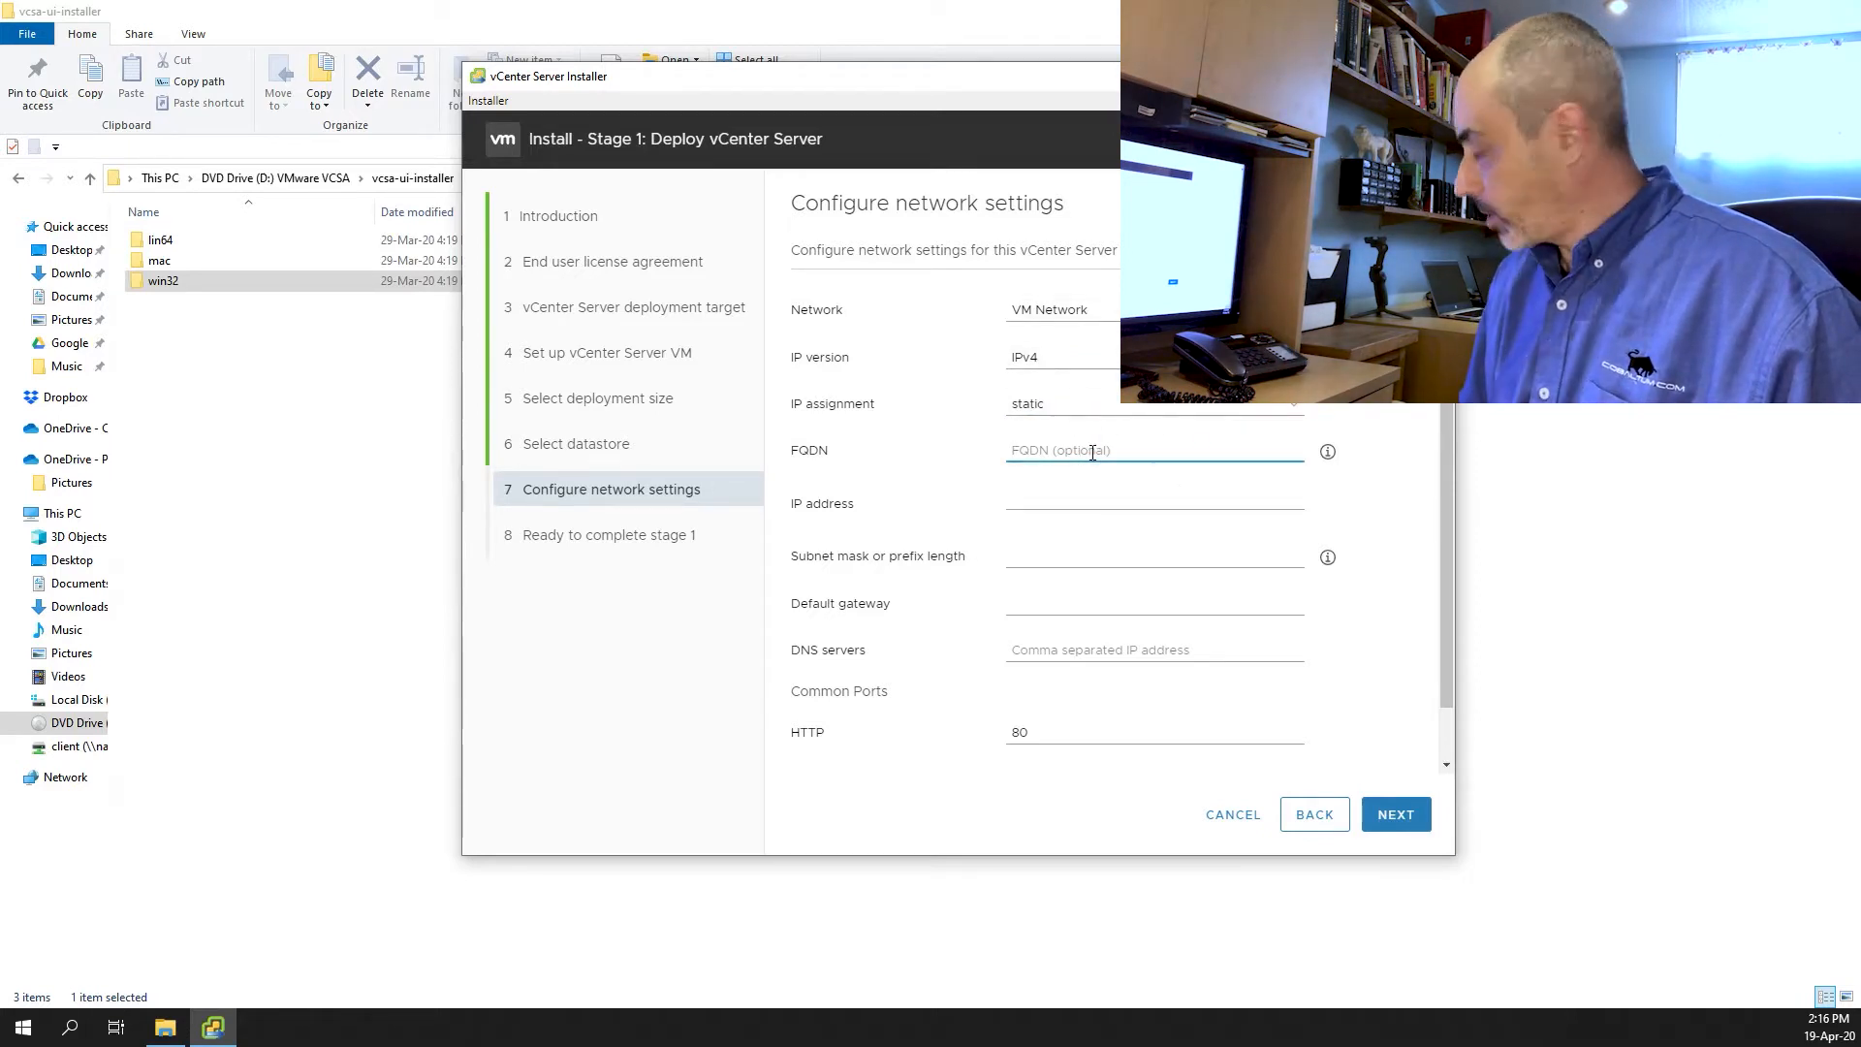
type("vcsa.")
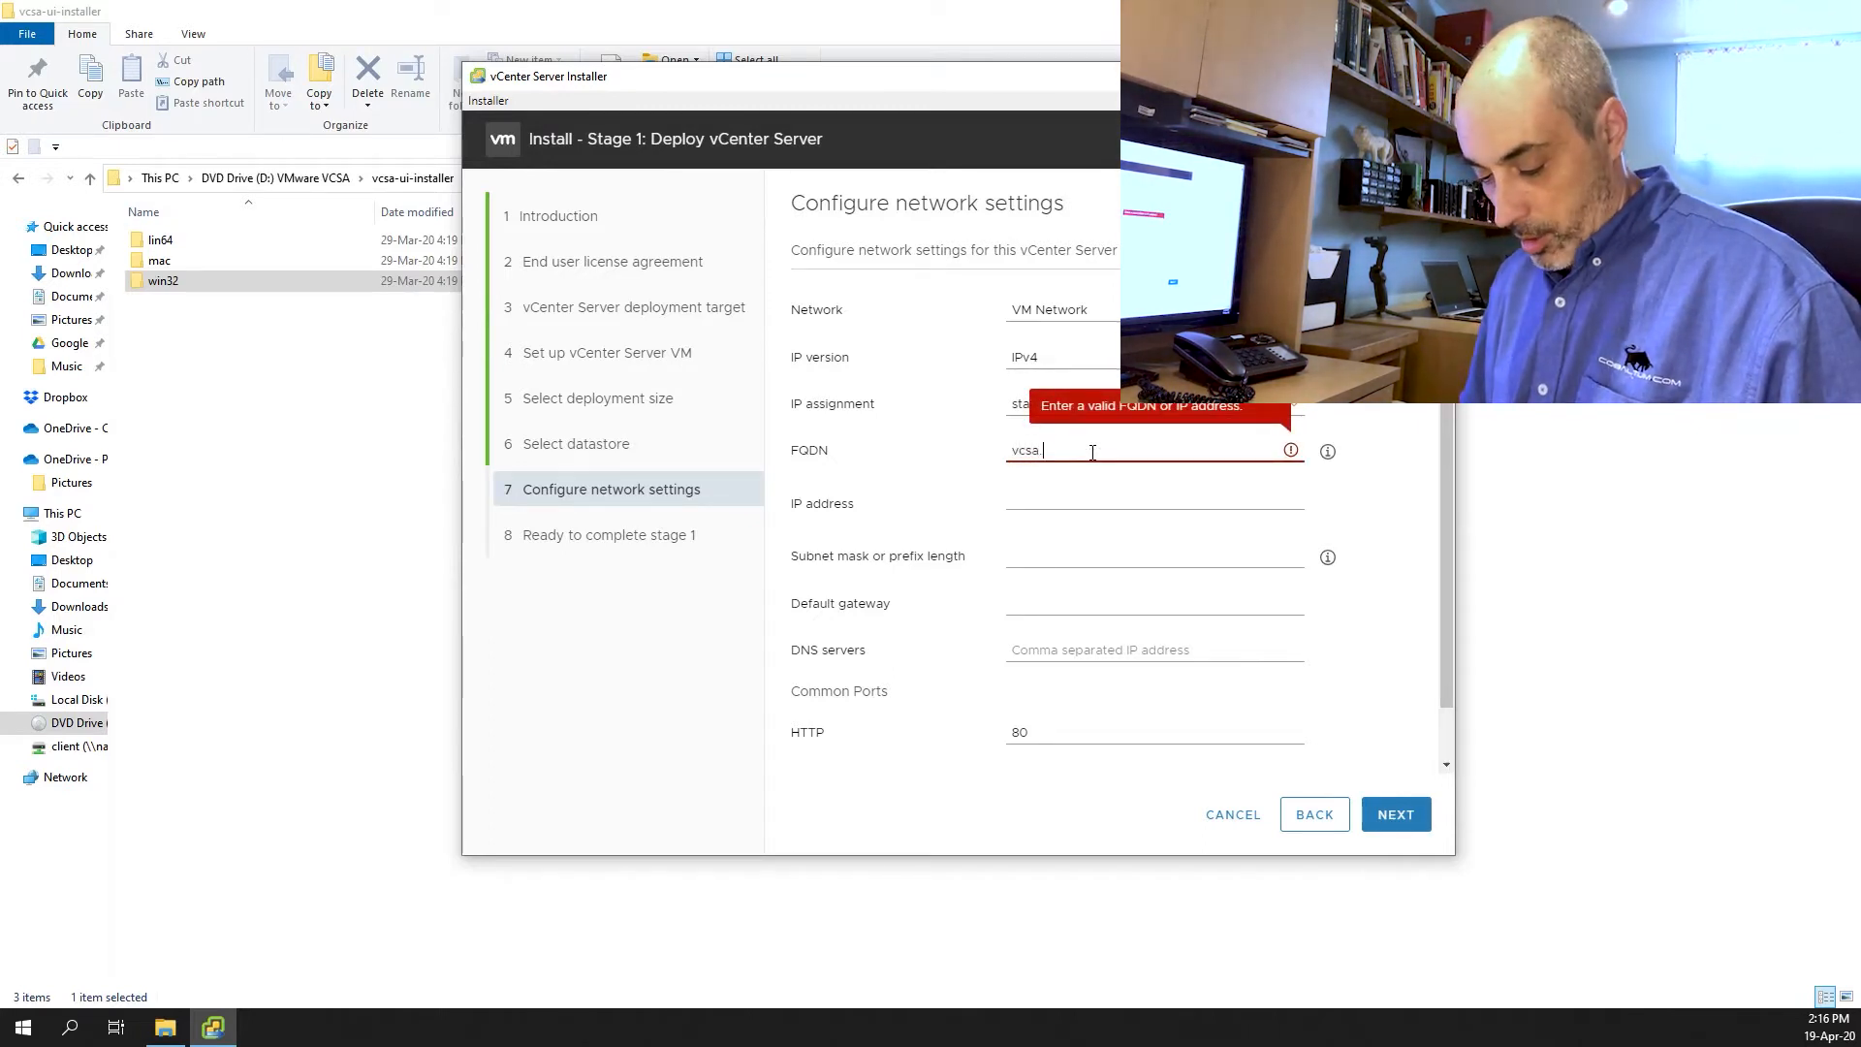
type("cobaltium.com")
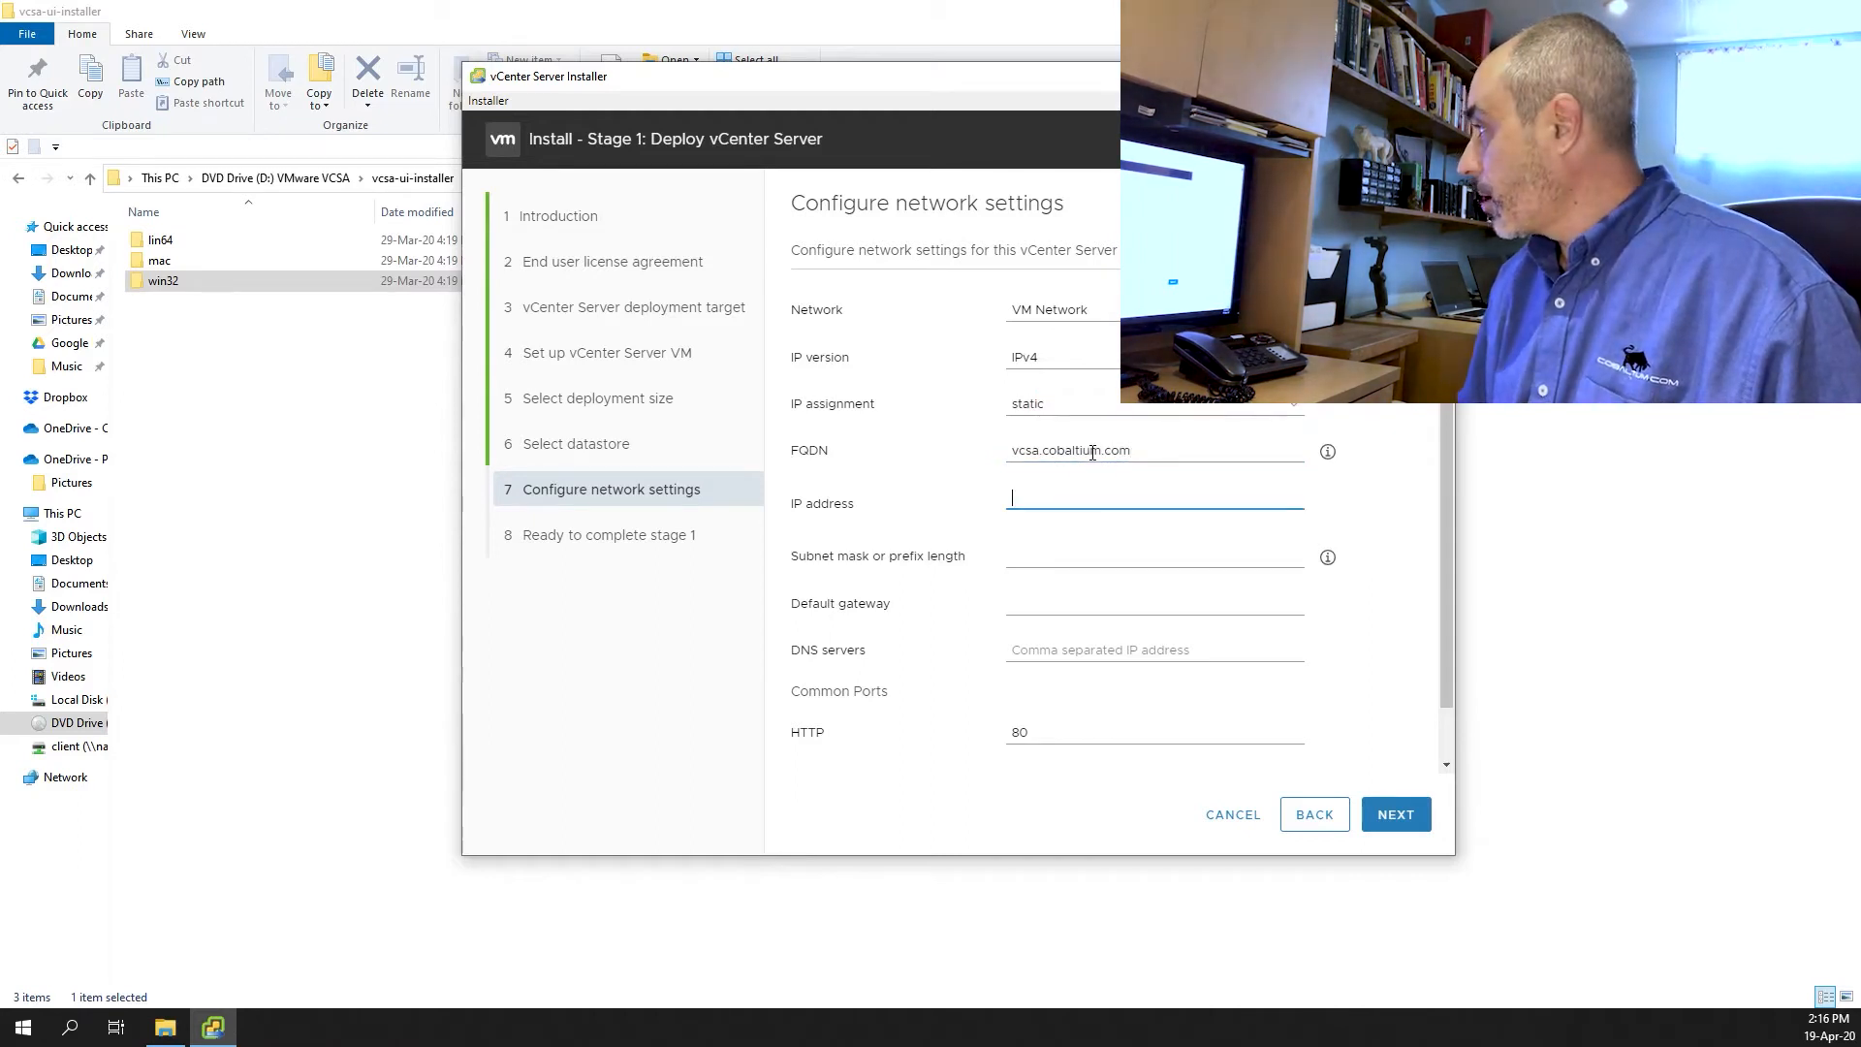
type("192.168.1.225")
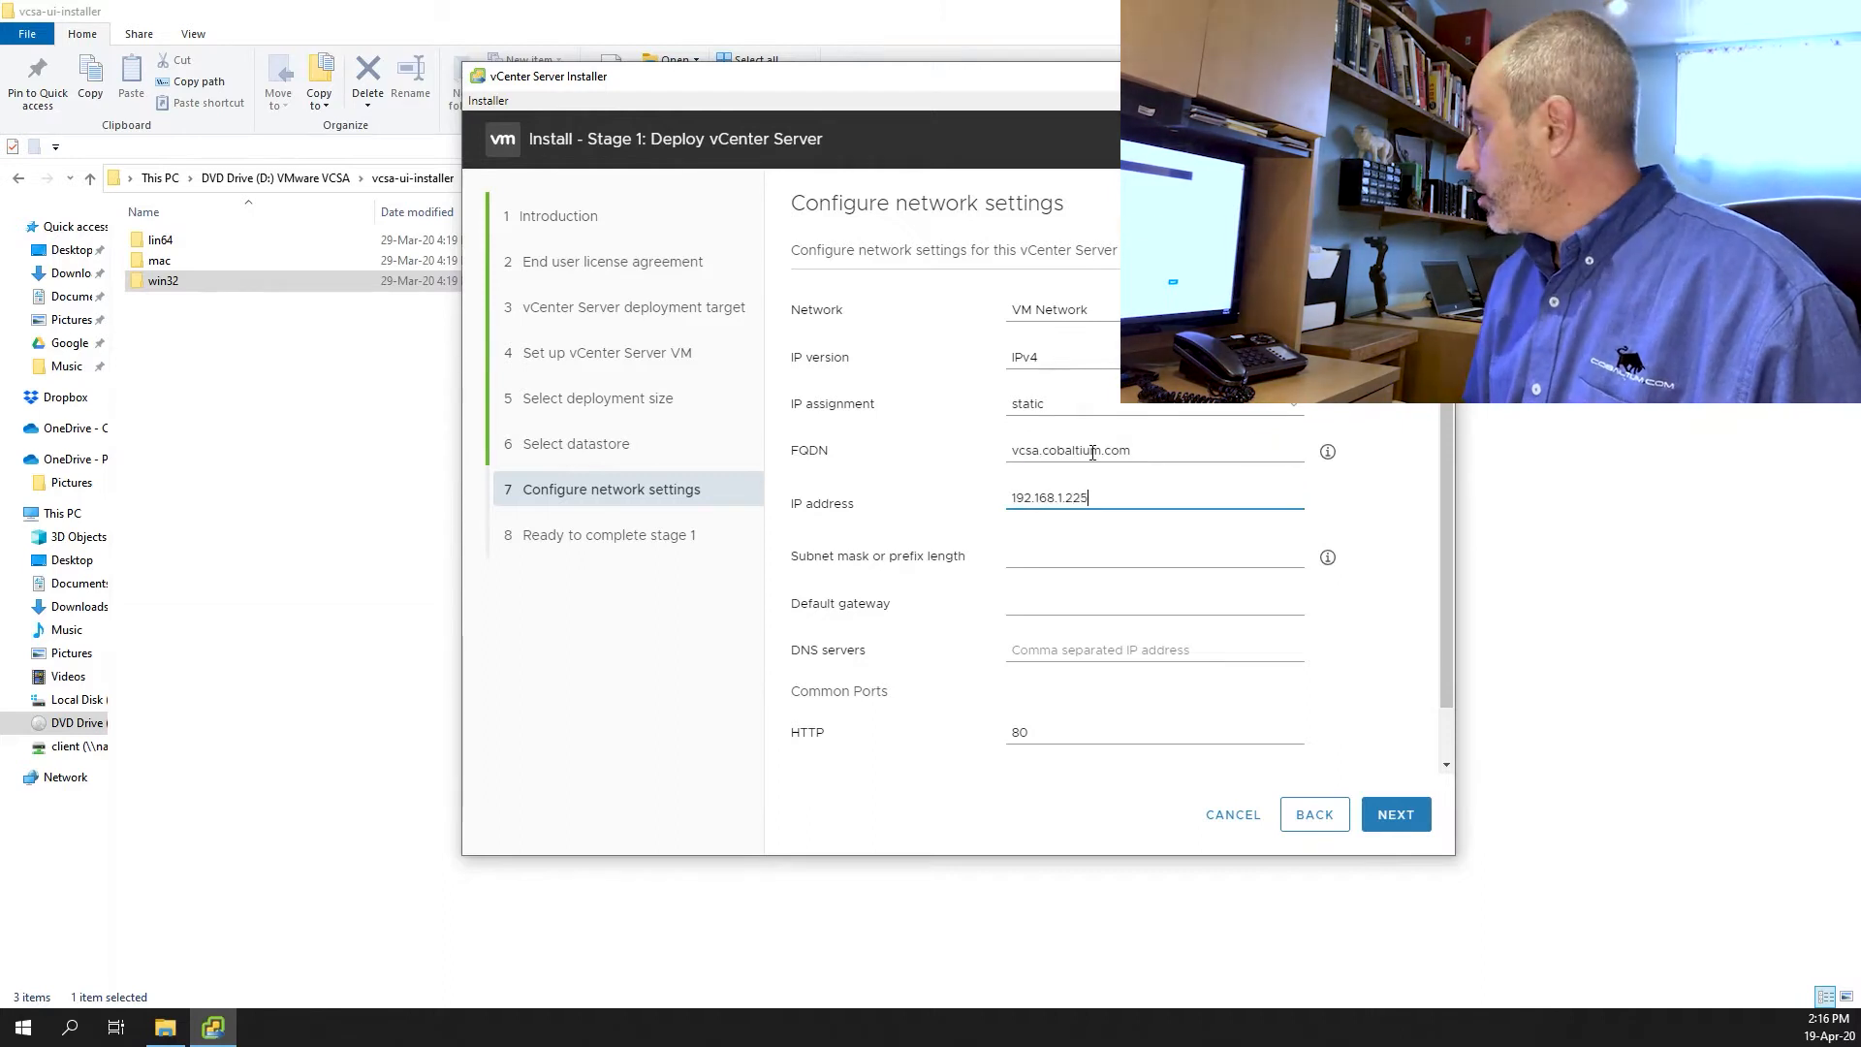
left_click(1152, 558)
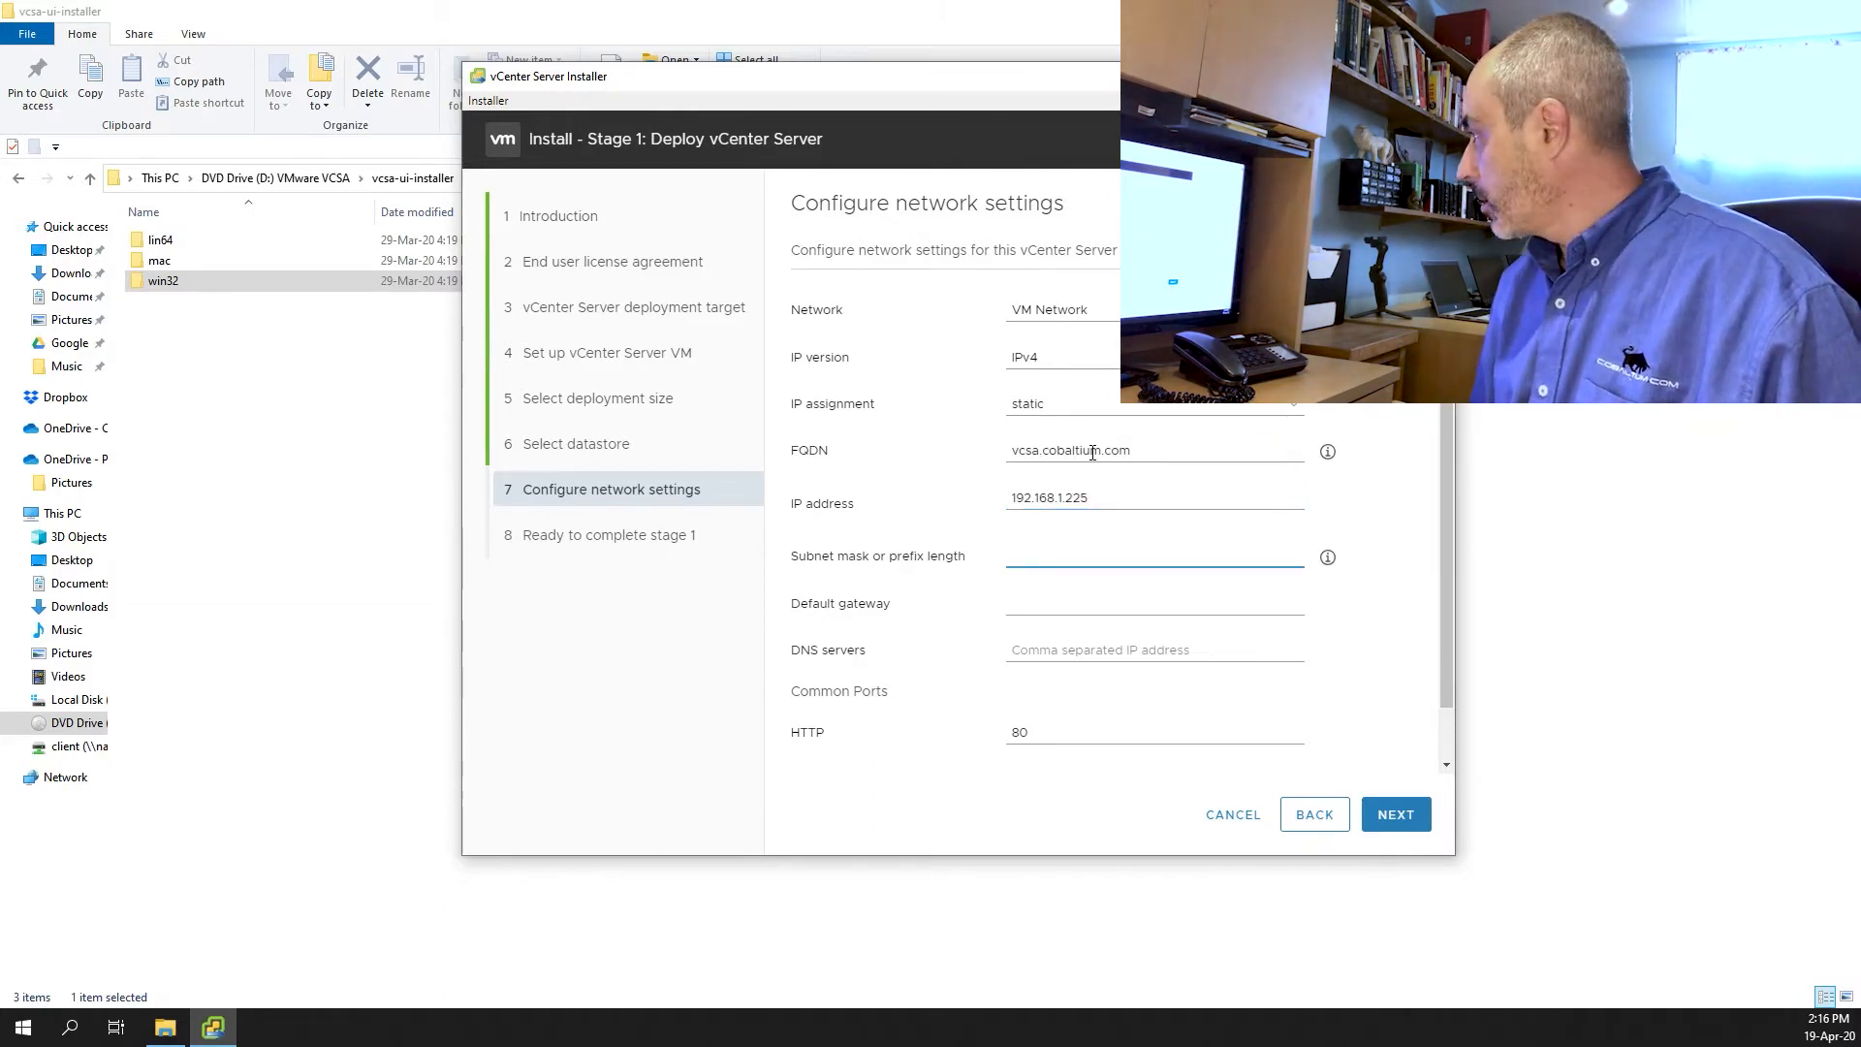
type("255.255.255.")
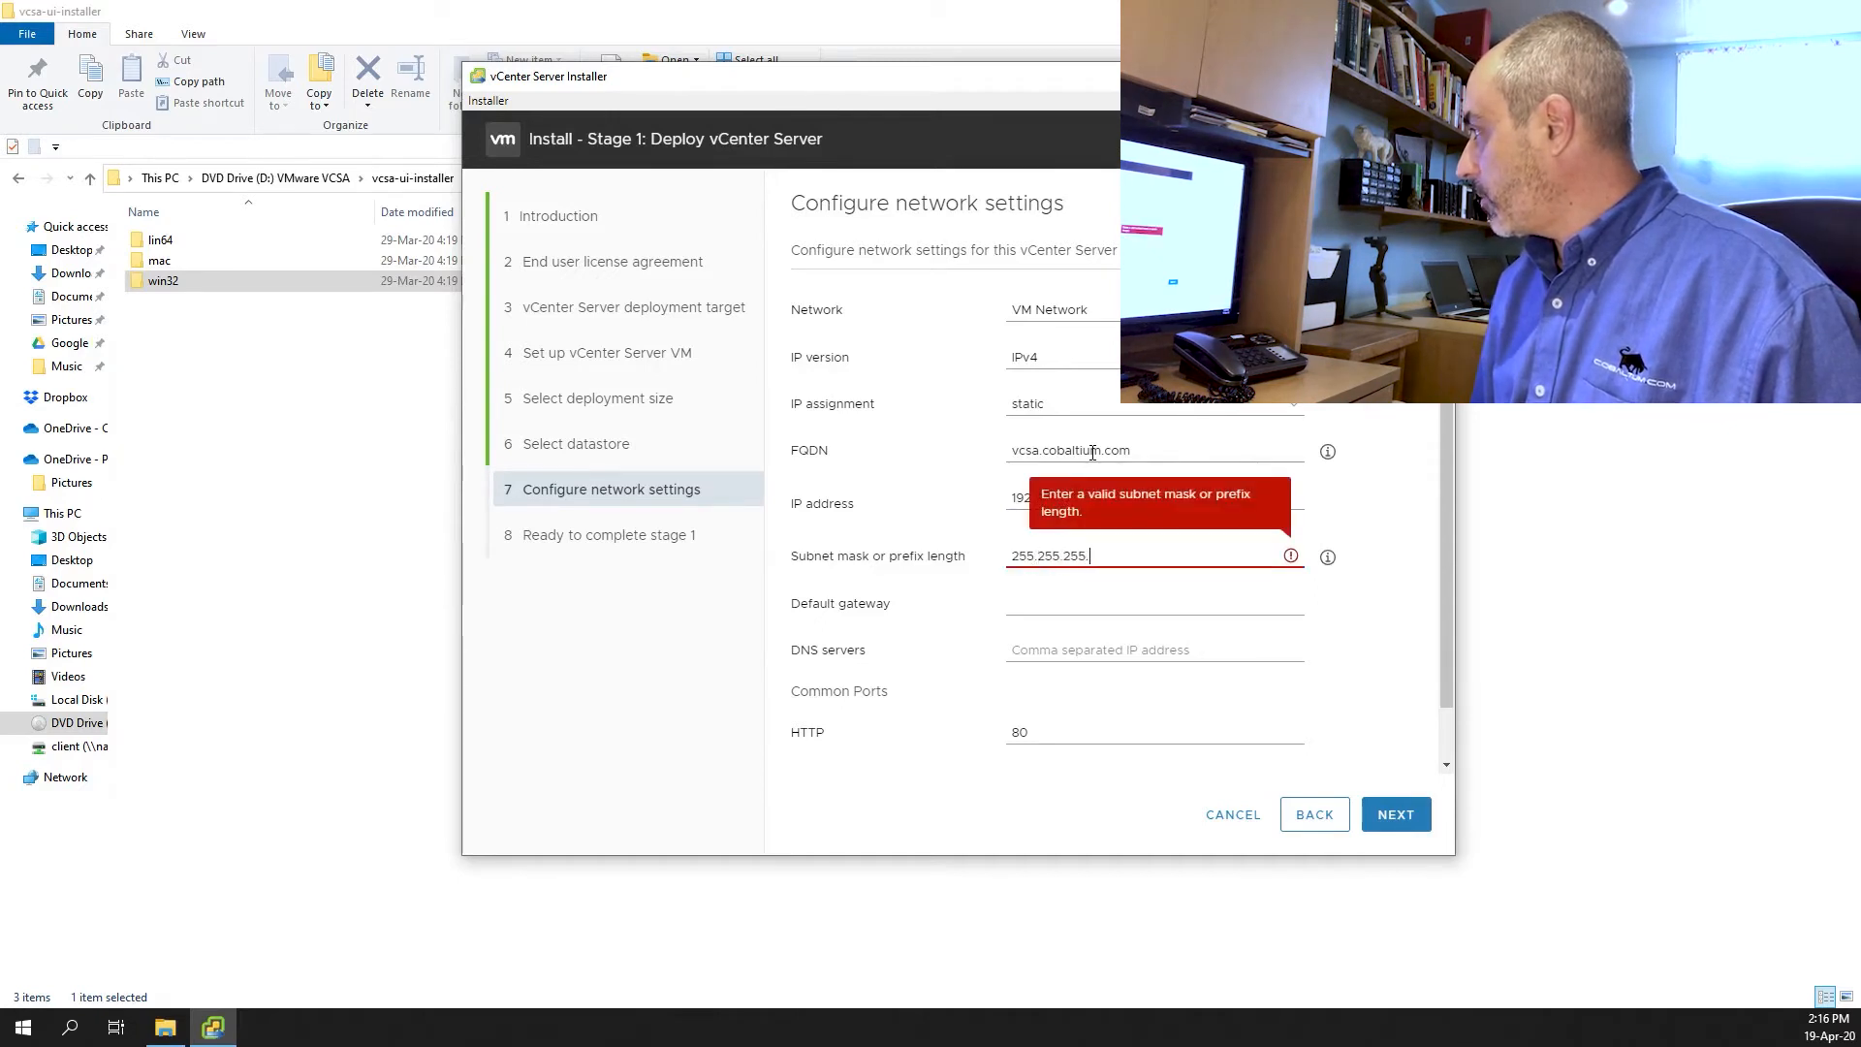
type("0q")
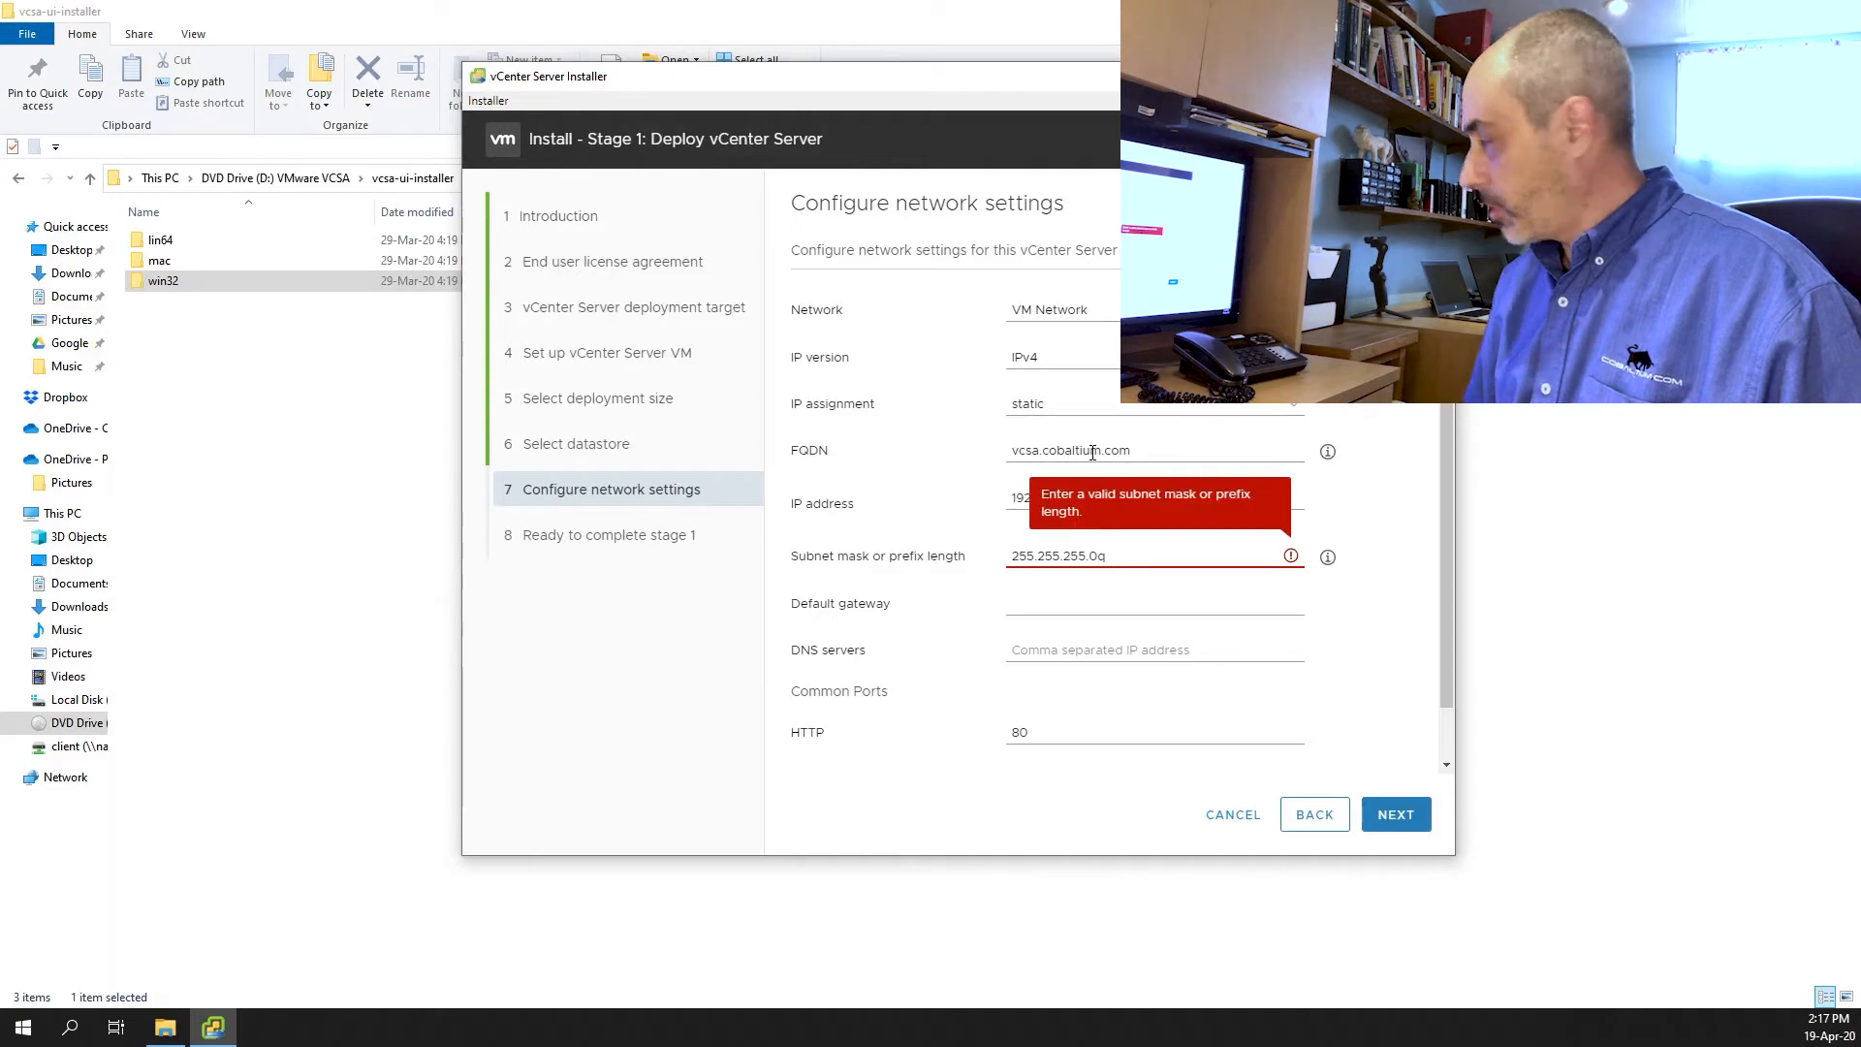
mouse_move(1326, 559)
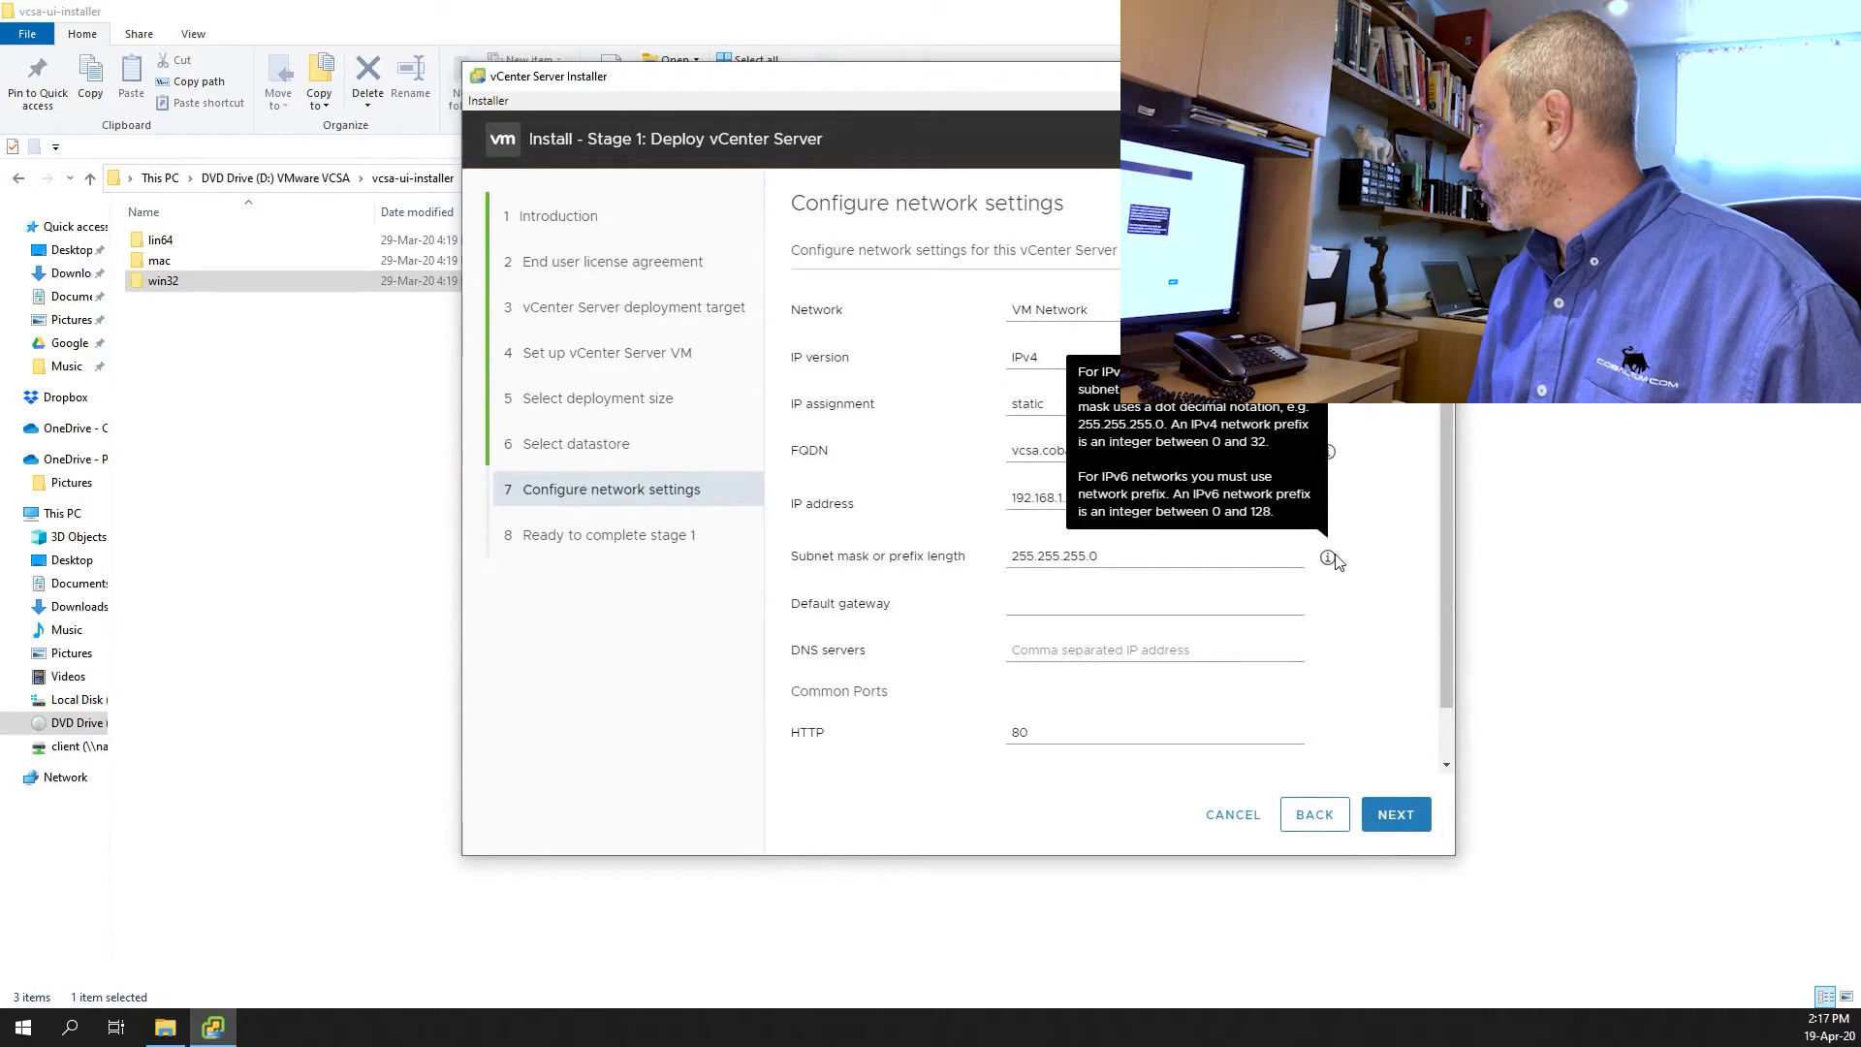
left_click(1140, 554)
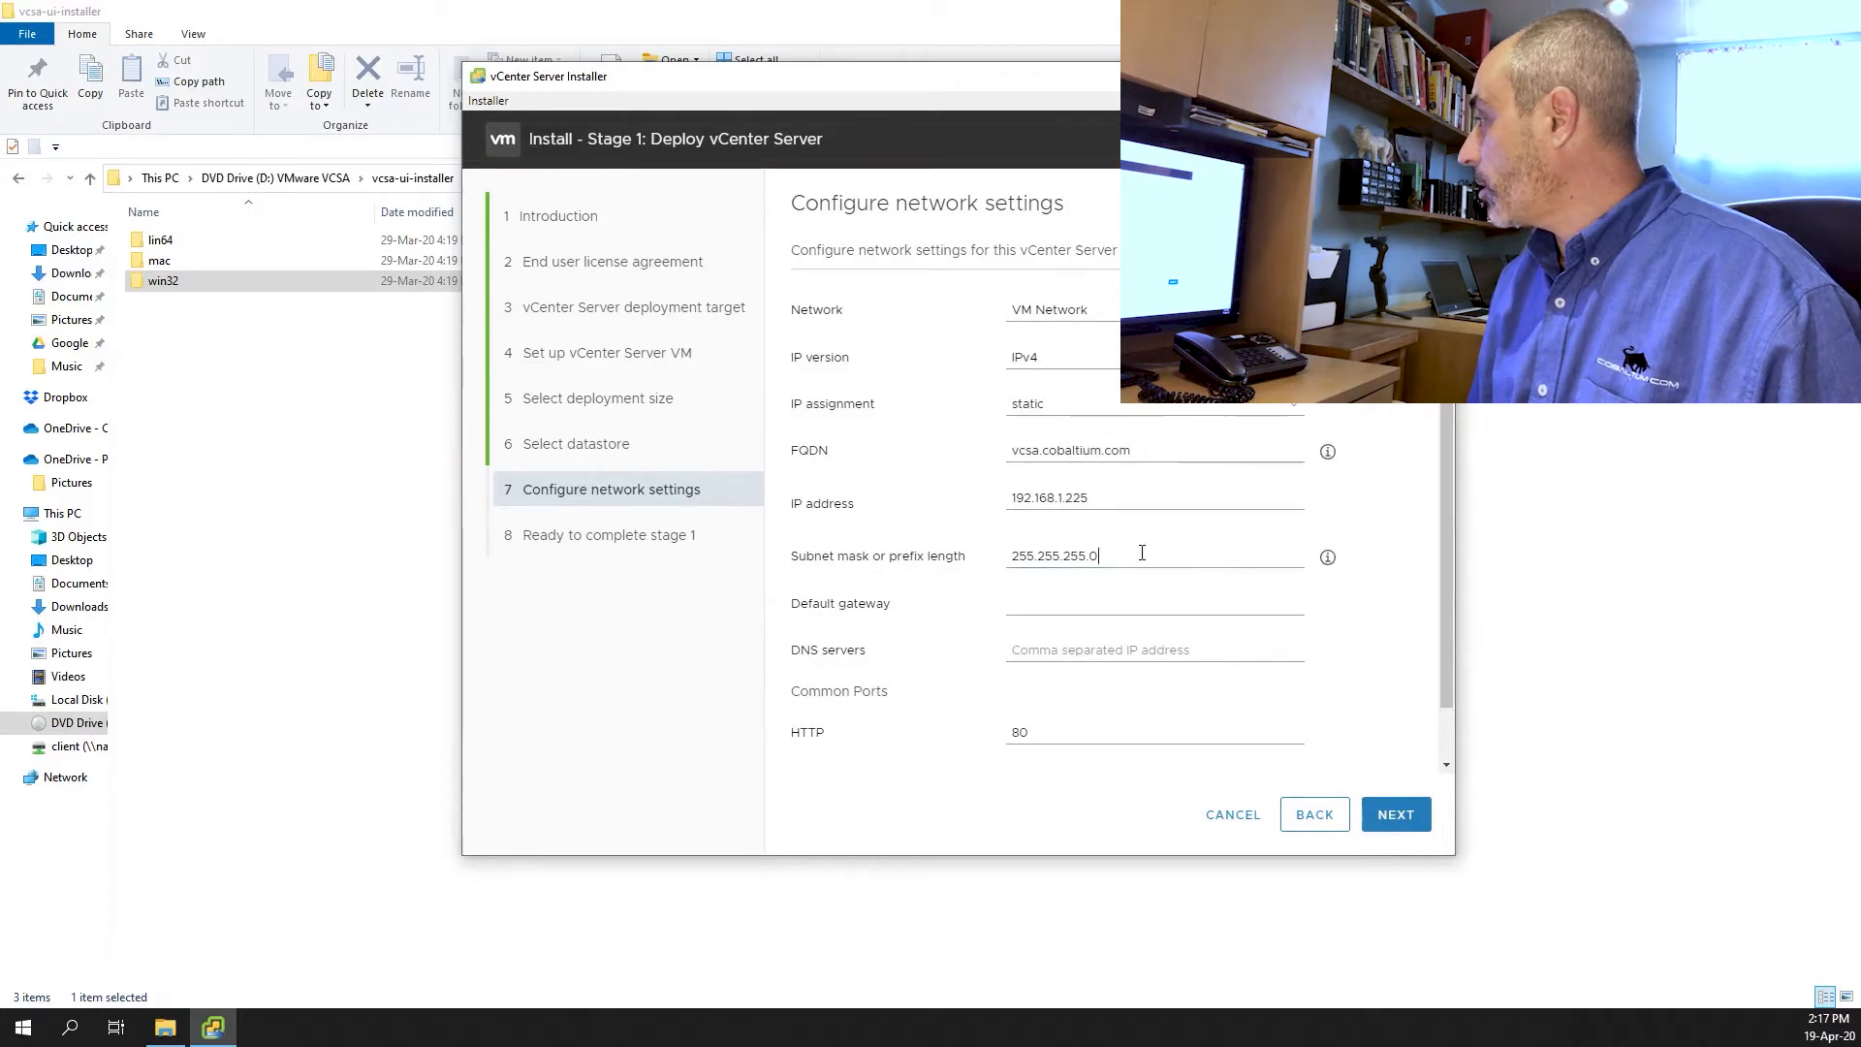
type("24")
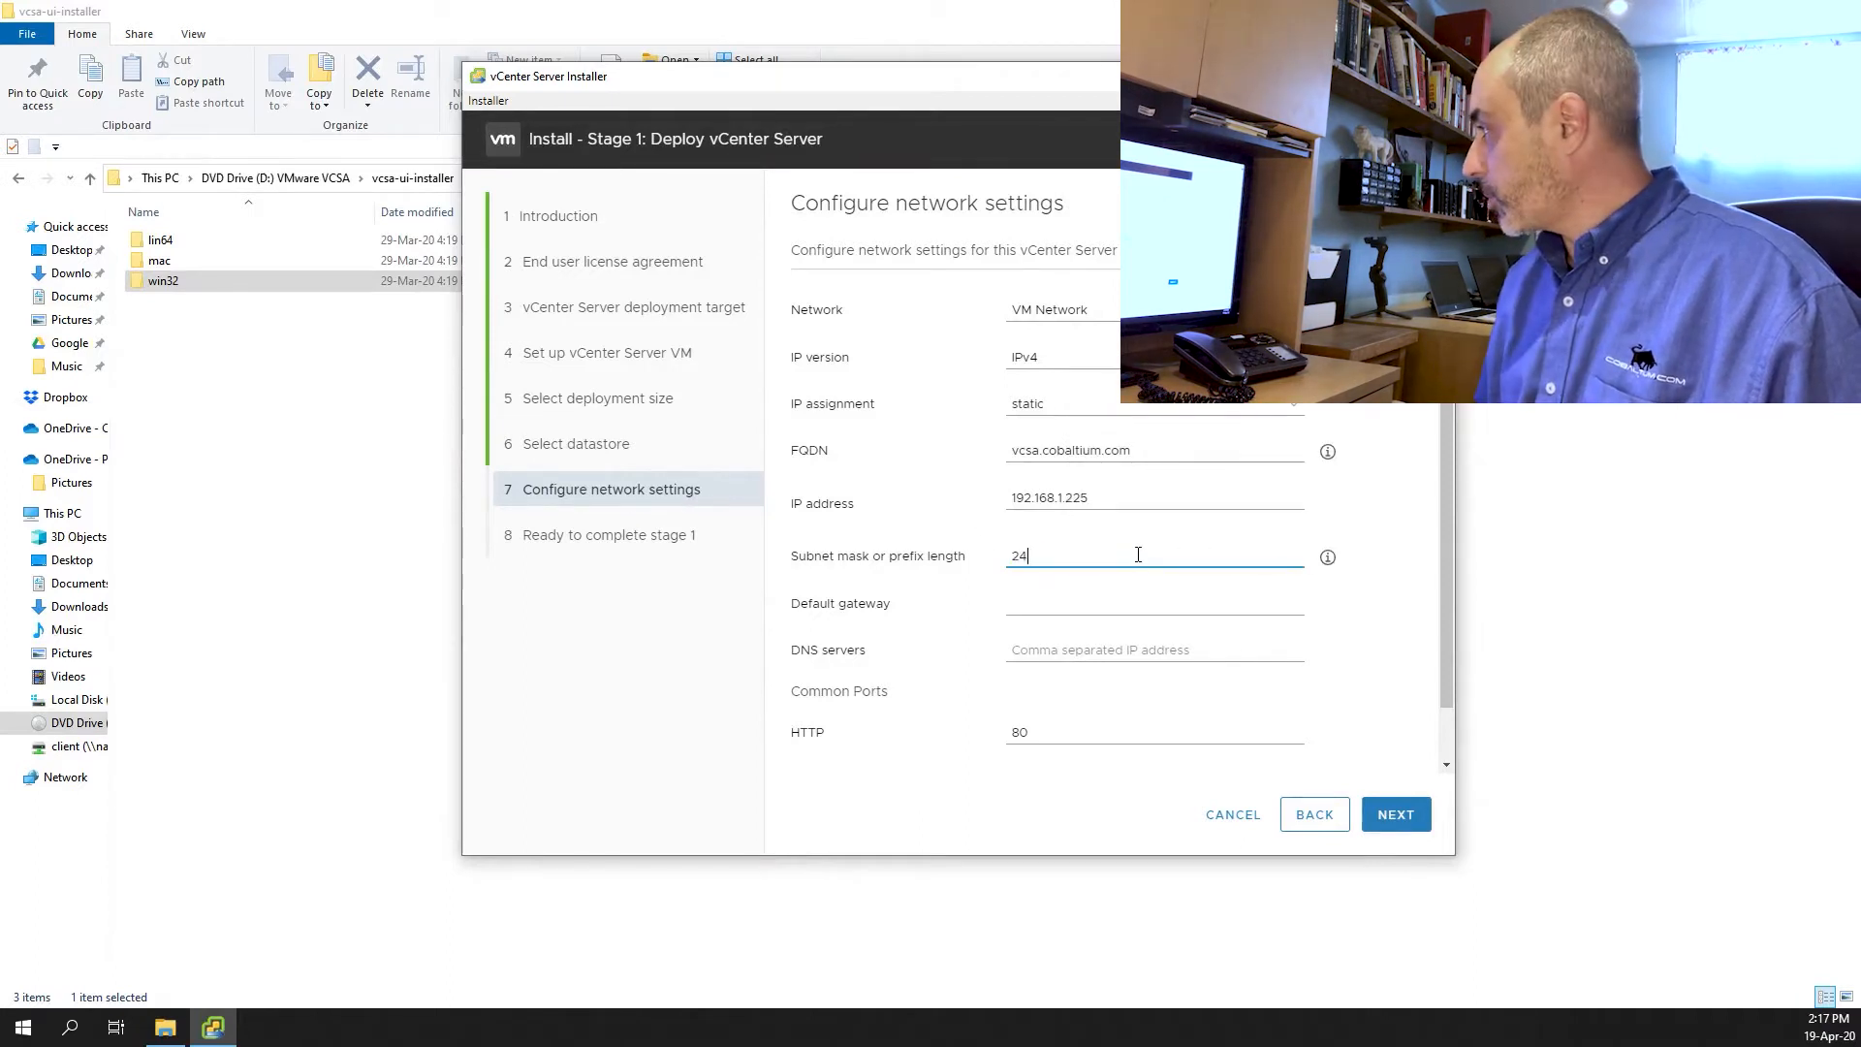
Set gateway 192.168.1.1 and DNS 192.168.1.221, review the summary, and start stage 1 deployment
left_click(1152, 601)
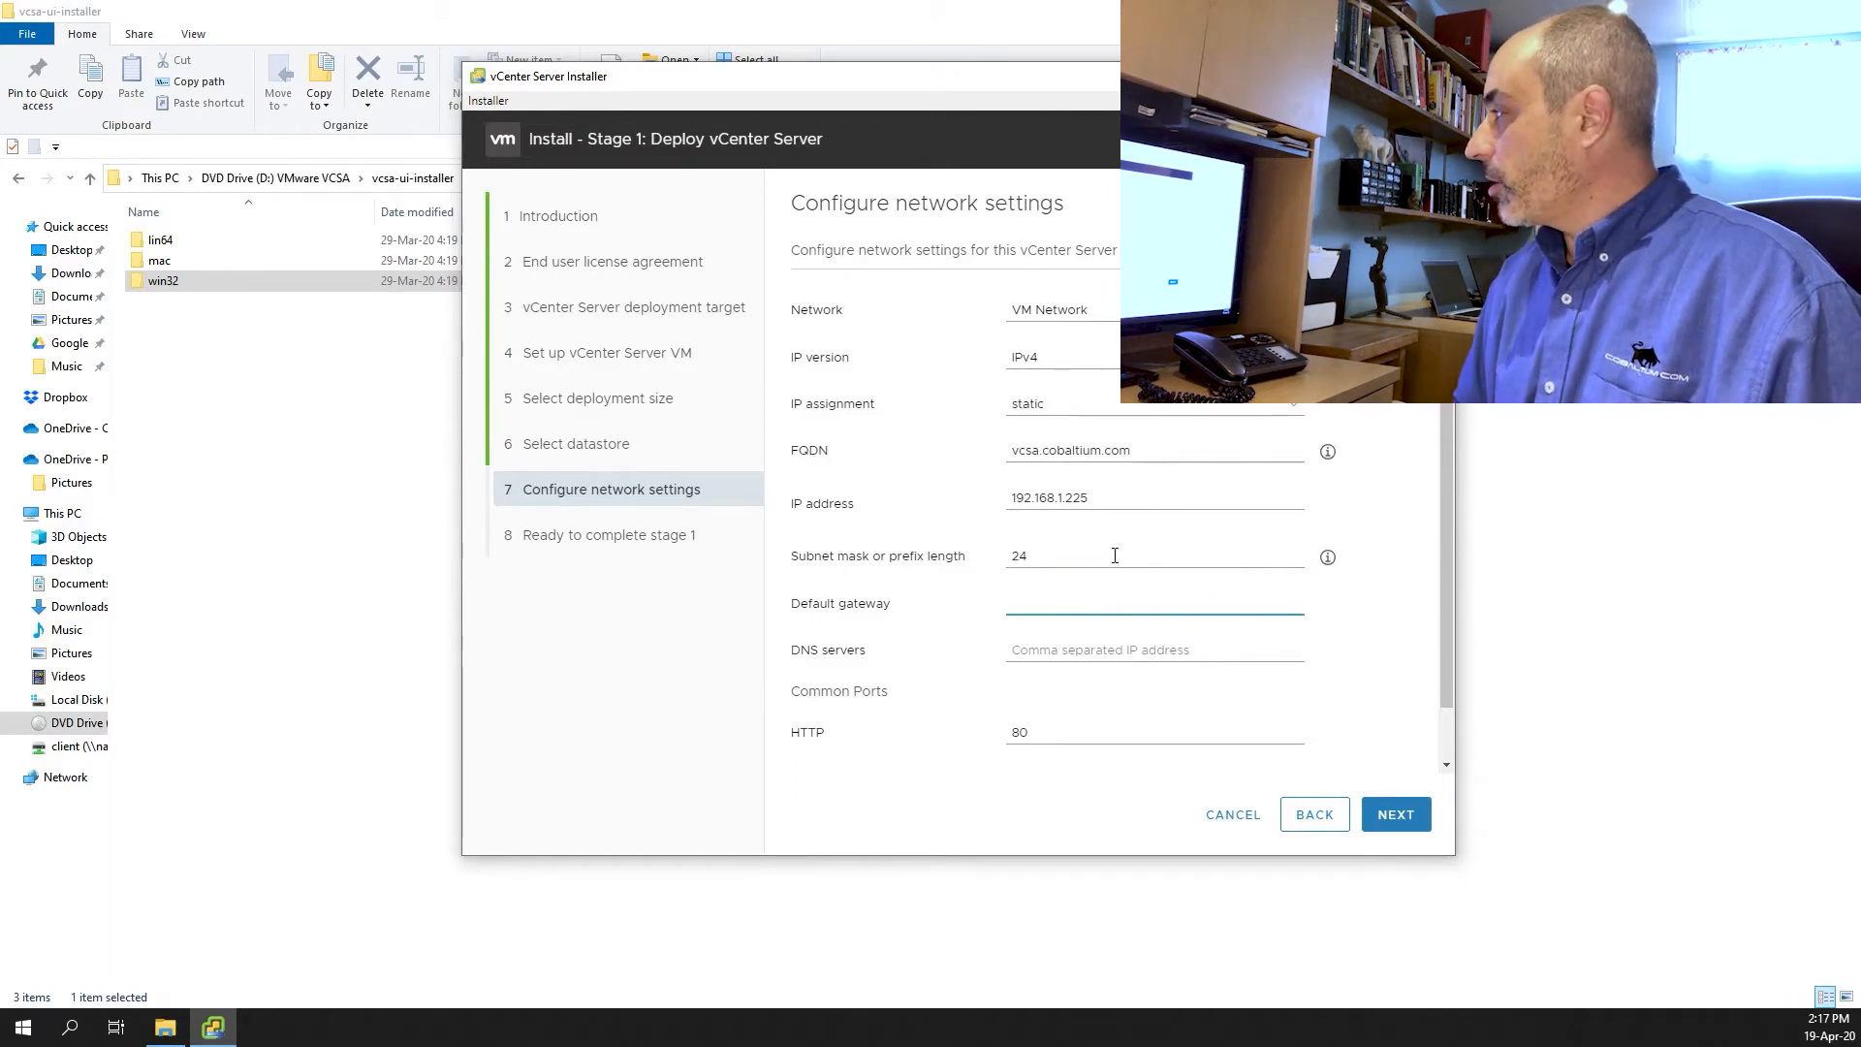
type("192.168.1.")
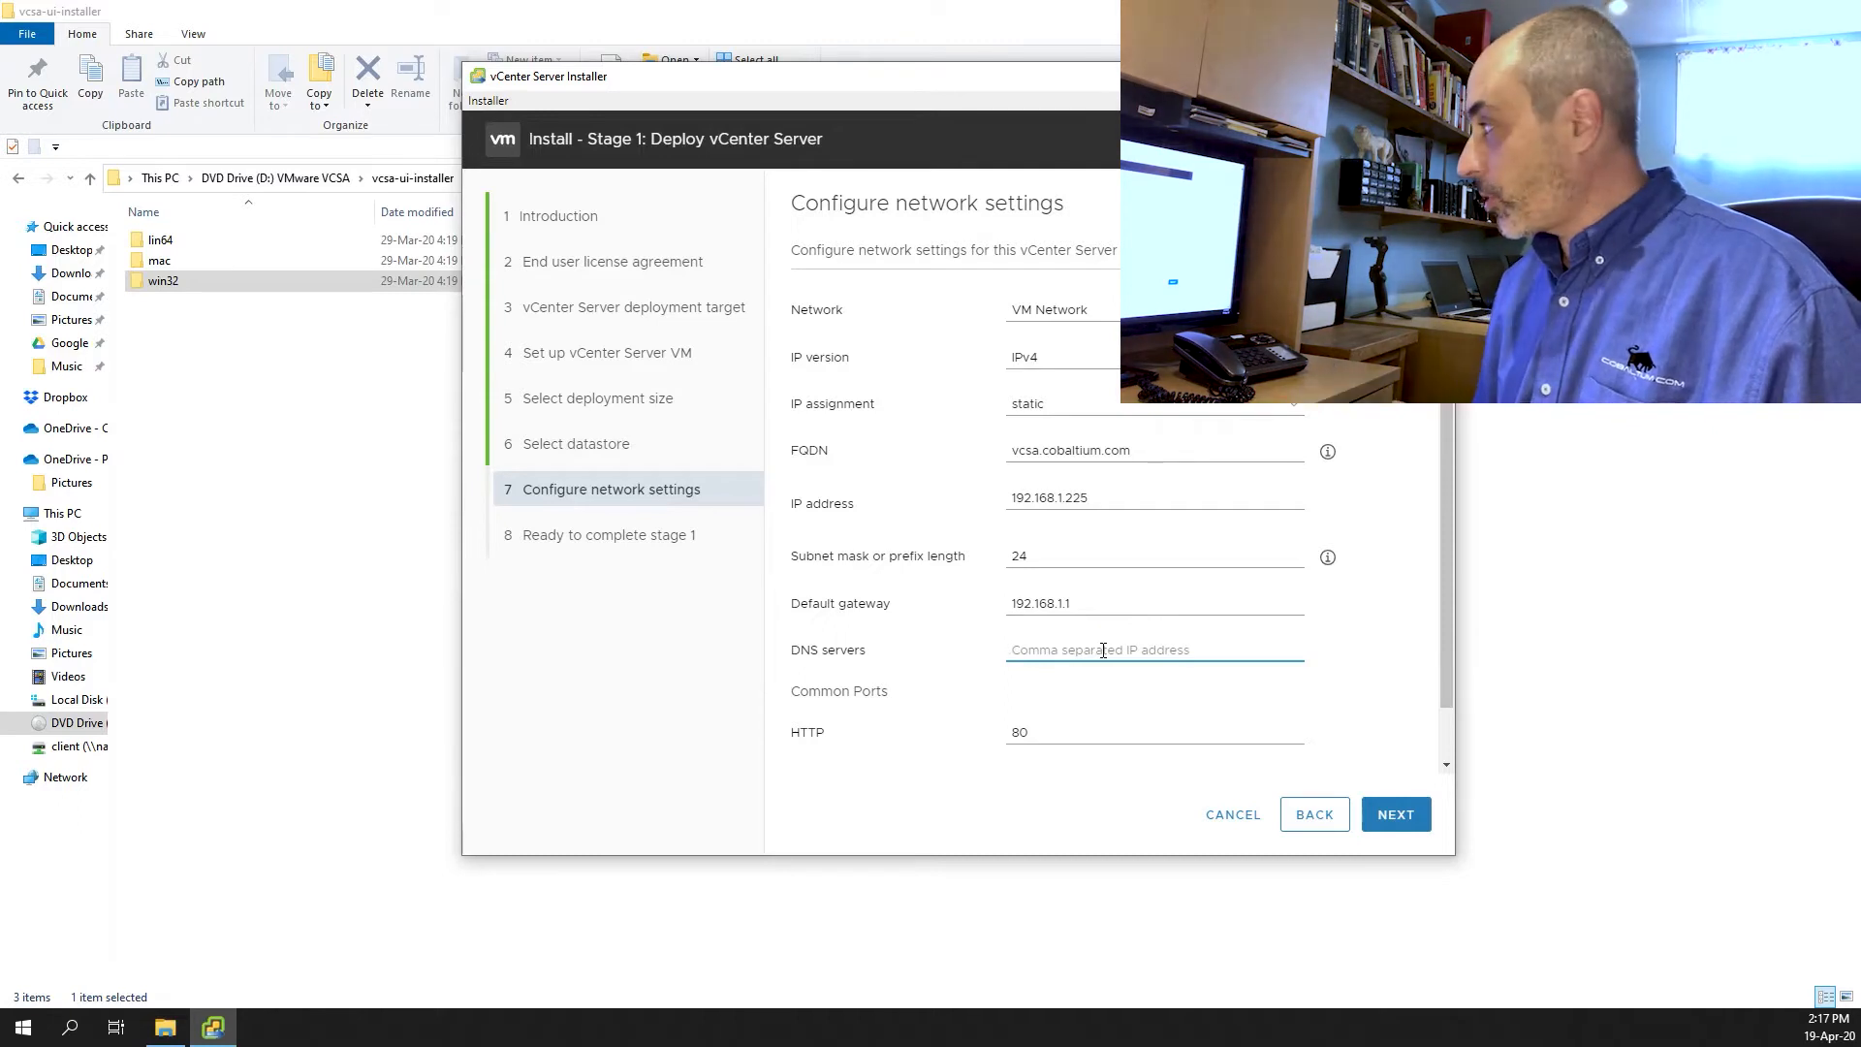
type("192.168.1.221")
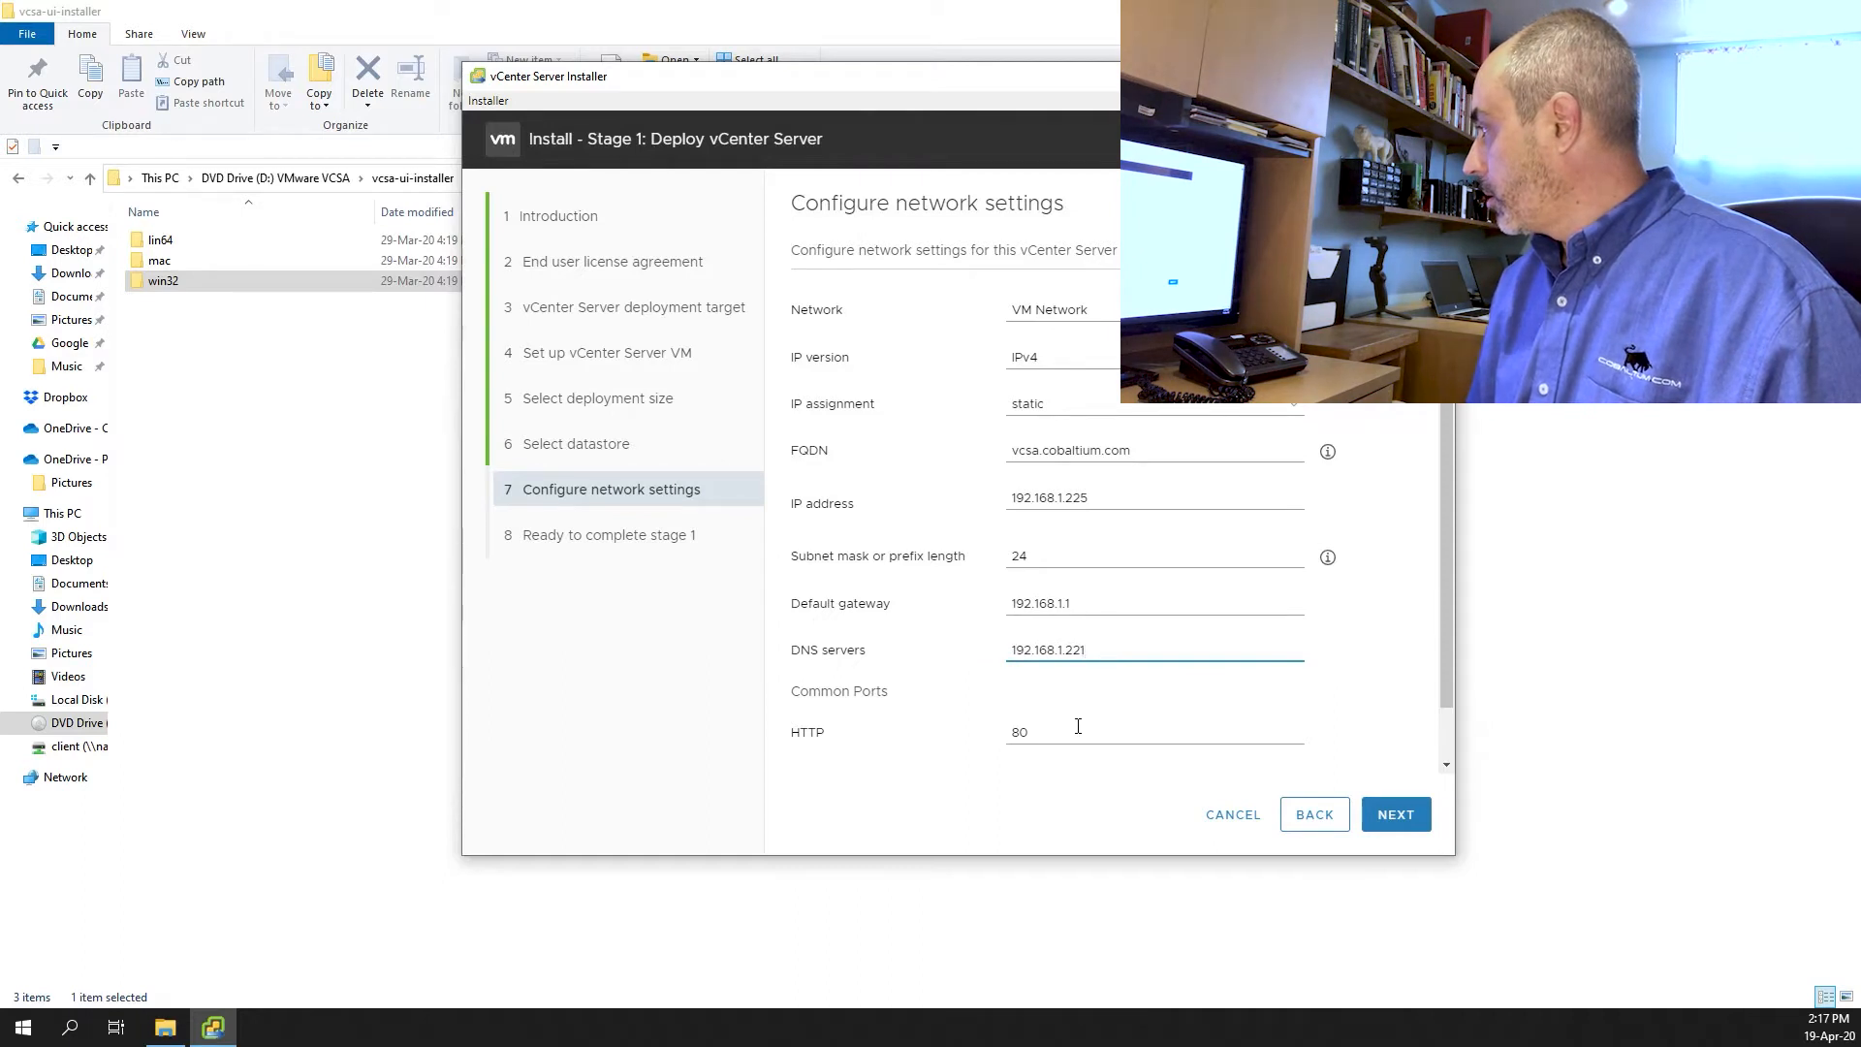
mouse_move(1183, 737)
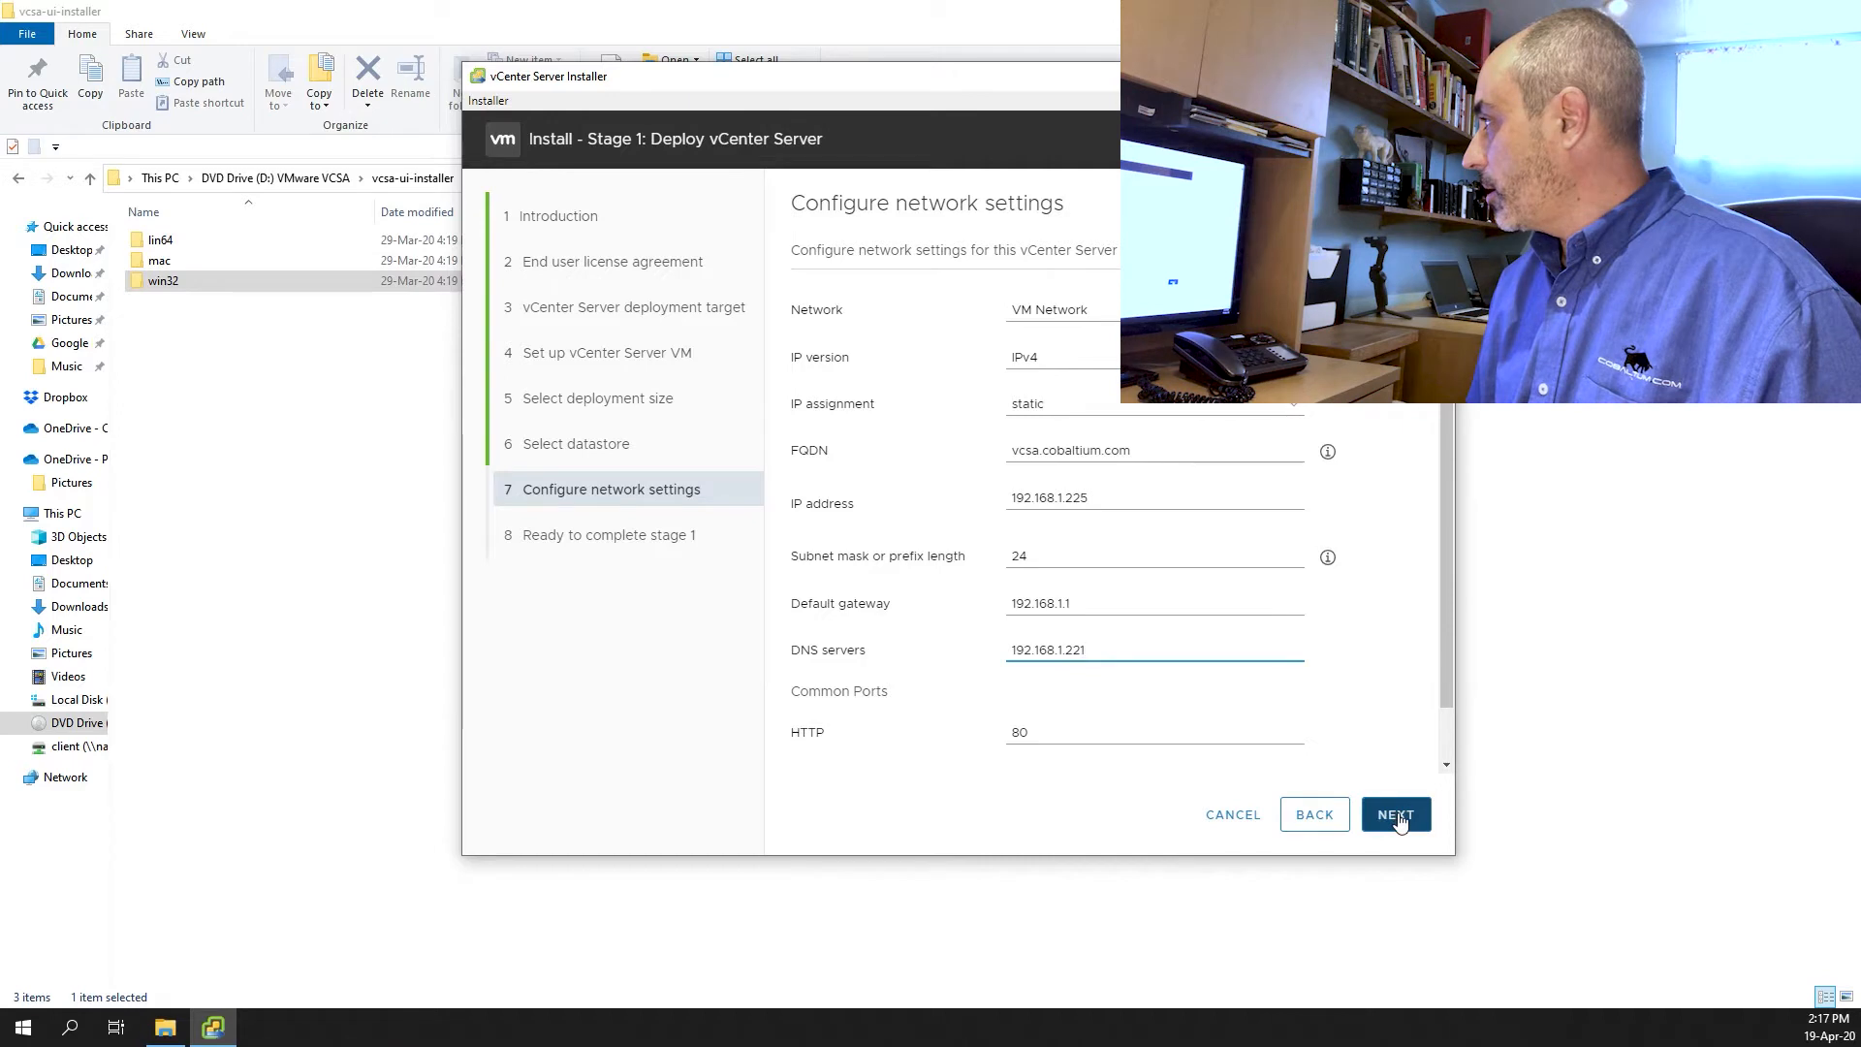
left_click(1394, 815)
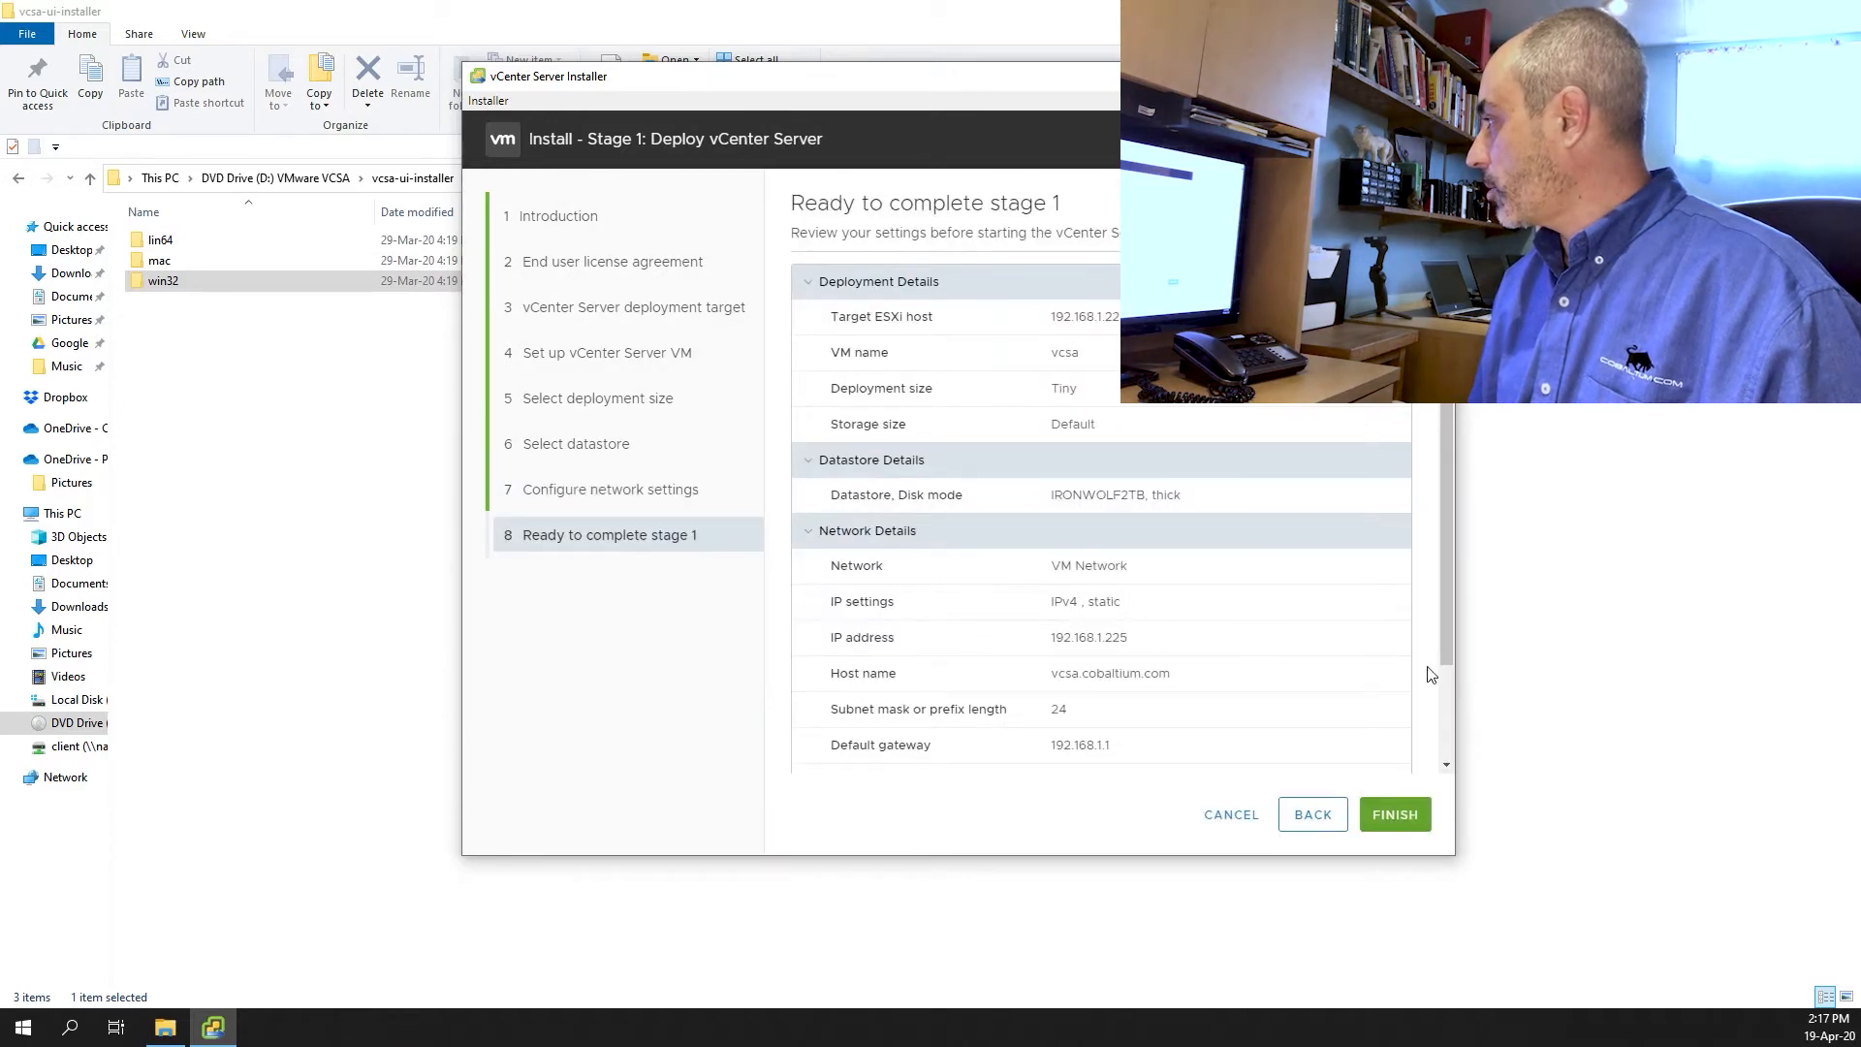
scroll("down", 3)
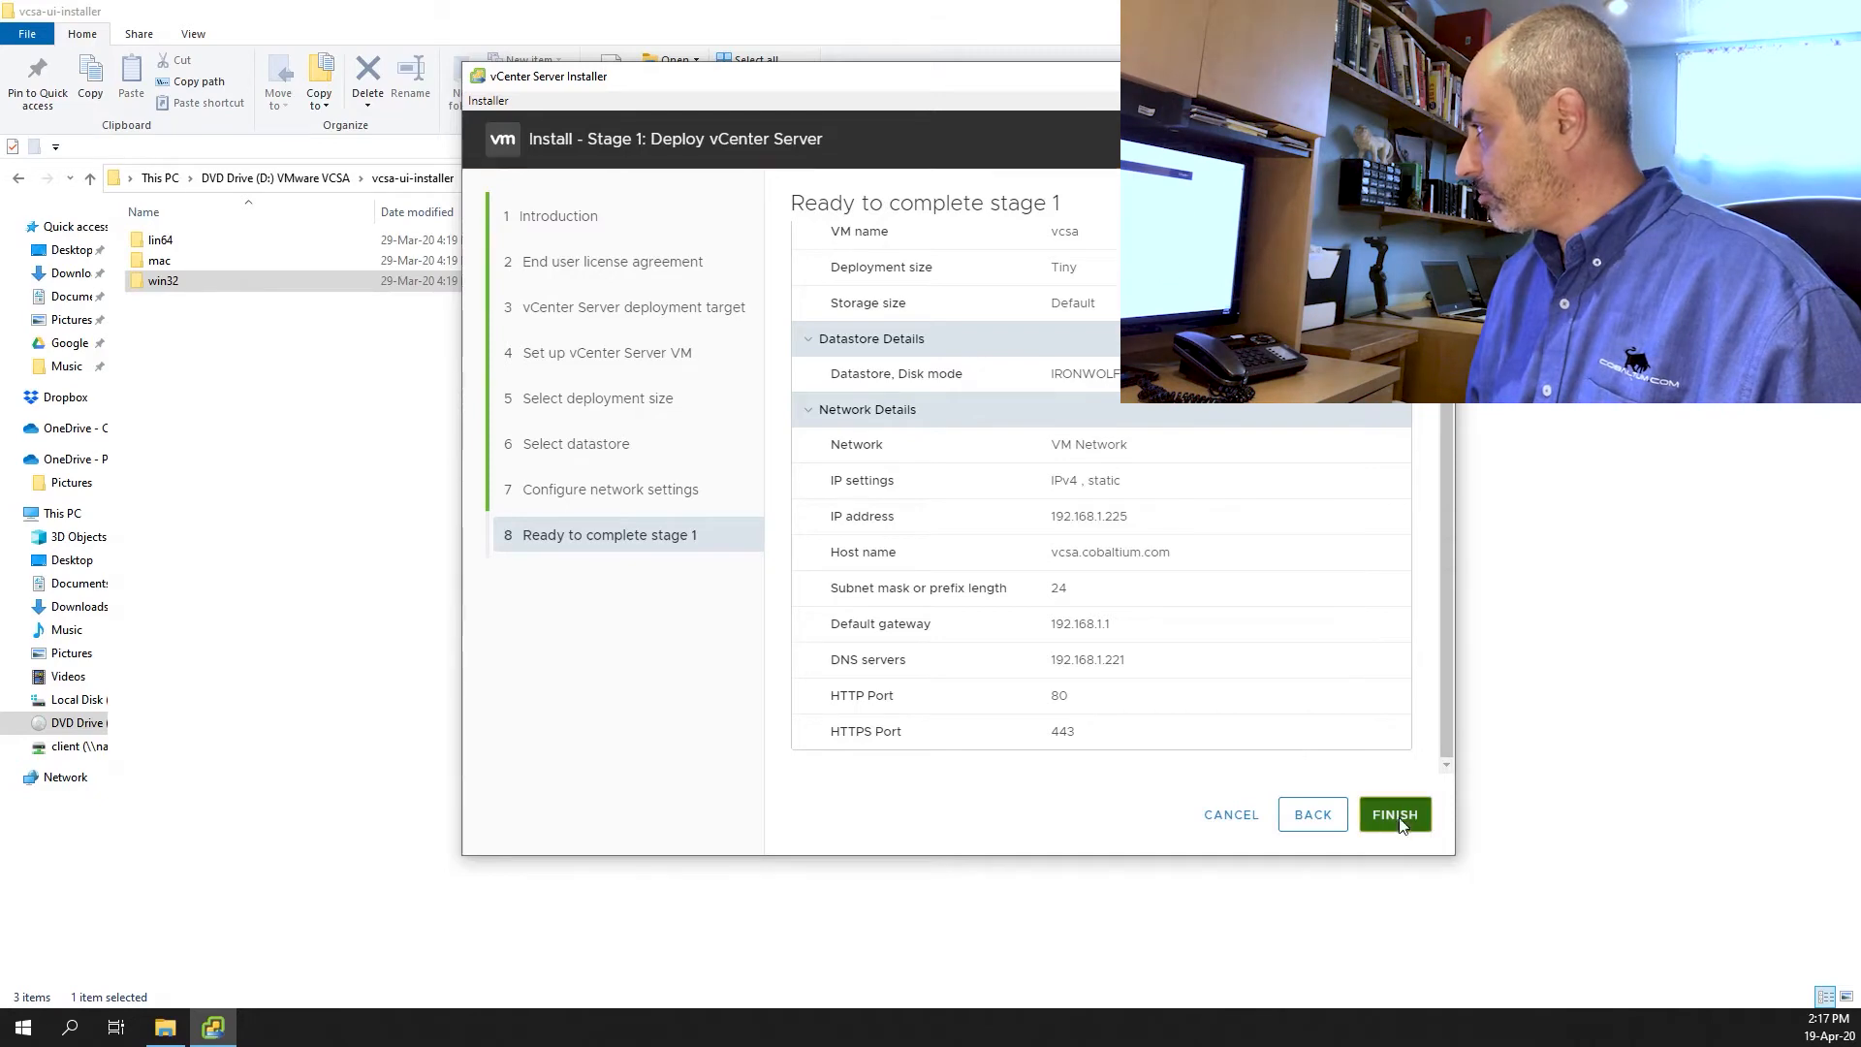
left_click(1394, 814)
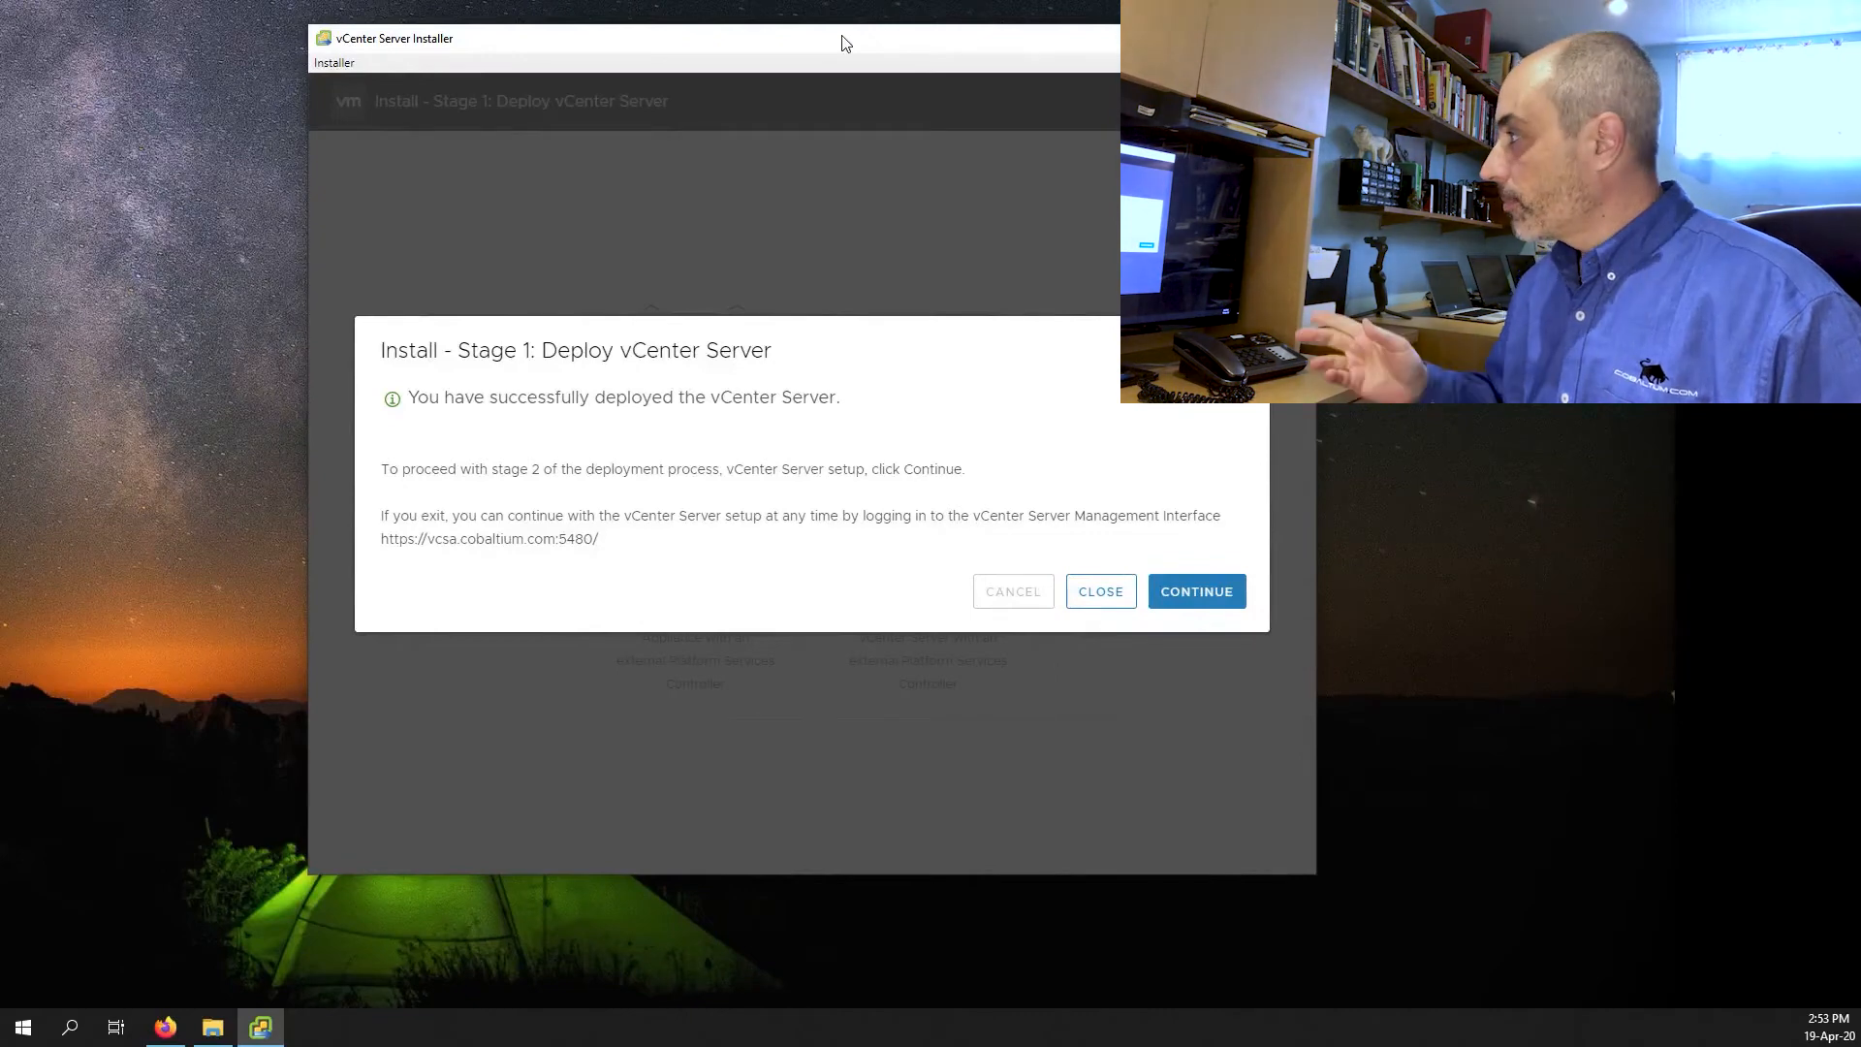
mouse_move(816, 374)
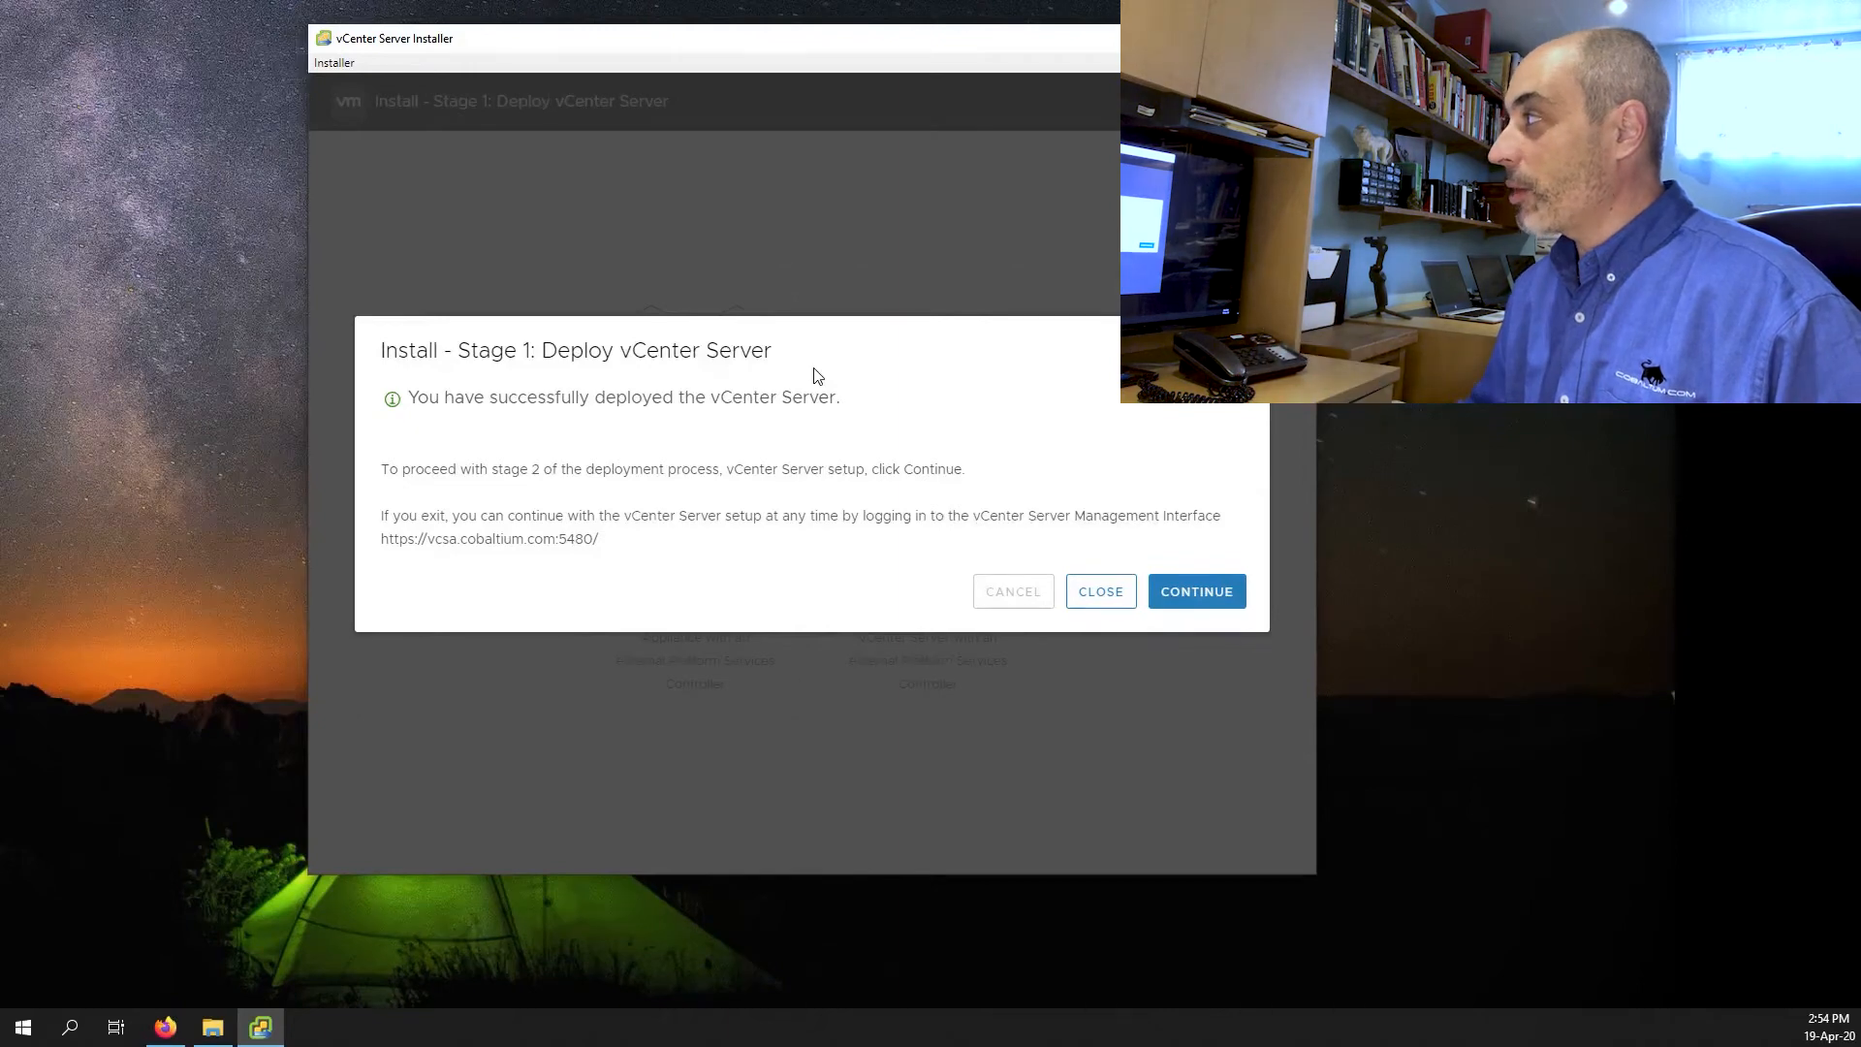
mouse_move(933, 511)
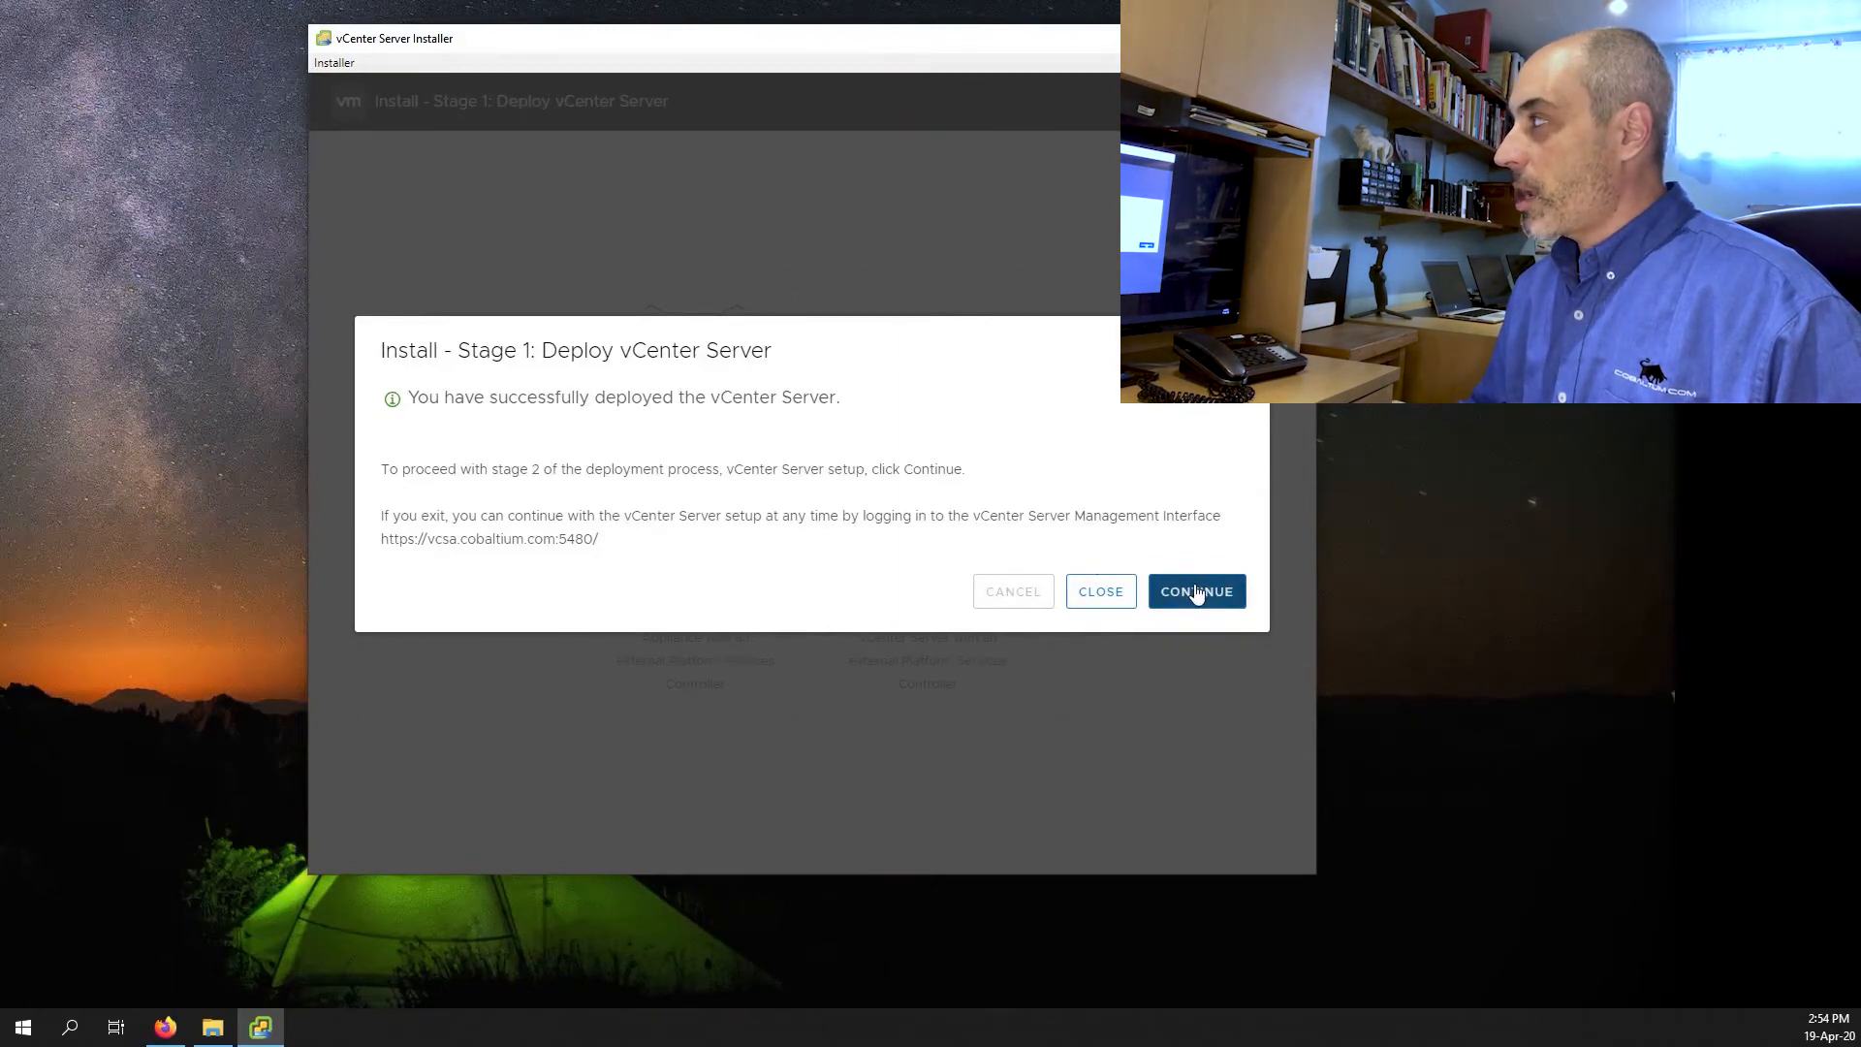
Continue from the successful stage 1 deployment into the stage 2 setup
left_click(1196, 591)
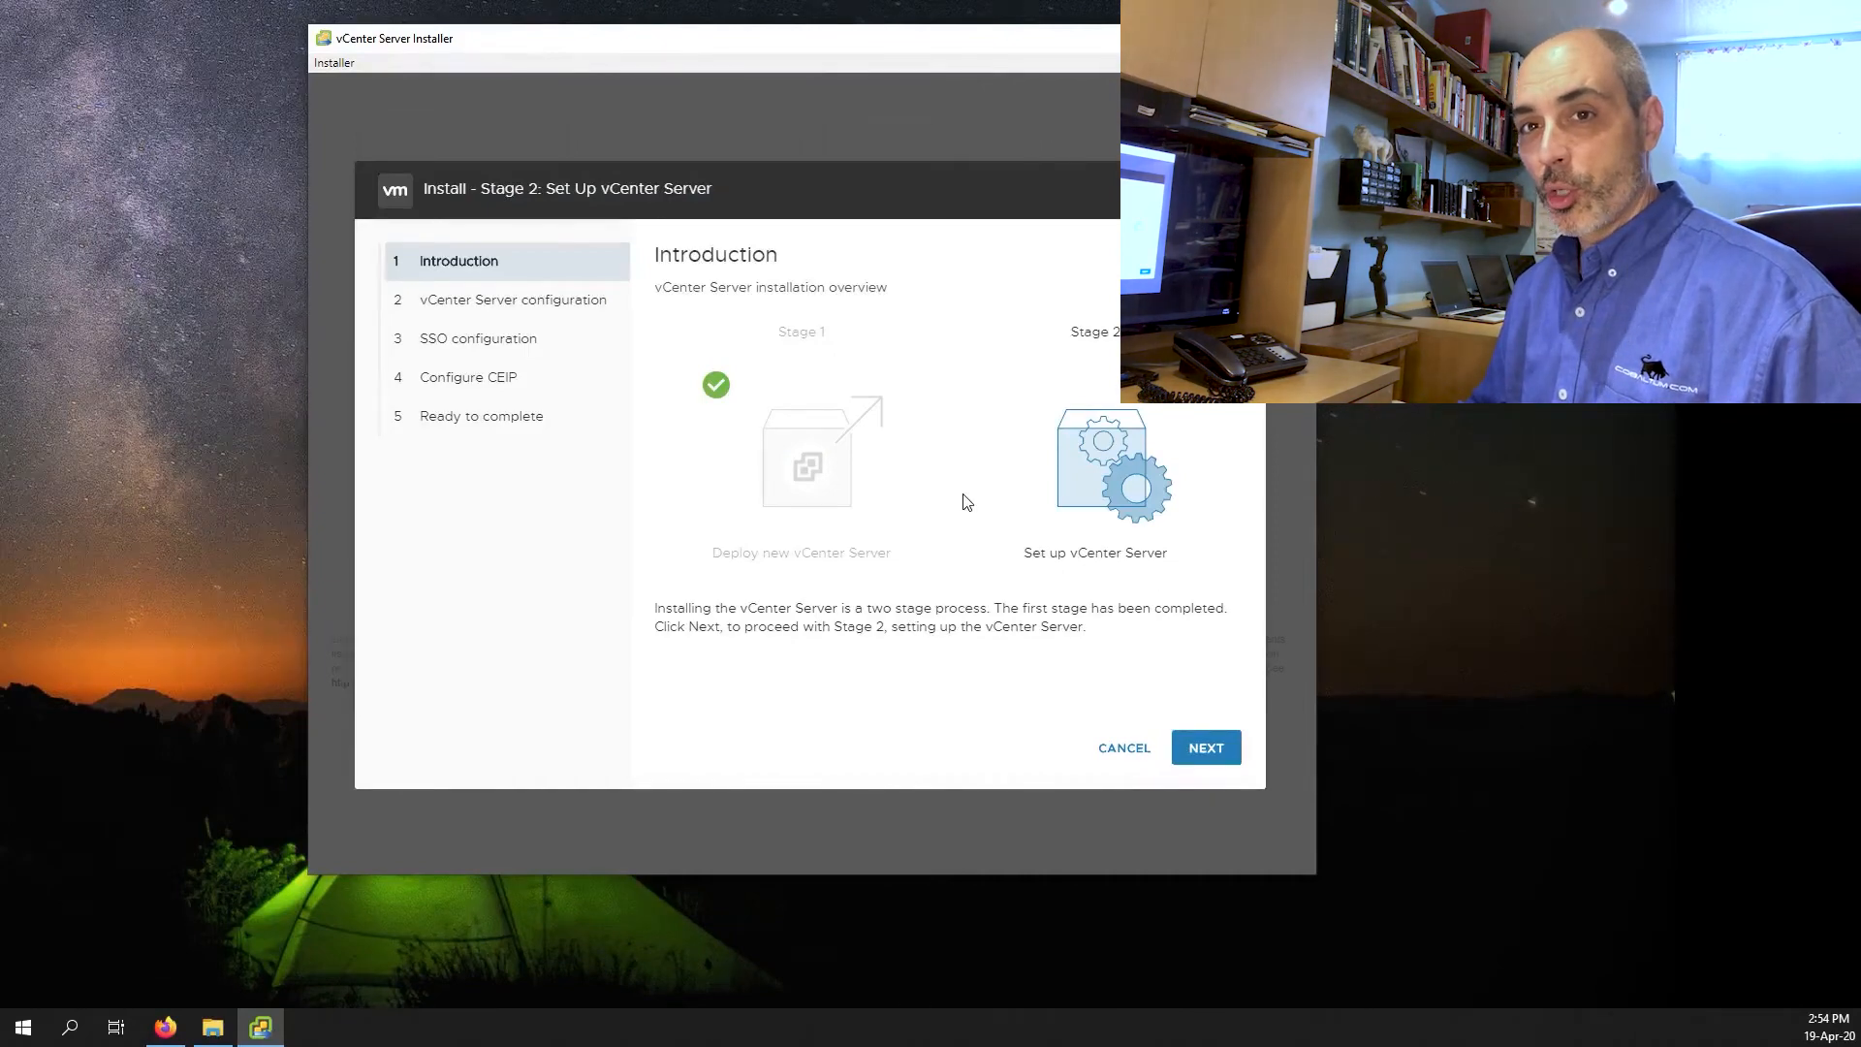
mouse_move(650, 382)
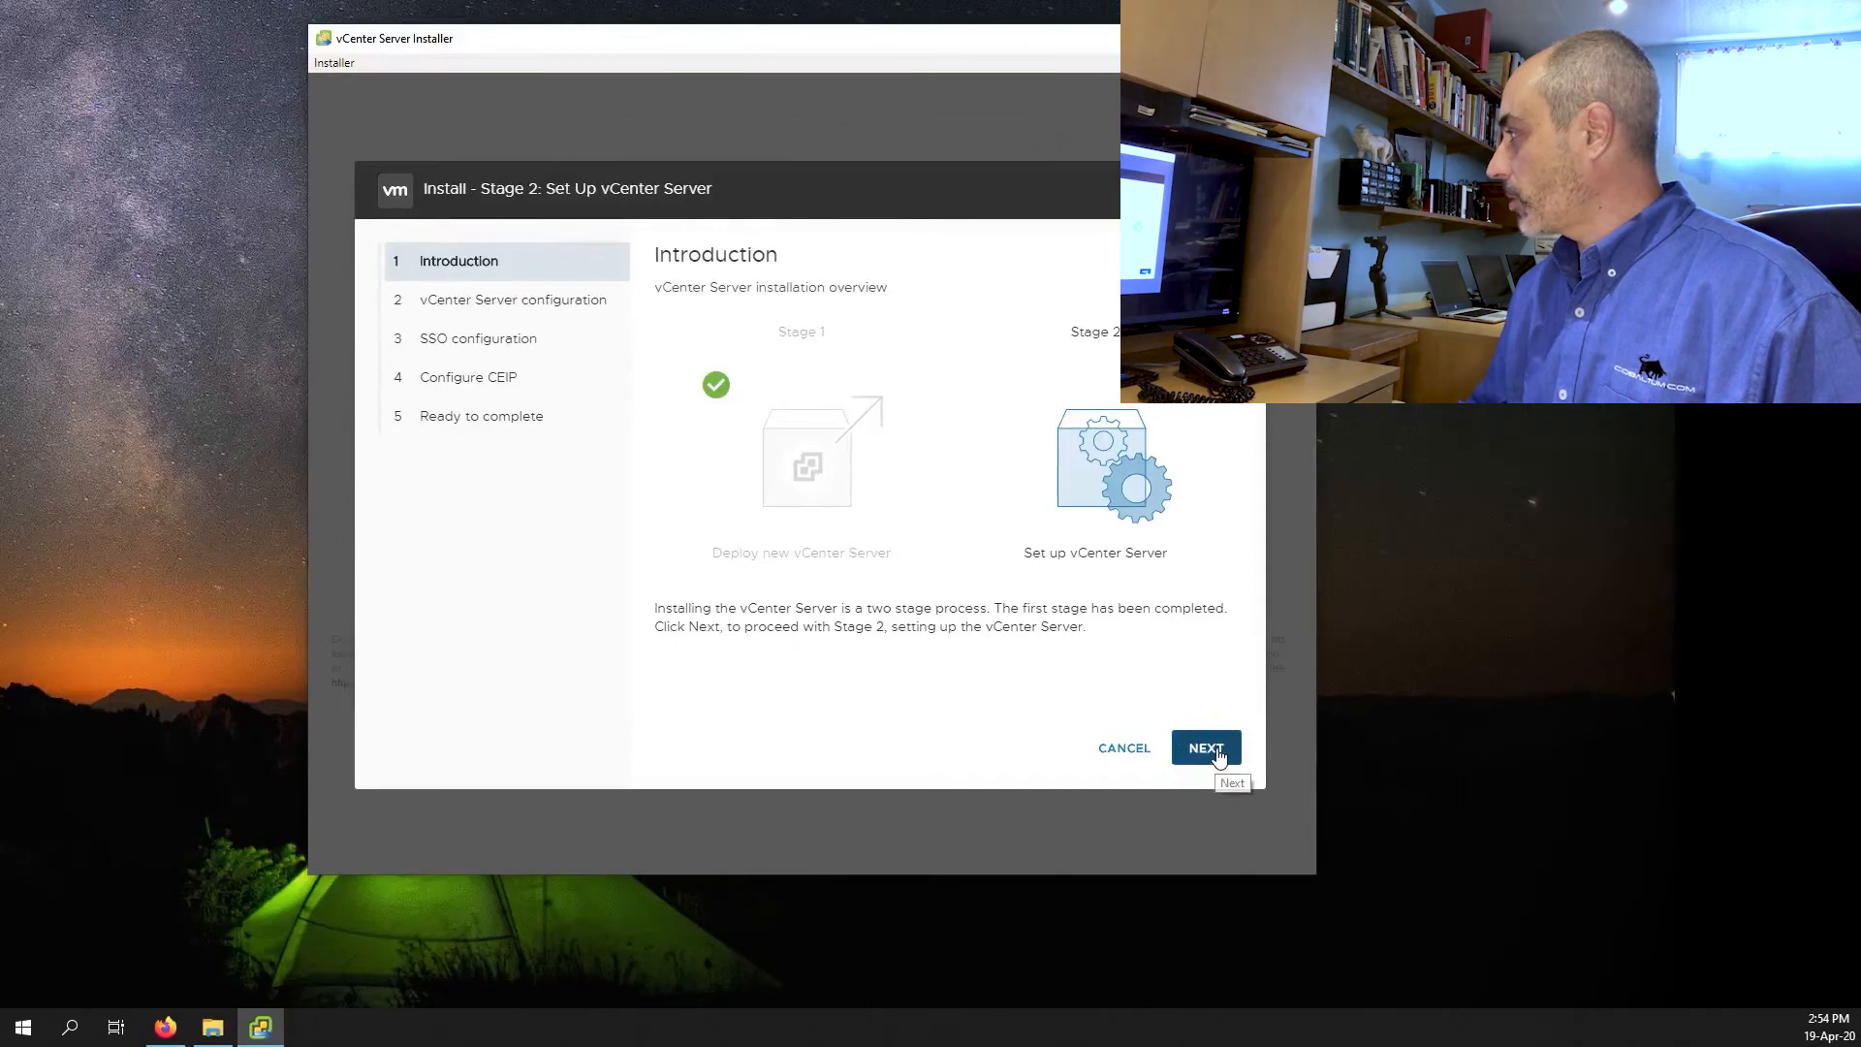
Keep time sync with the ESXi host, set SSH access to Enabled, and advance to SSO configuration
left_click(1204, 749)
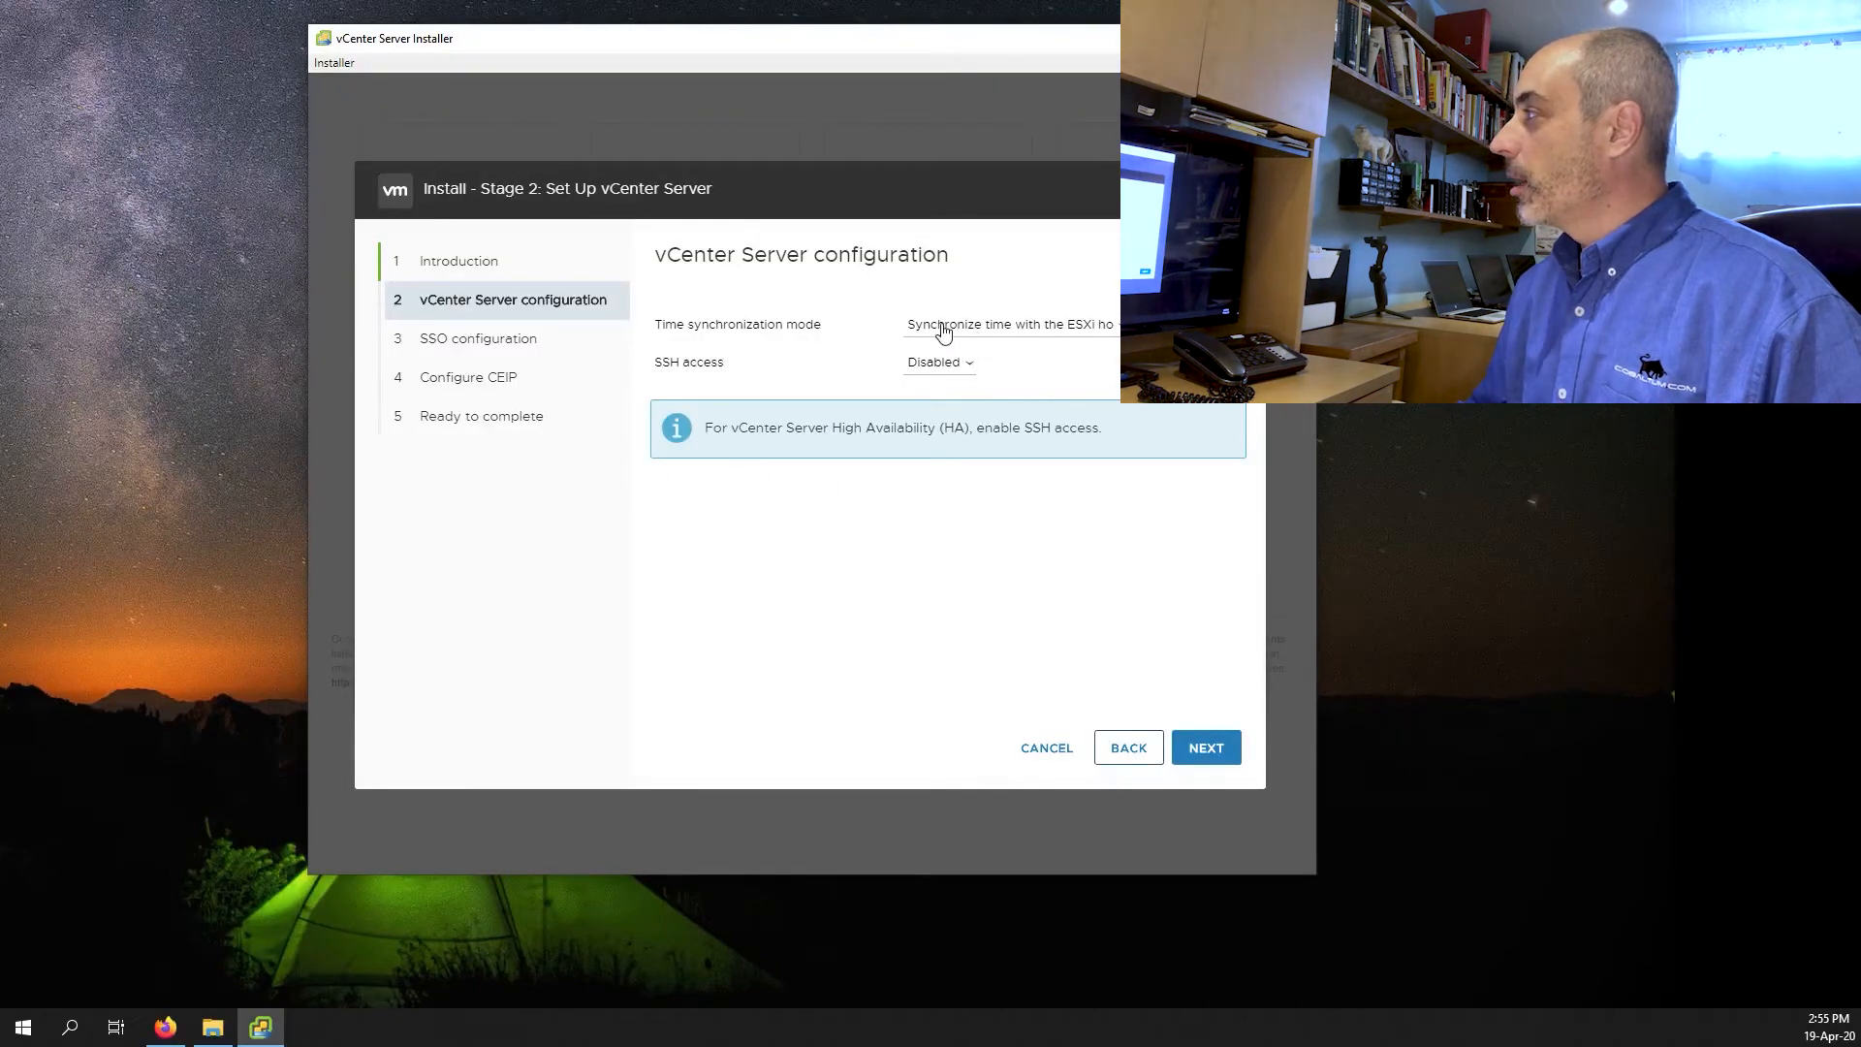
mouse_move(1112, 331)
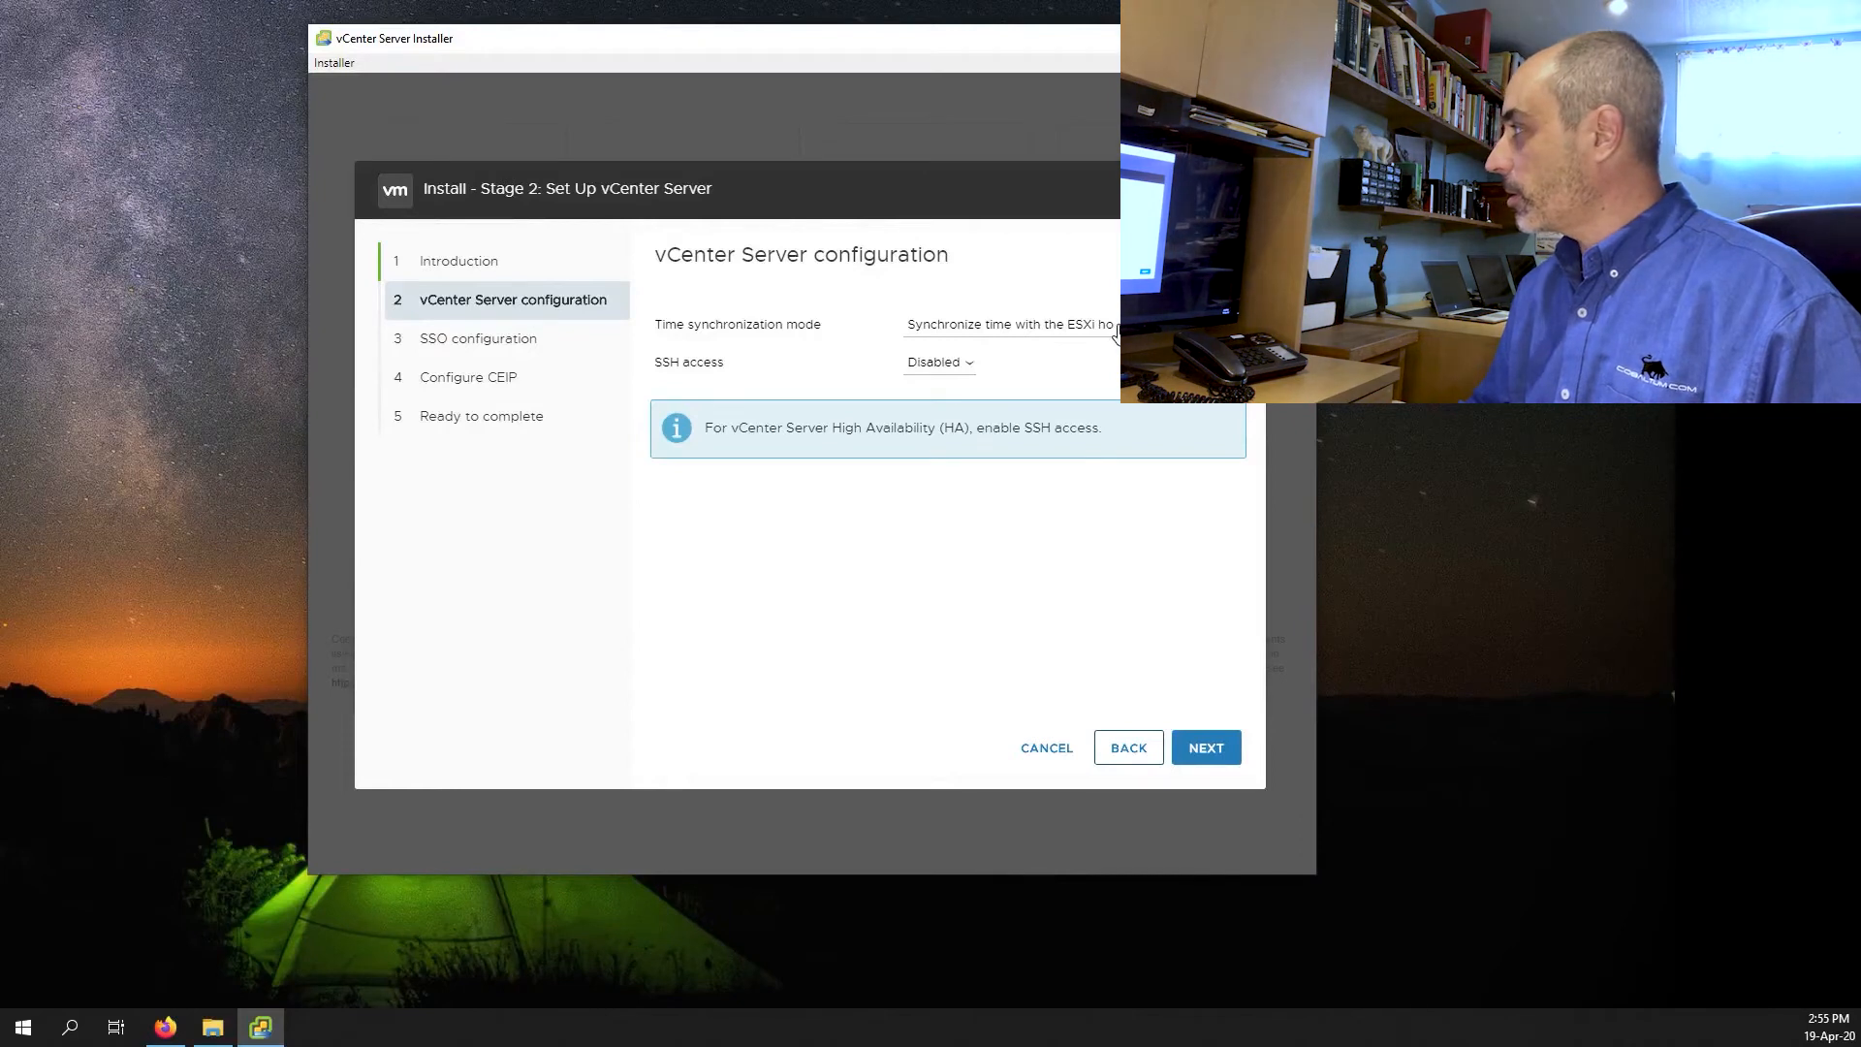
left_click(1009, 324)
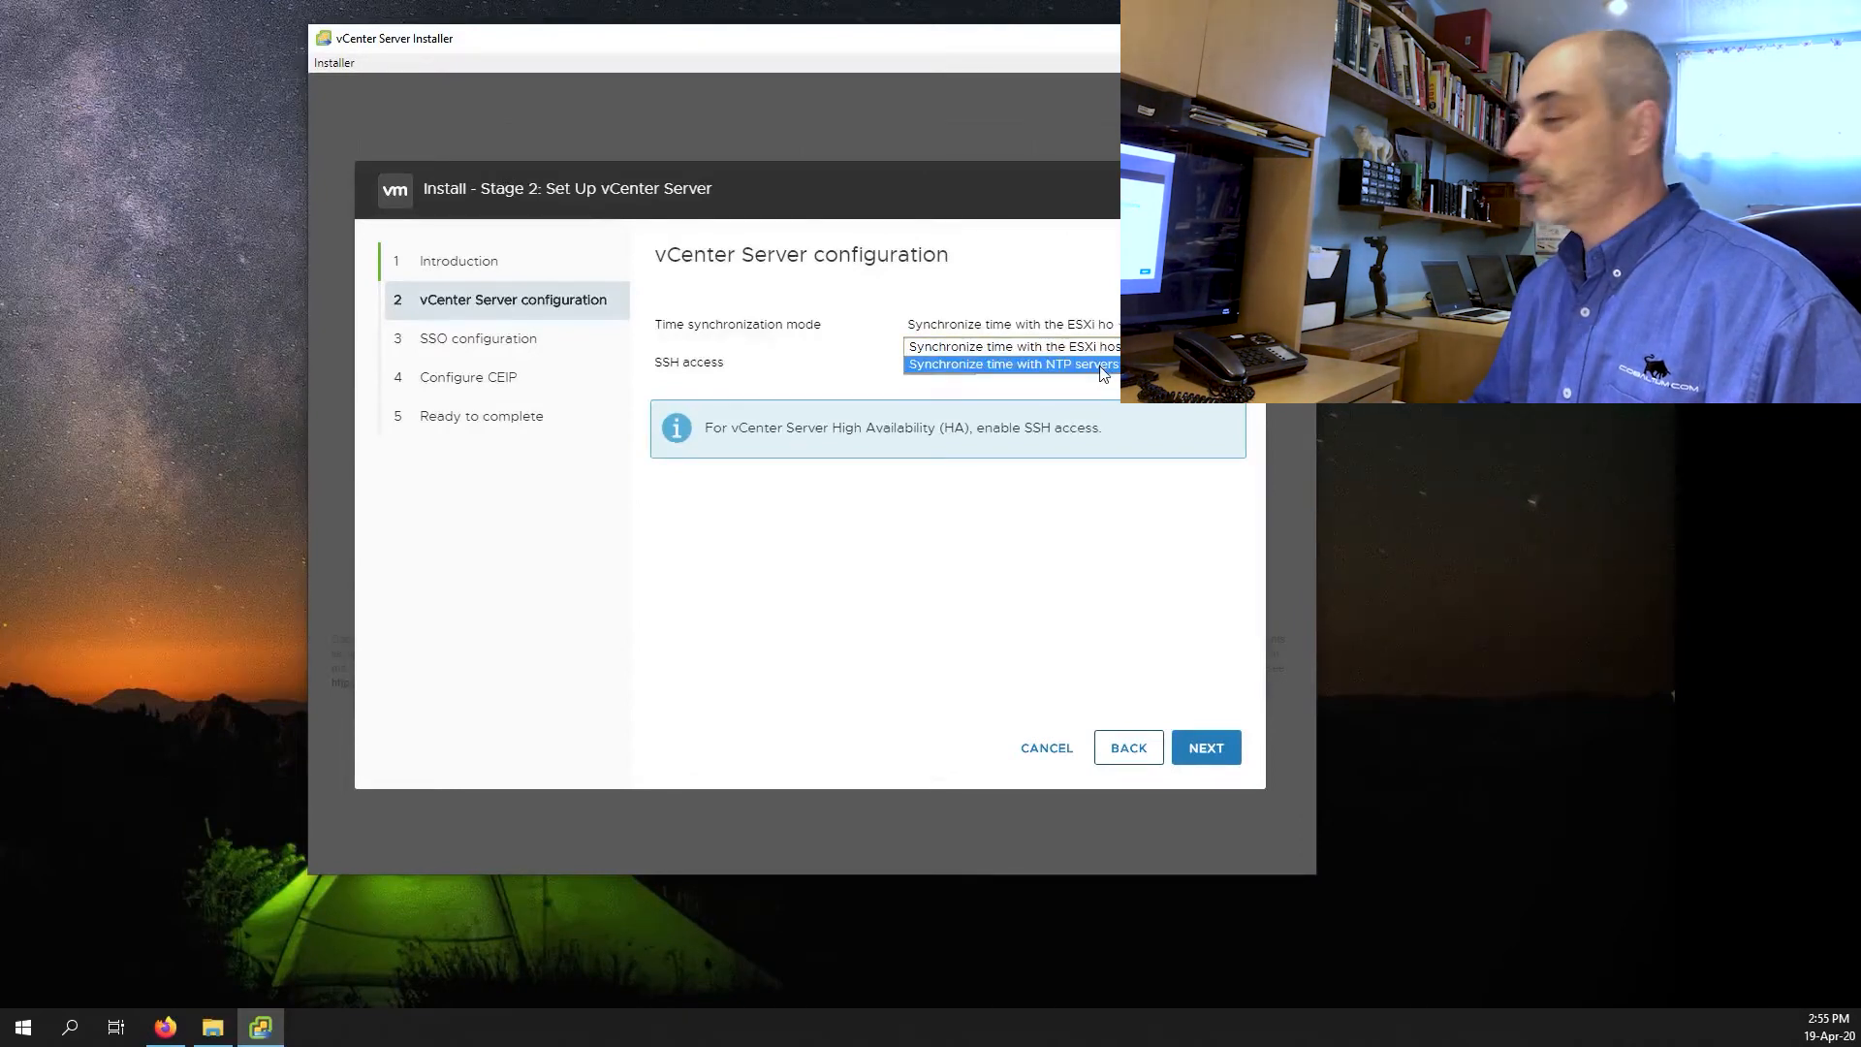
left_click(1010, 363)
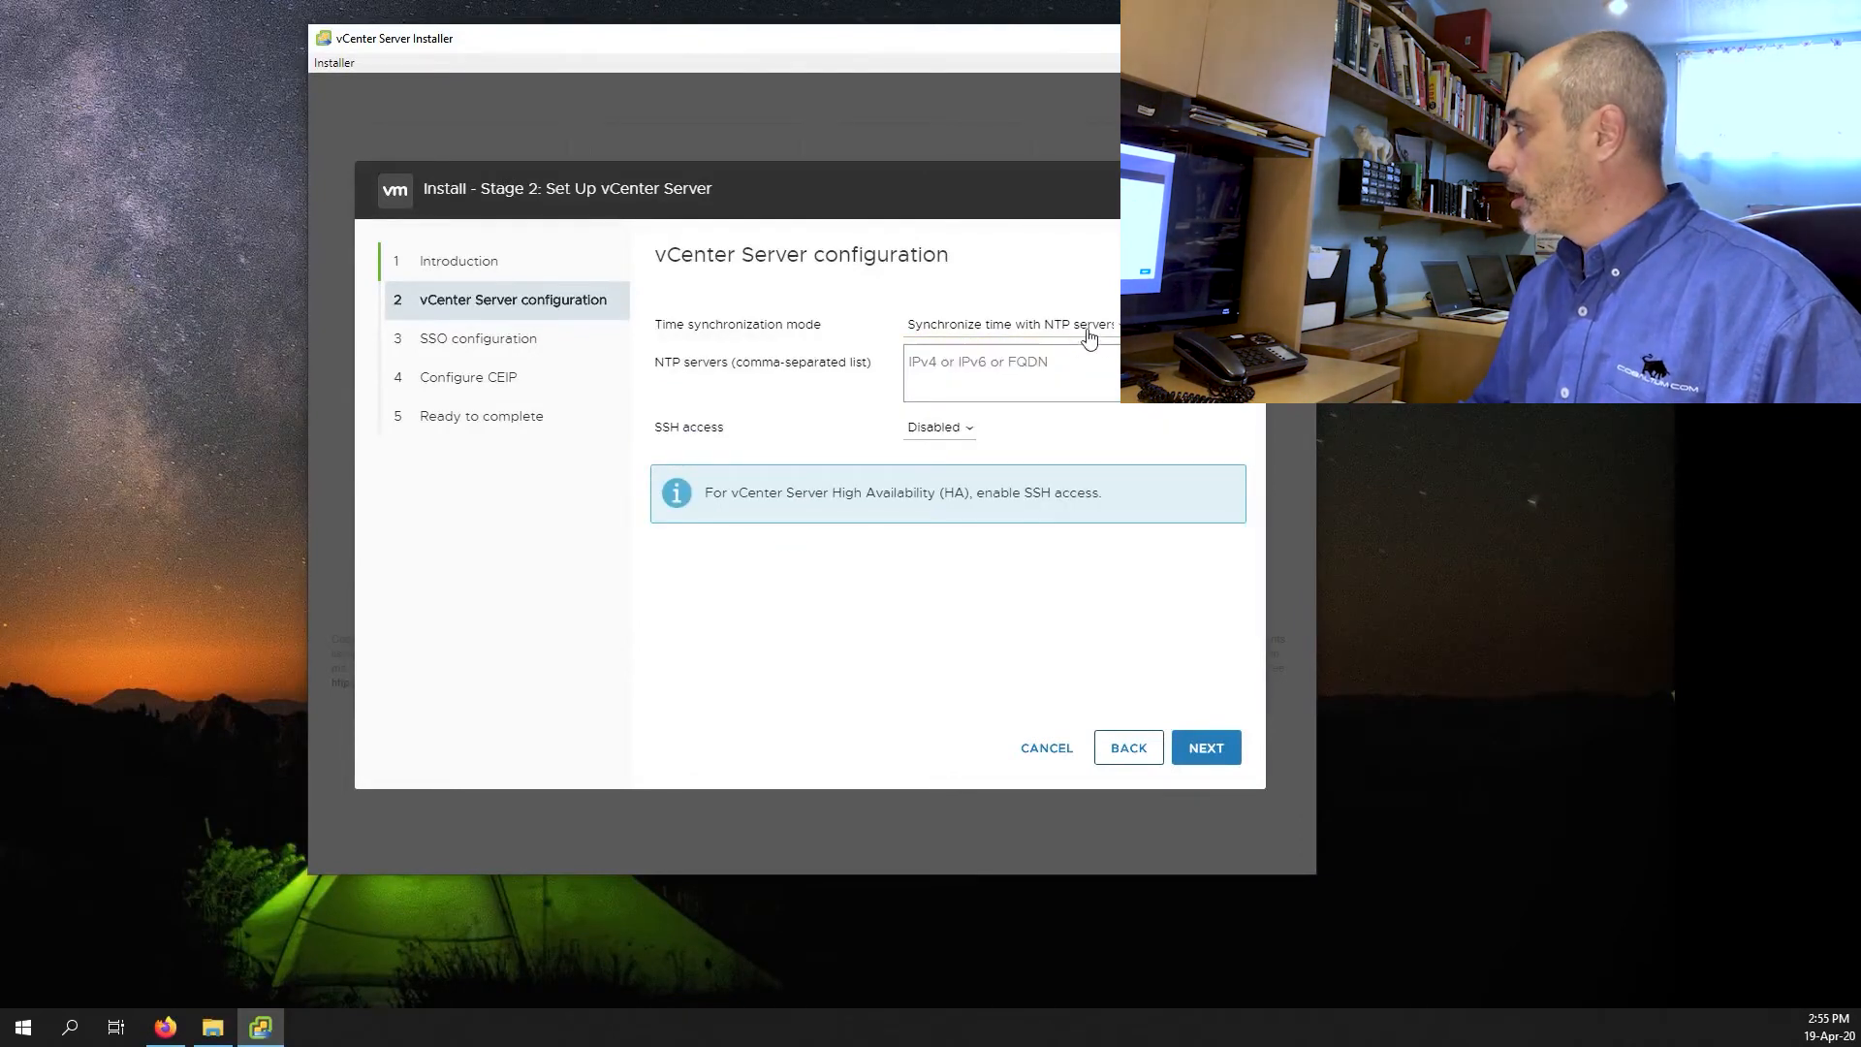
left_click(1008, 368)
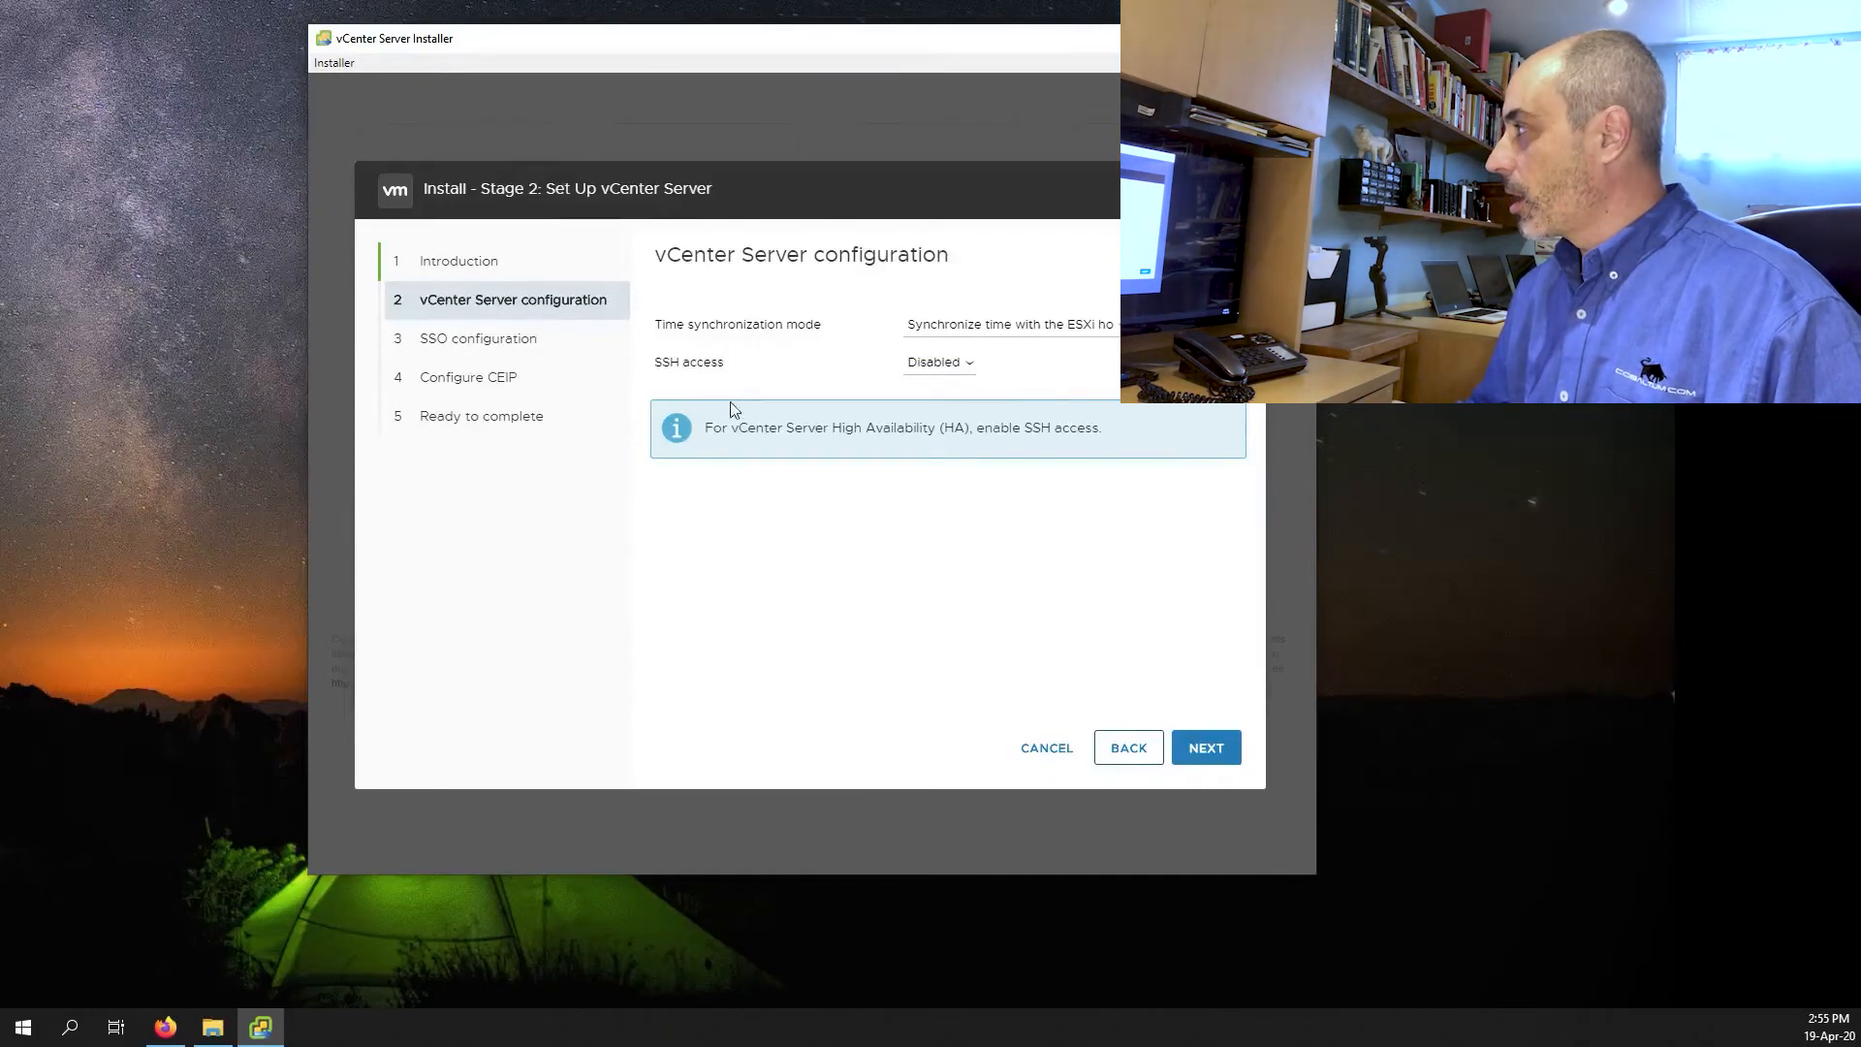
mouse_move(816, 368)
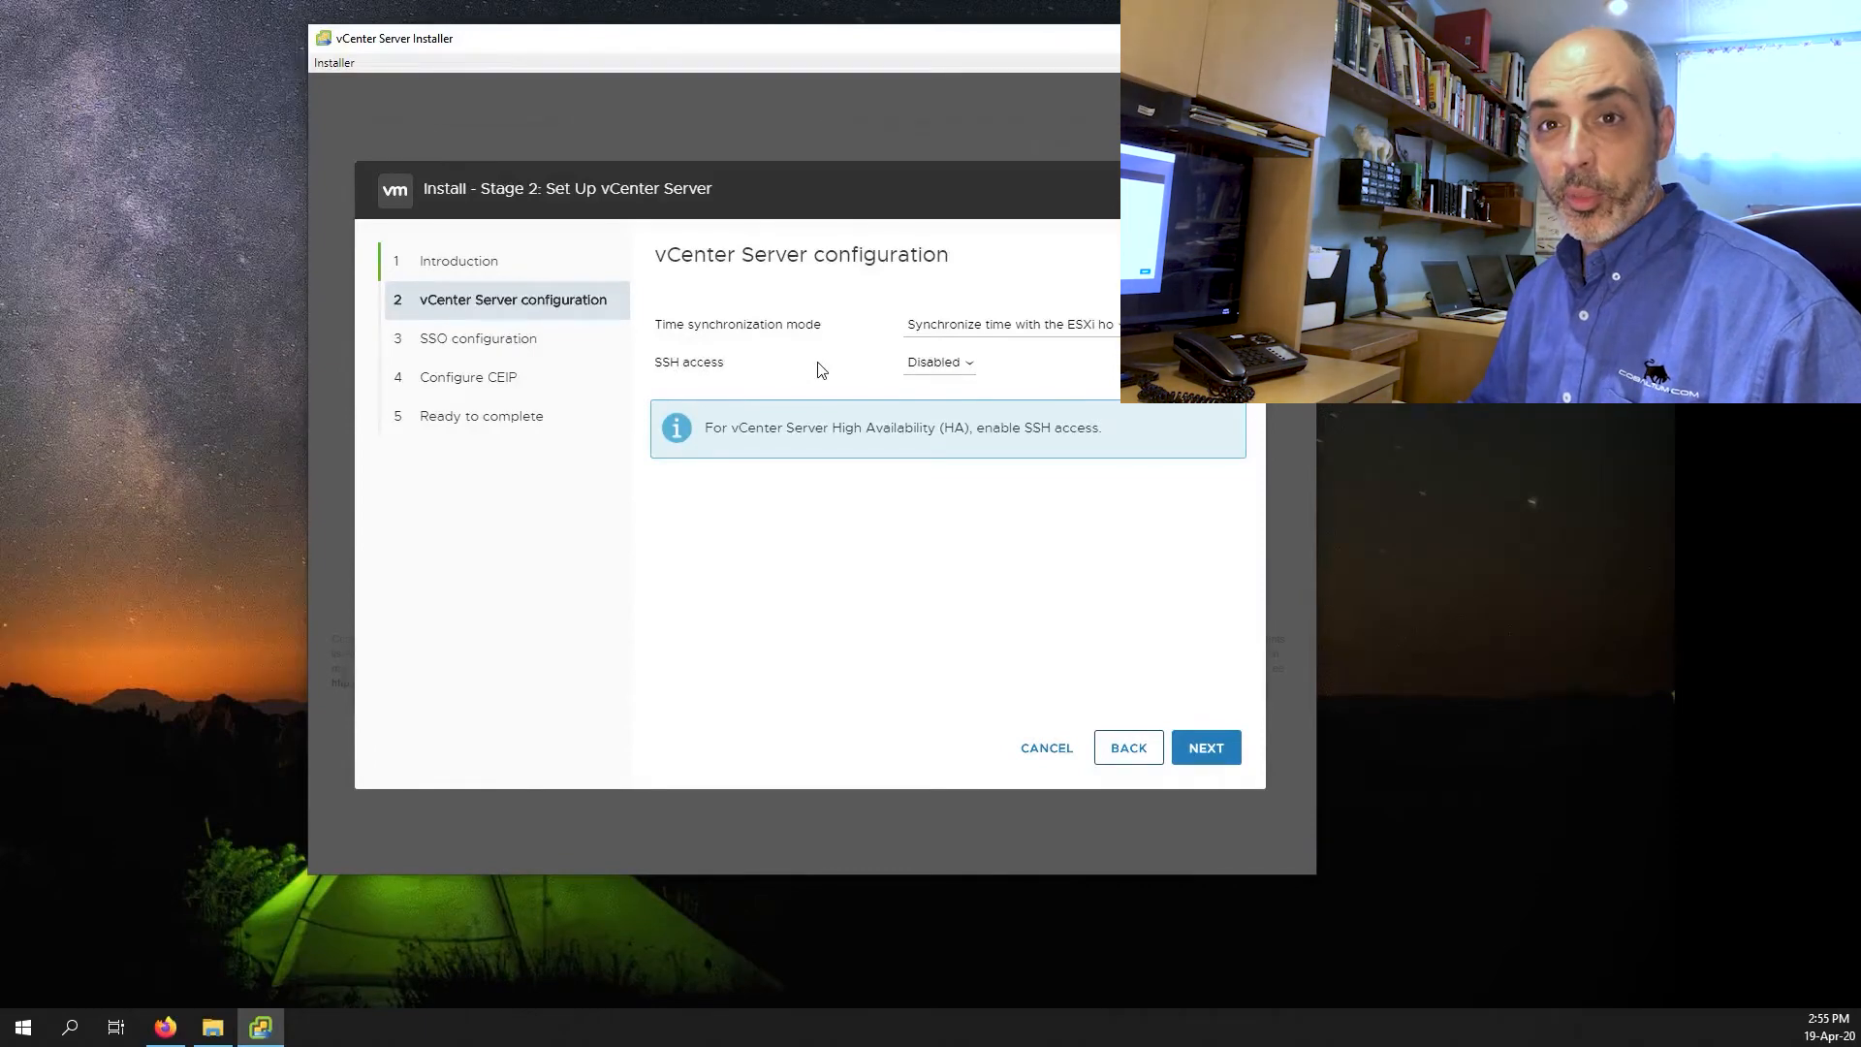
mouse_move(857, 374)
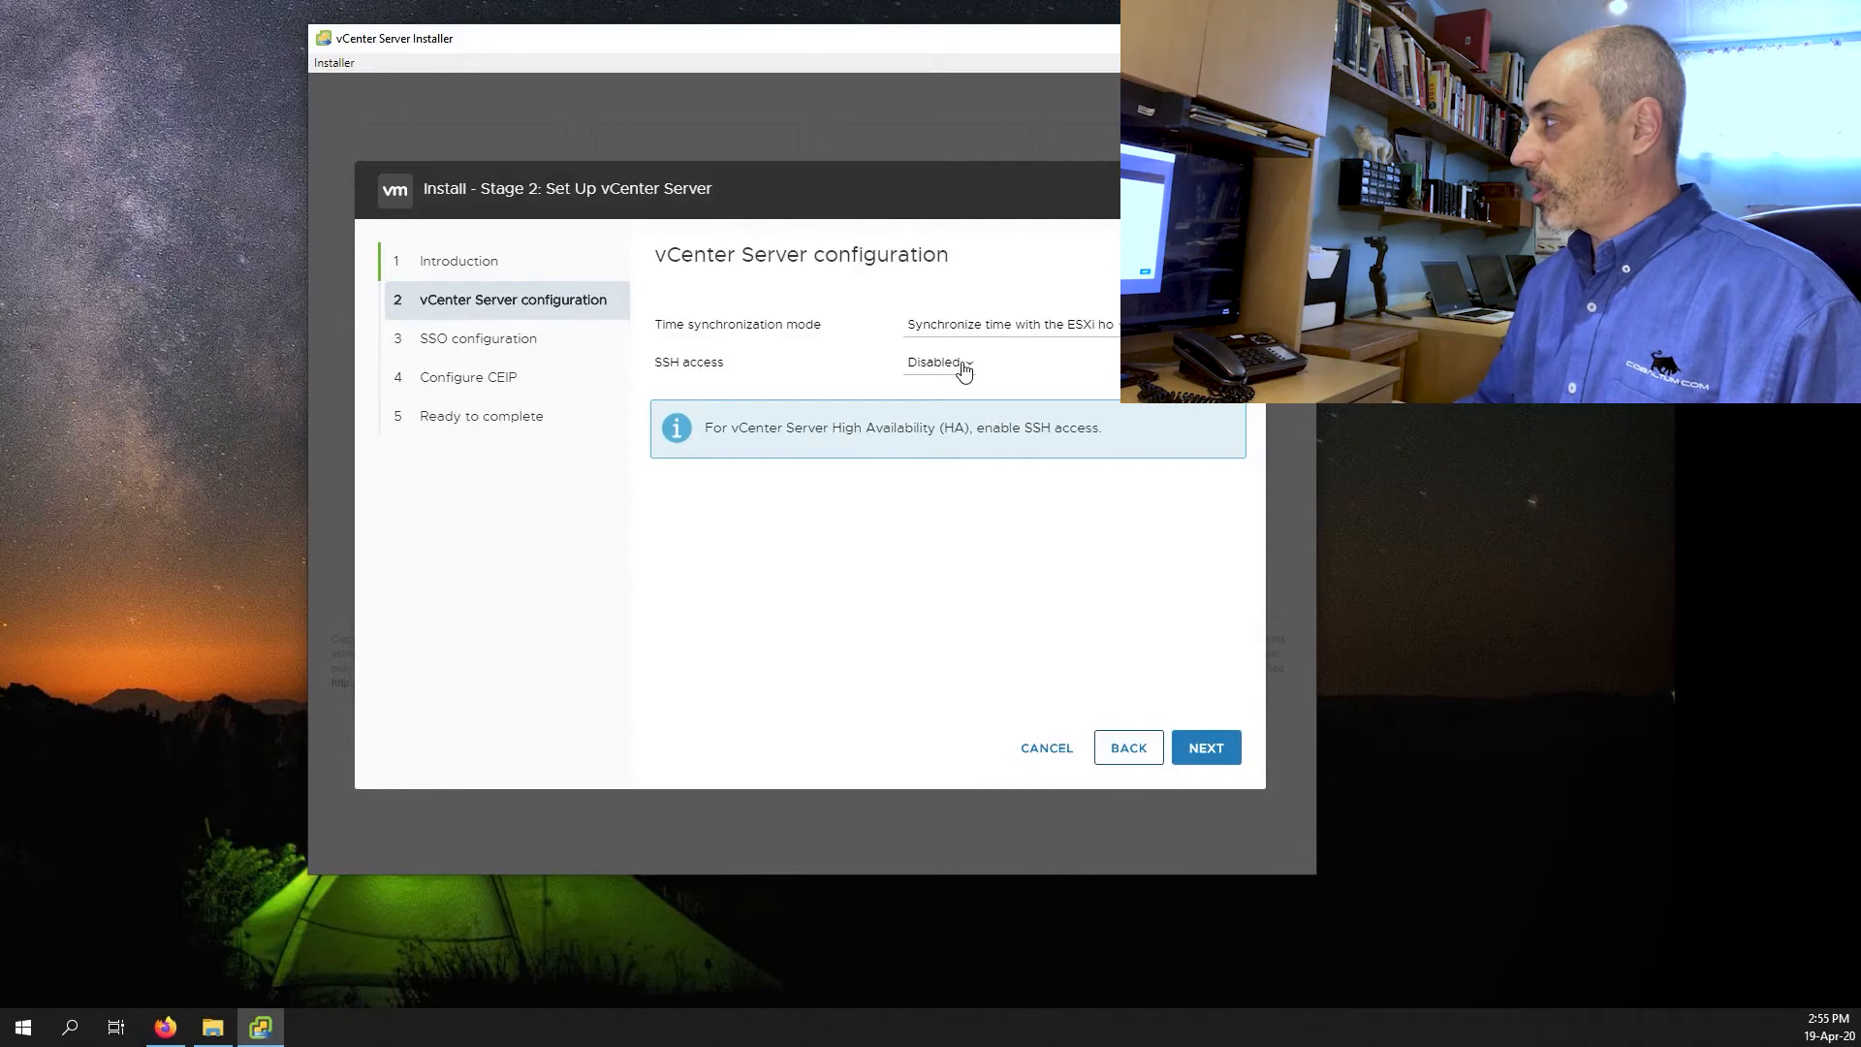
left_click(938, 363)
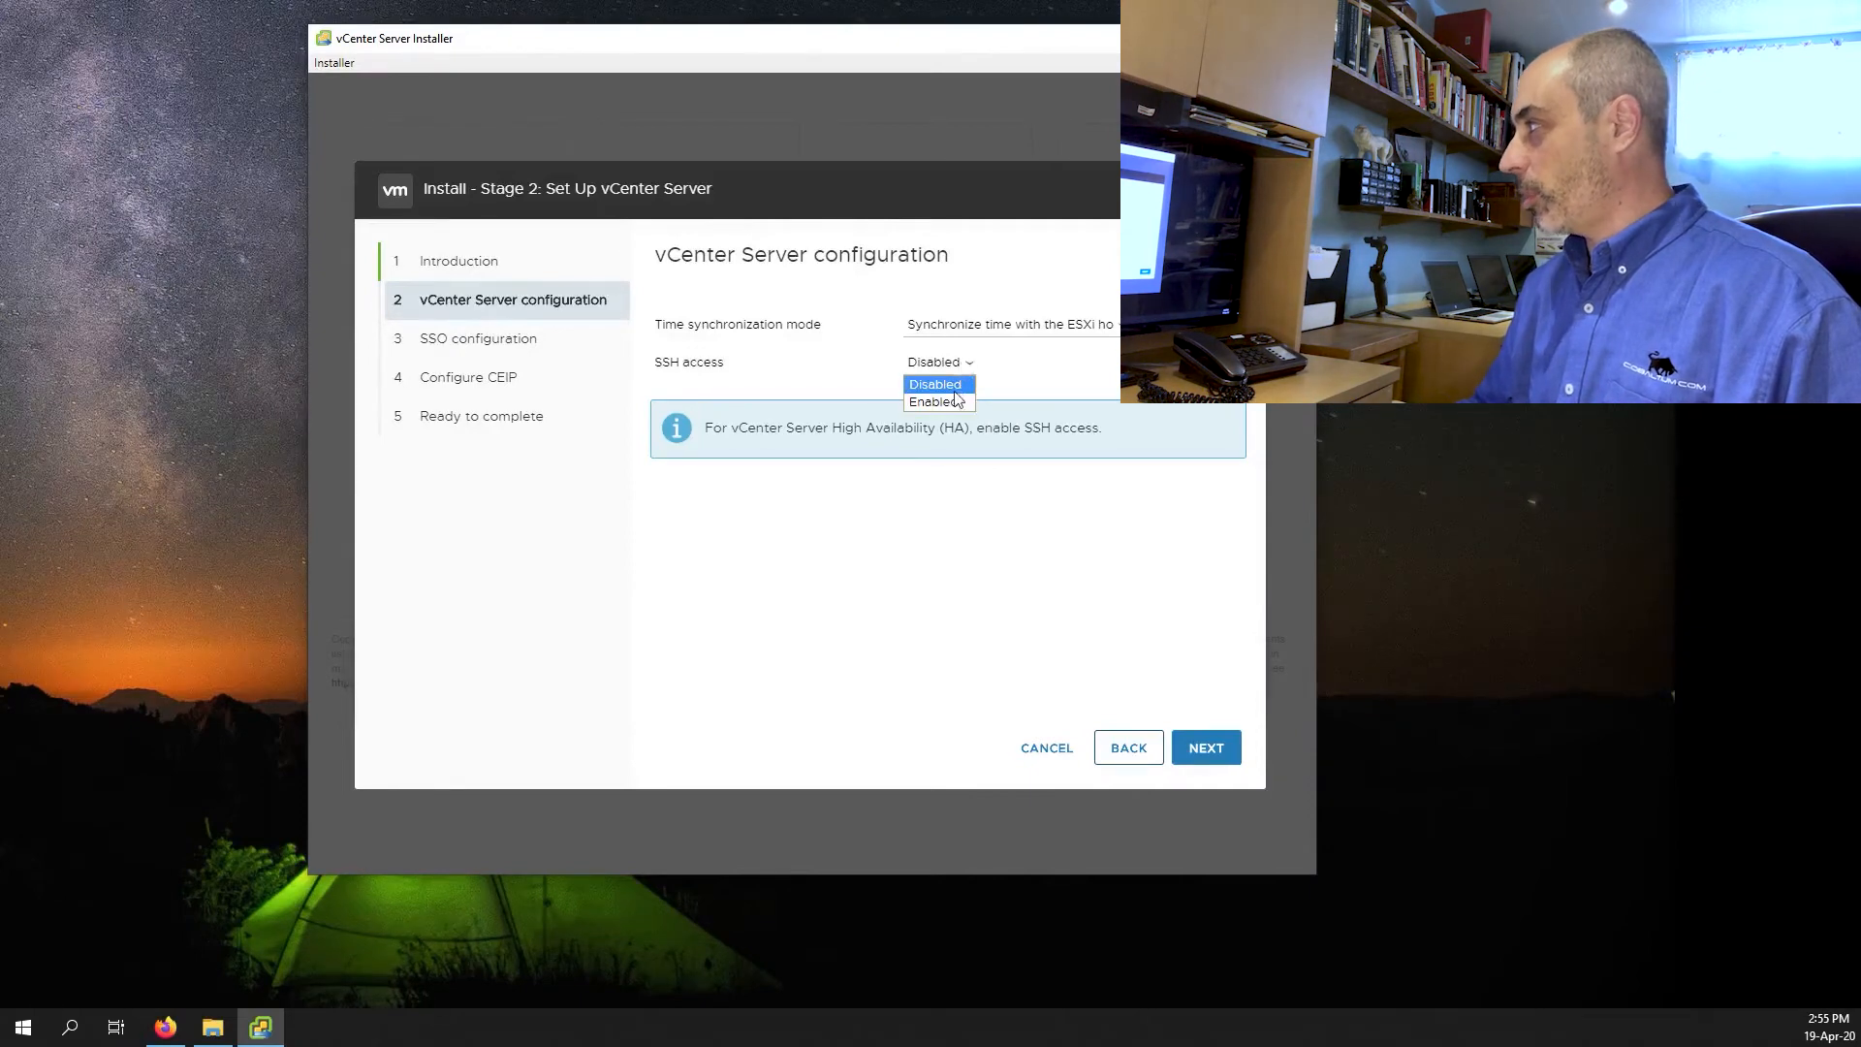
left_click(932, 401)
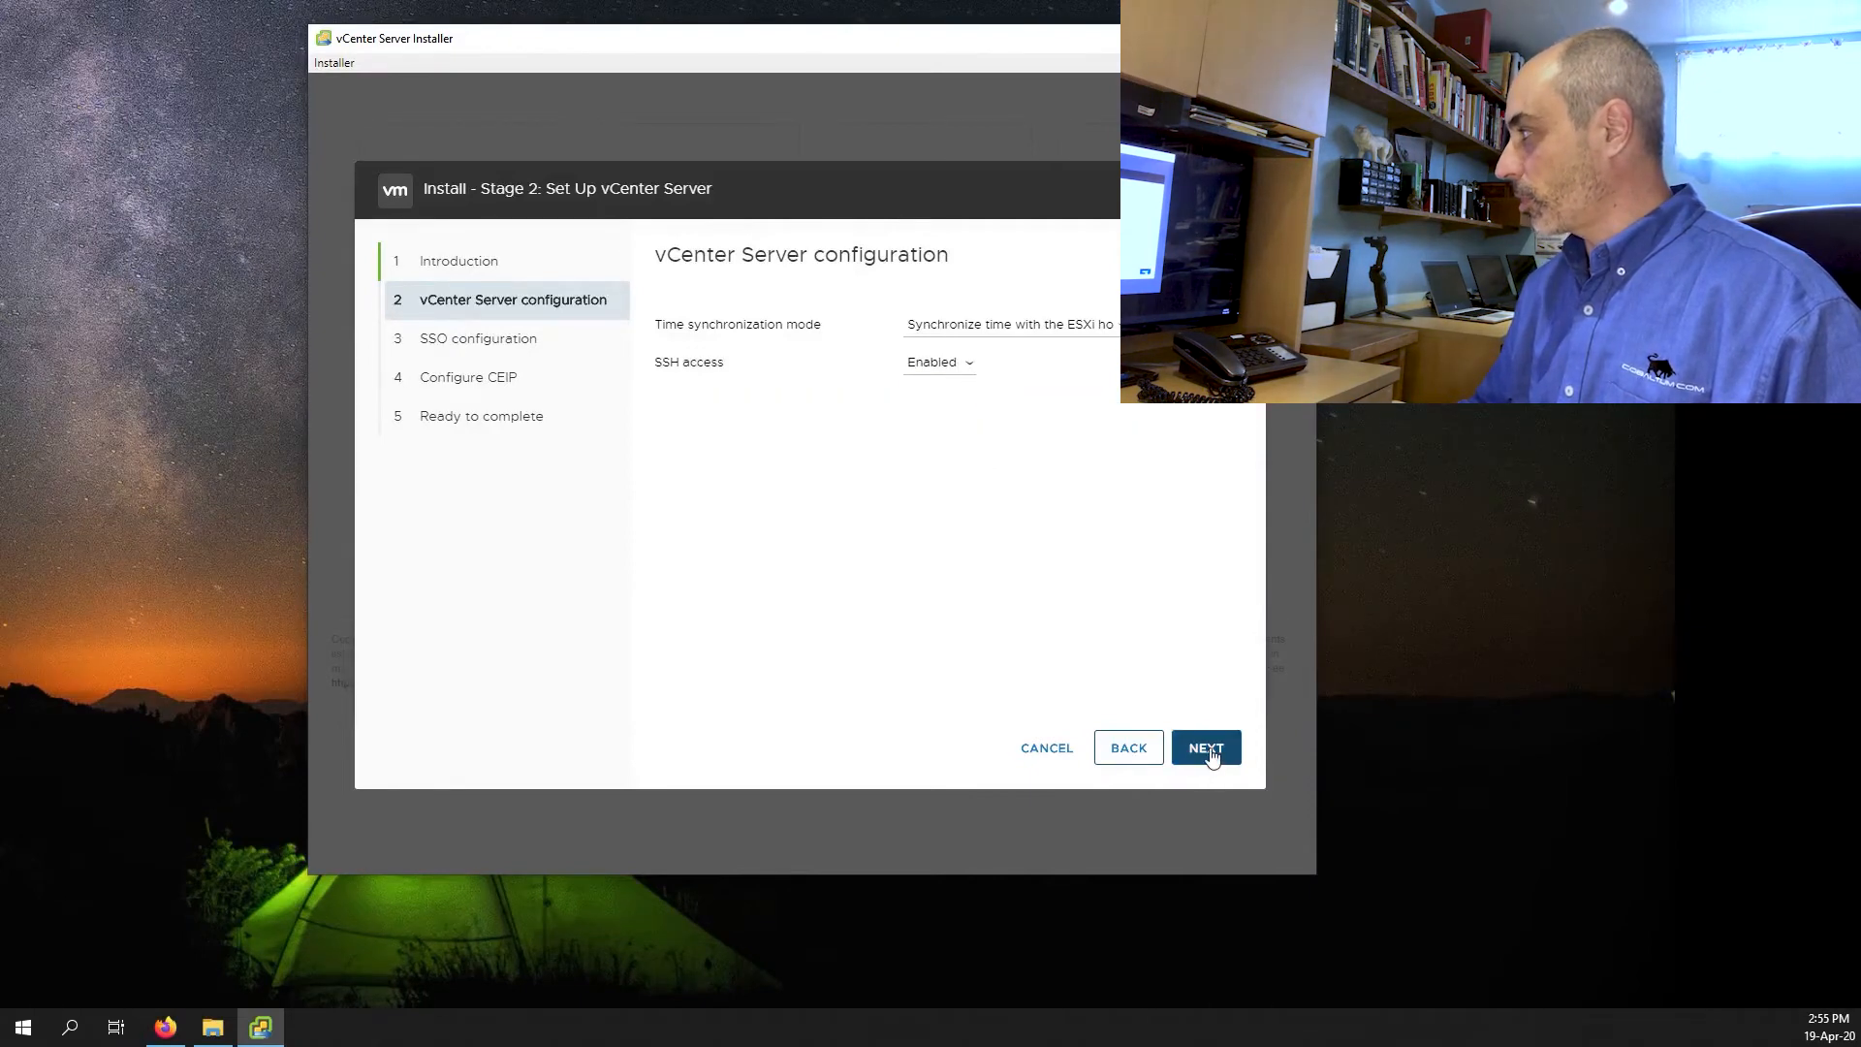
left_click(1204, 748)
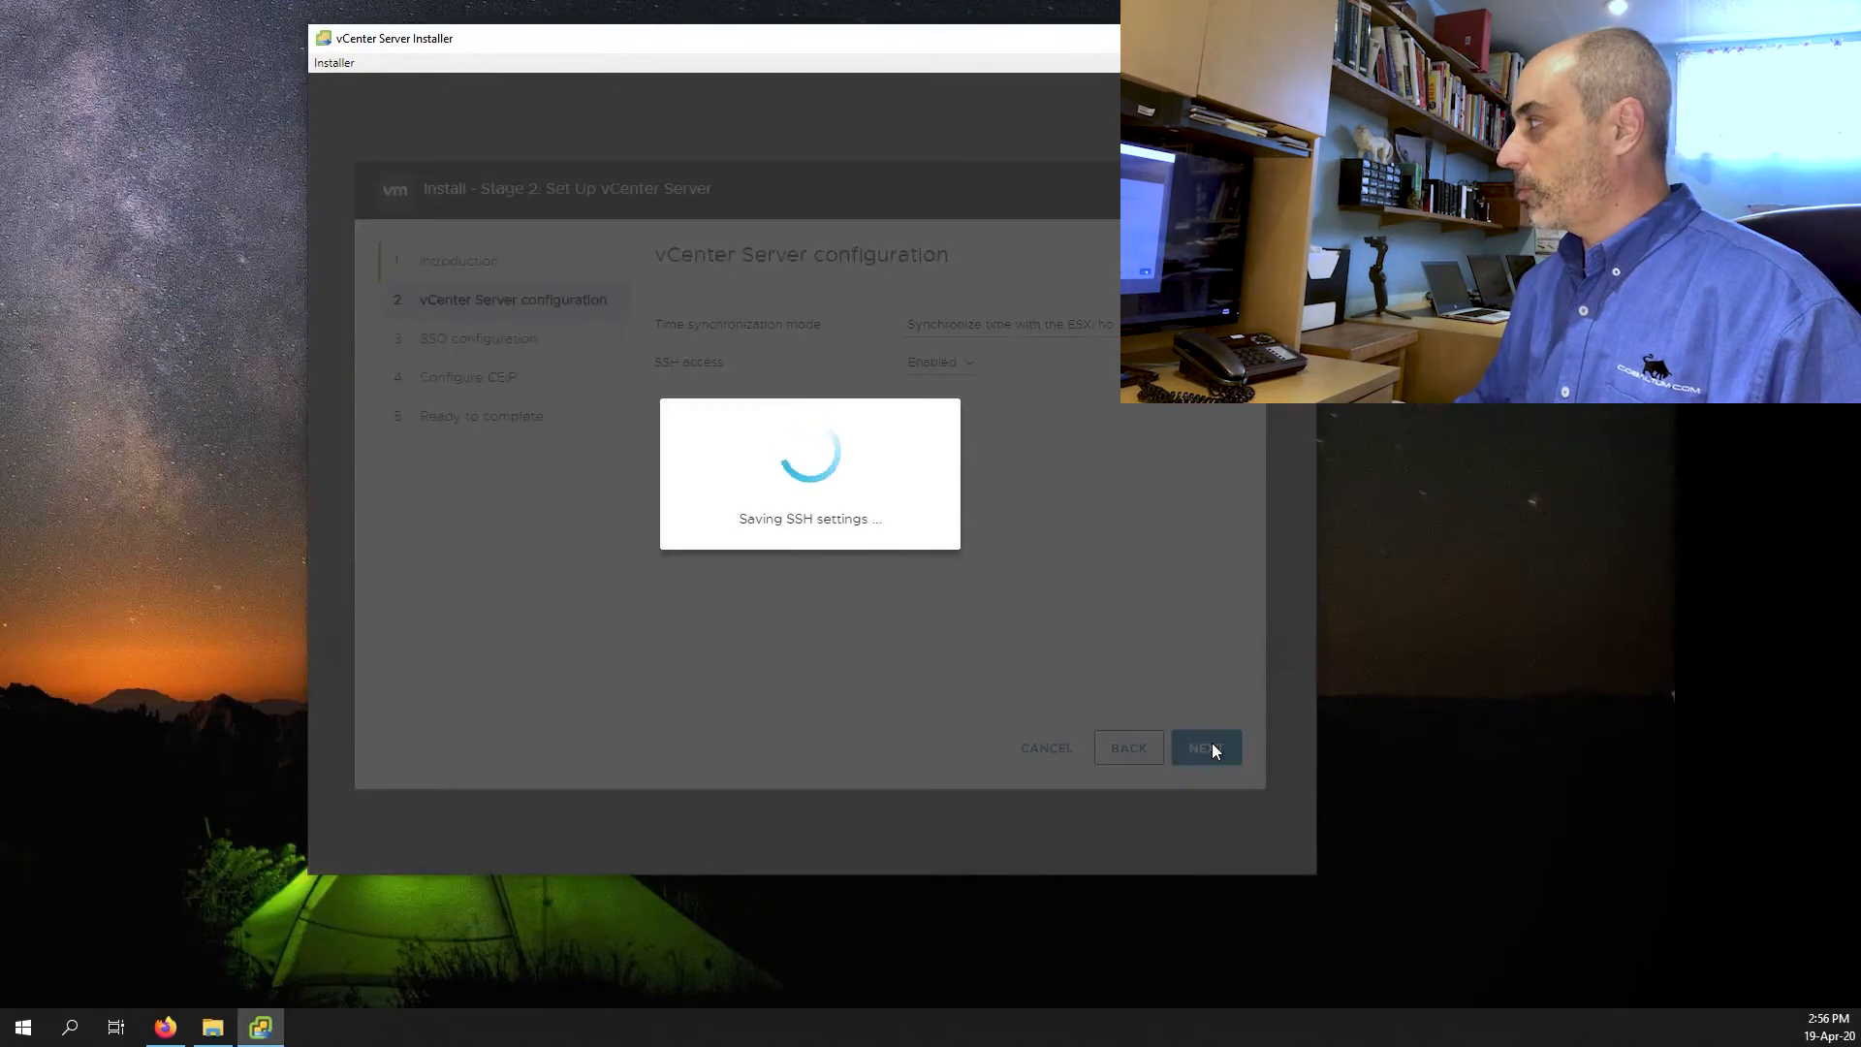
left_click(1204, 747)
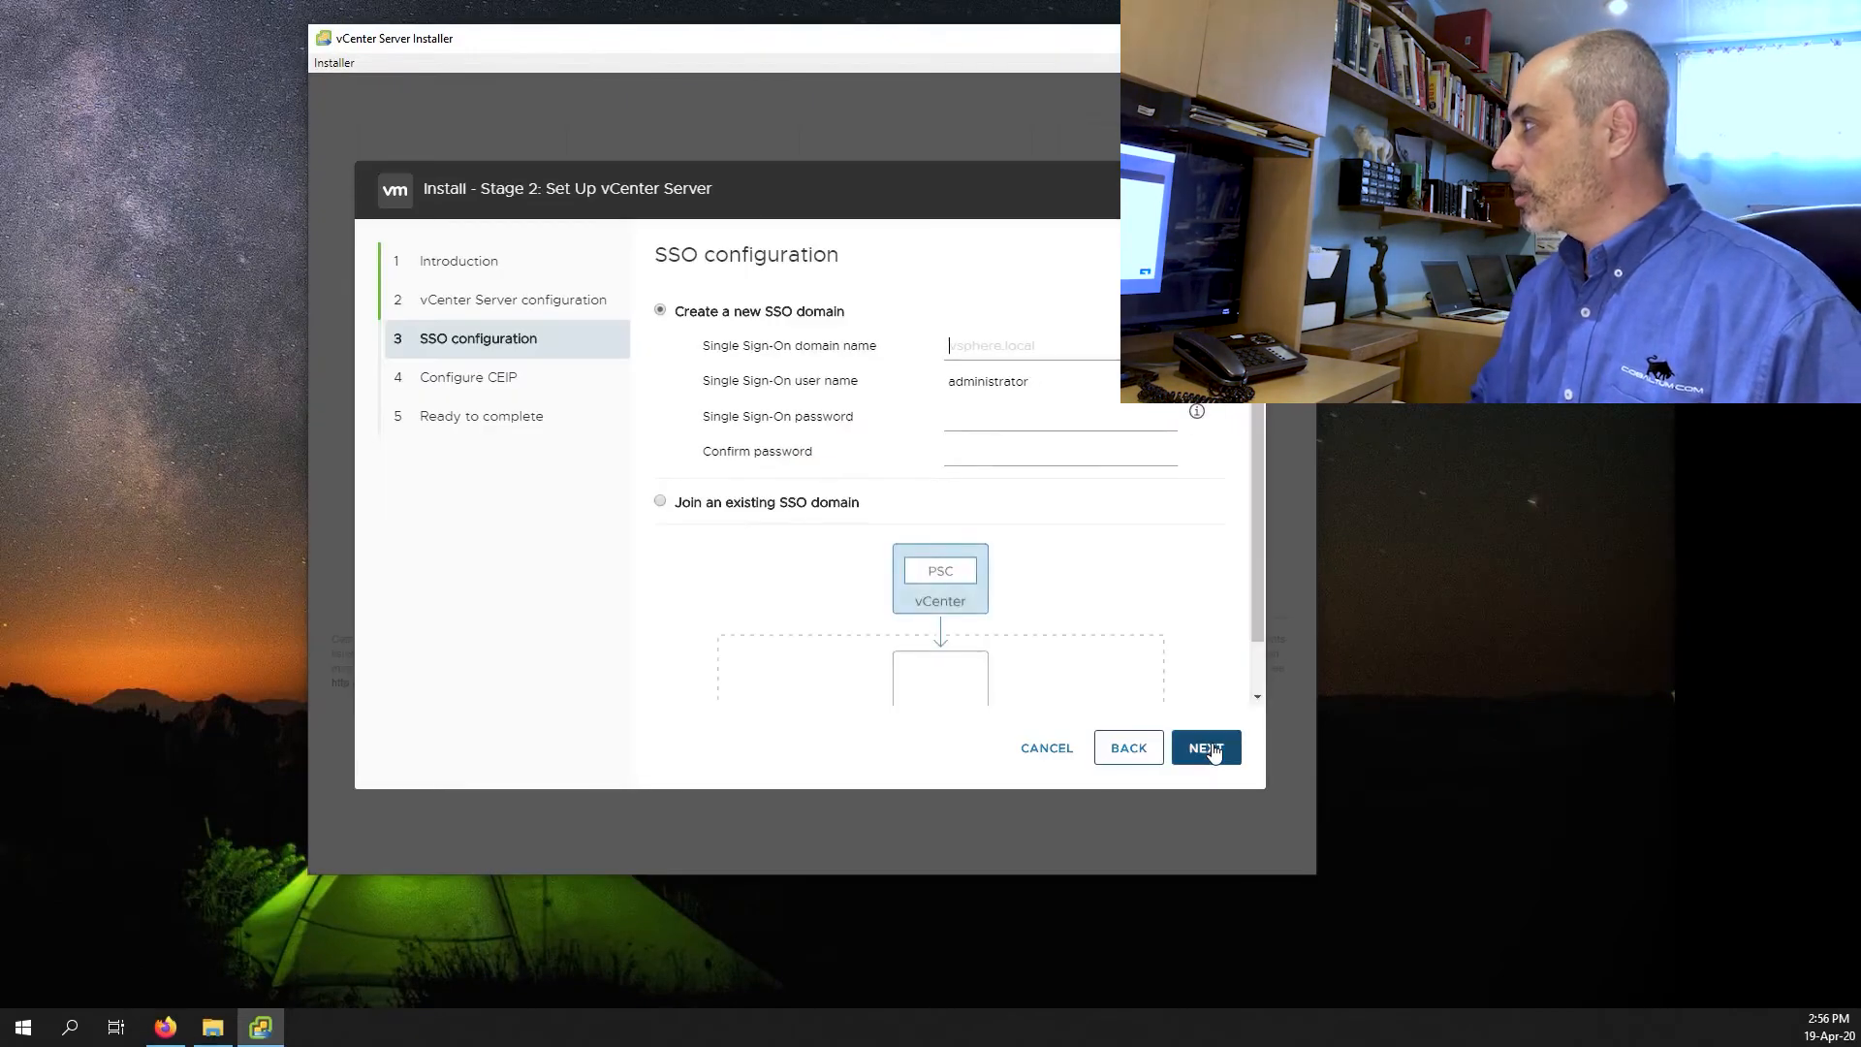
mouse_move(1206, 749)
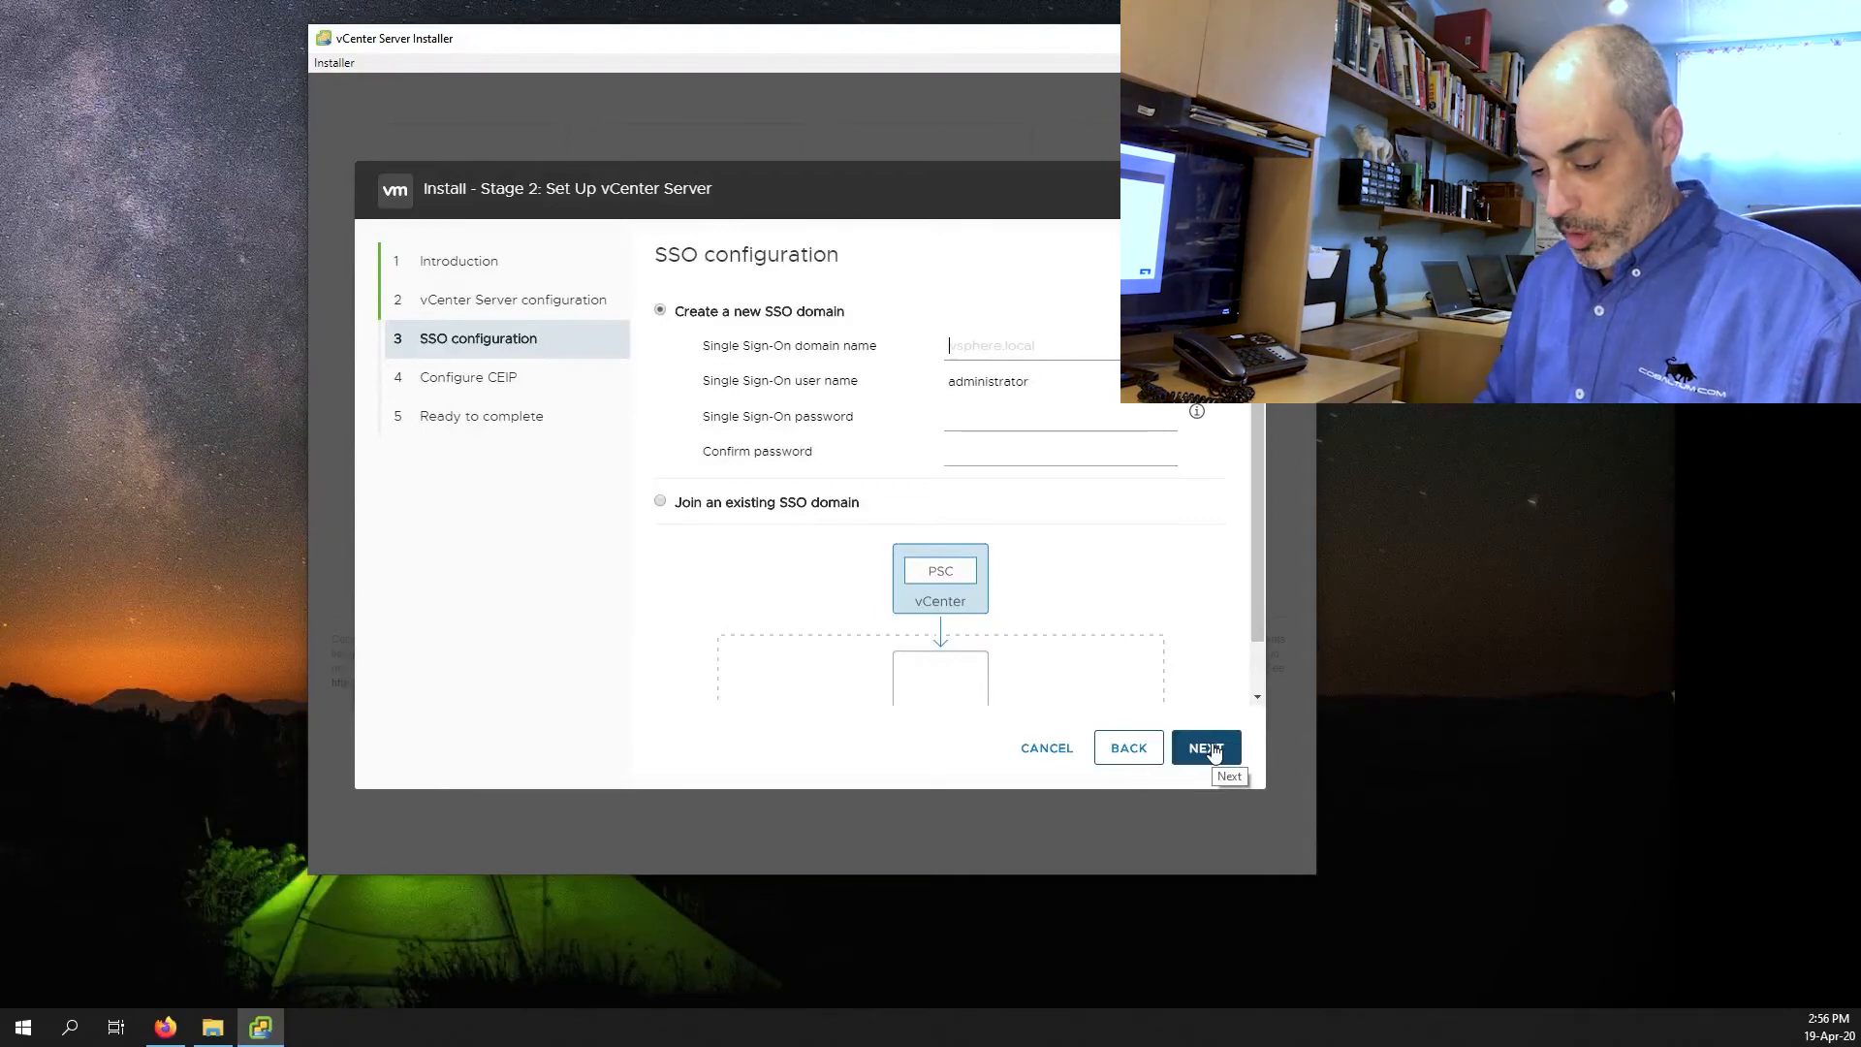
Create new SSO domain vsphere.local with administrator password and continue to CEIP
type("vsphere.local")
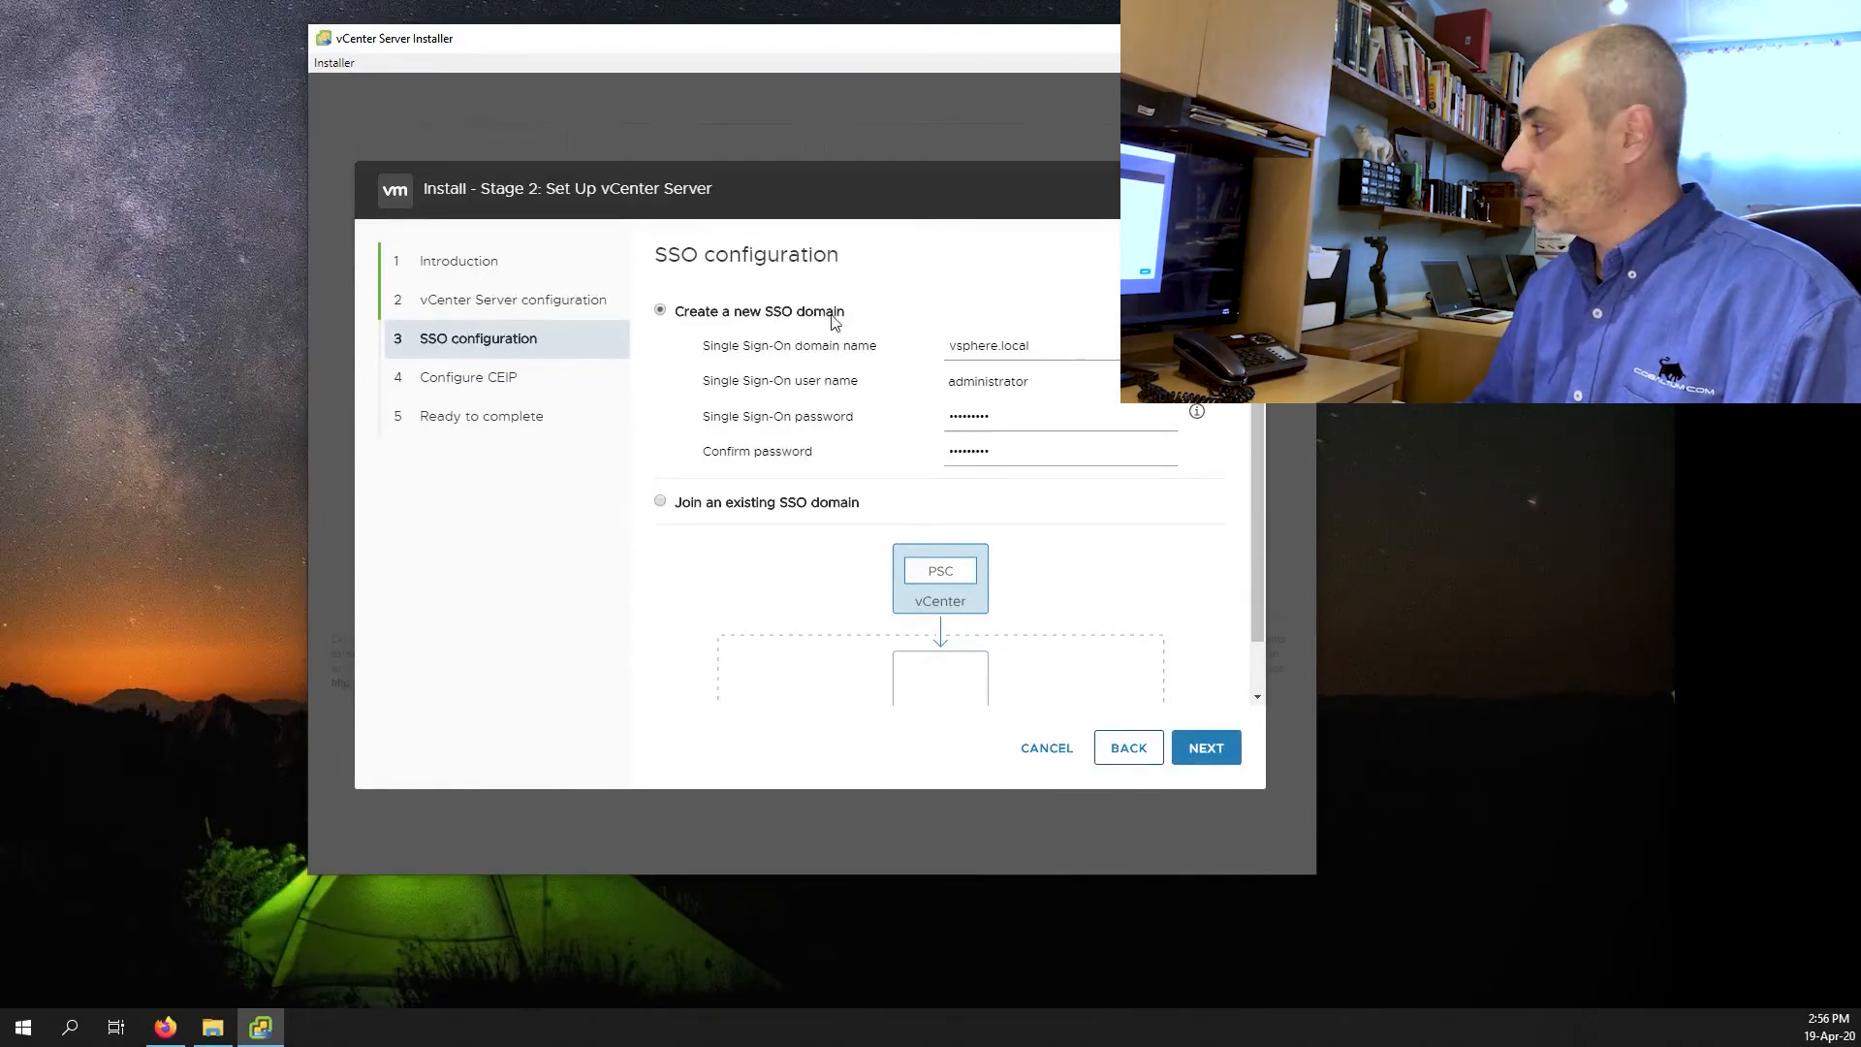
mouse_move(906, 463)
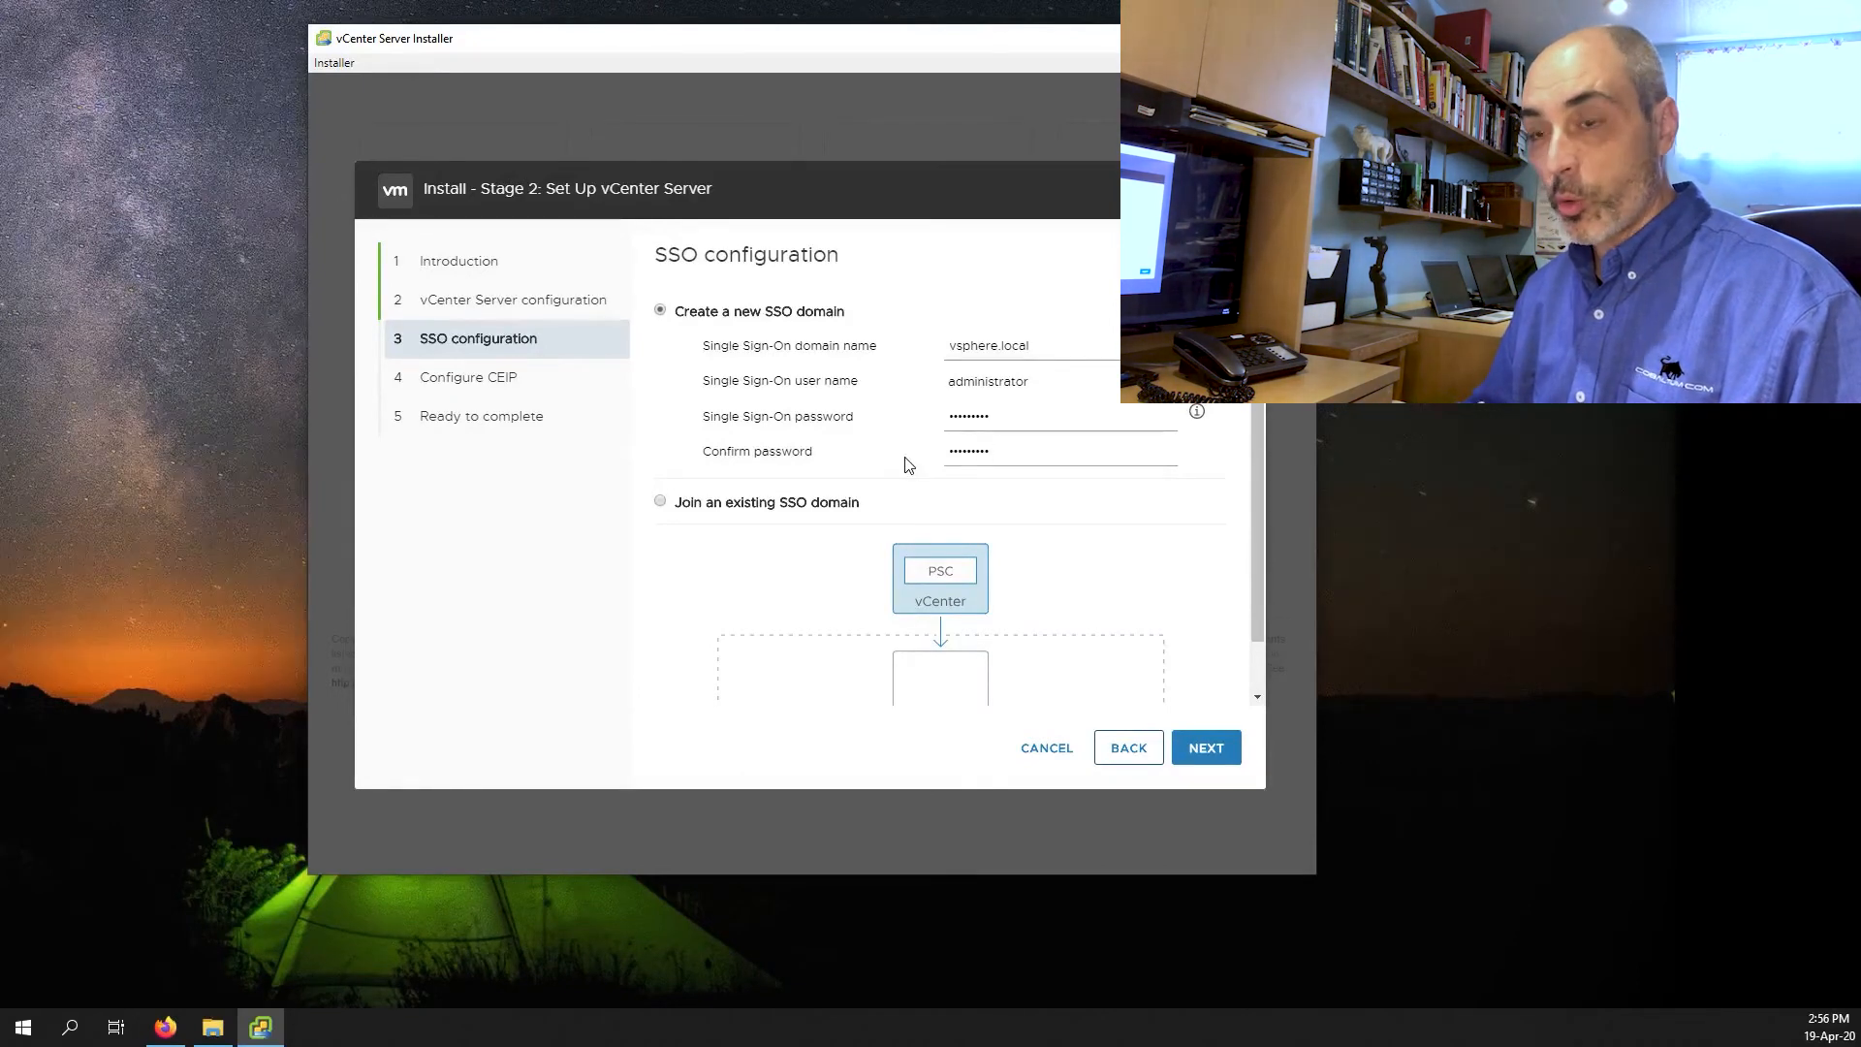
mouse_move(1162, 729)
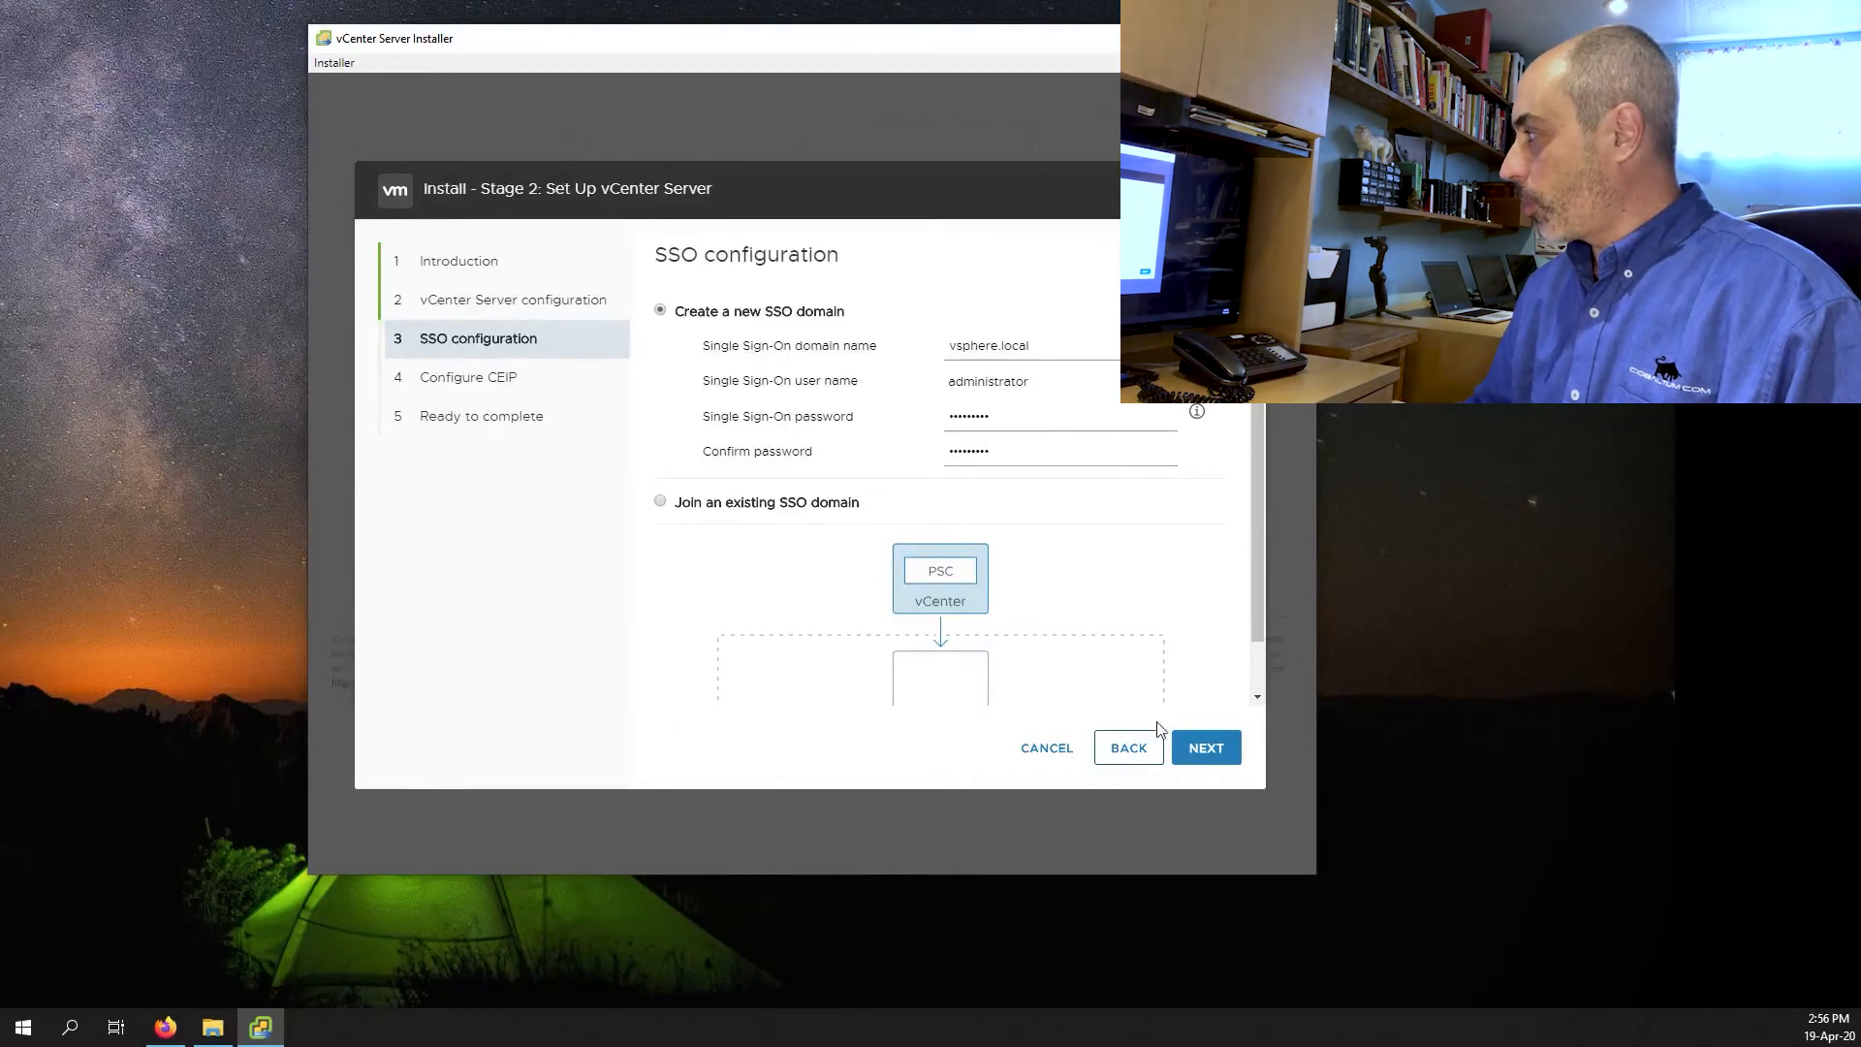
left_click(1204, 749)
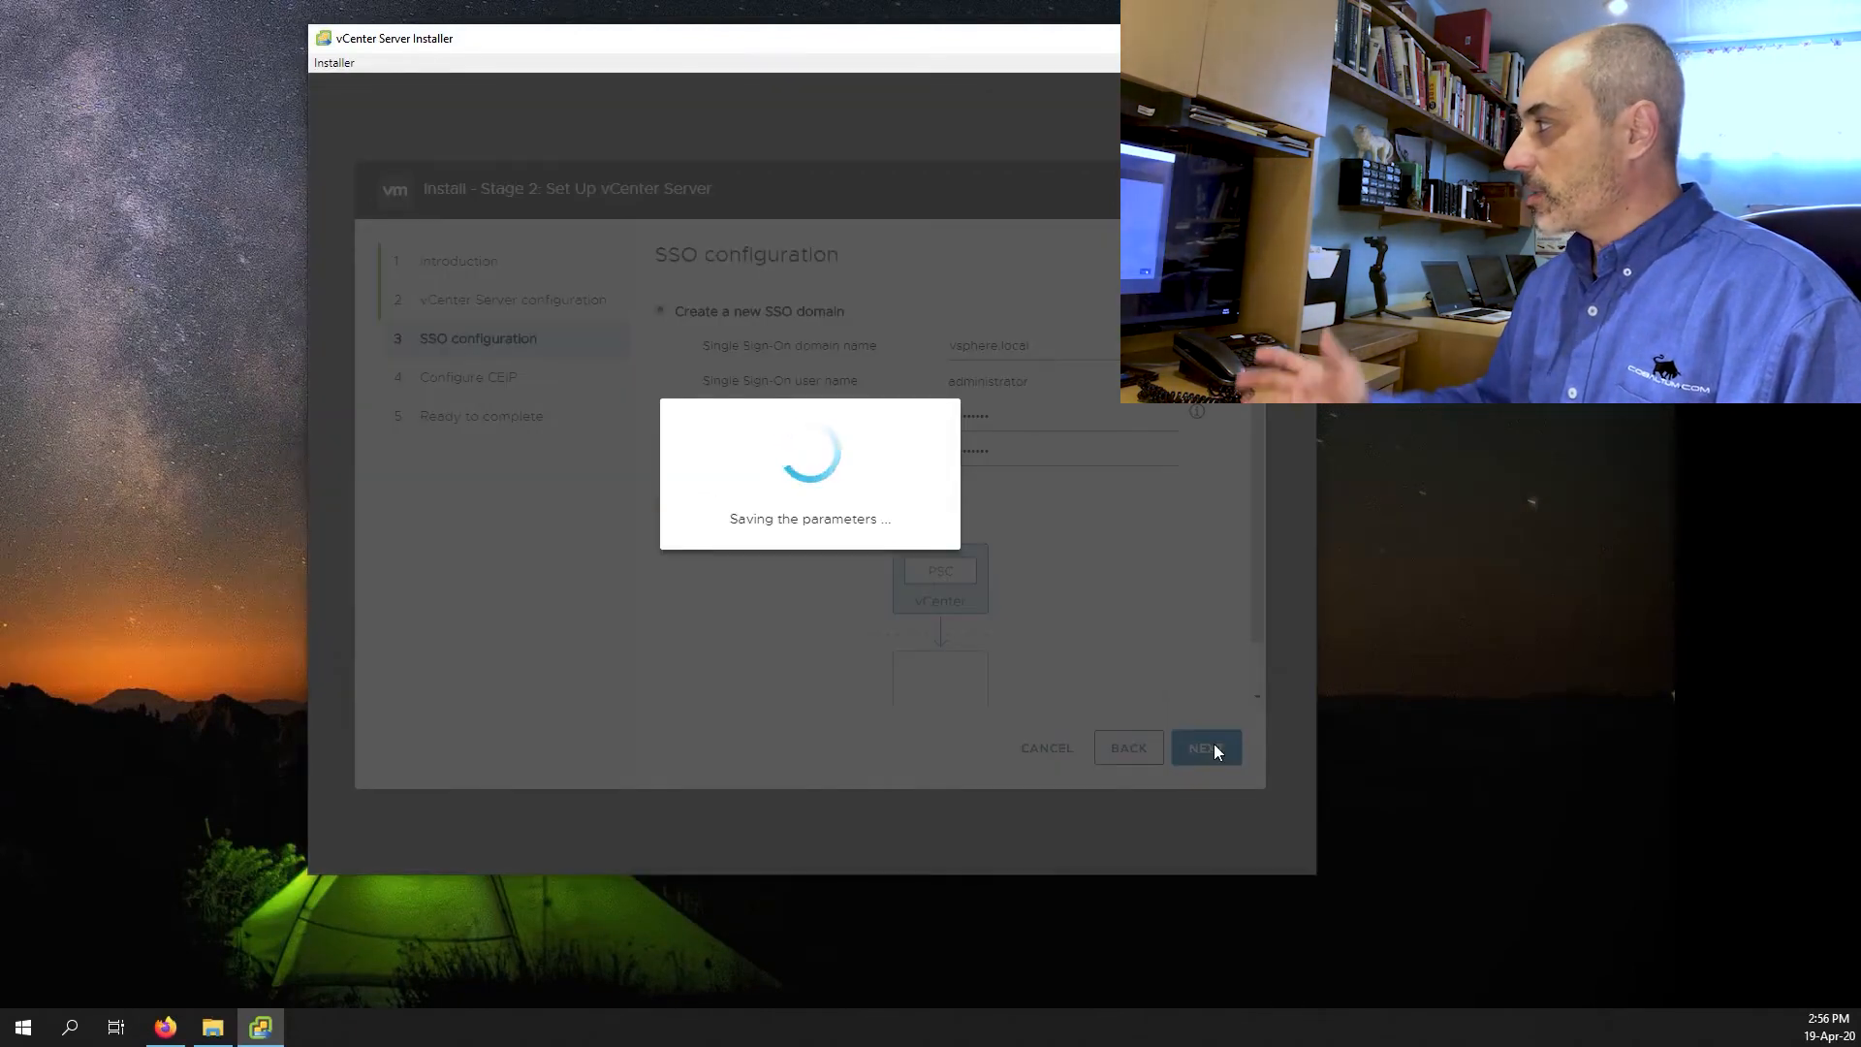
left_click(1204, 749)
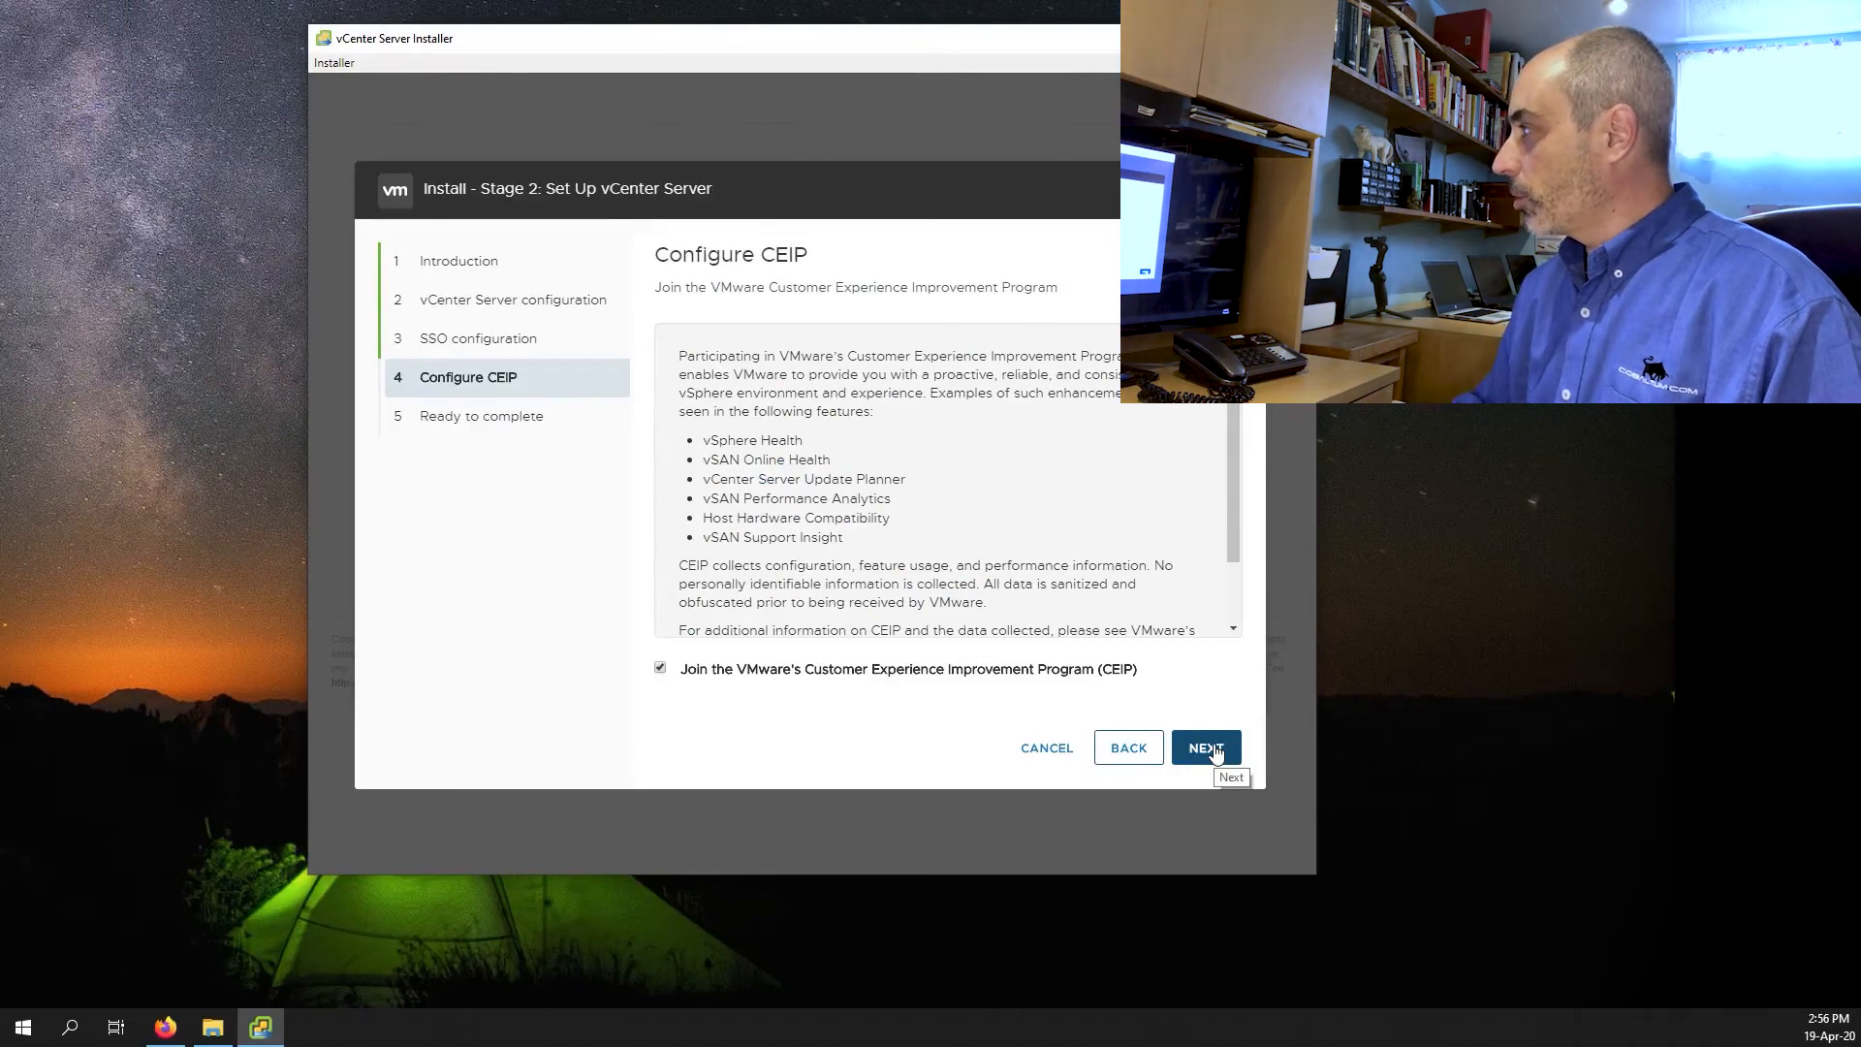
mouse_move(682, 677)
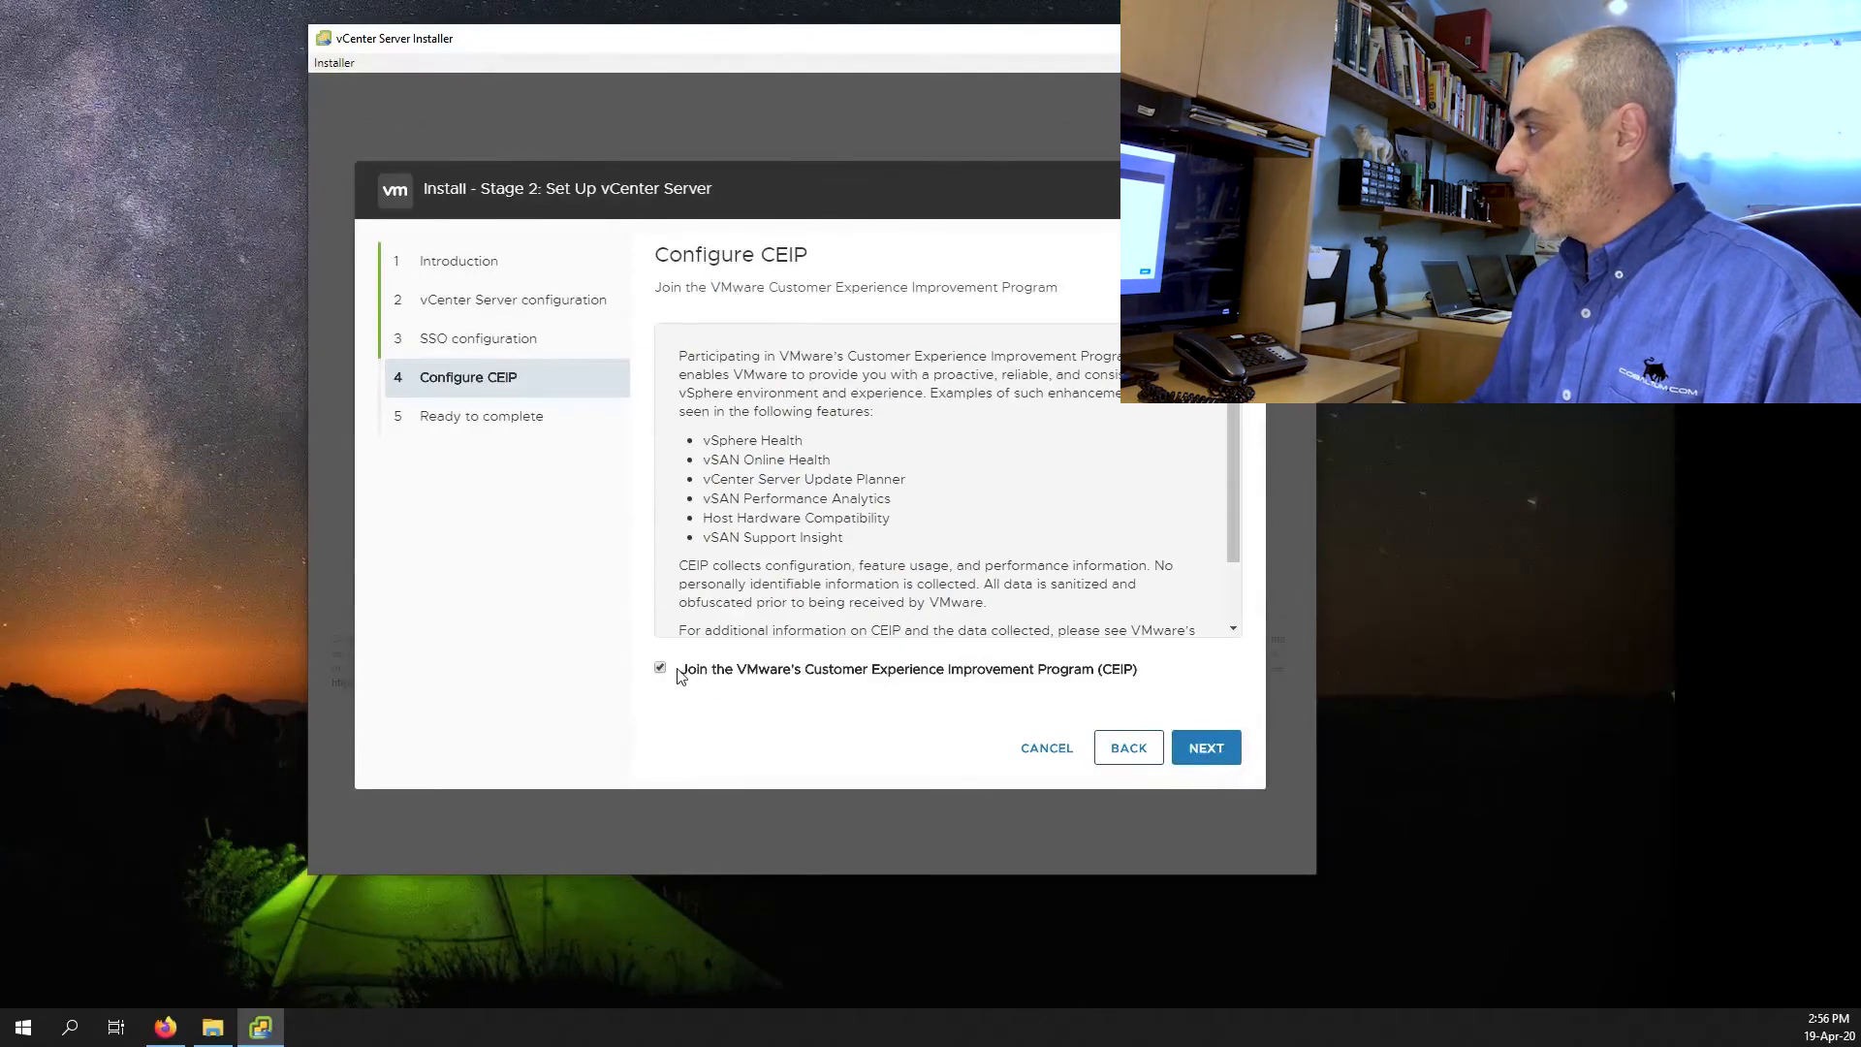
Opt out of CEIP, review the stage 2 summary, and confirm starting the unstoppable configuration
left_click(659, 669)
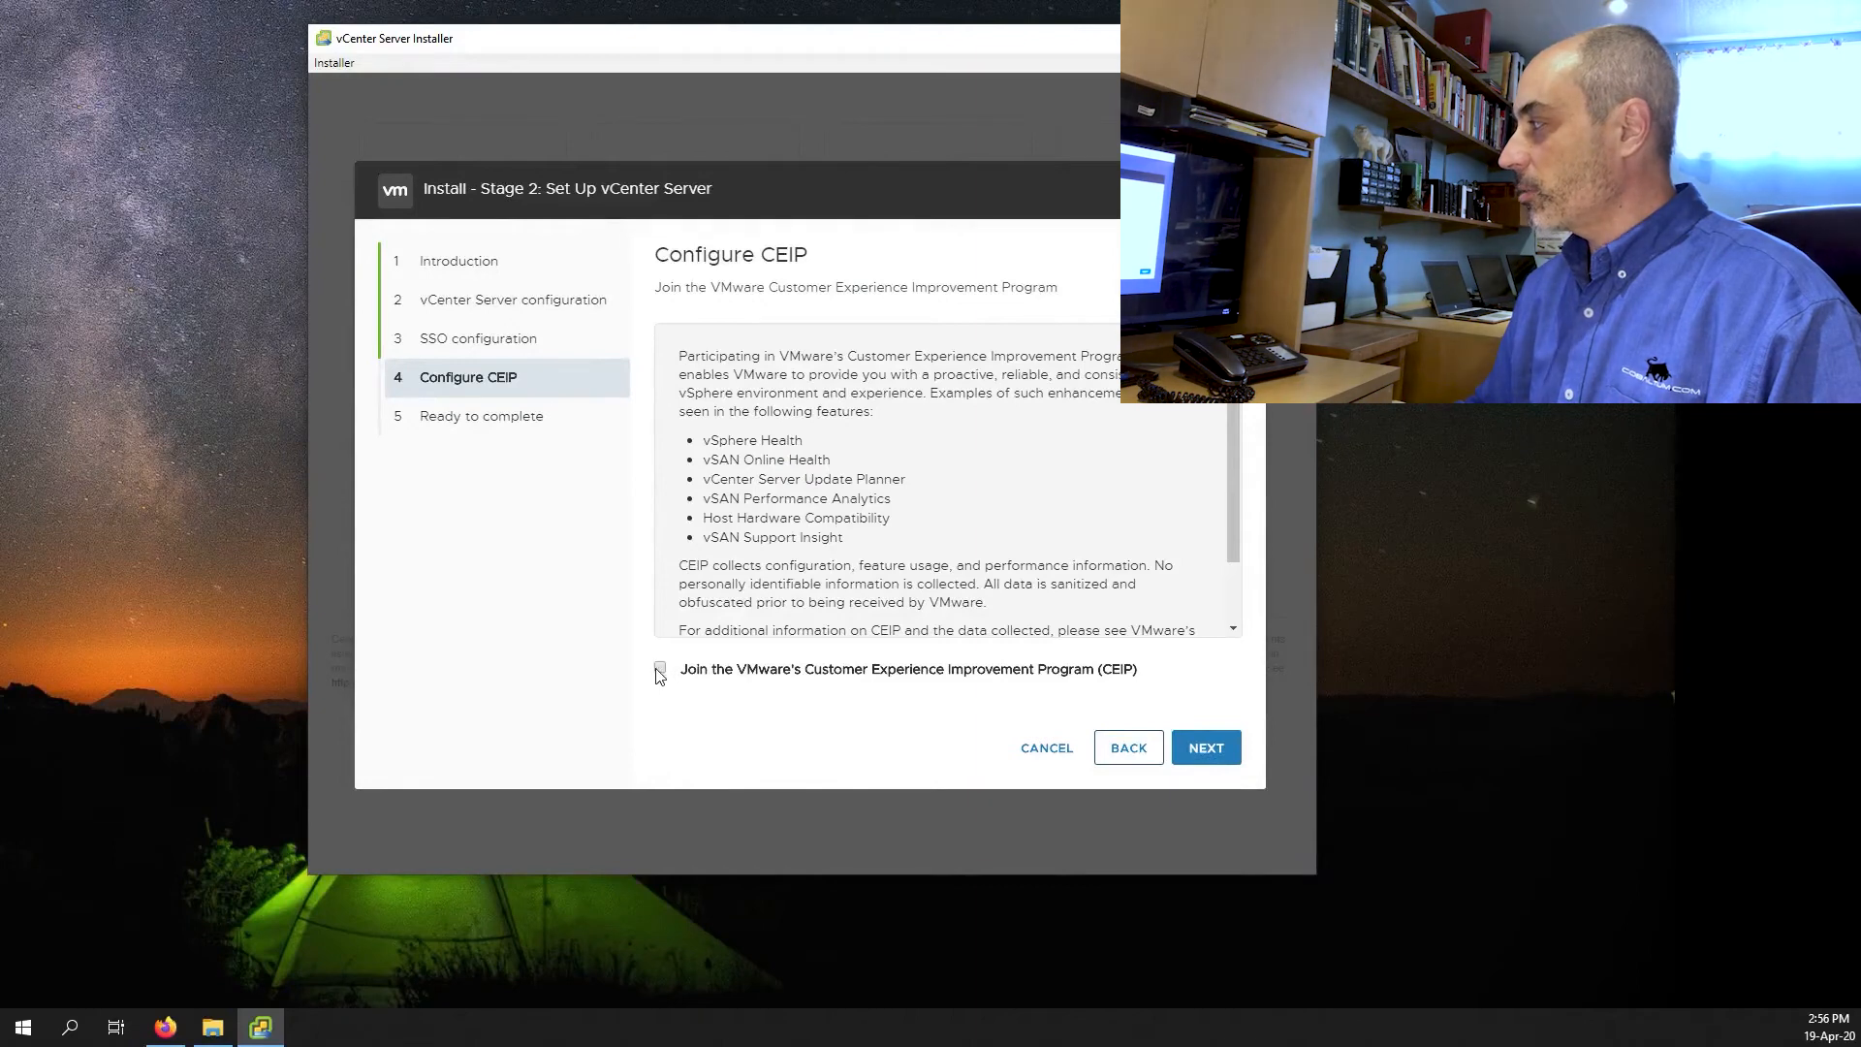
mouse_move(1204, 746)
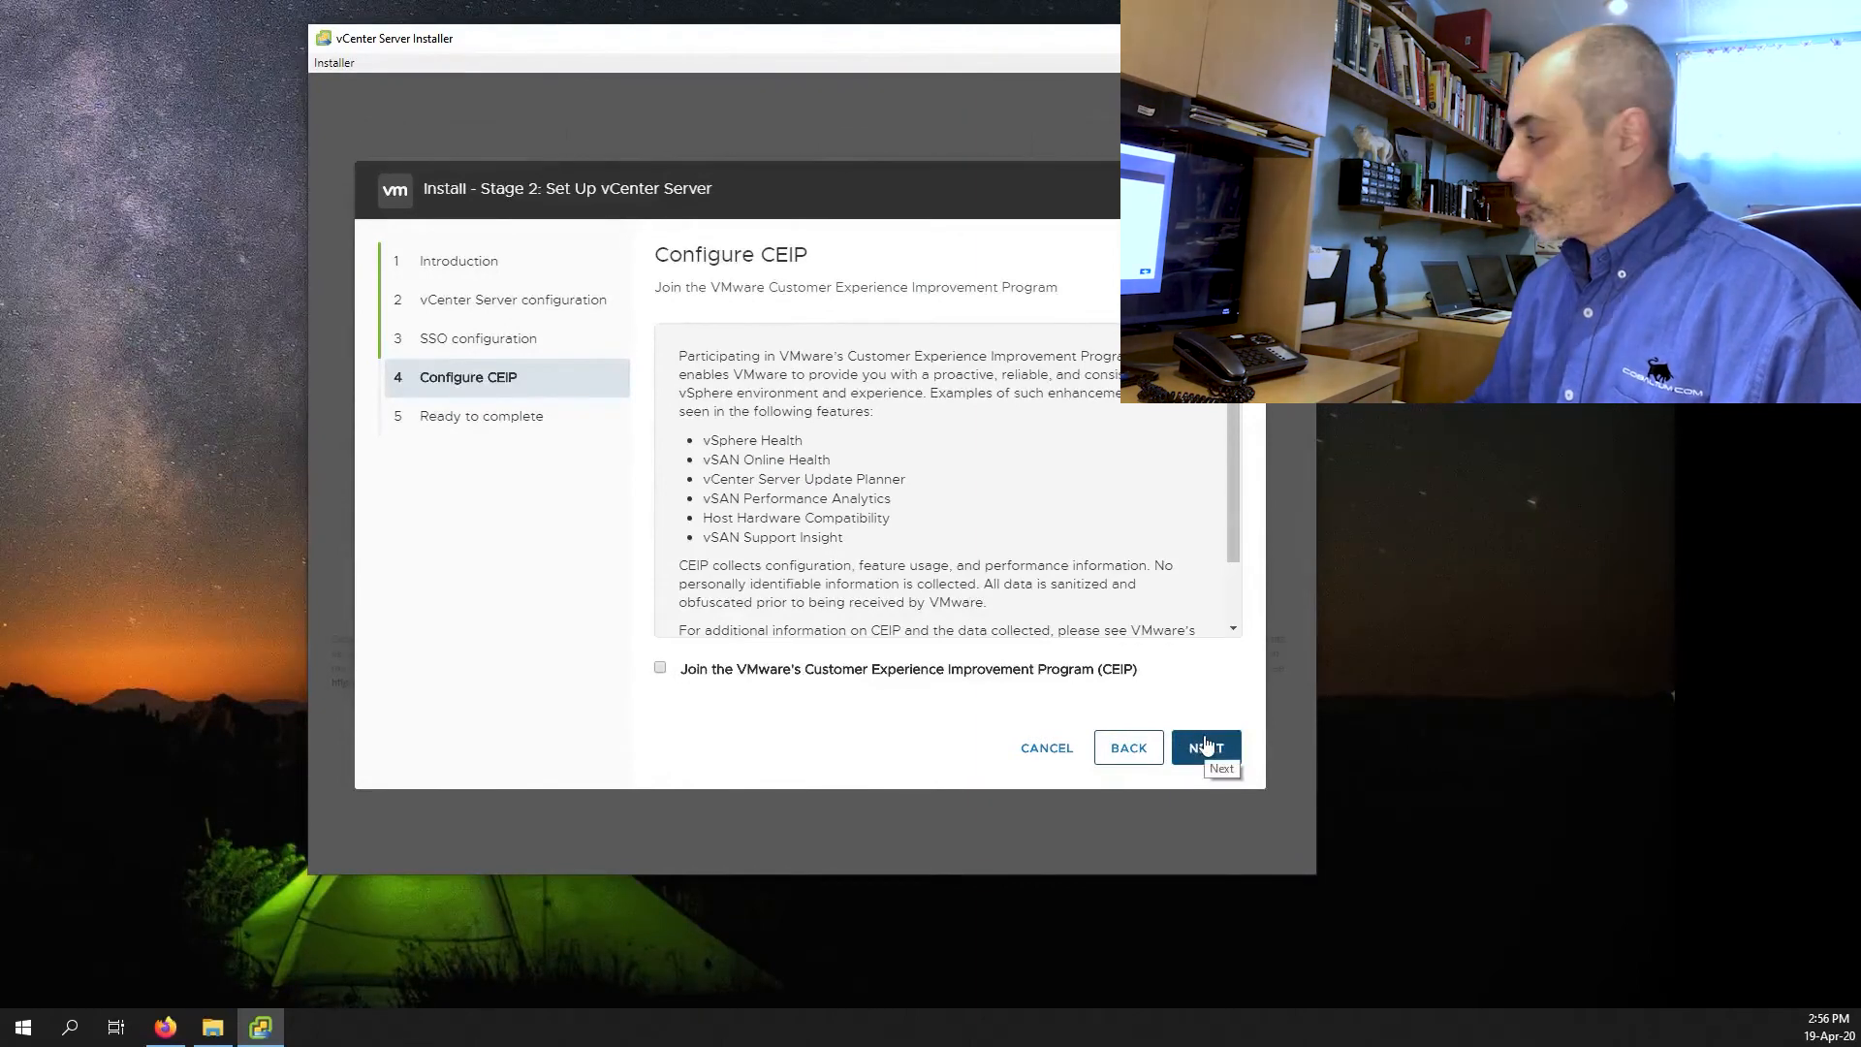
left_click(1204, 747)
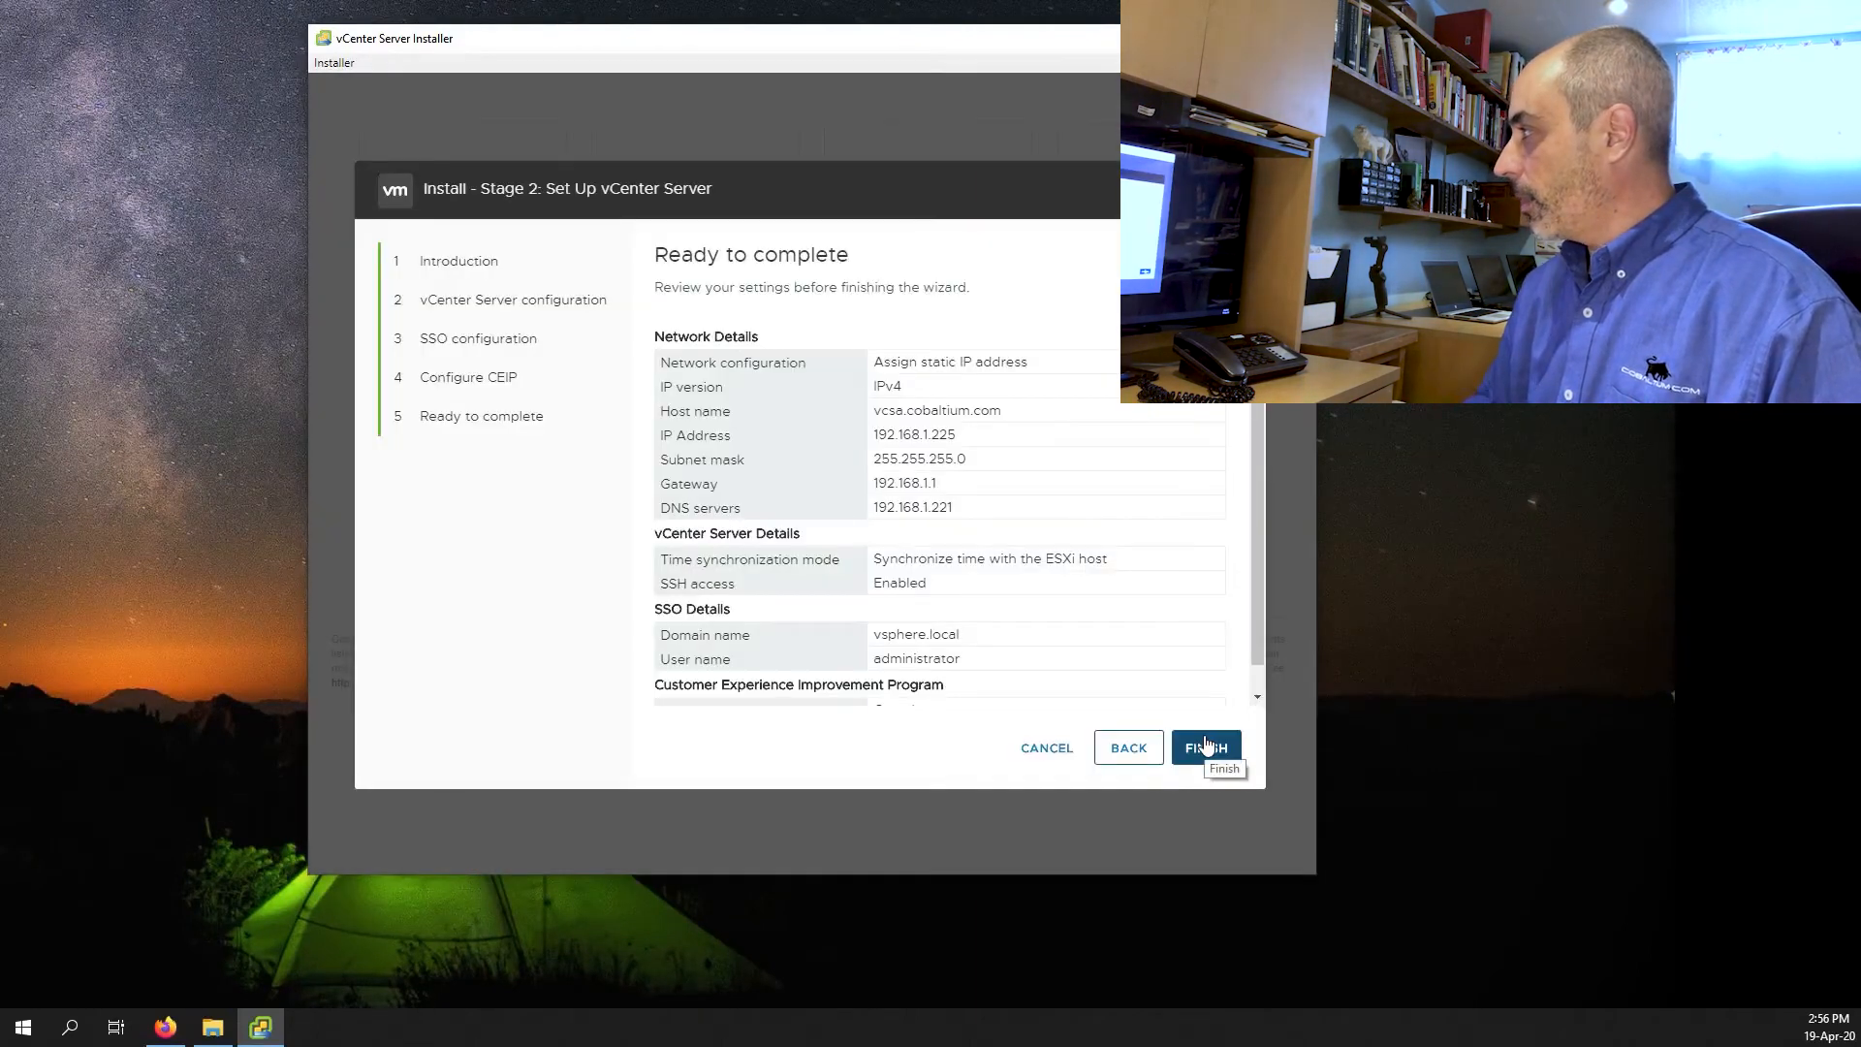
scroll("down", 3)
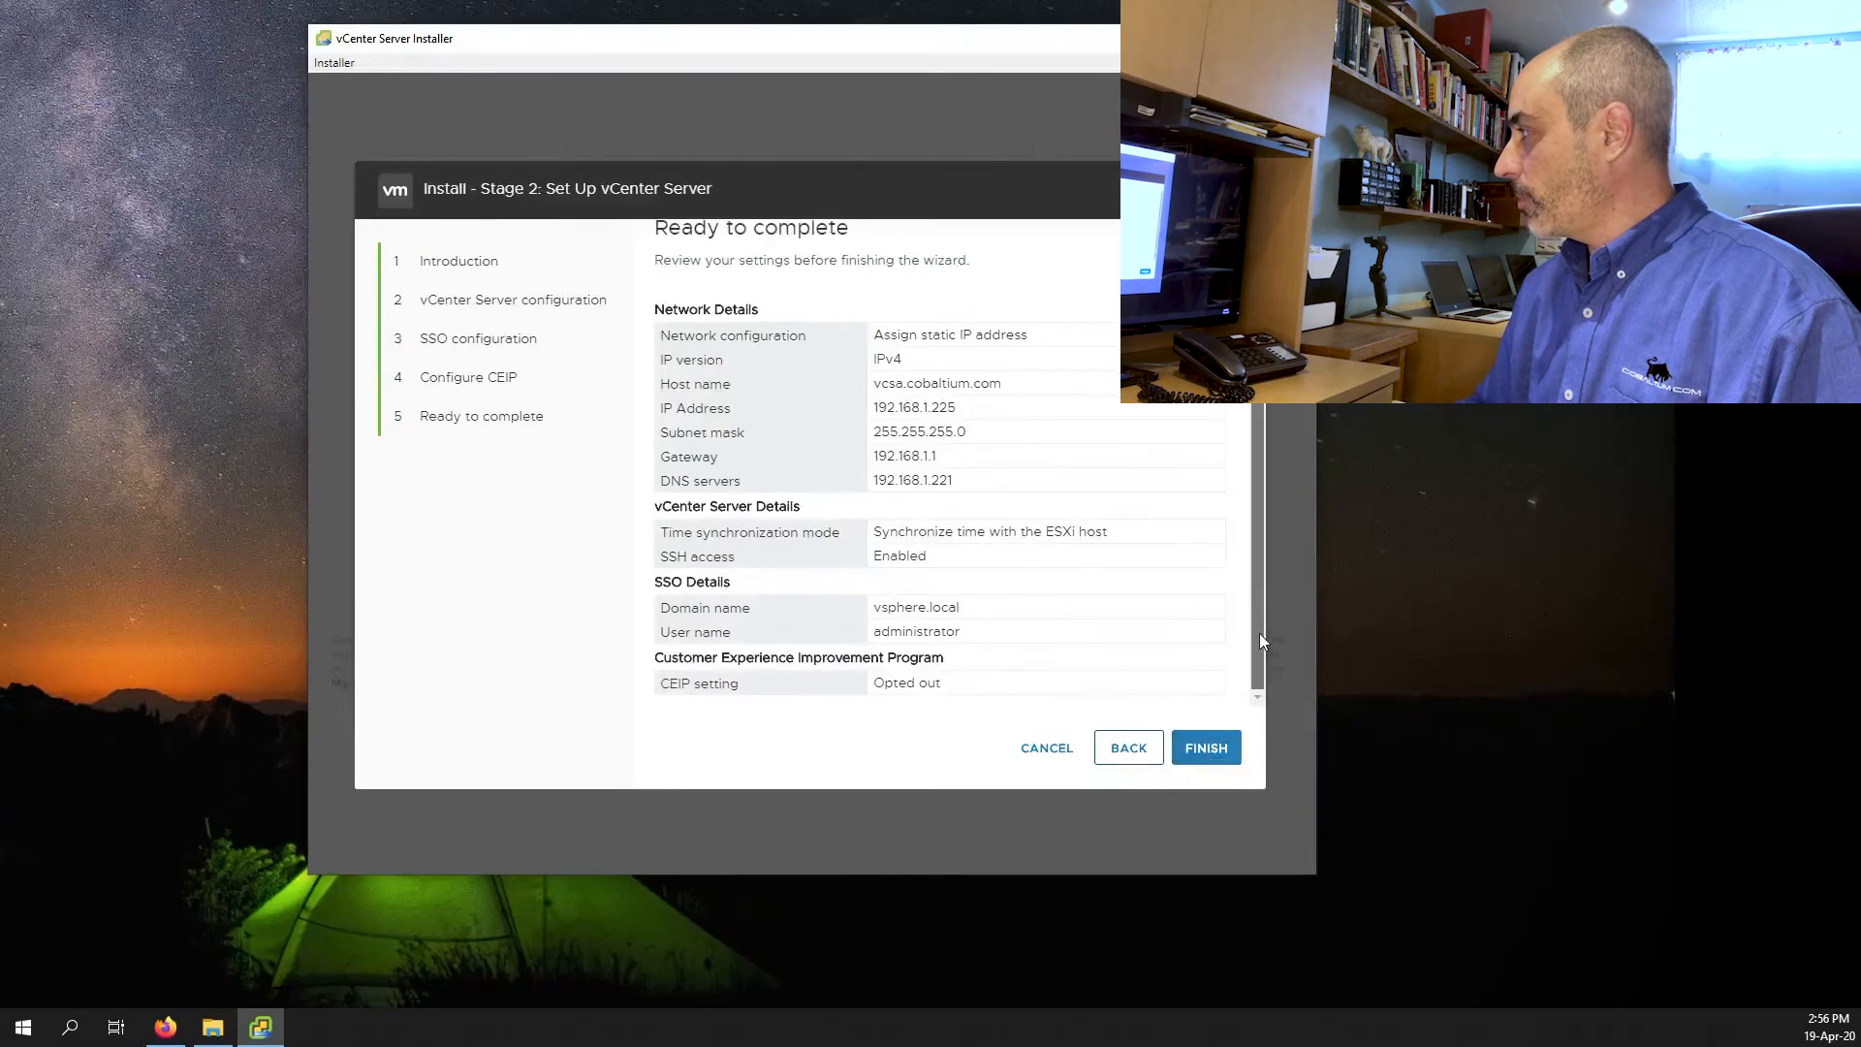
double_click(938, 407)
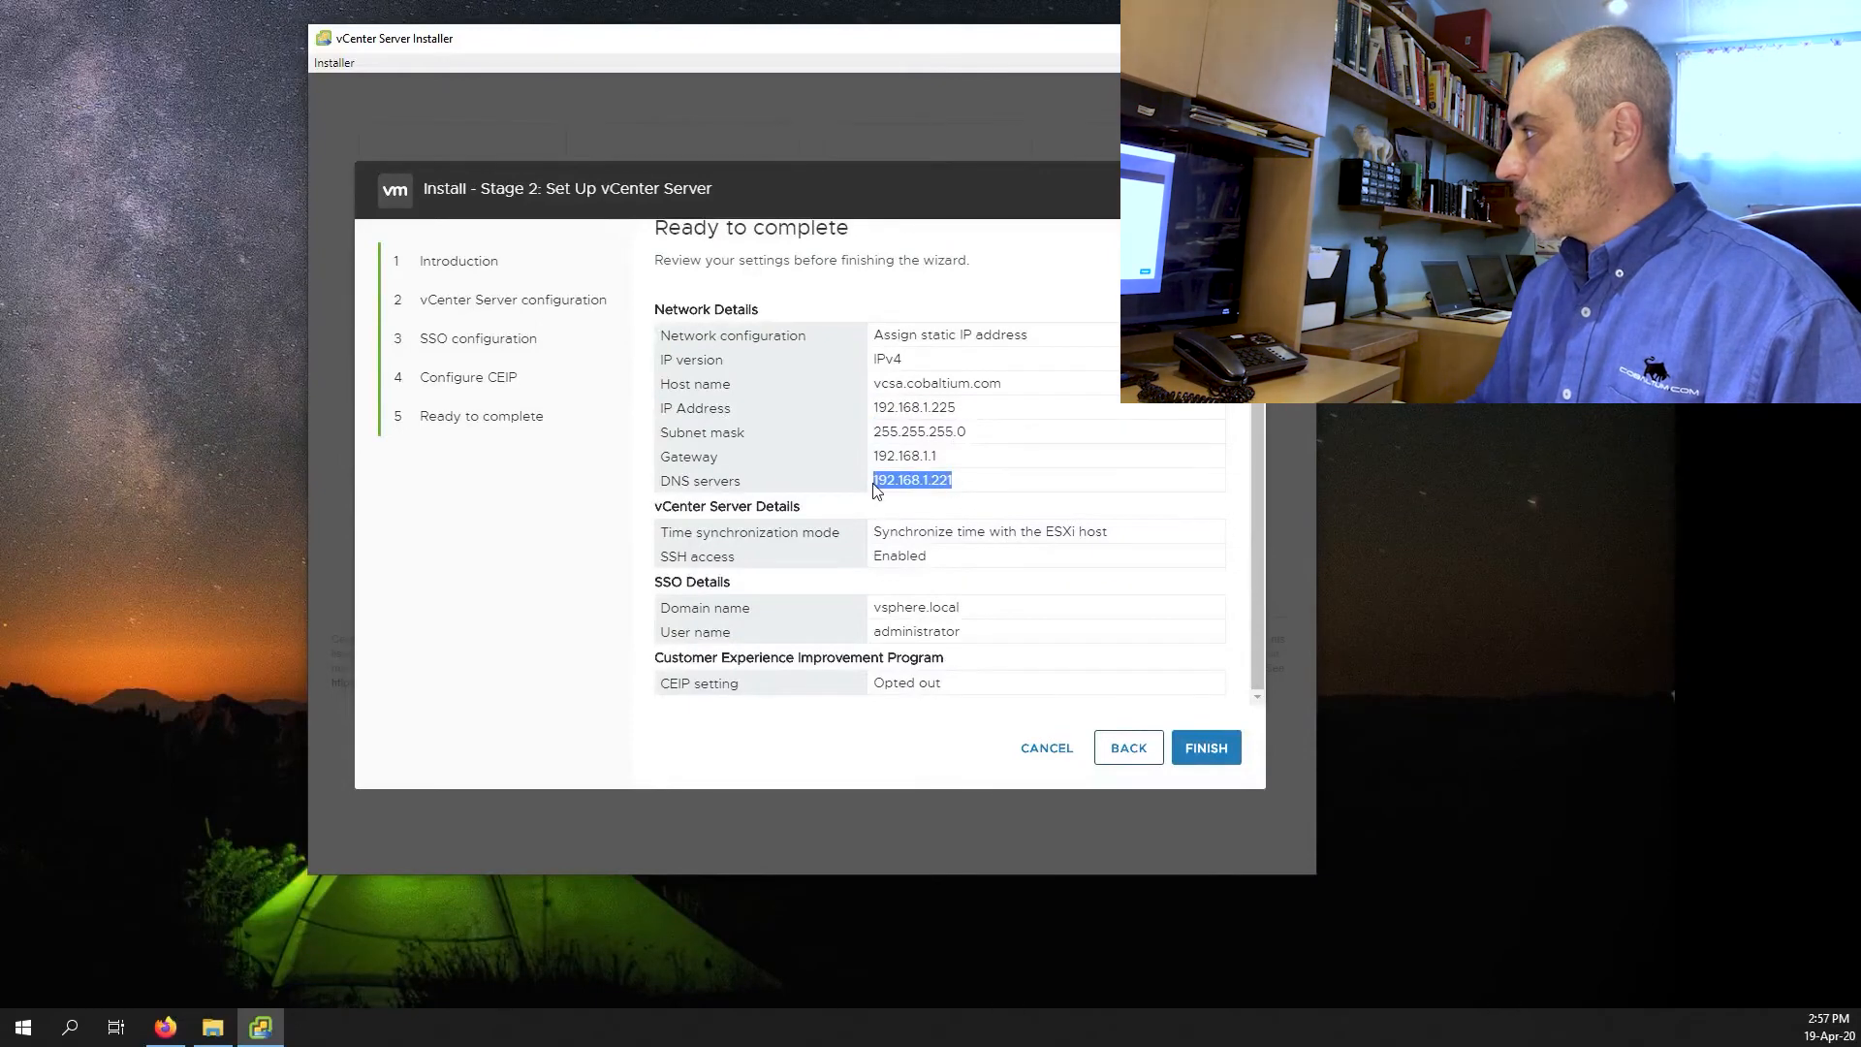
mouse_move(977, 490)
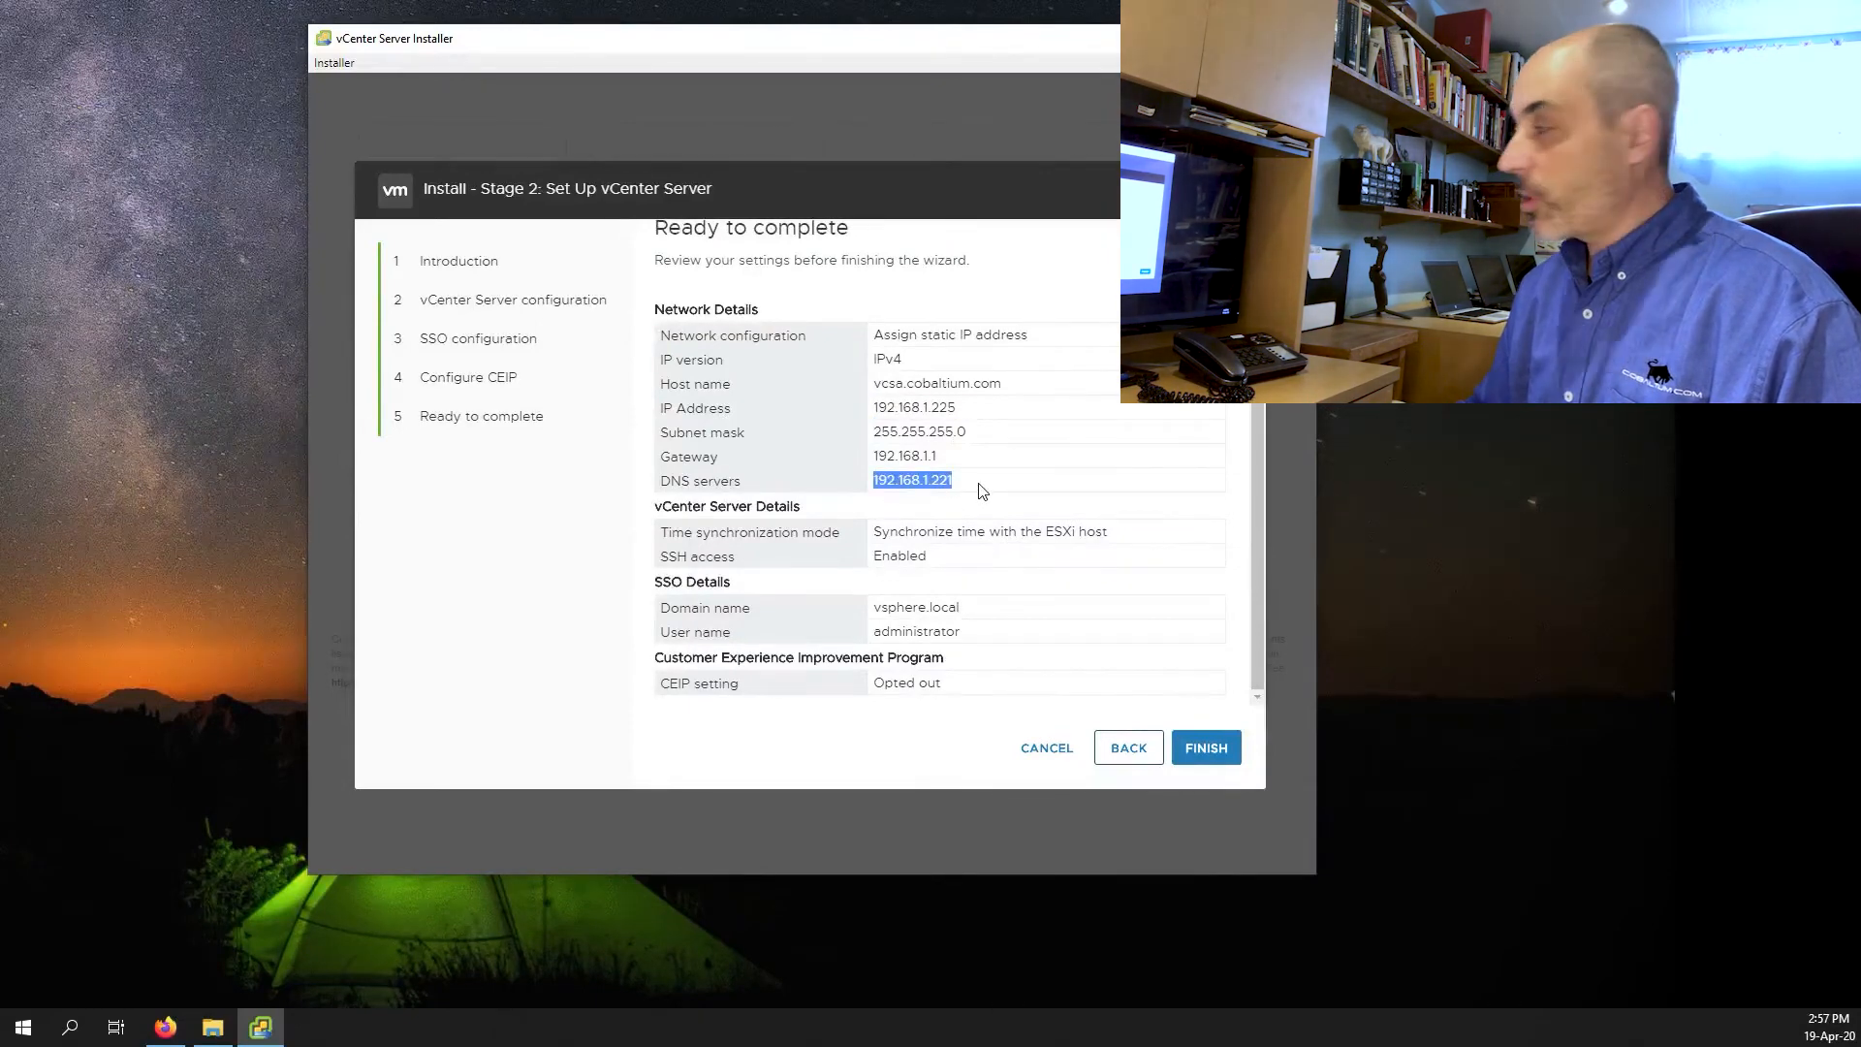
left_click(1204, 747)
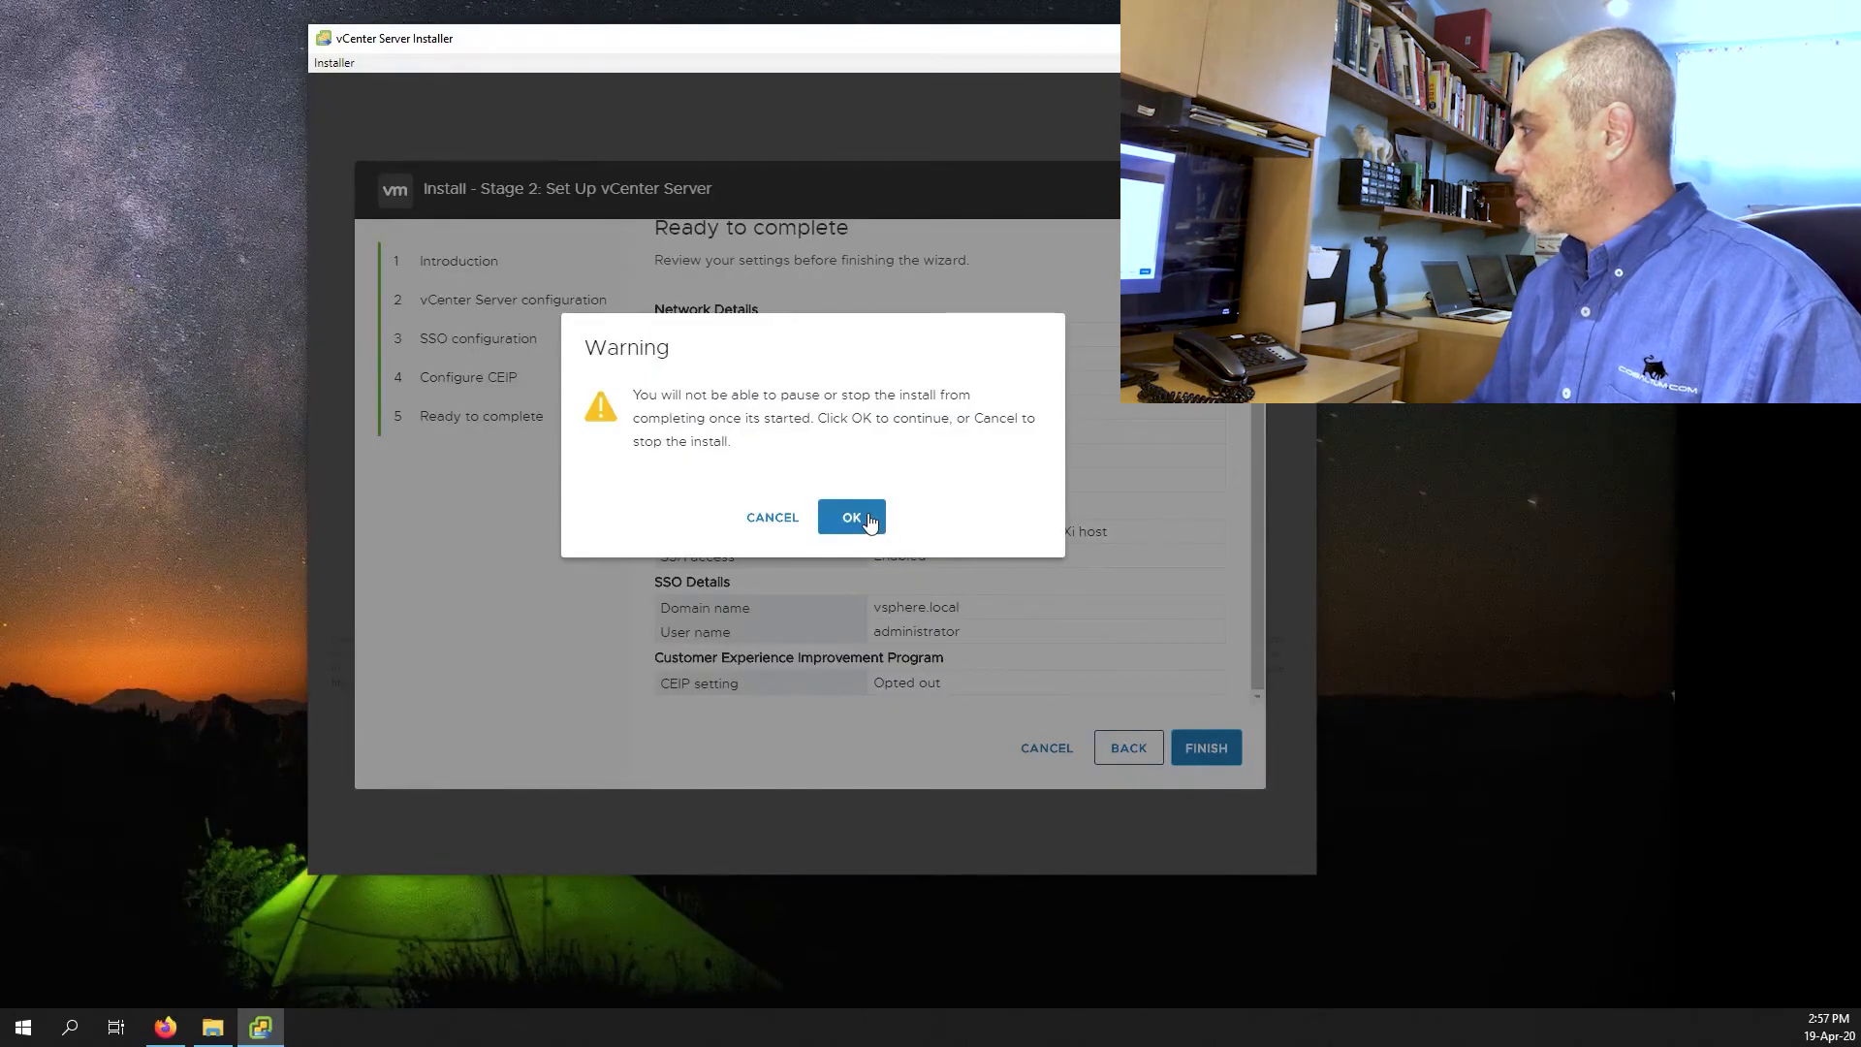
left_click(851, 516)
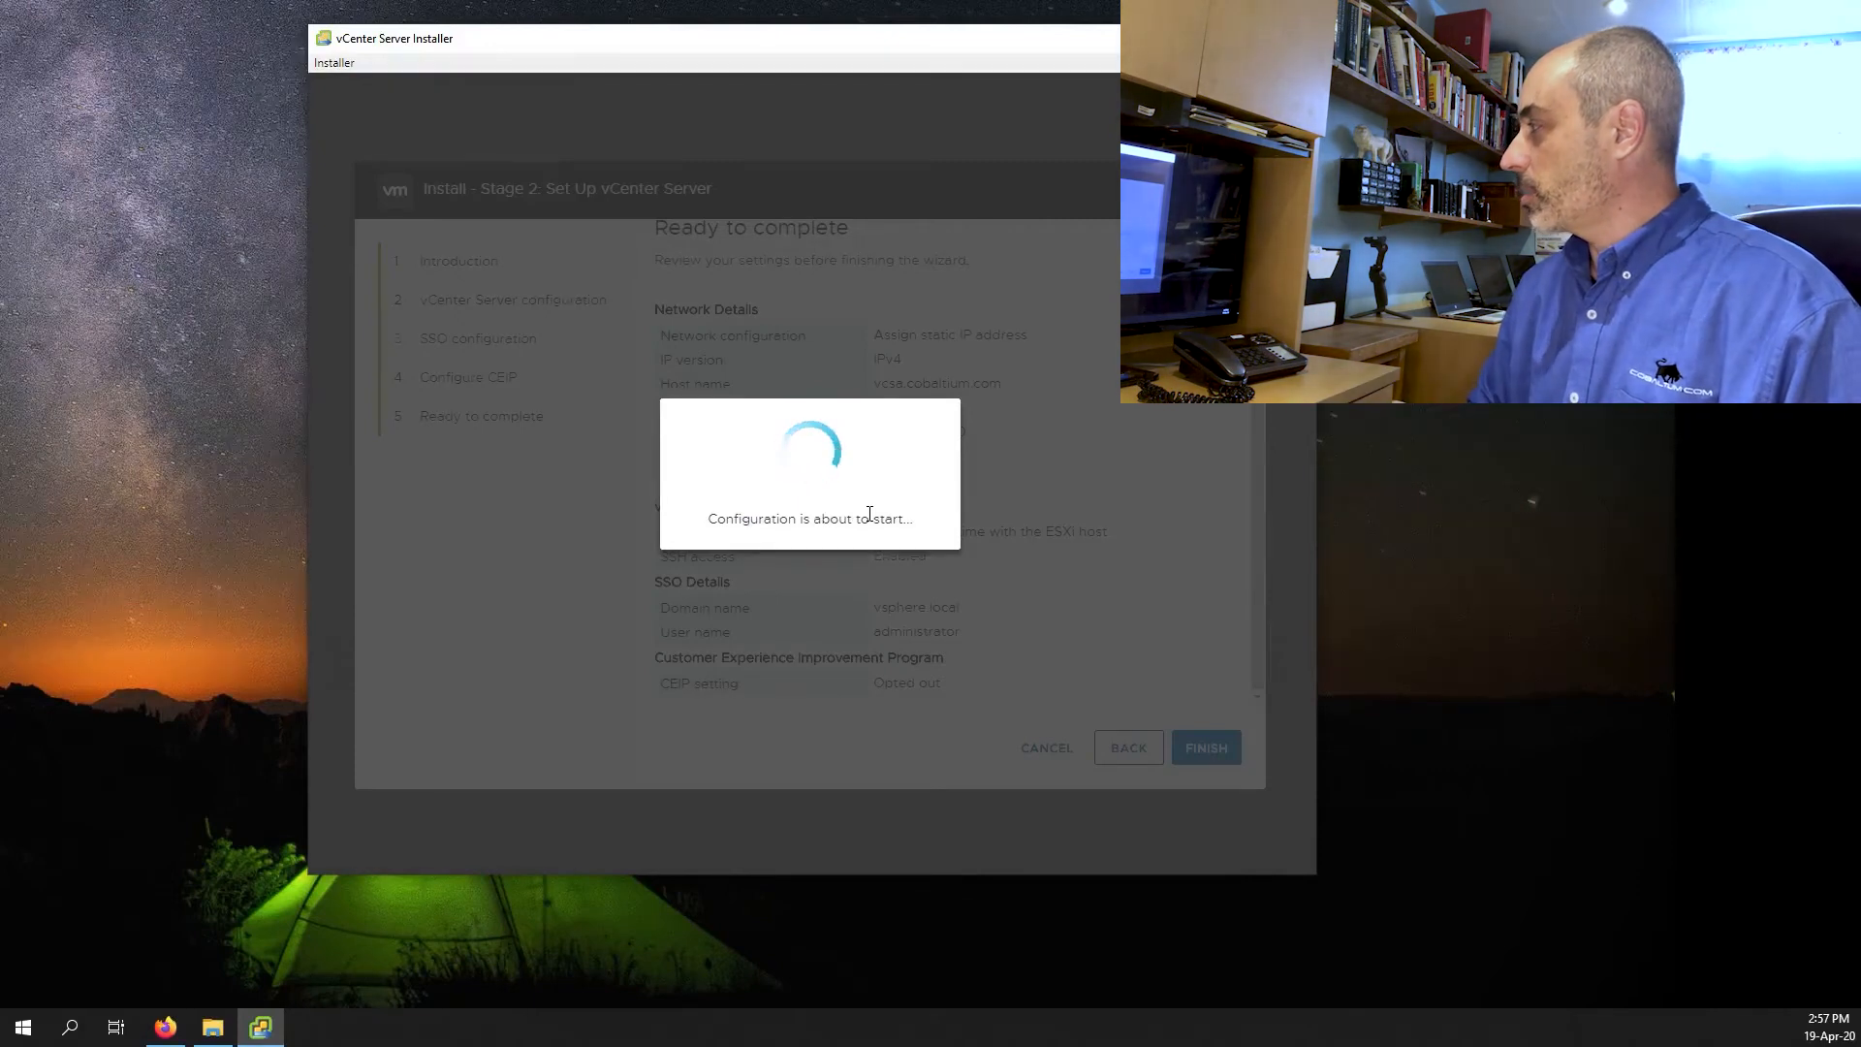
Launch the stage 2 appliance configuration and let it run
left_click(1204, 747)
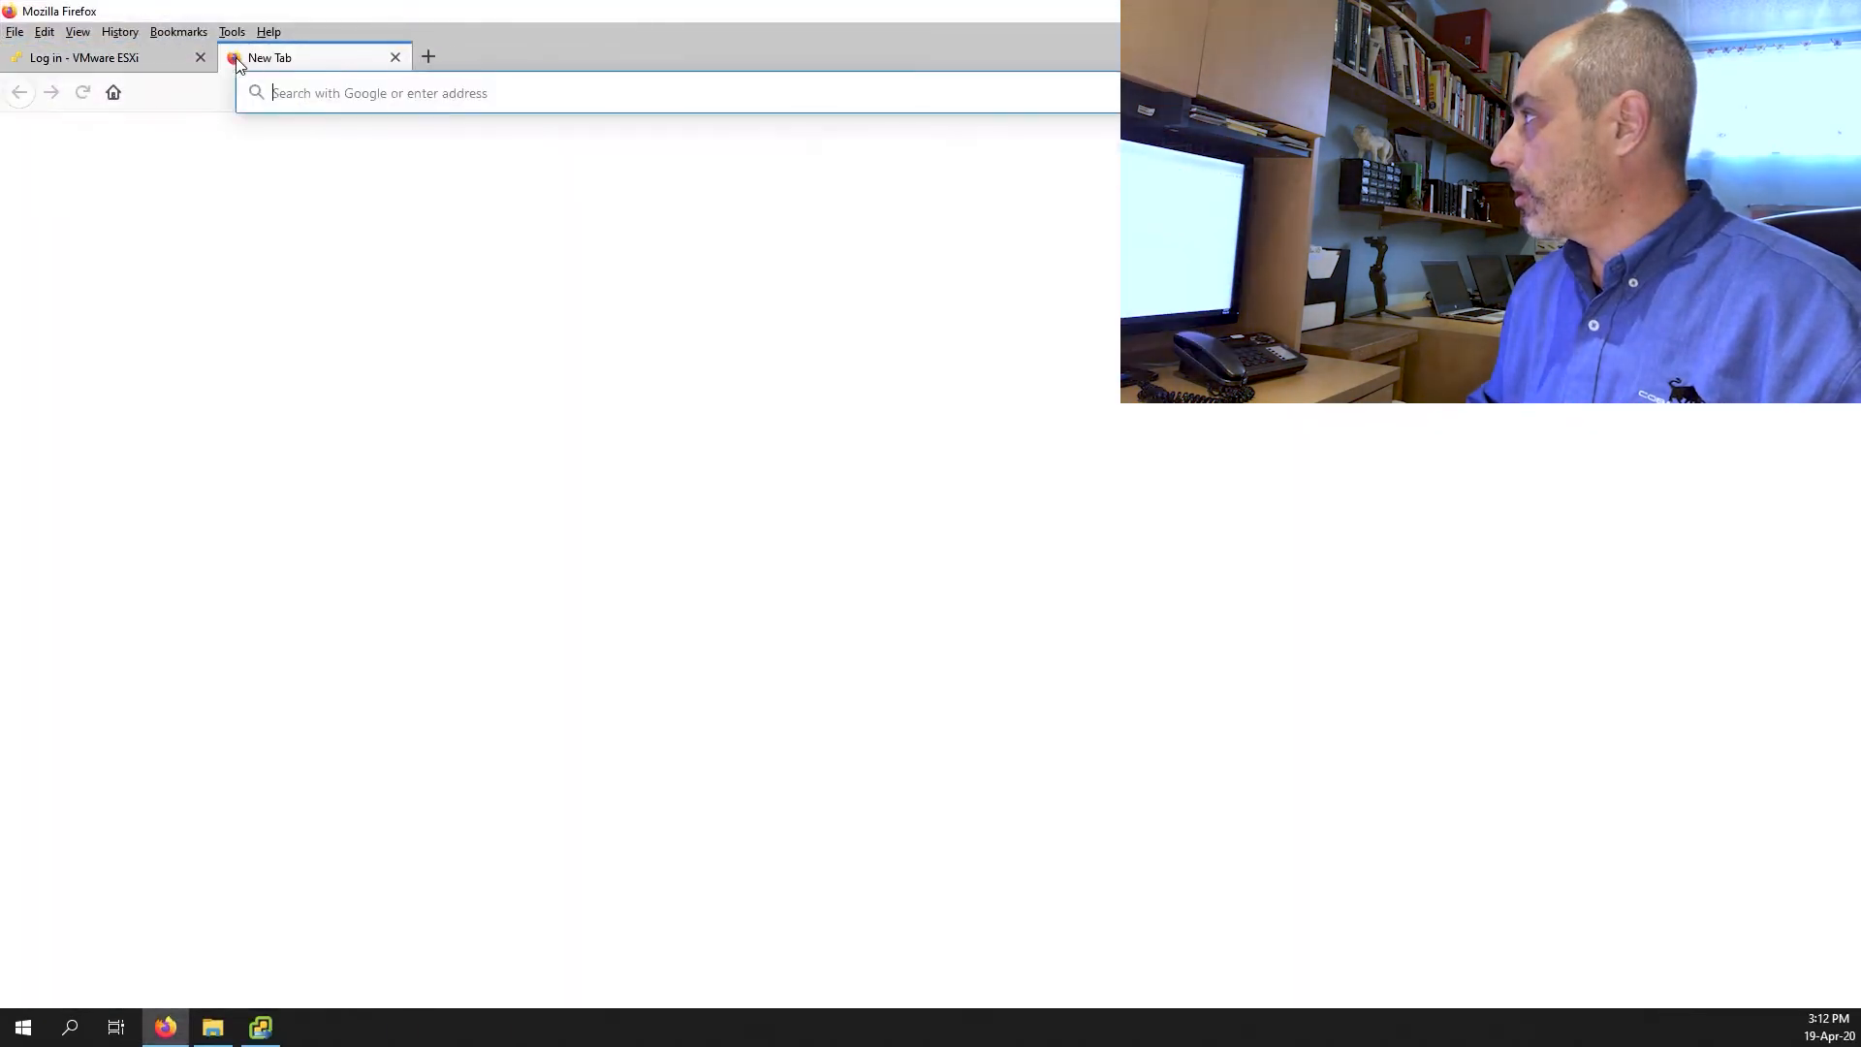
type("https://vcsa.cobaltium.com/")
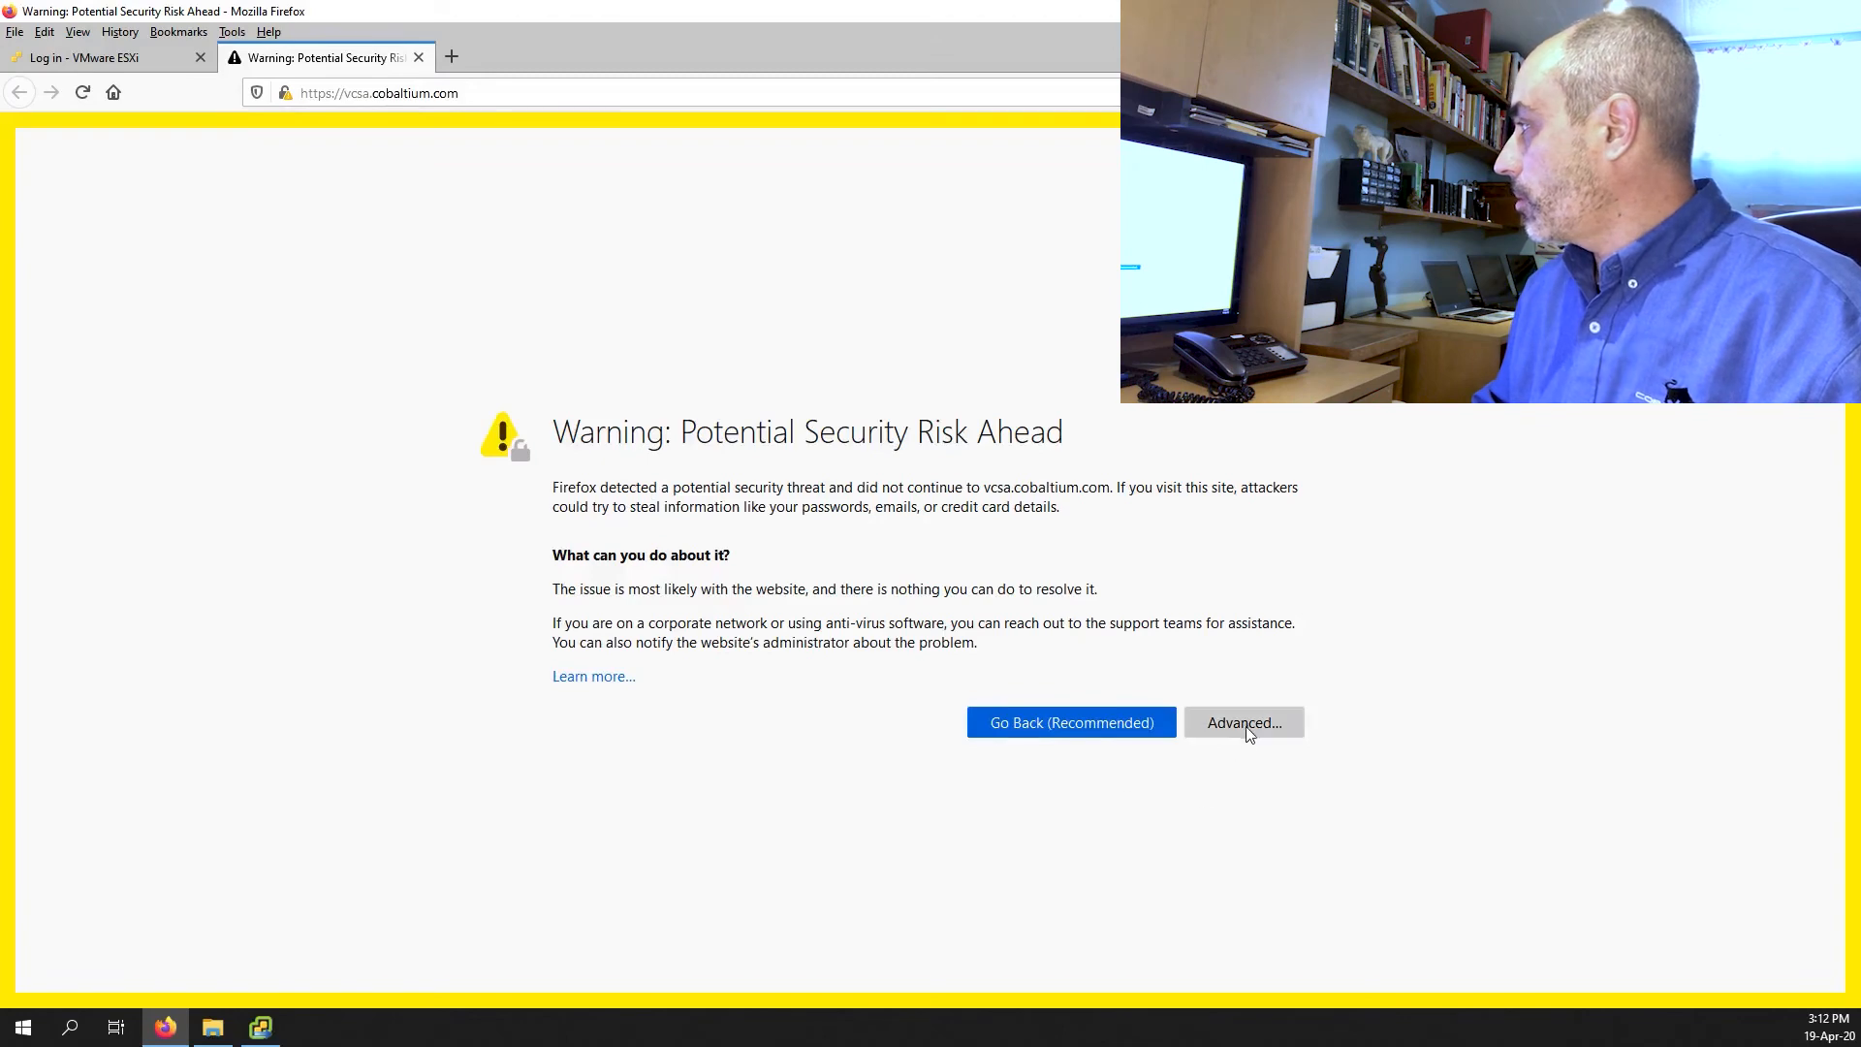
left_click(1243, 724)
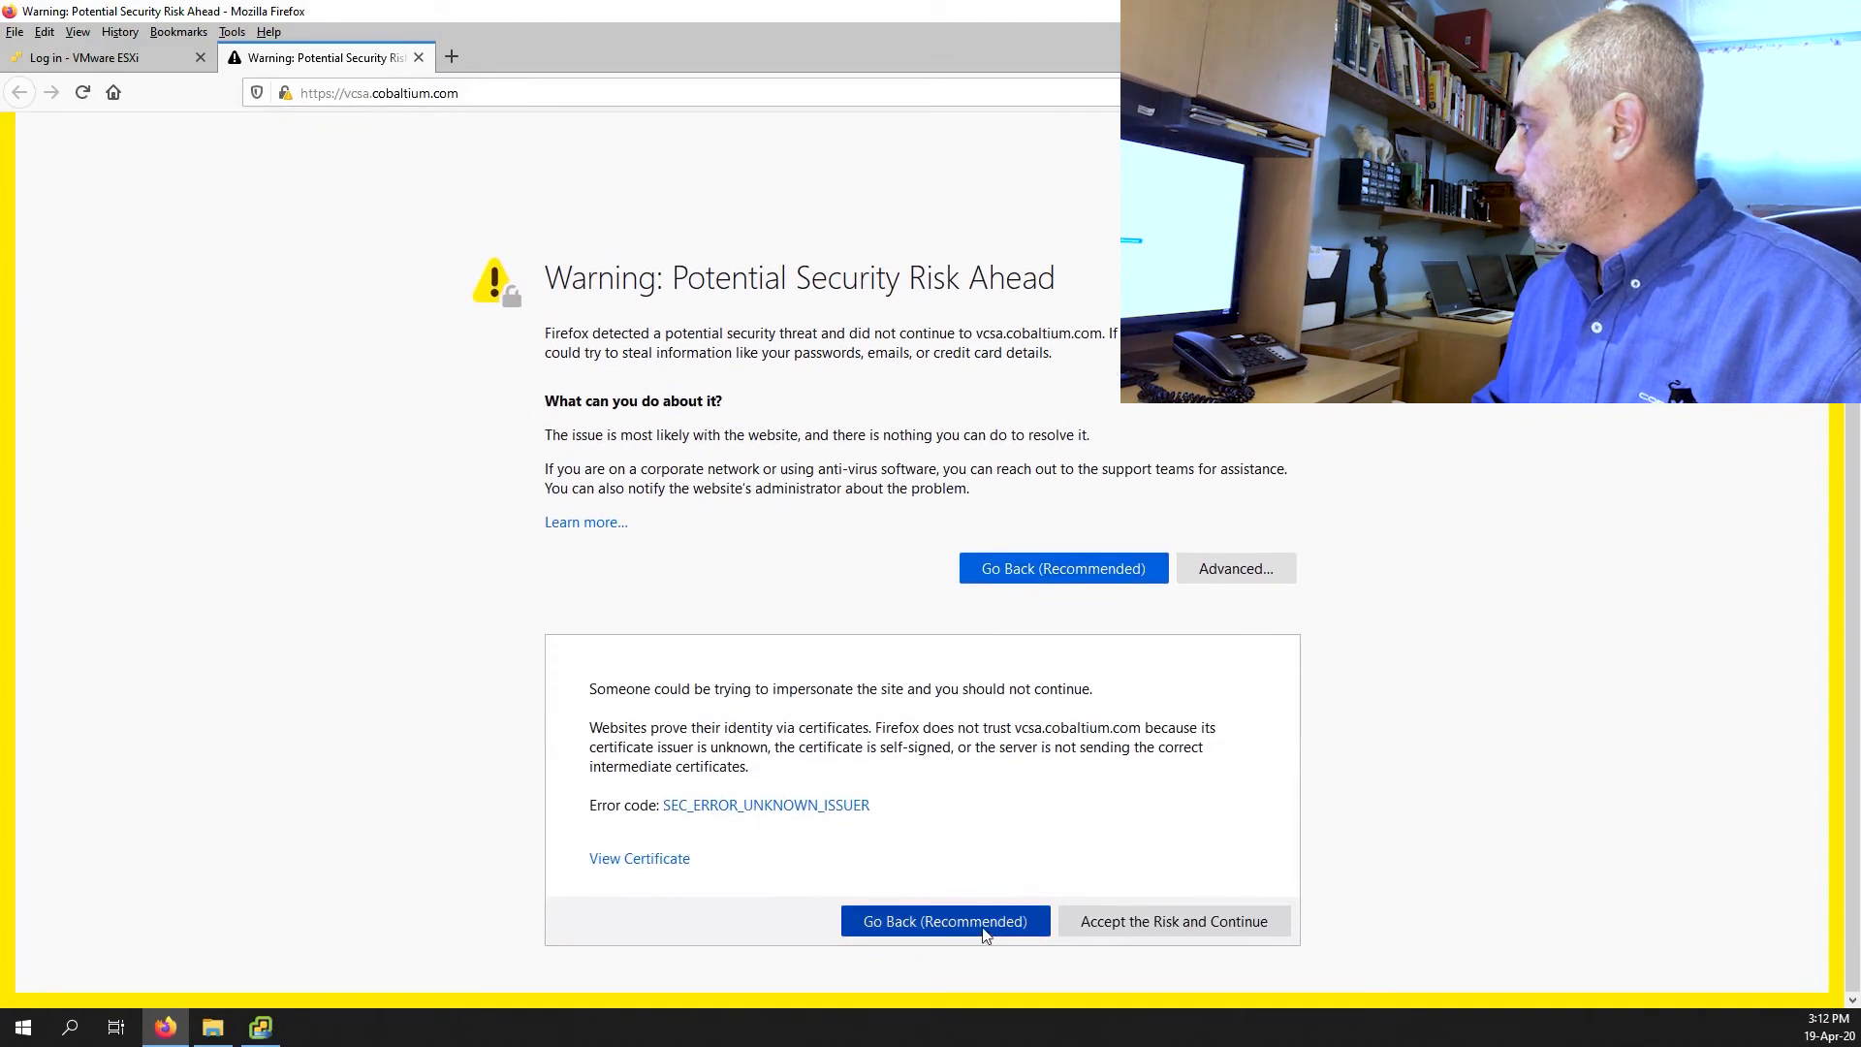
left_click(1173, 921)
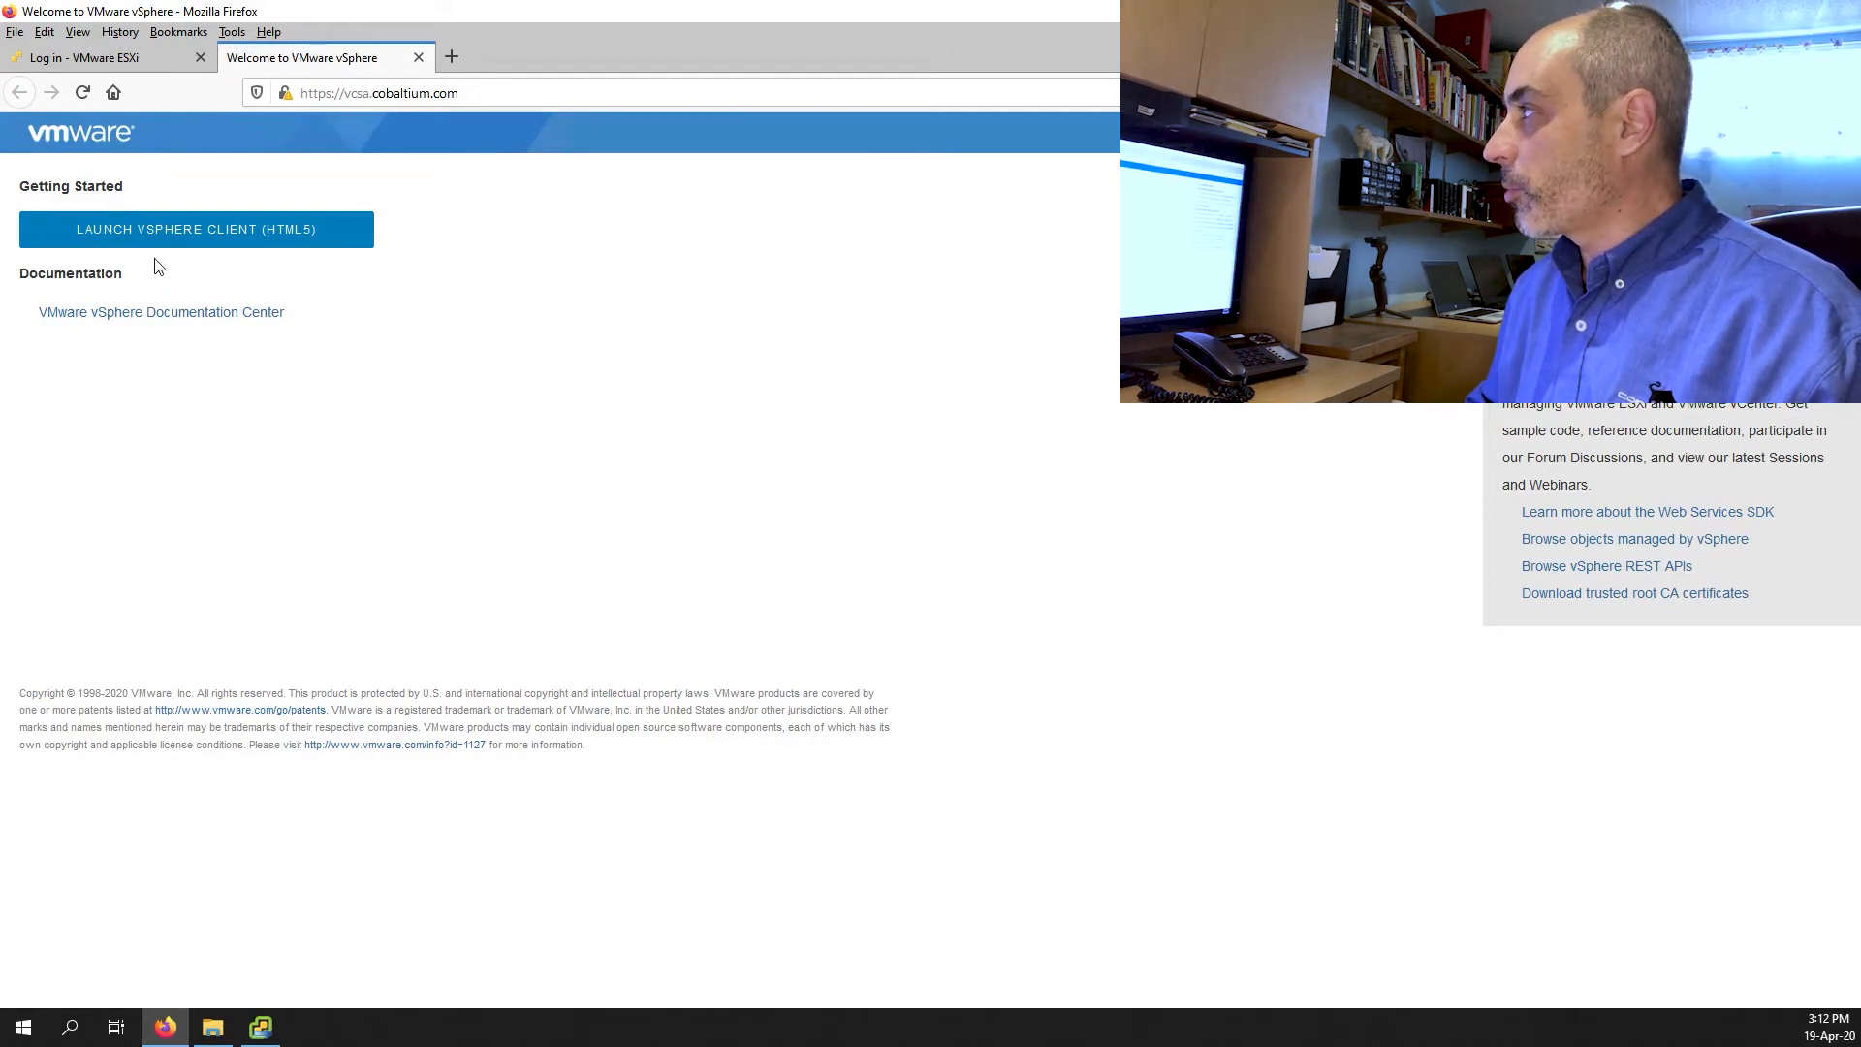
mouse_move(196, 229)
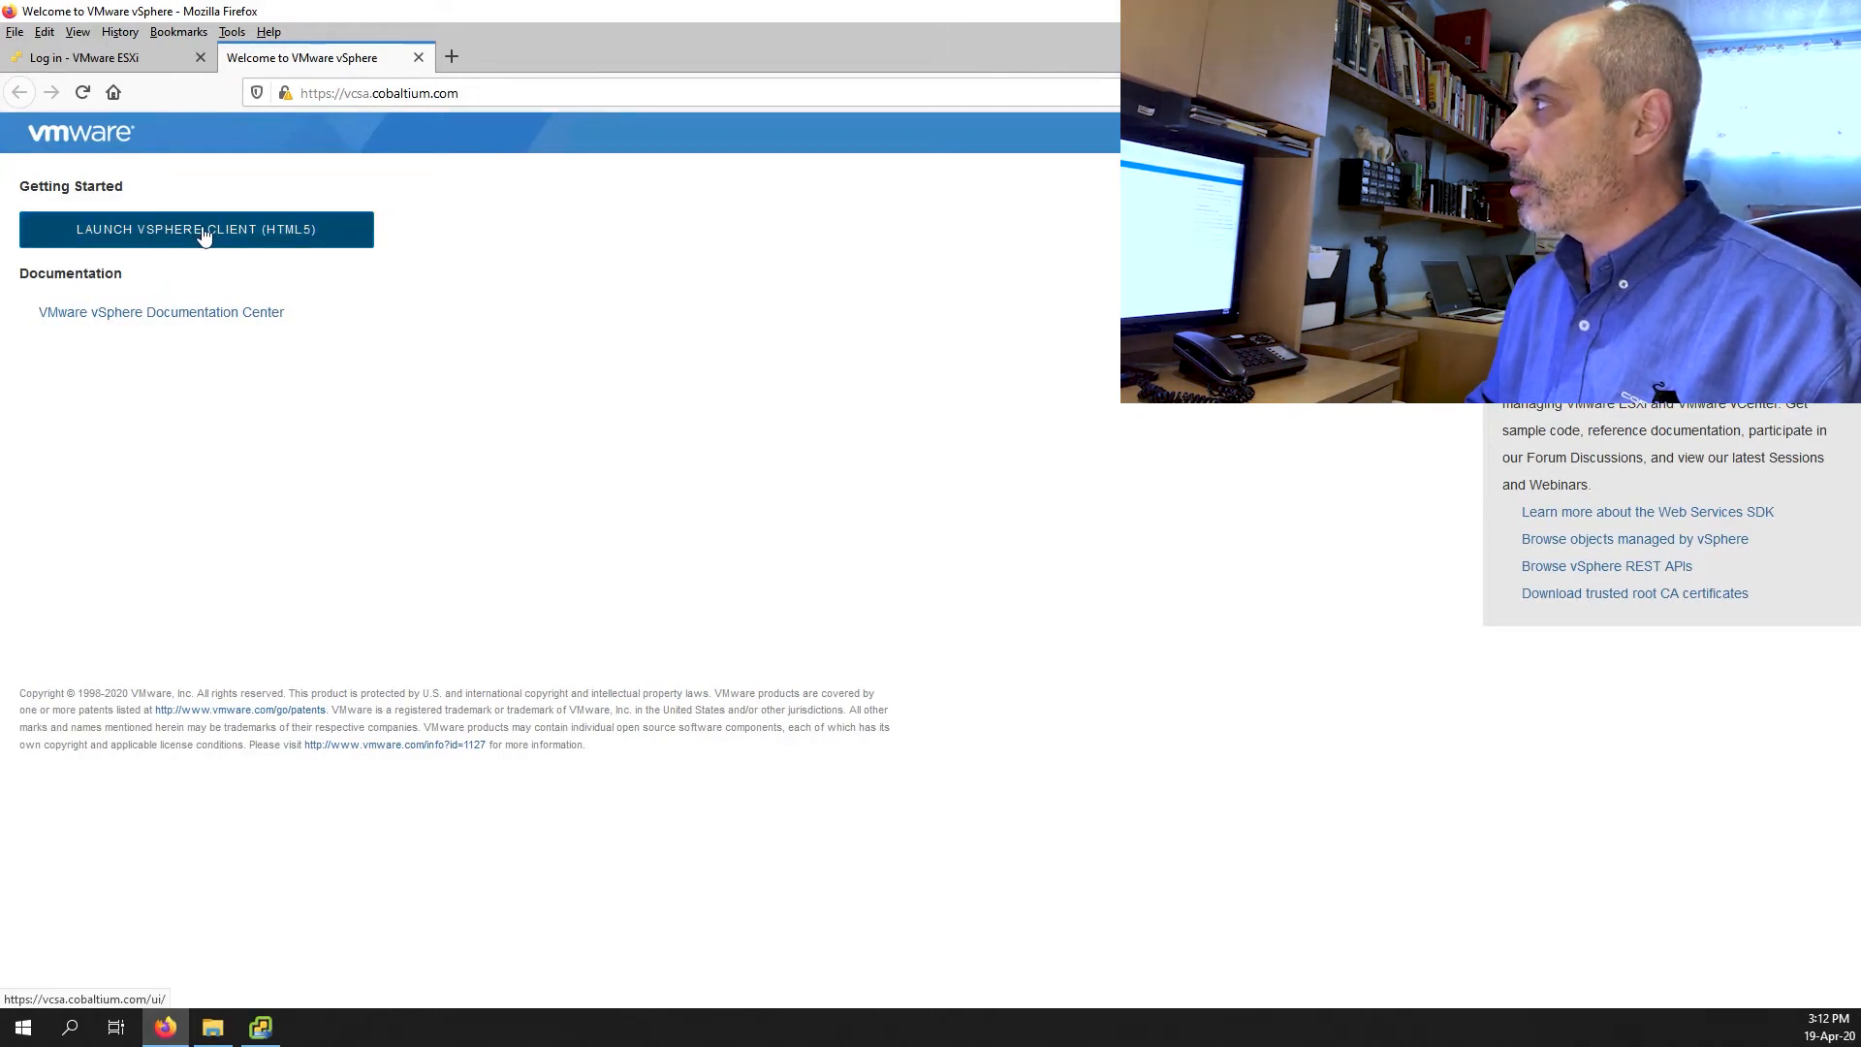
left_click(196, 228)
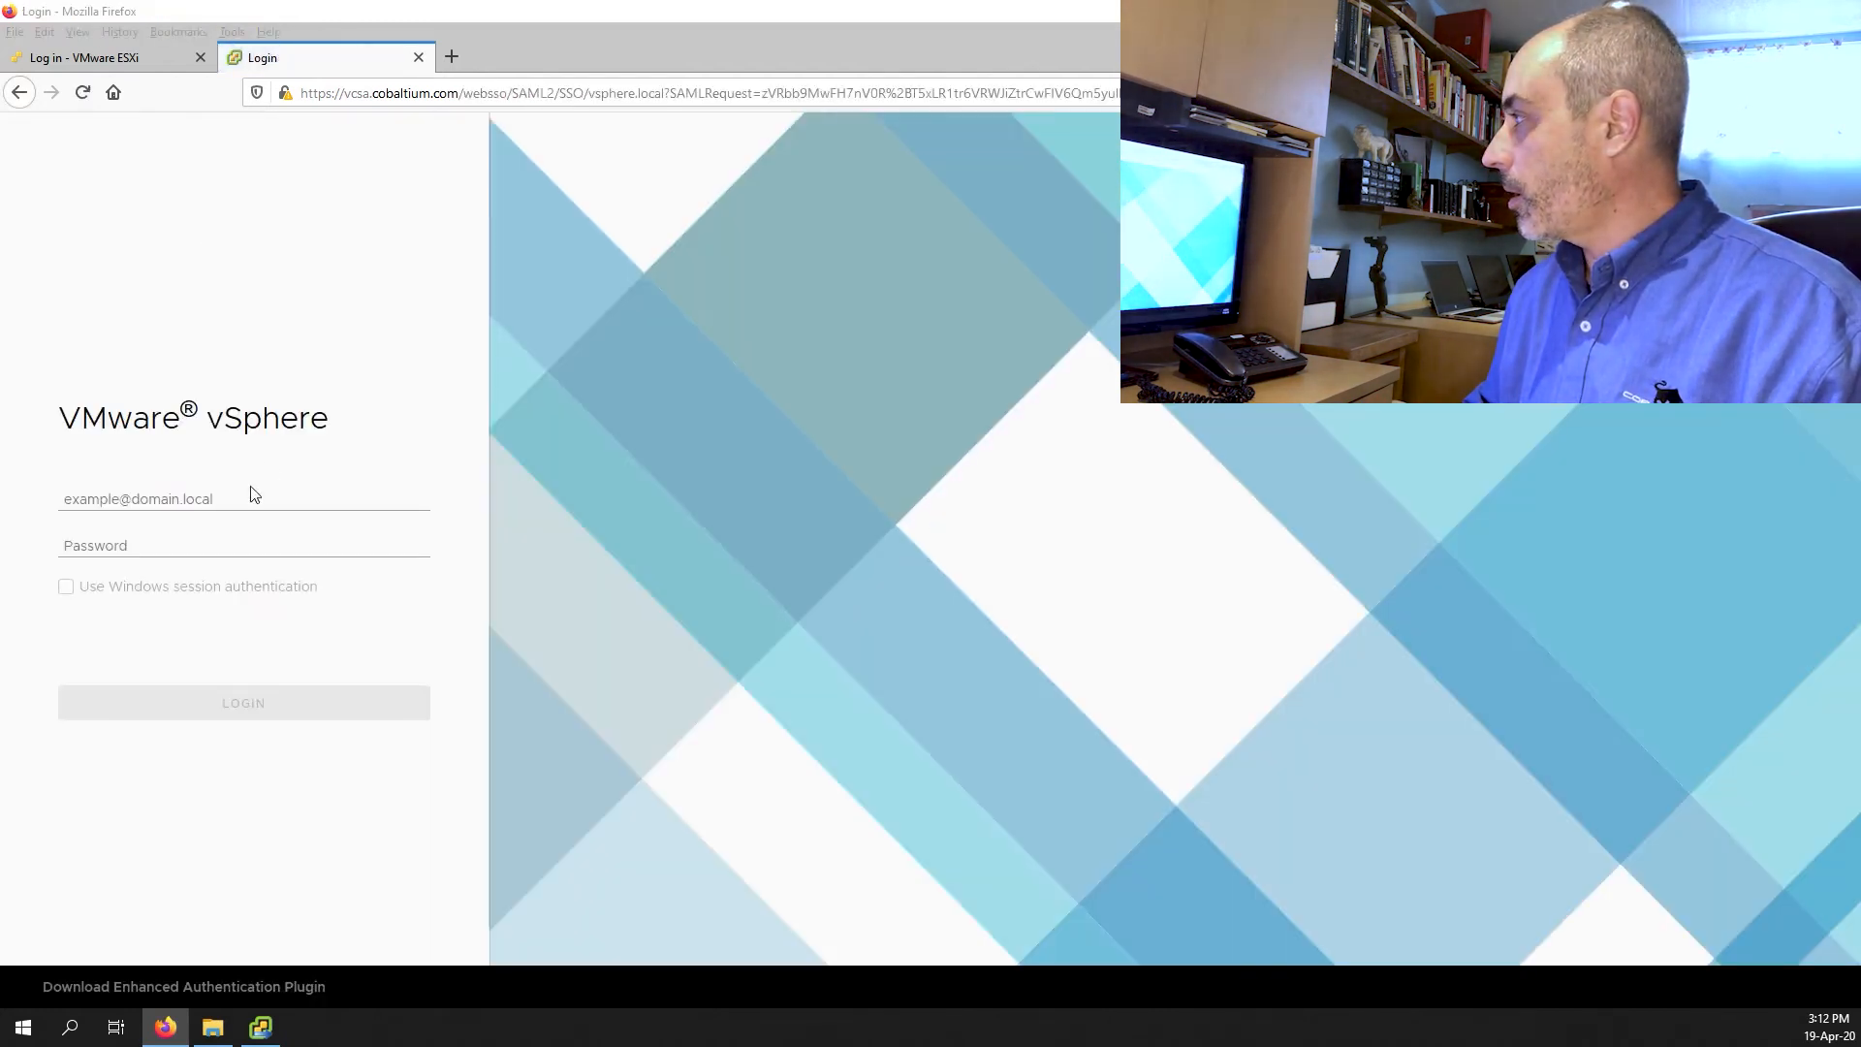
type("a")
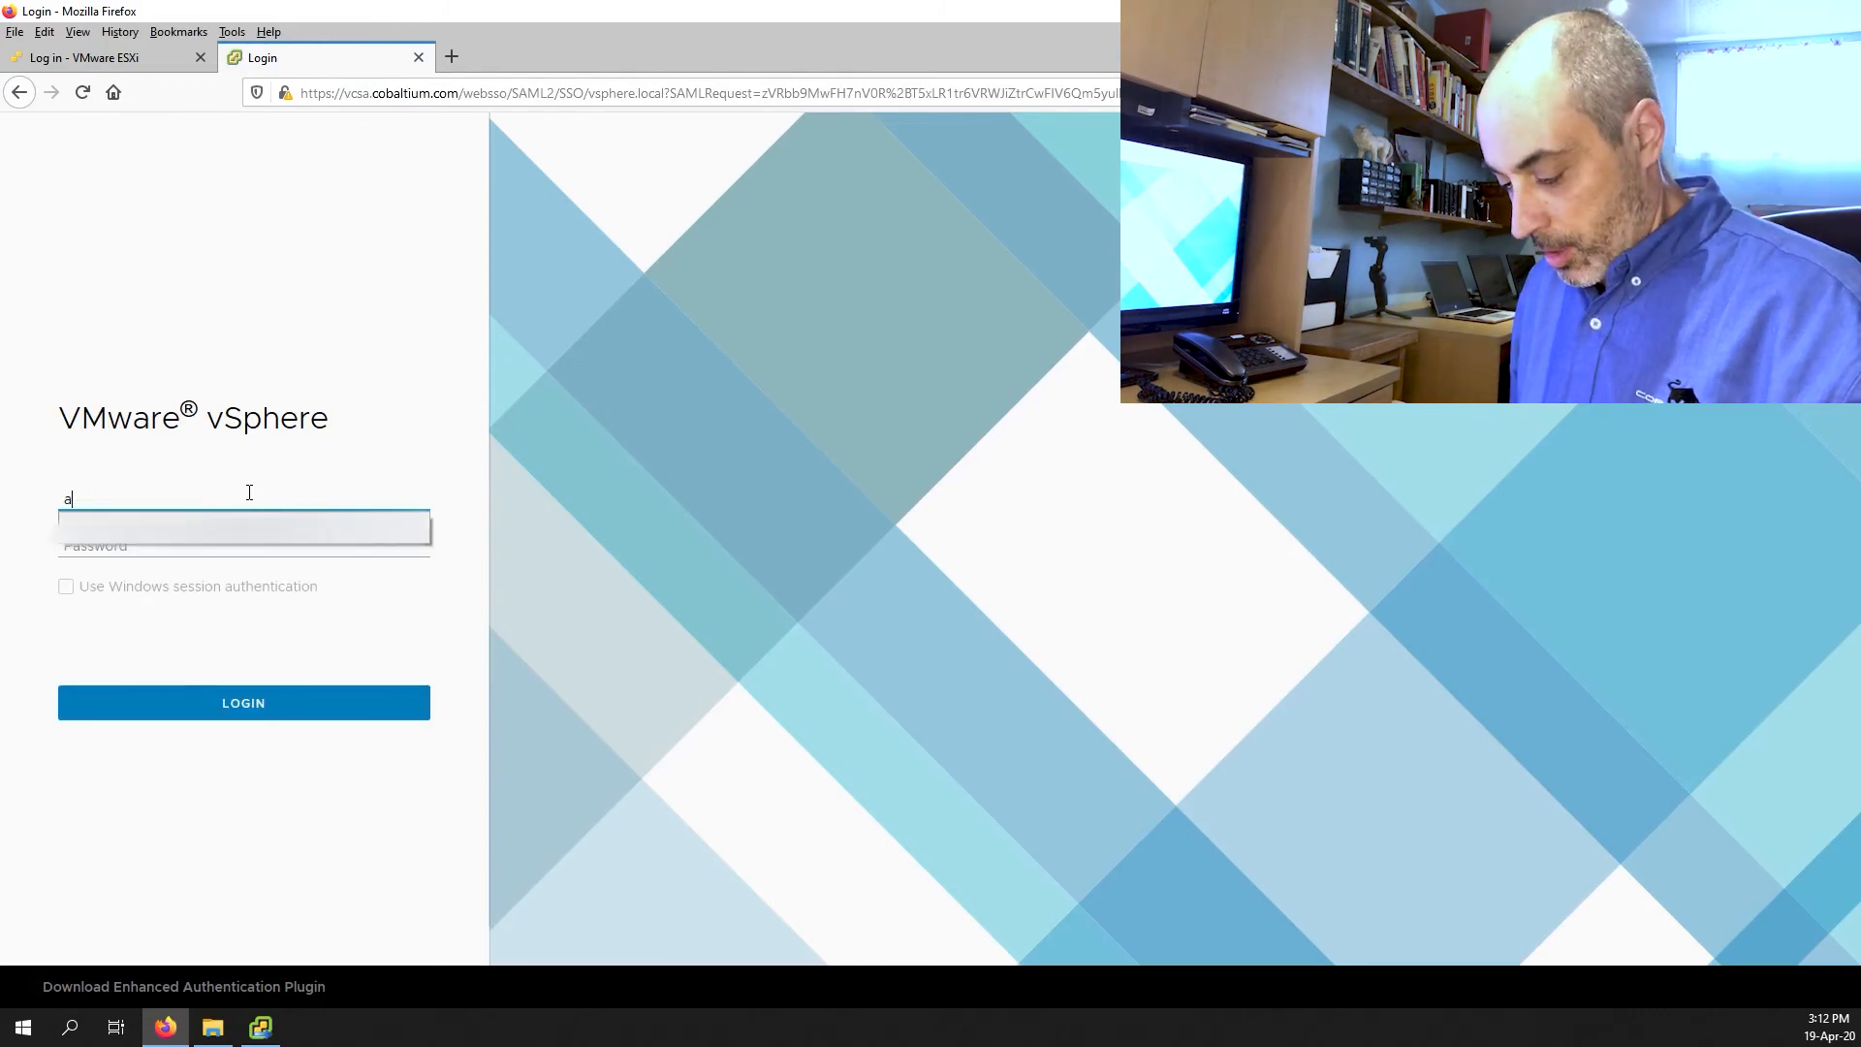
type("dministrator@")
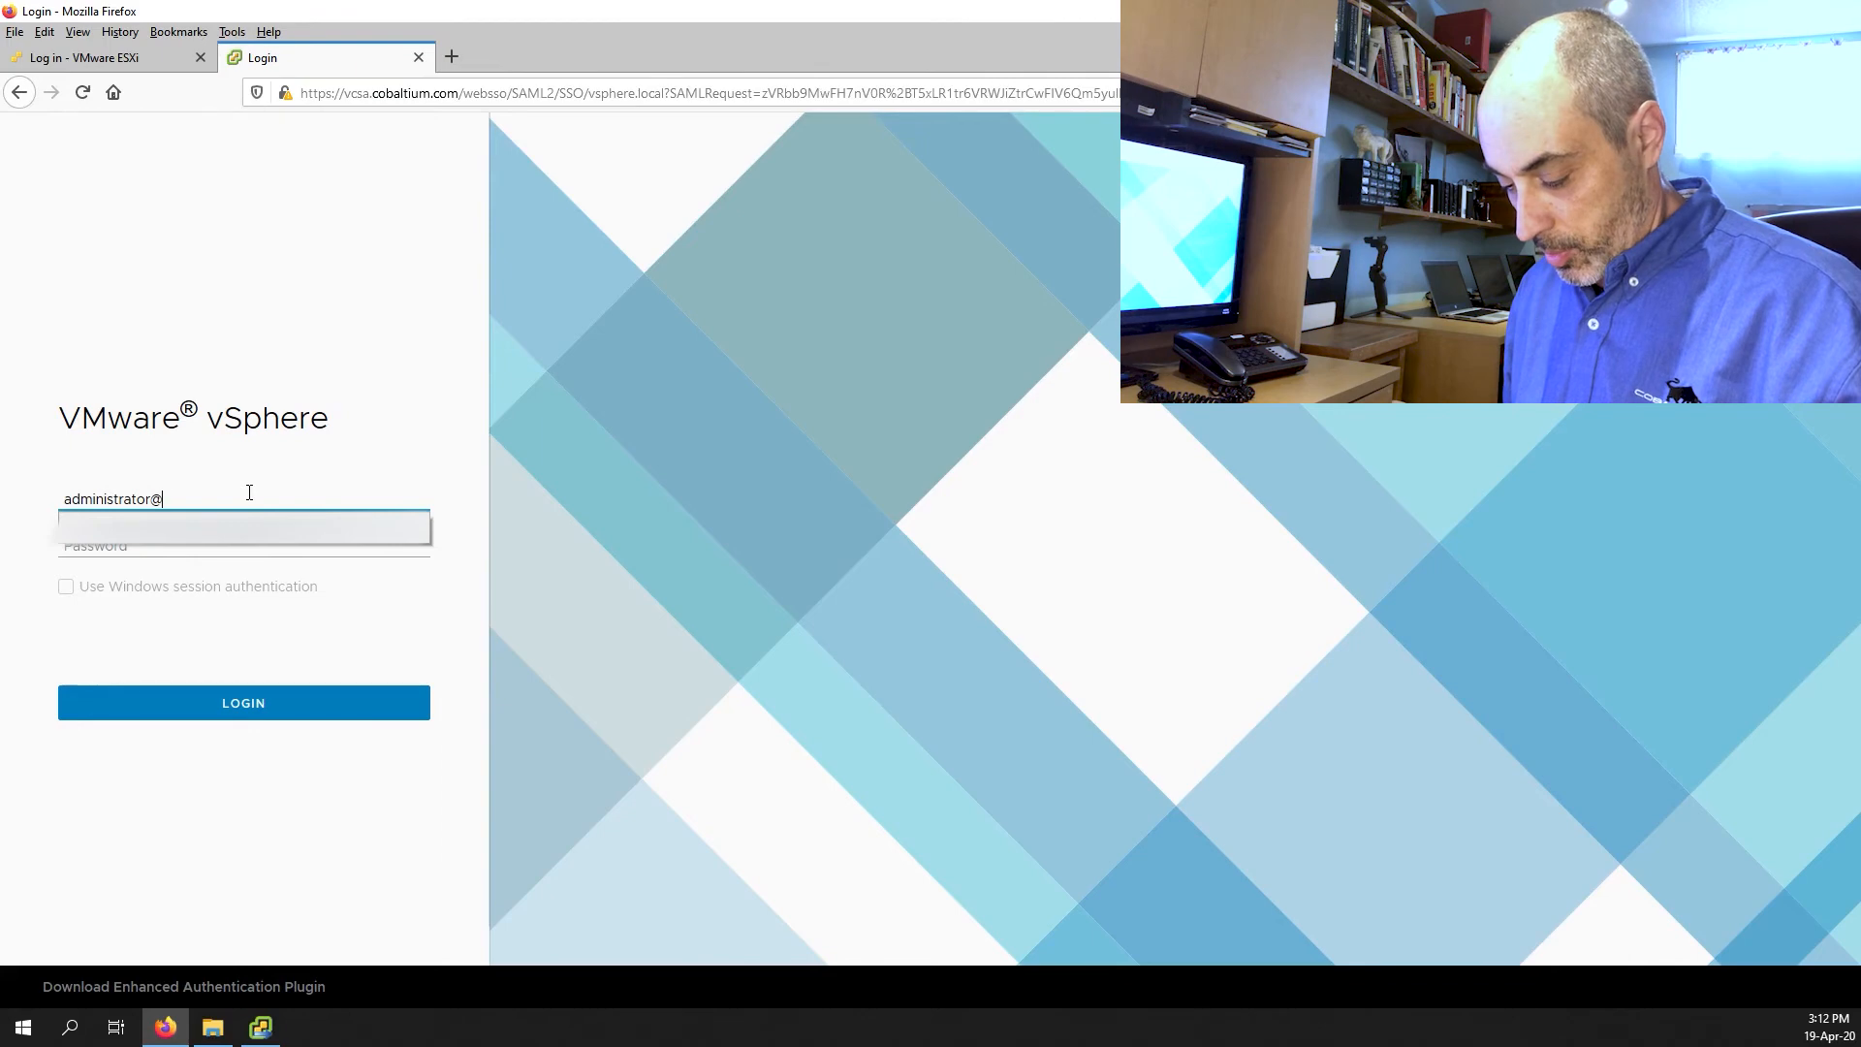
type("vsphere.local")
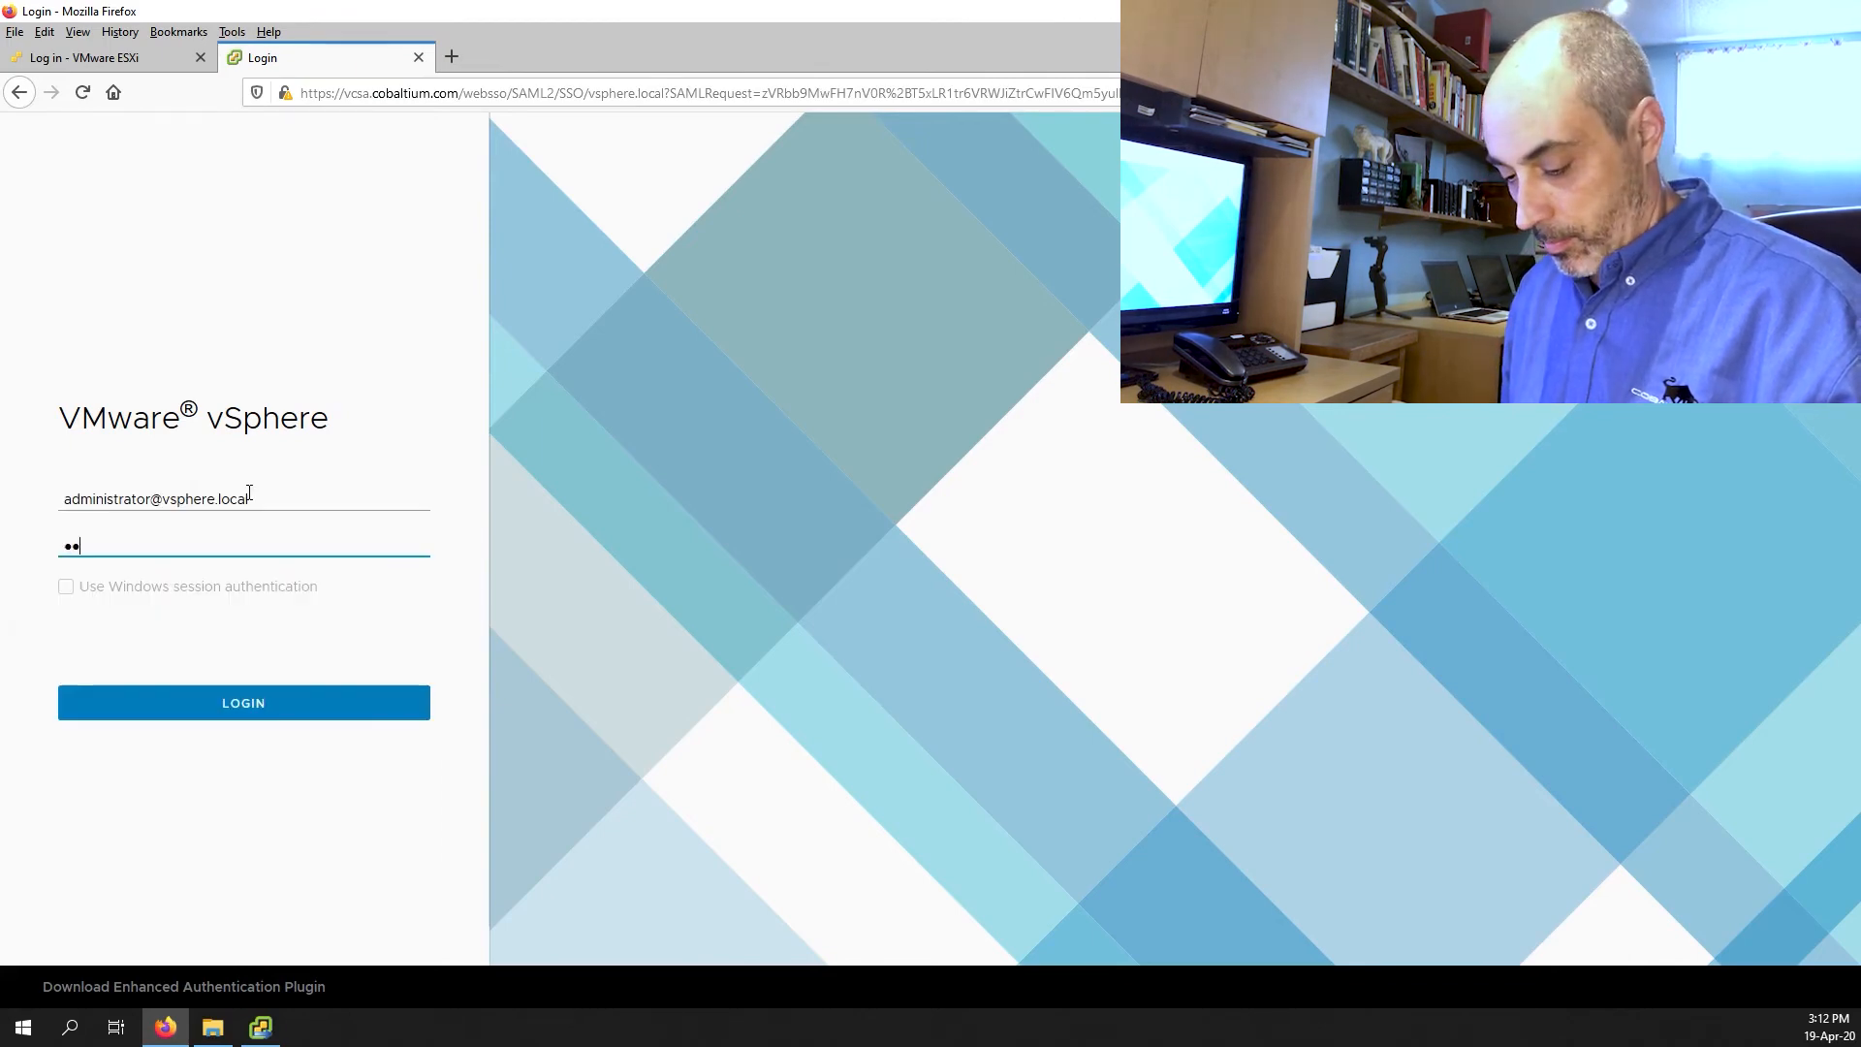
type("password")
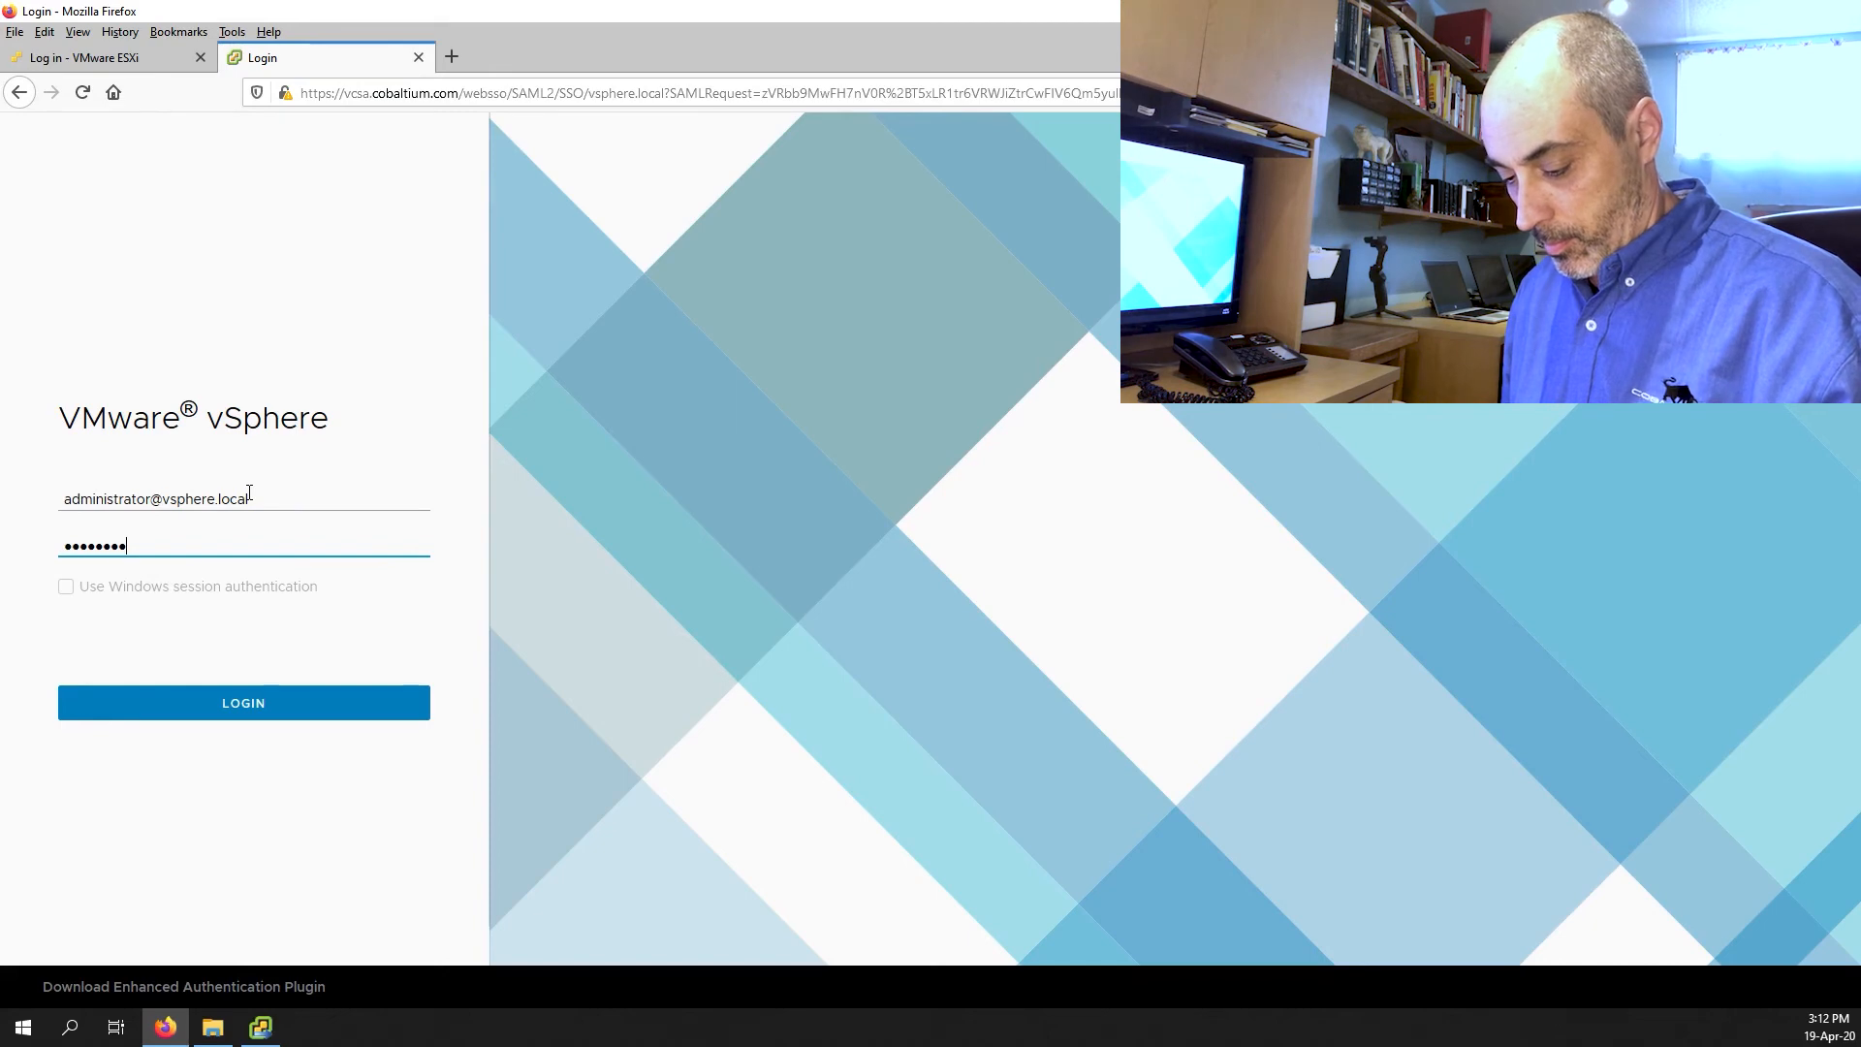
left_click(242, 702)
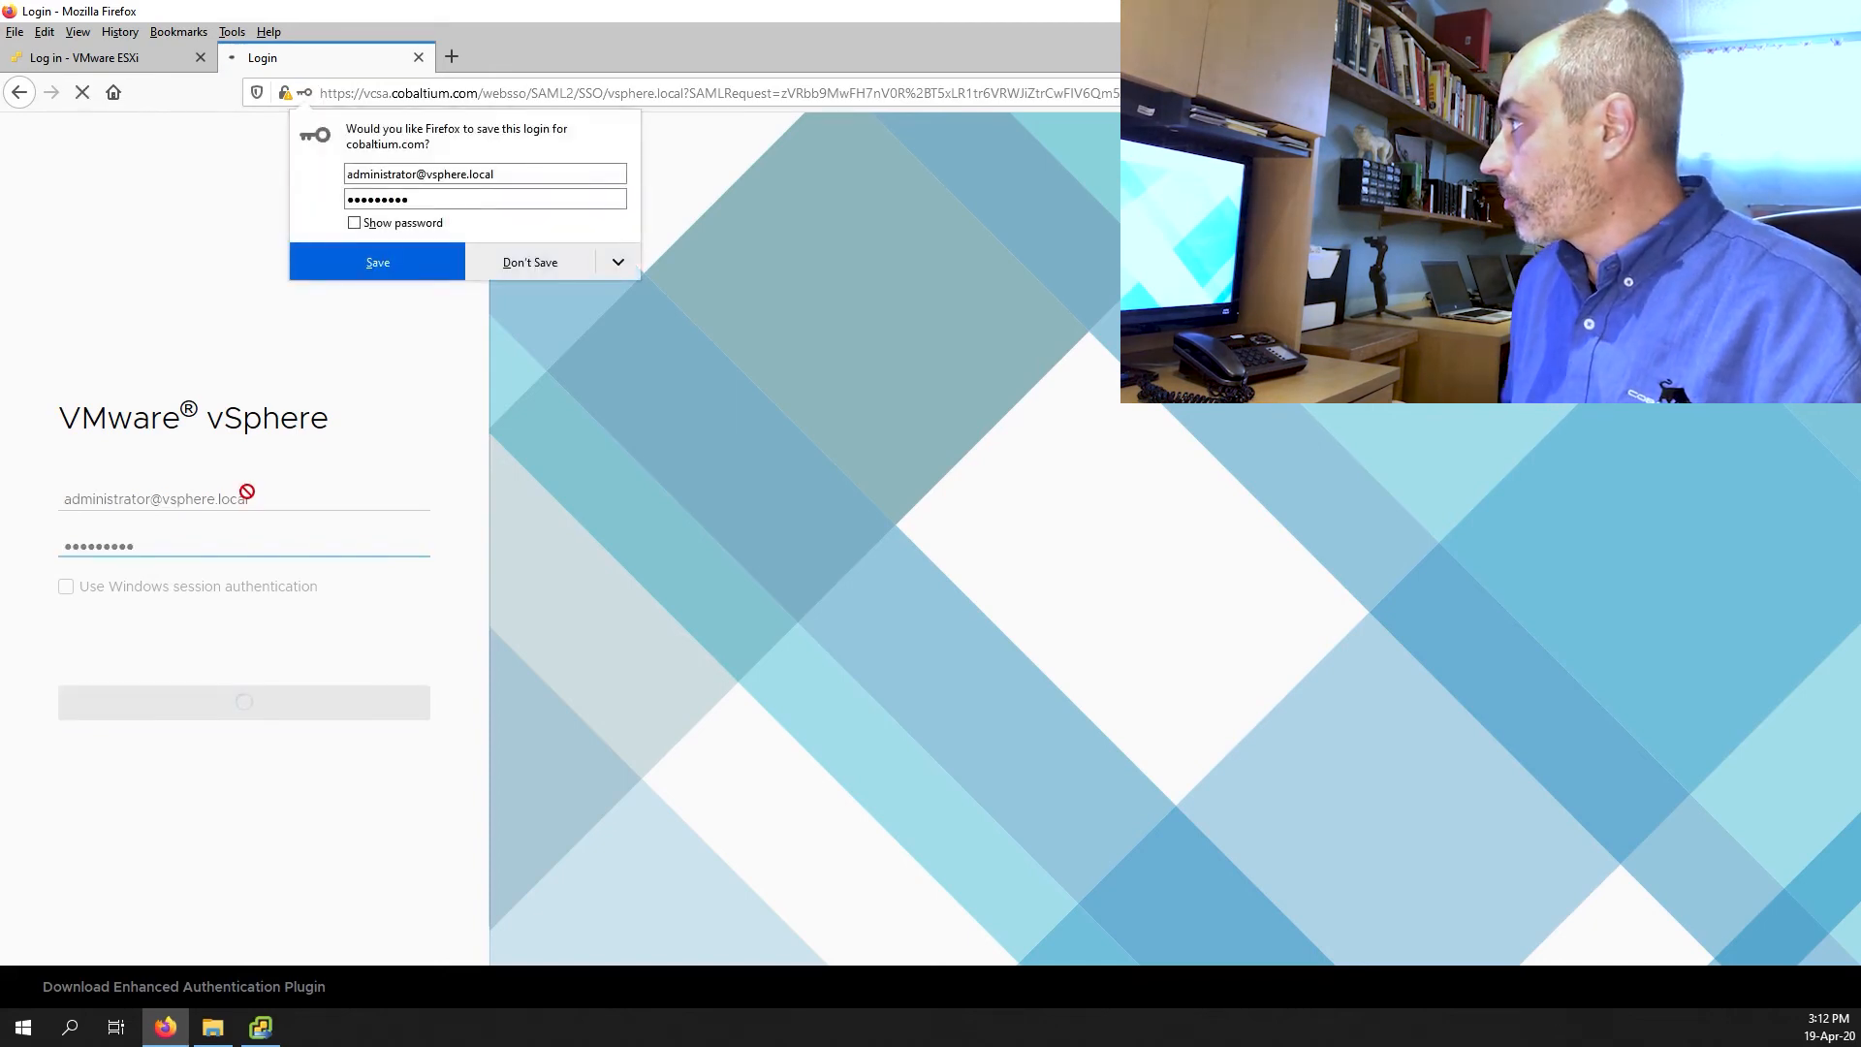
left_click(529, 262)
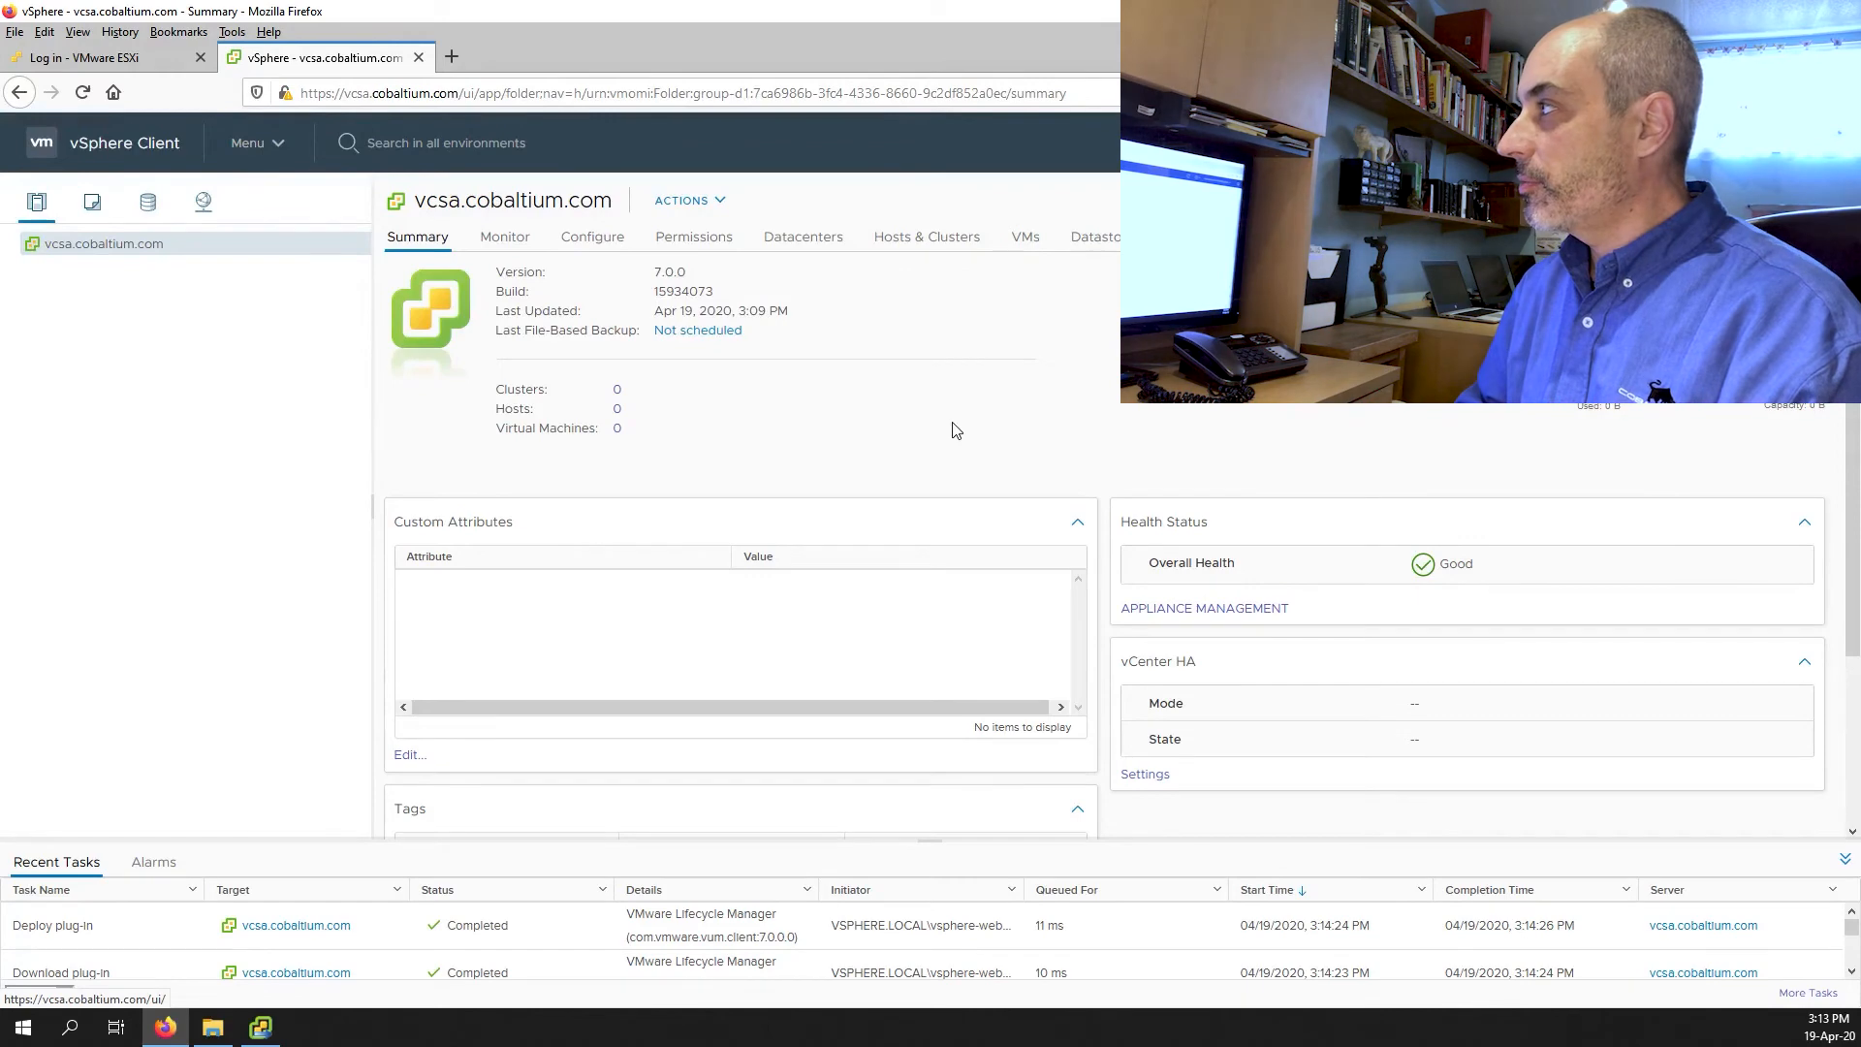
mouse_move(262, 359)
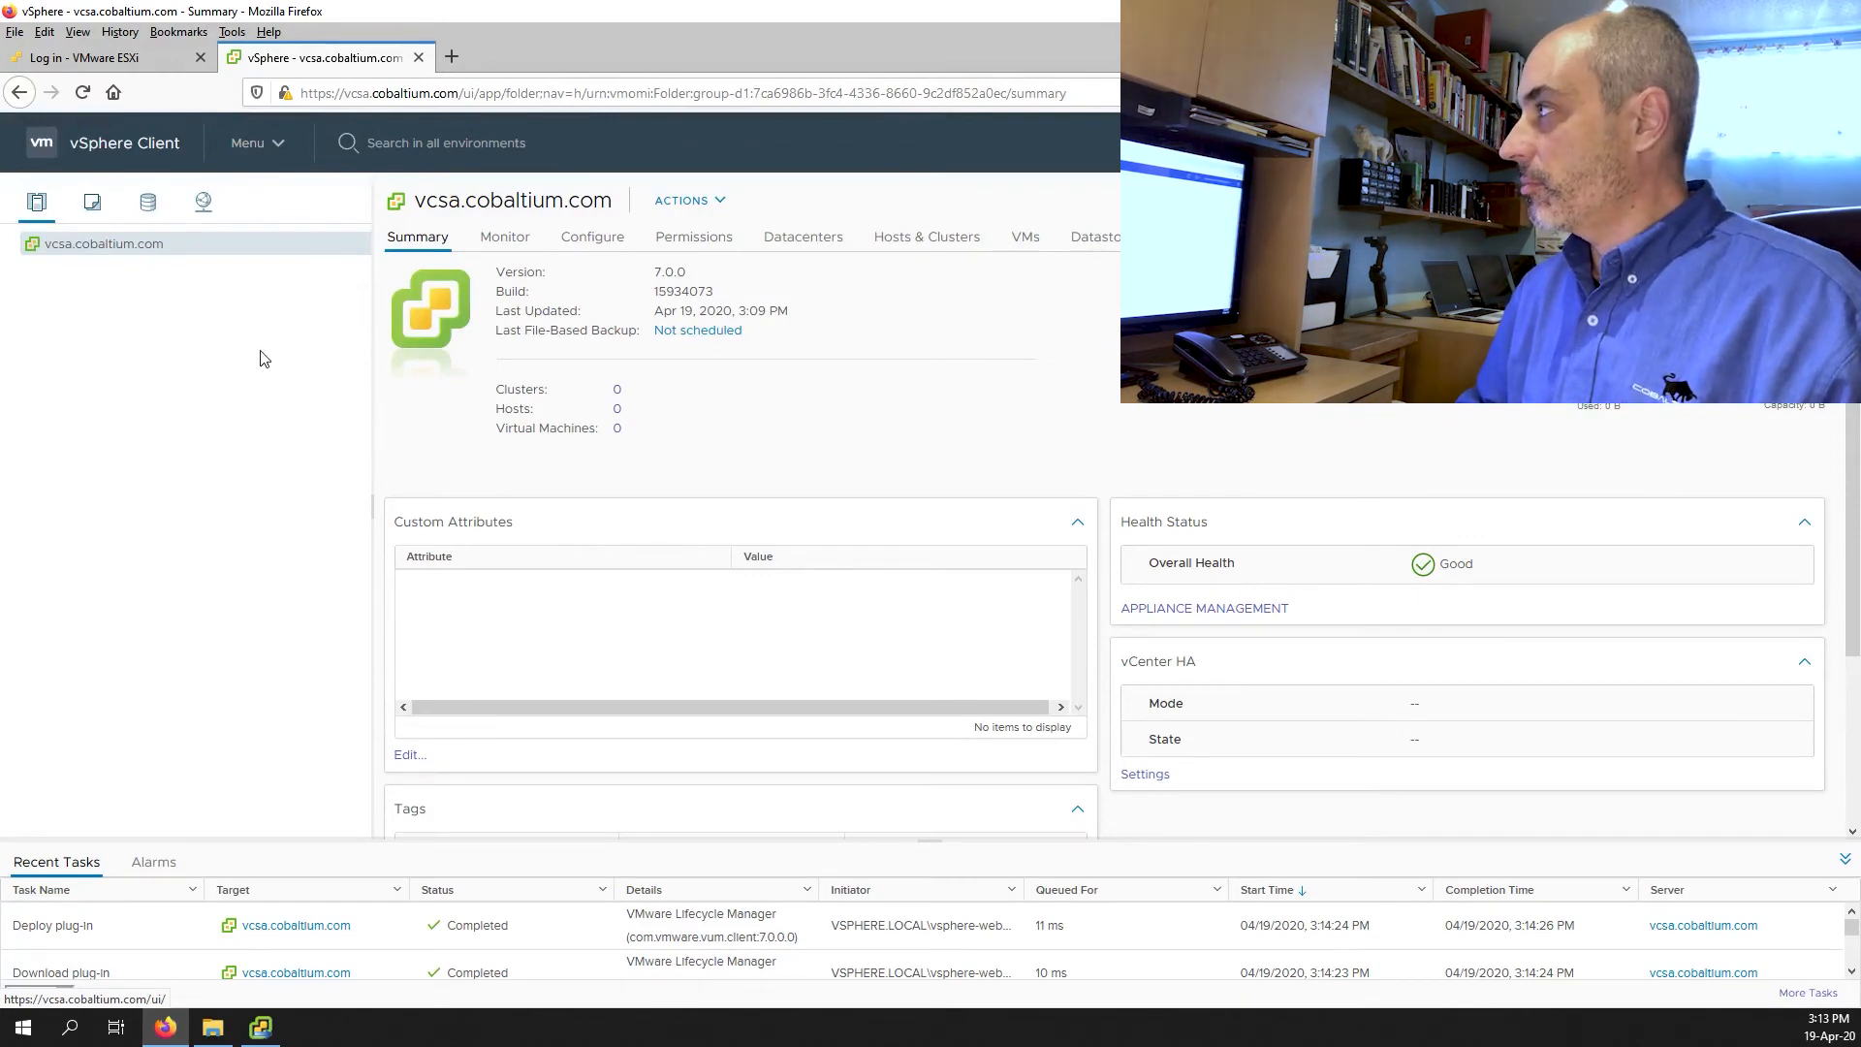
mouse_move(748, 357)
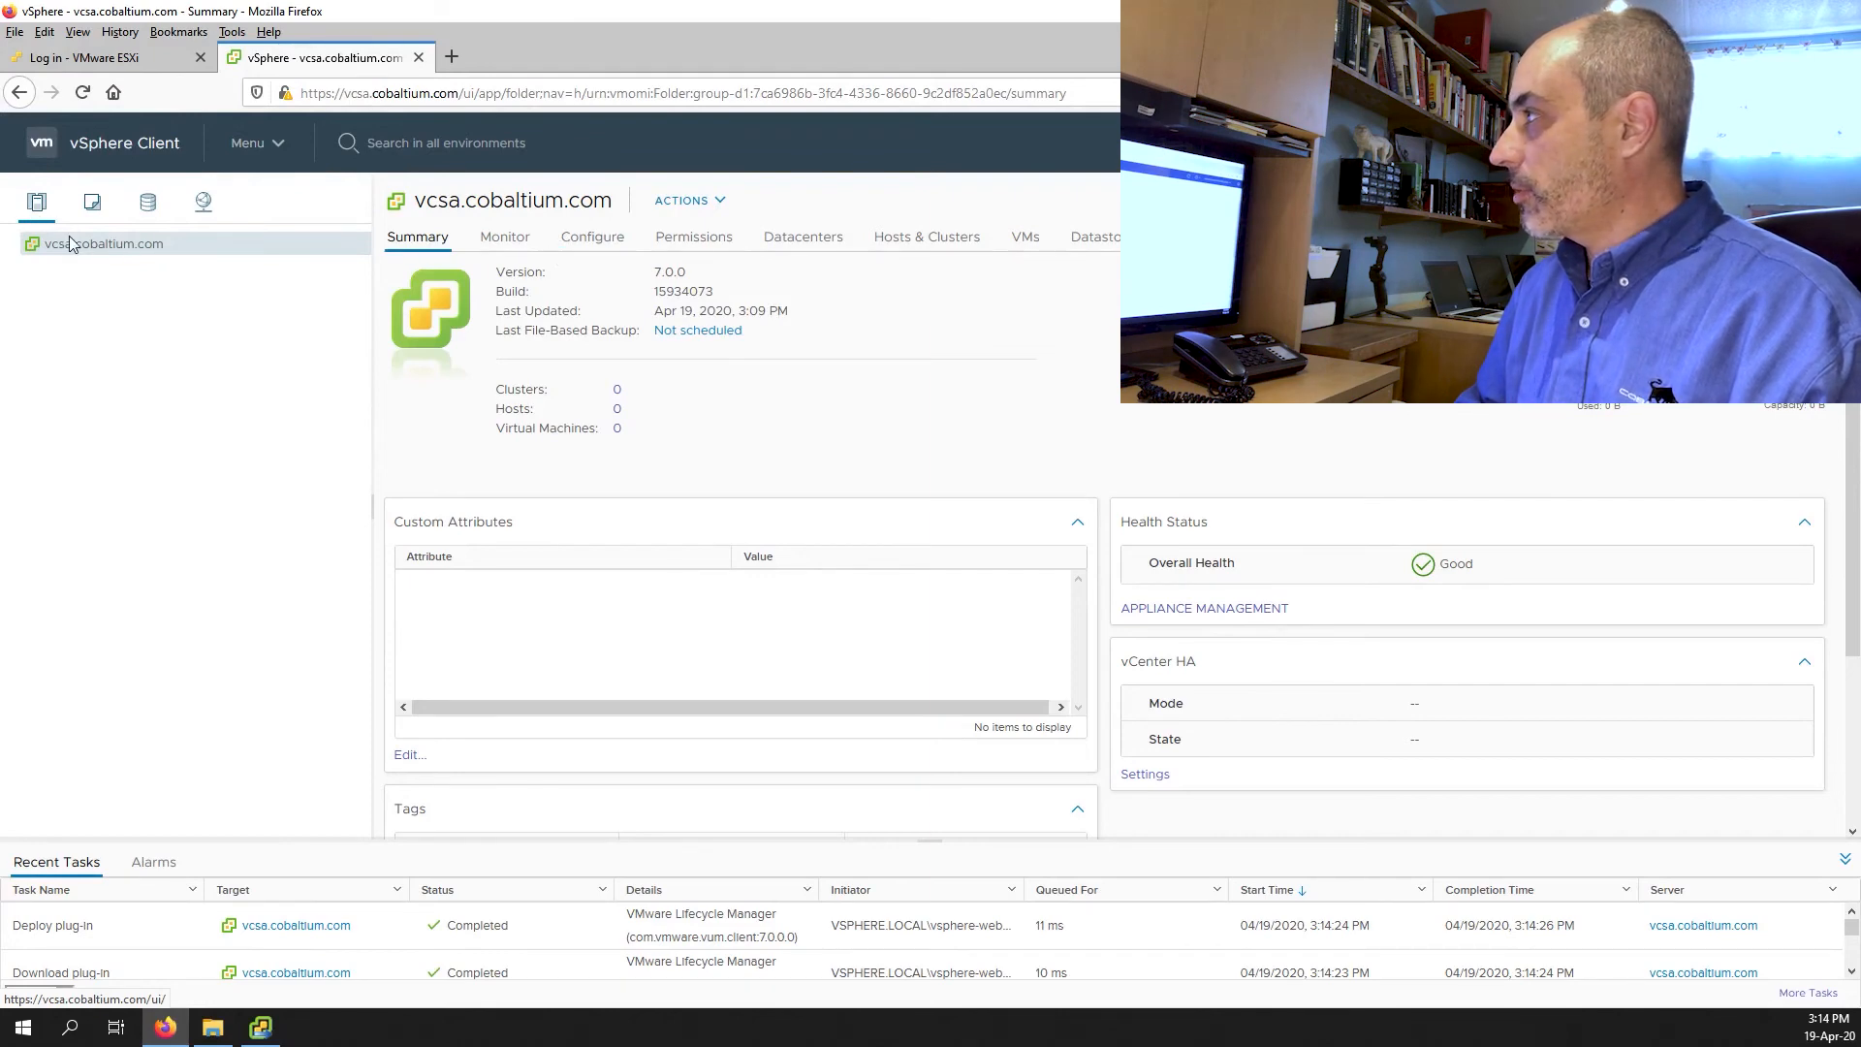
Create a new datacenter under vcsa.cobaltium.com keeping the default name Datacenter
right_click(105, 244)
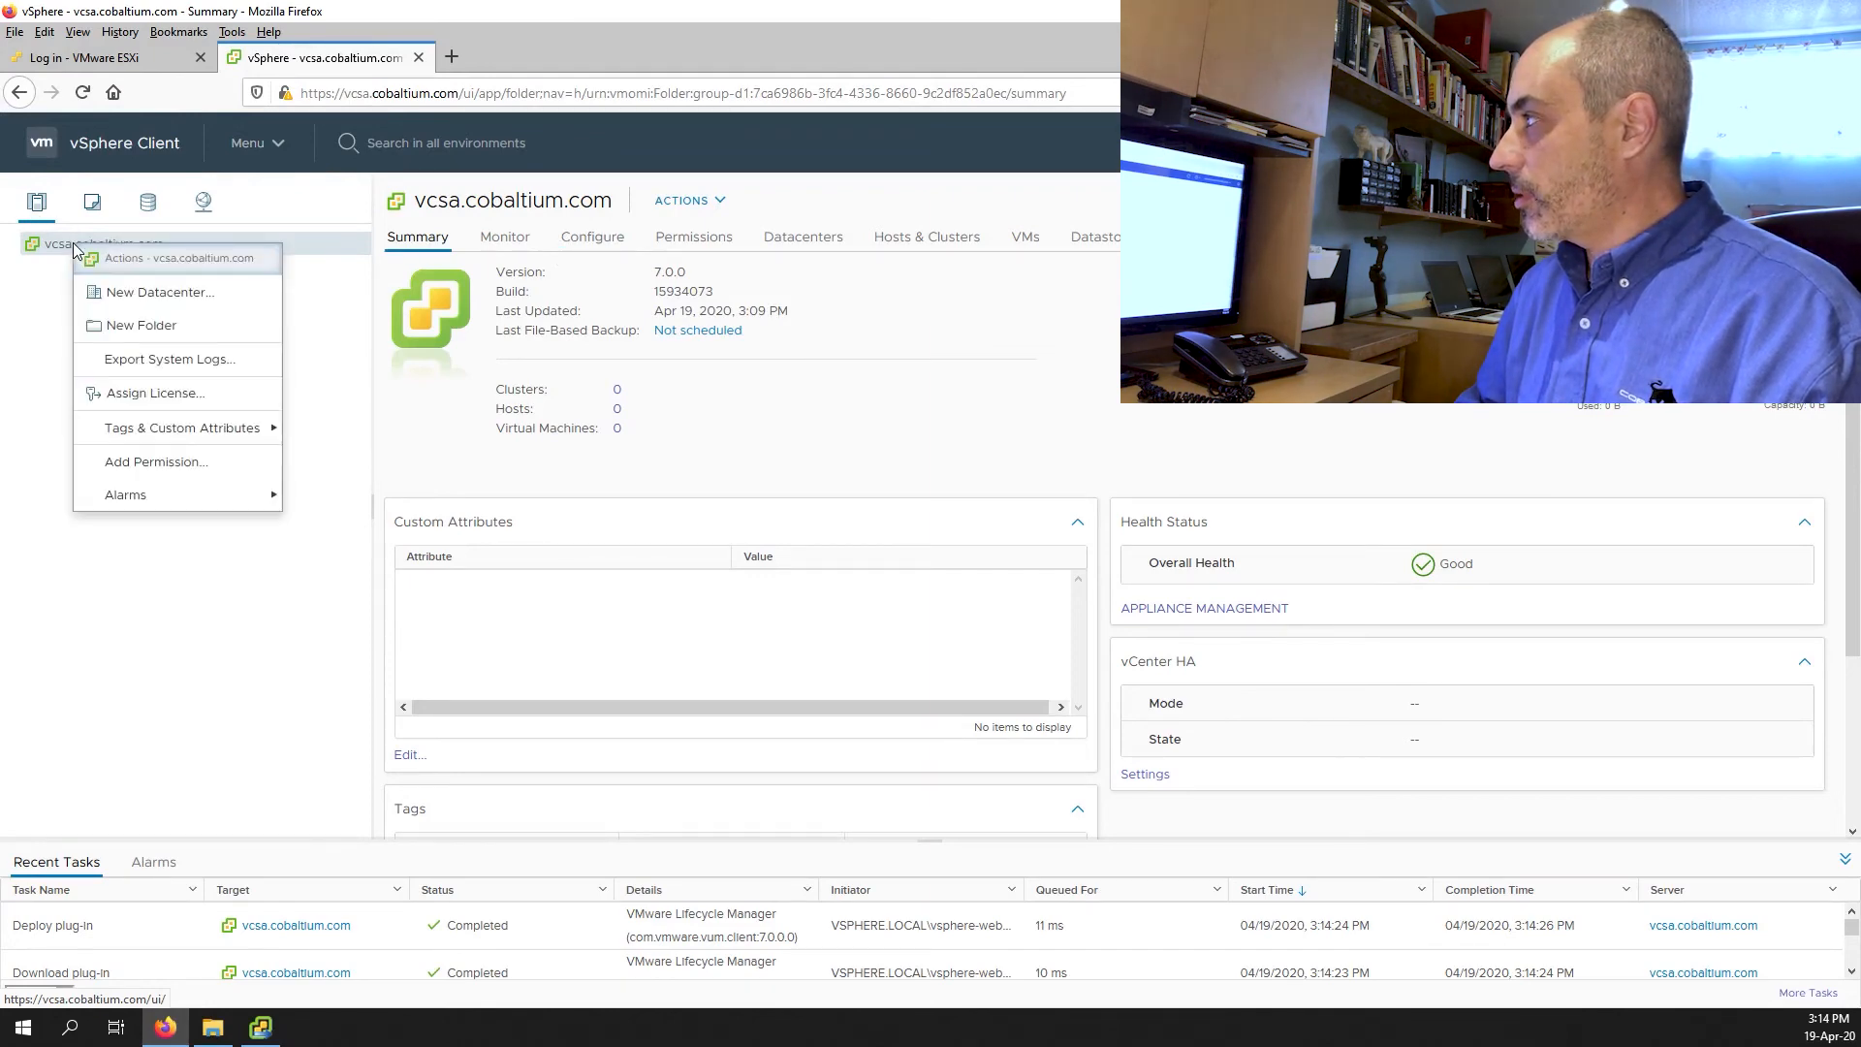
left_click(136, 297)
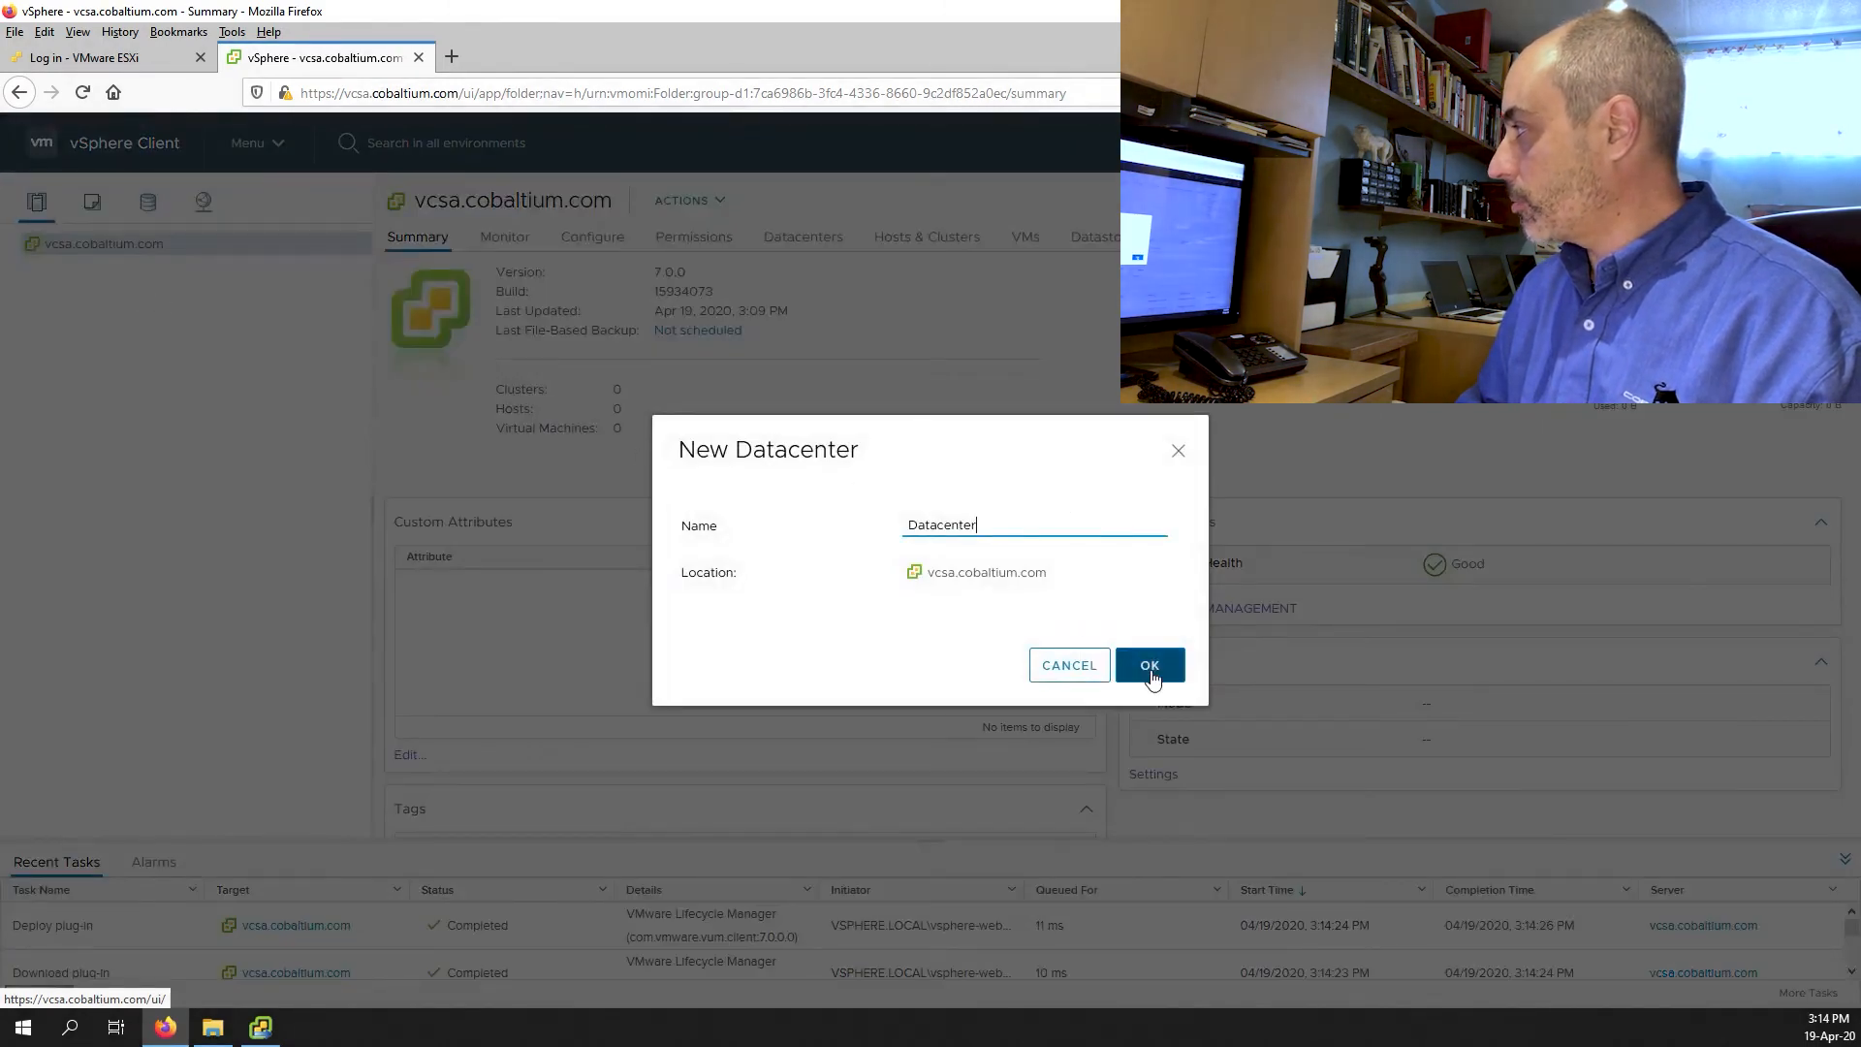
left_click(1148, 665)
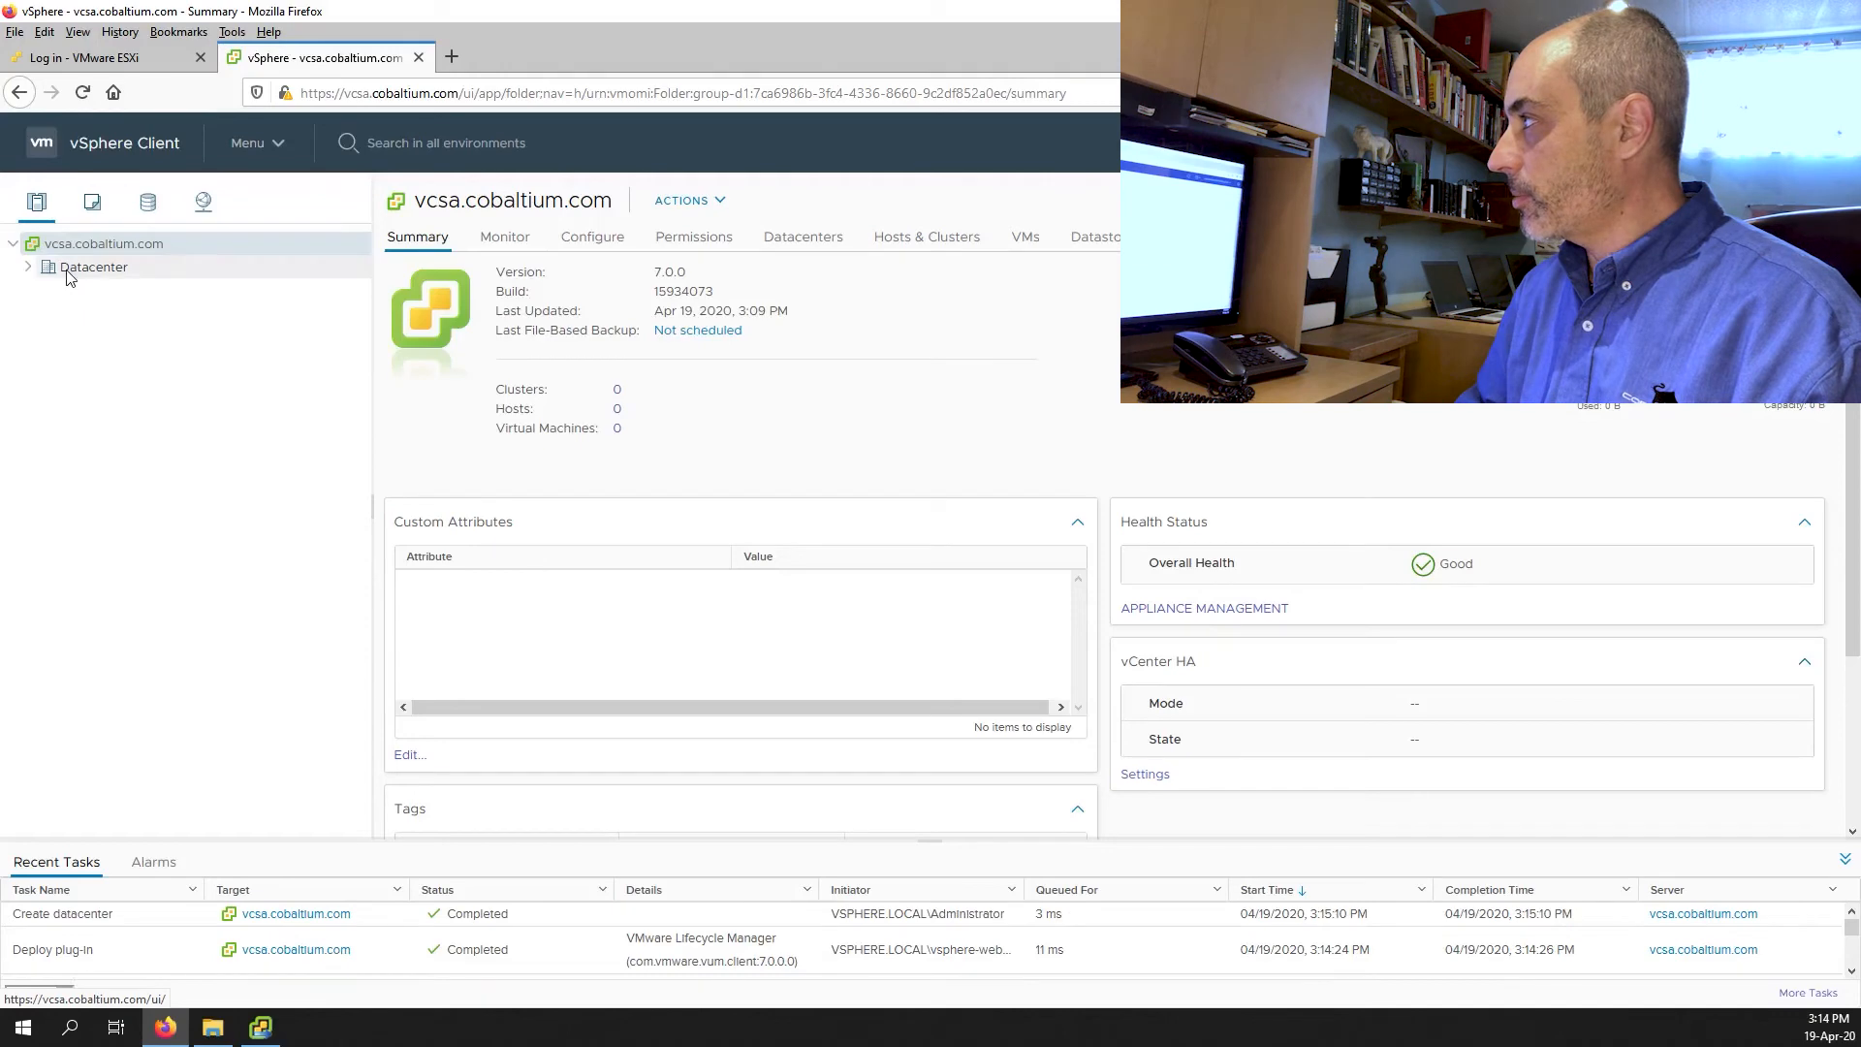
Start Add Host on the Datacenter for 192.168.1.220 with user root and its password
right_click(93, 265)
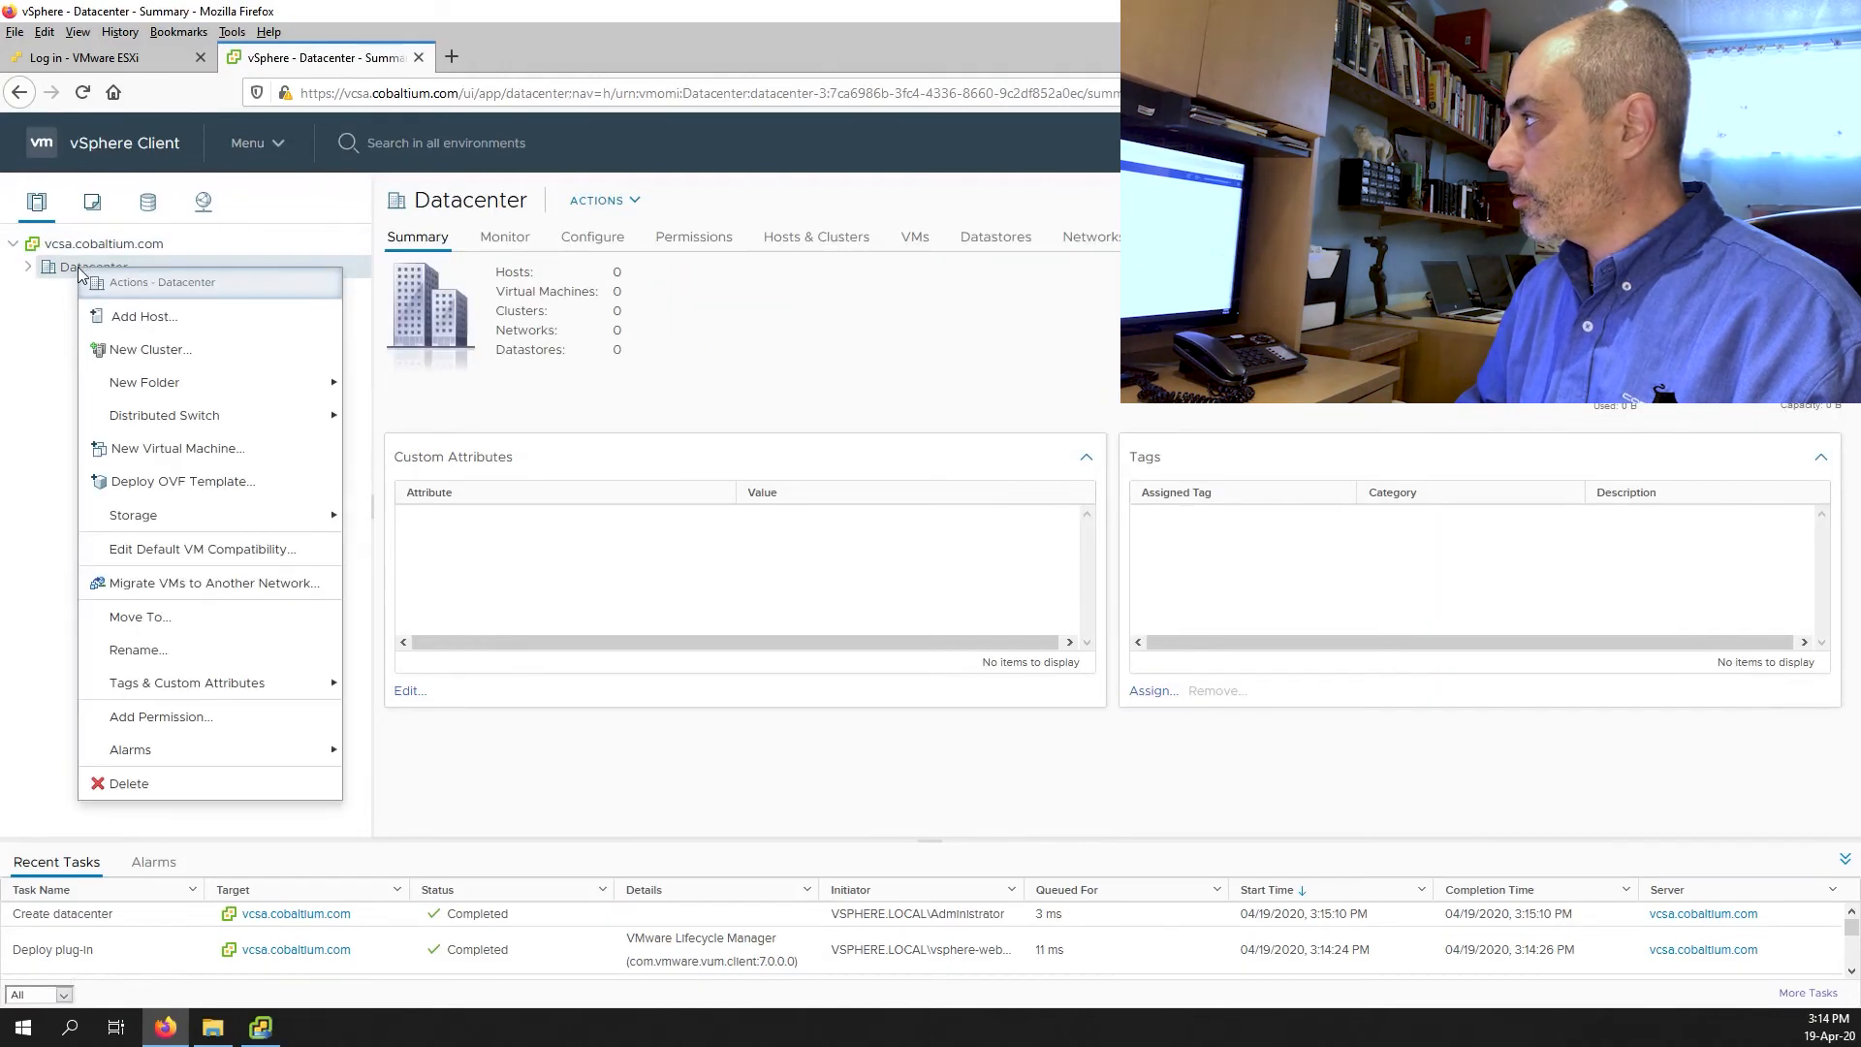
left_click(142, 316)
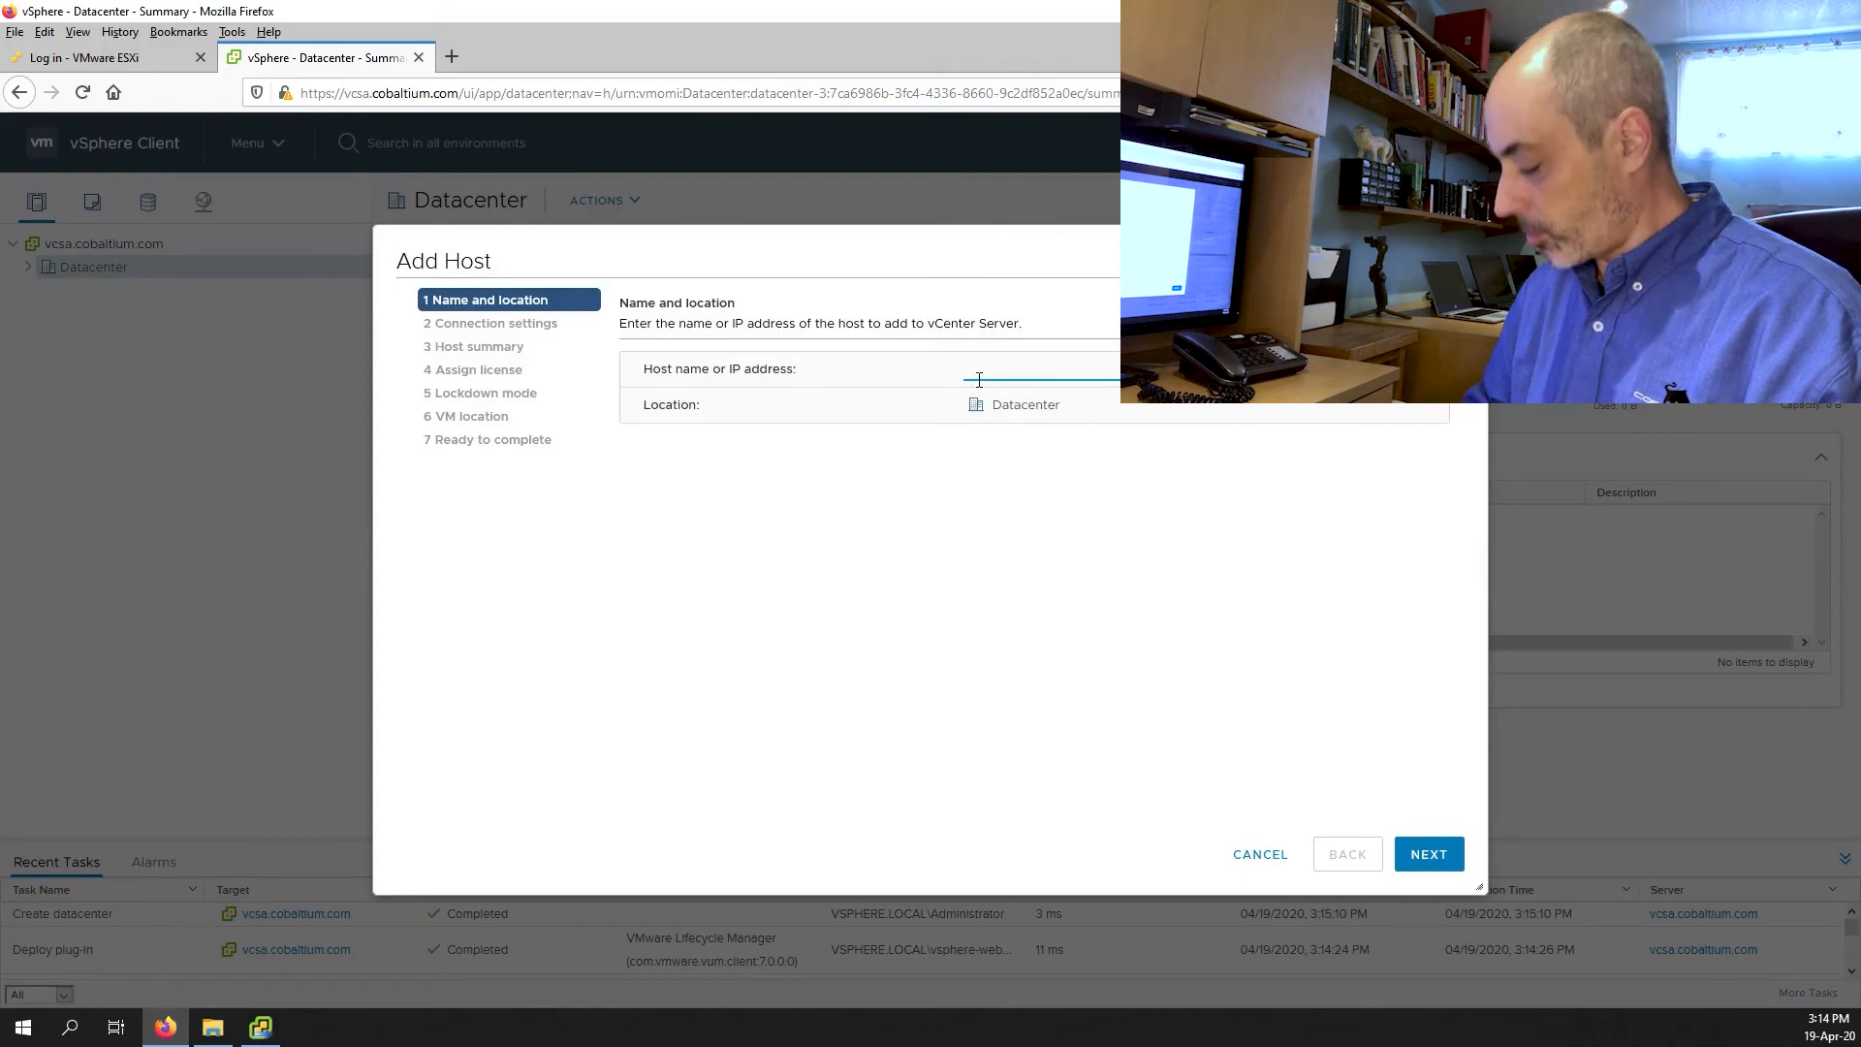
type("192.168.1.220")
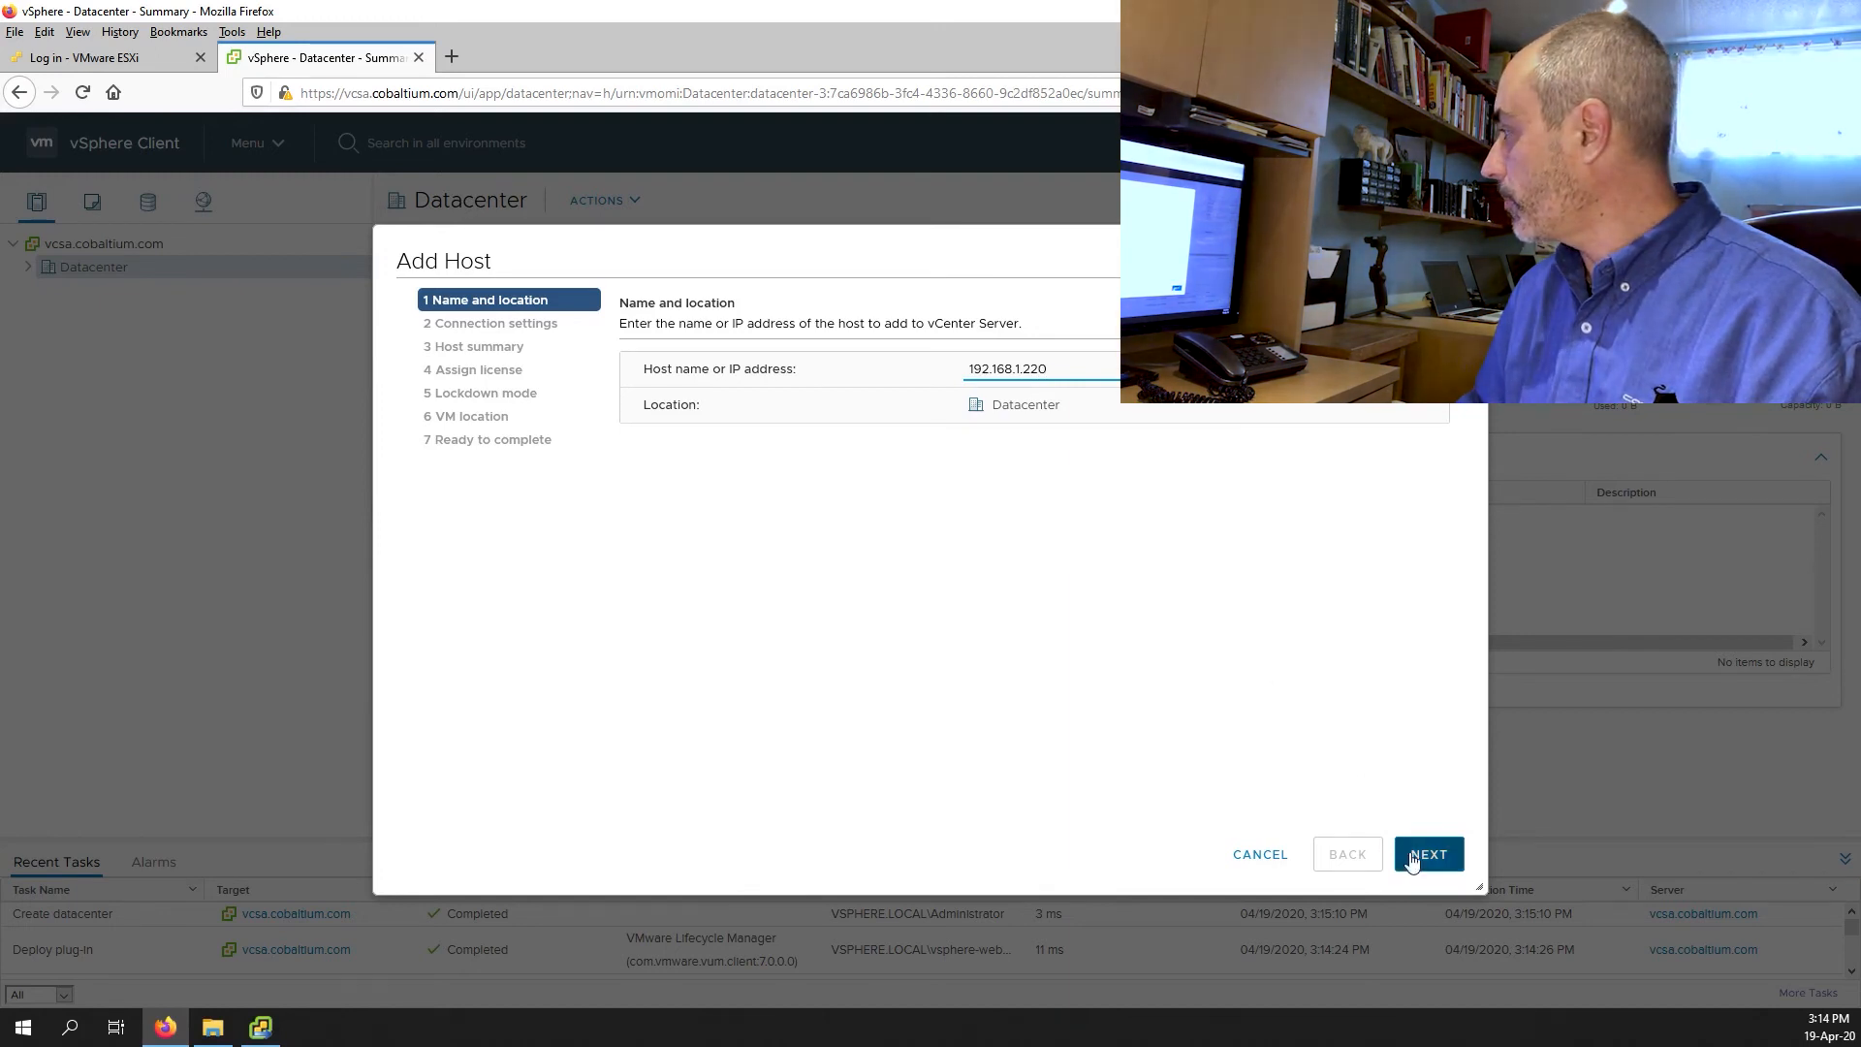
left_click(1429, 853)
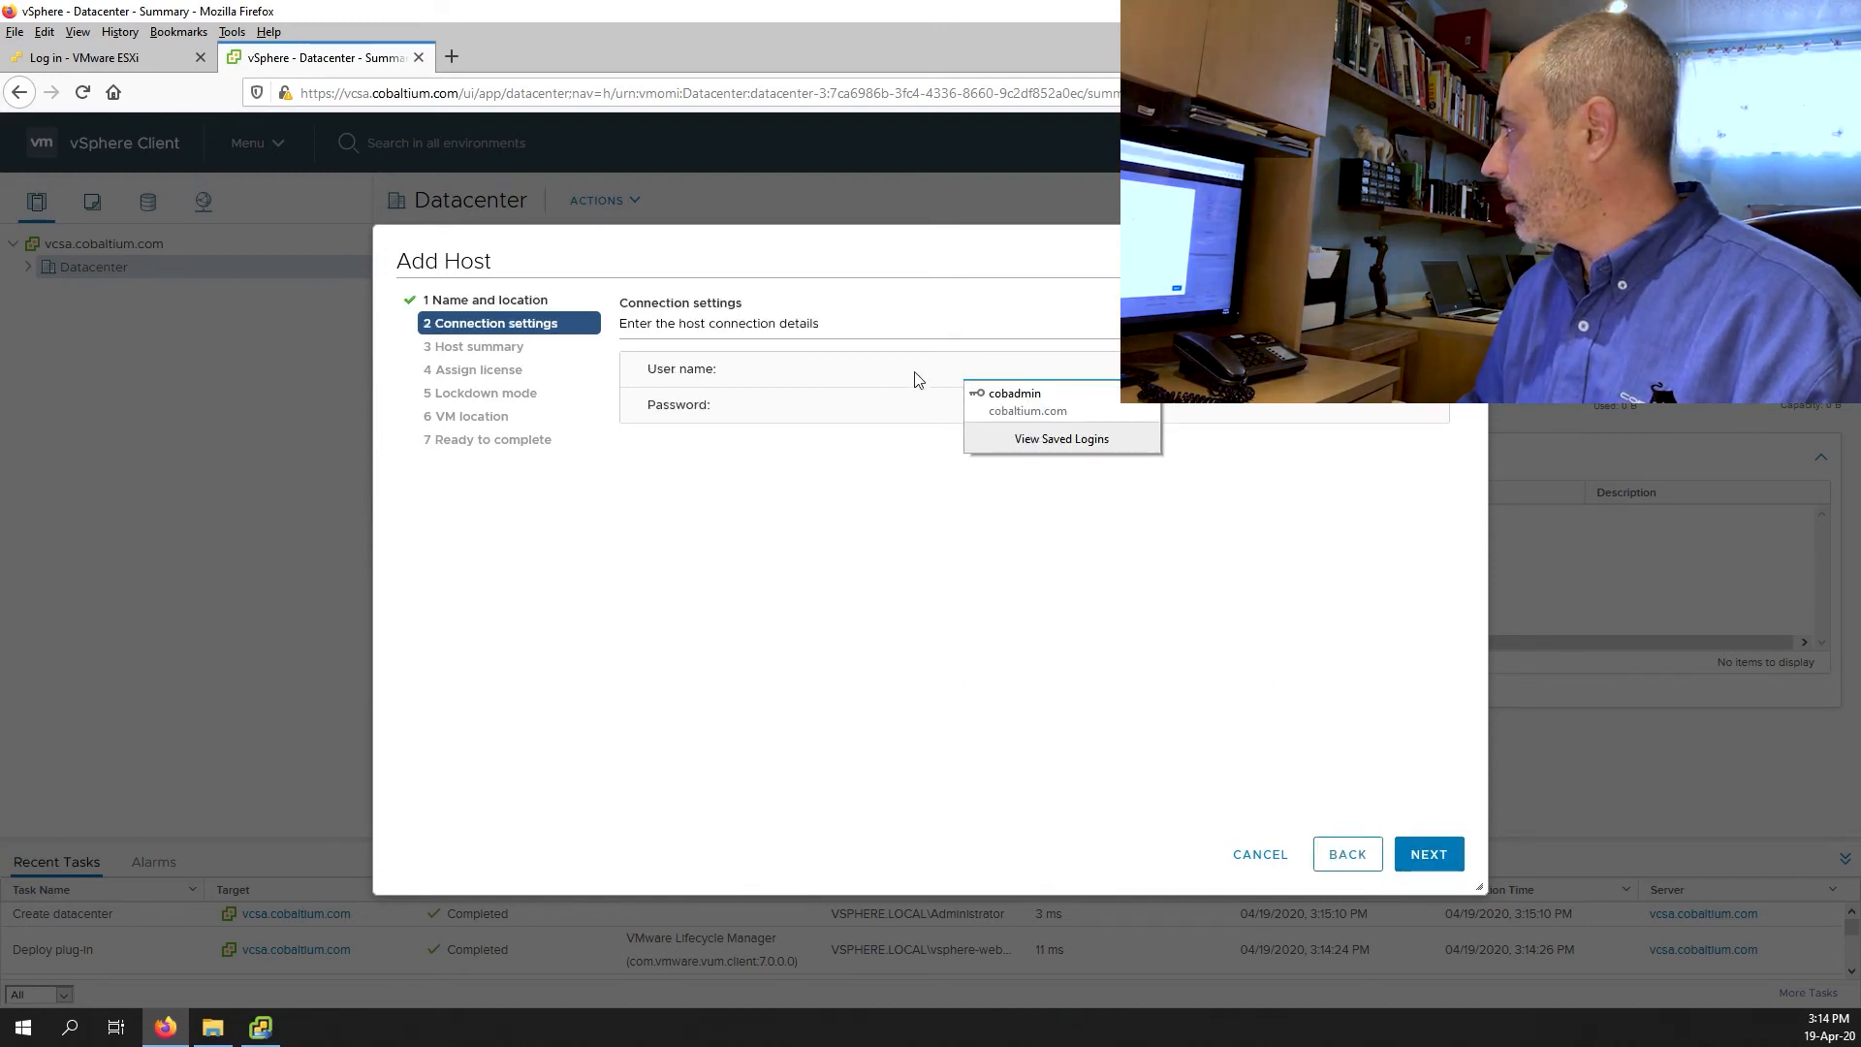
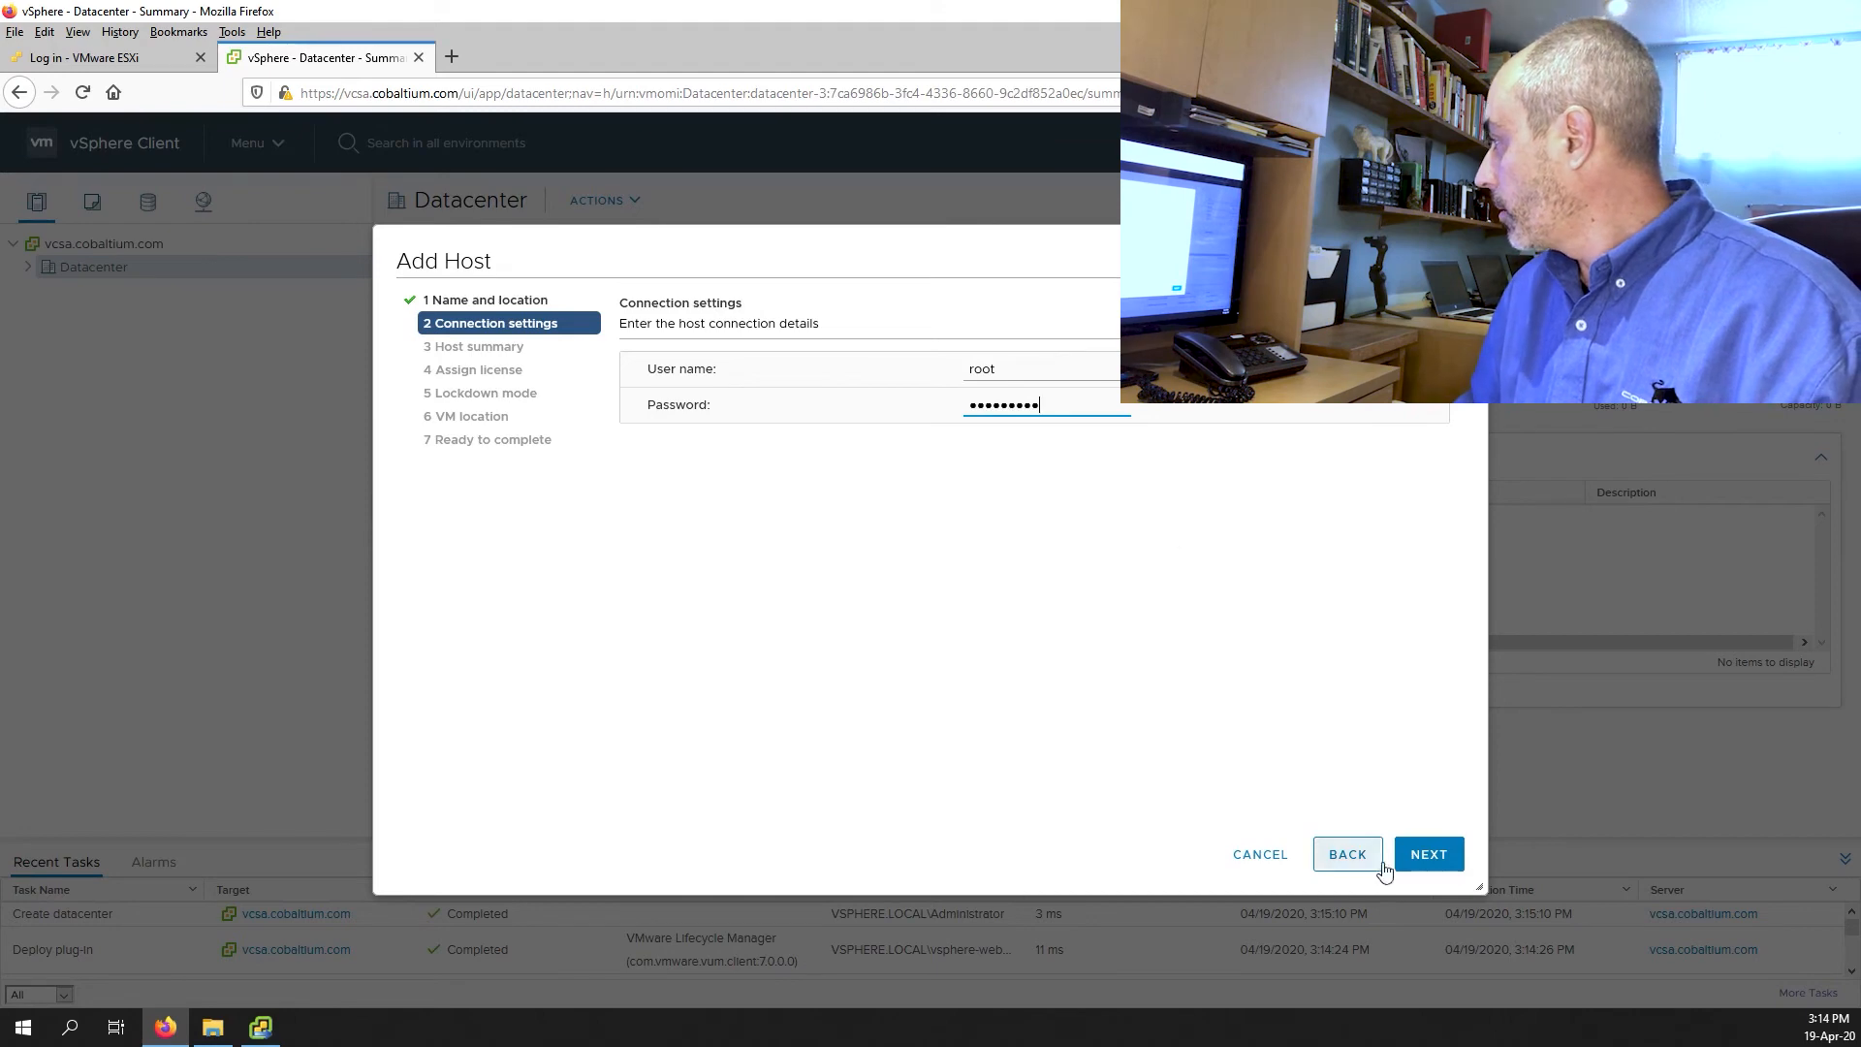
left_click(1429, 854)
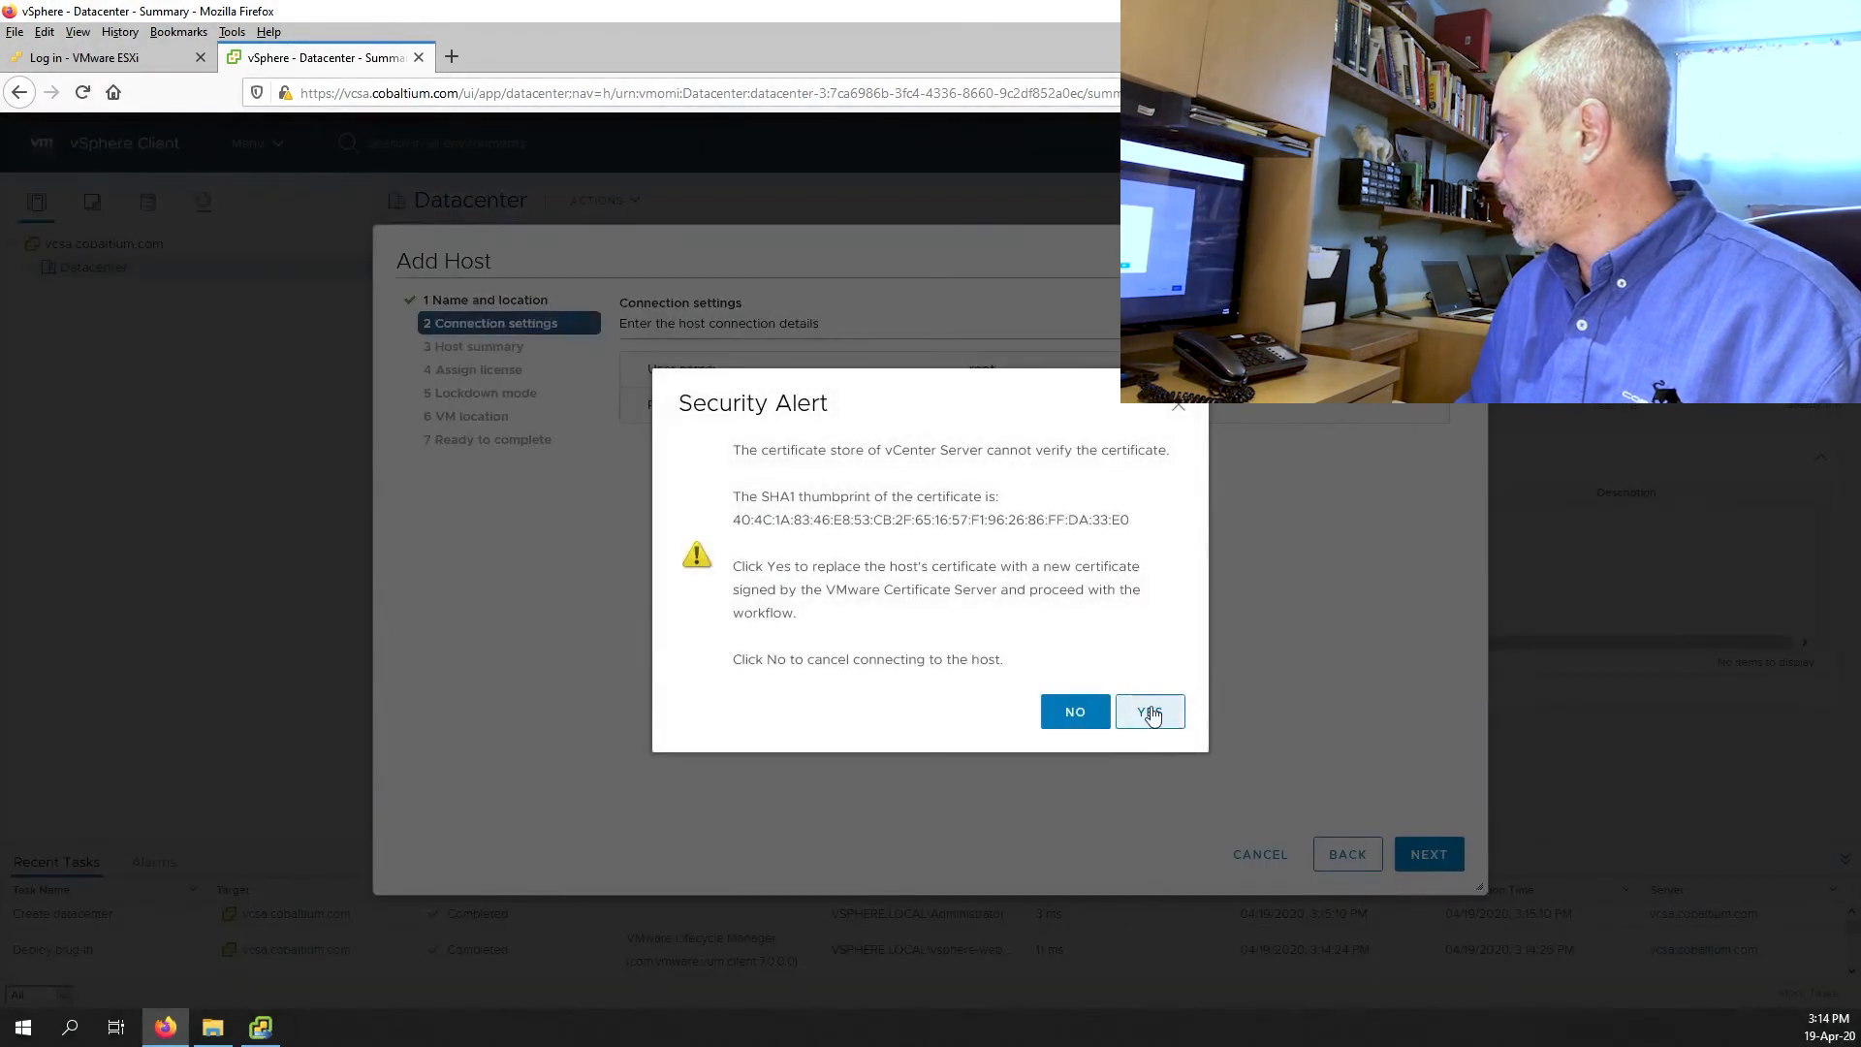
Trust the host's certificate, accept the summary and continue with lockdown mode disabled
left_click(1148, 711)
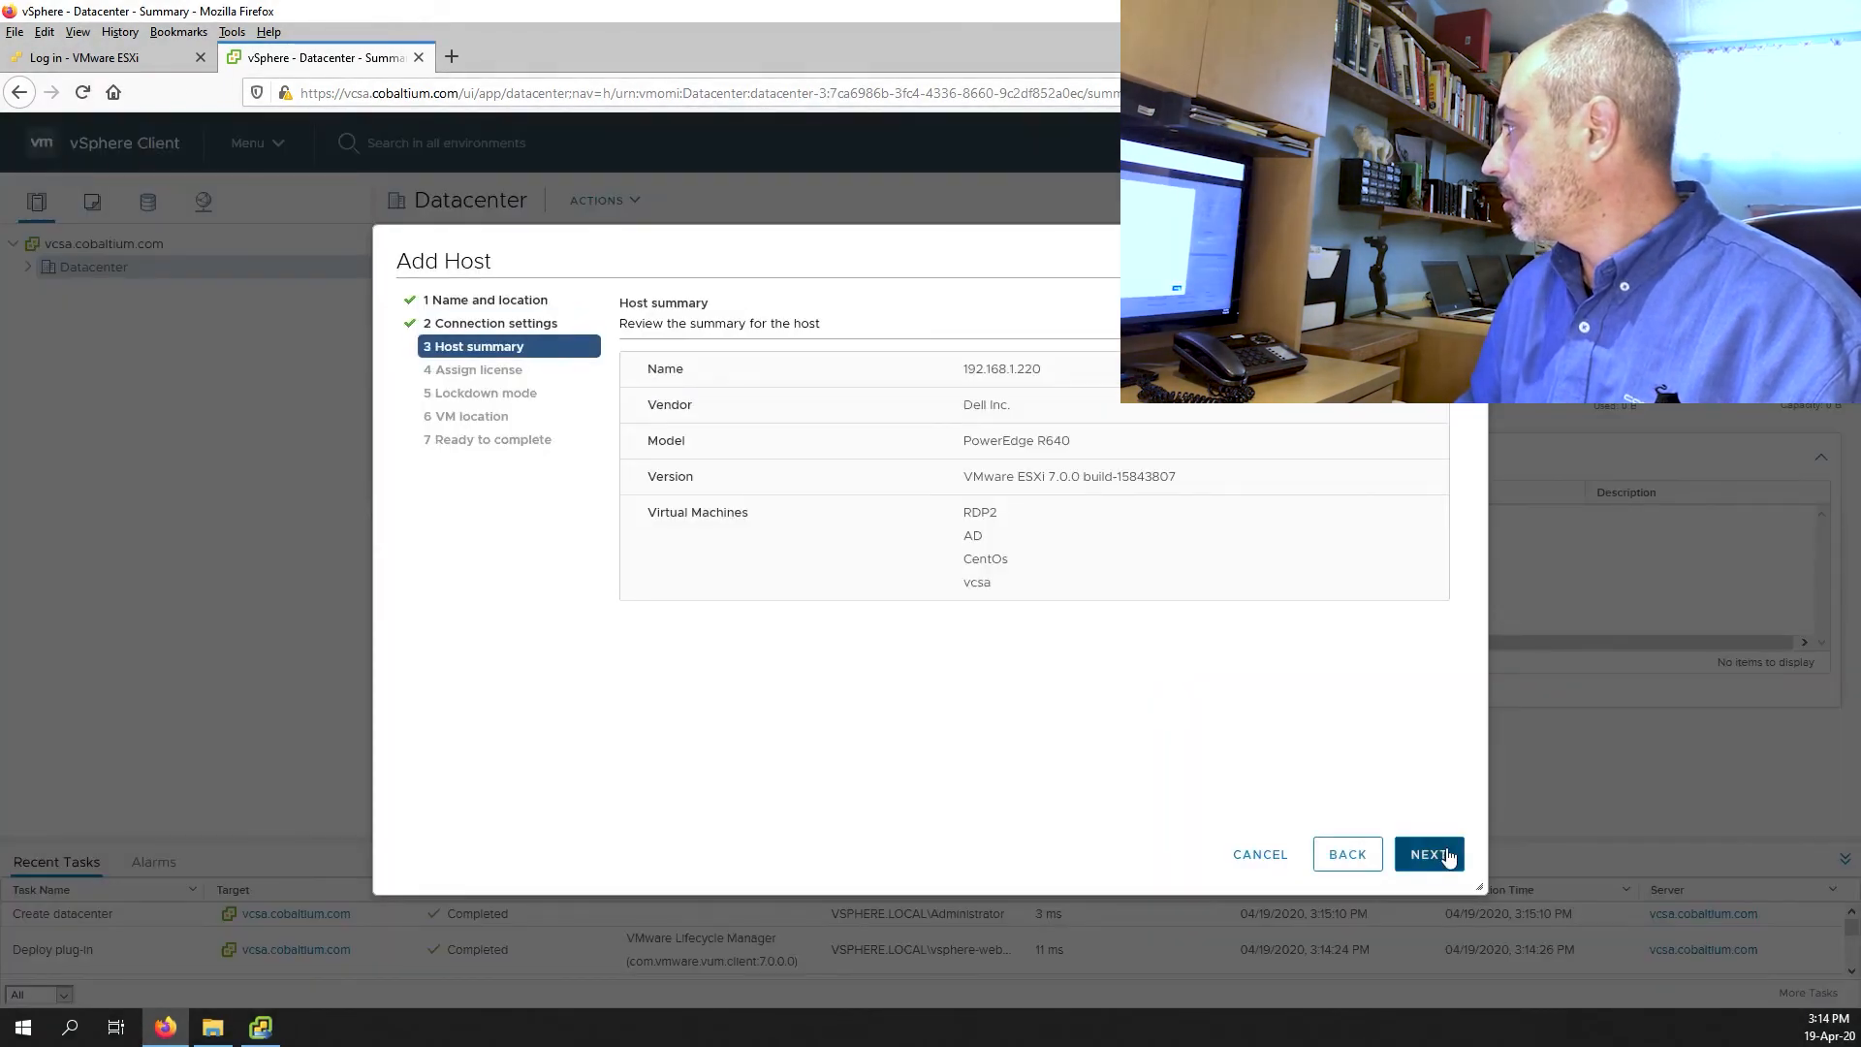
left_click(1428, 853)
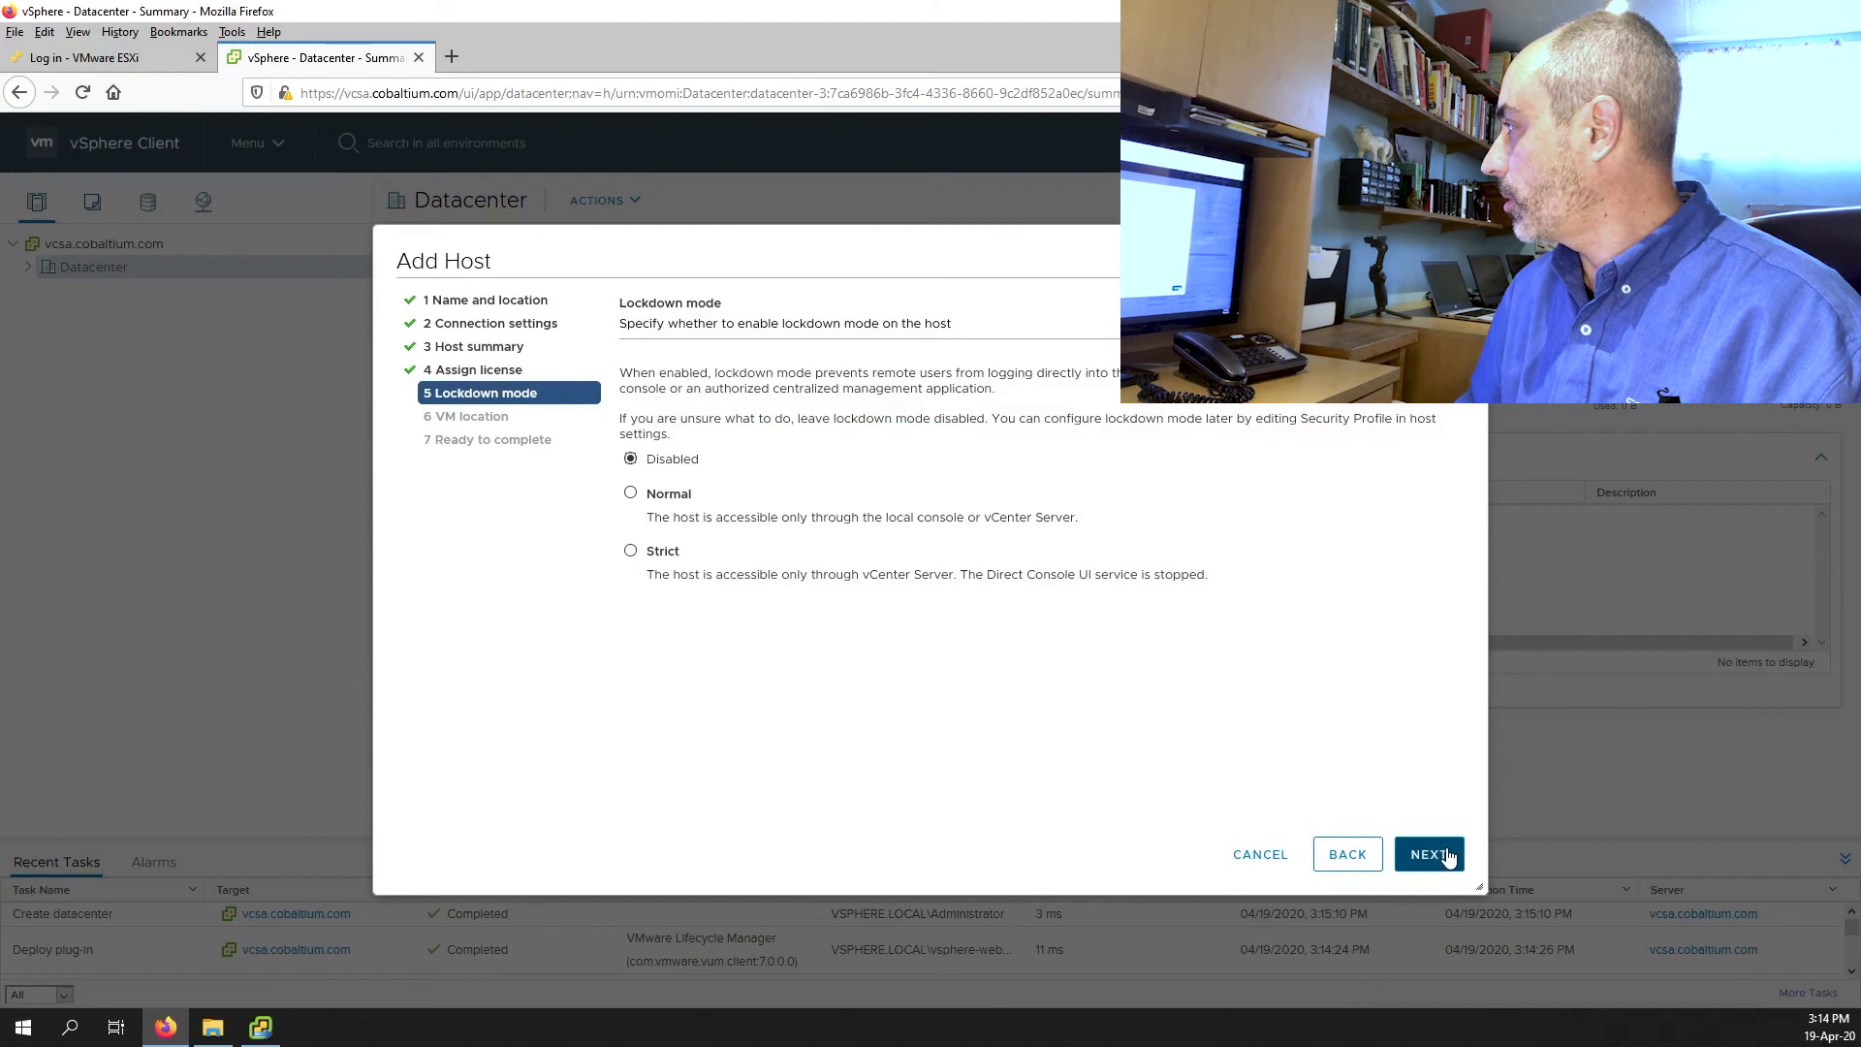
left_click(1429, 853)
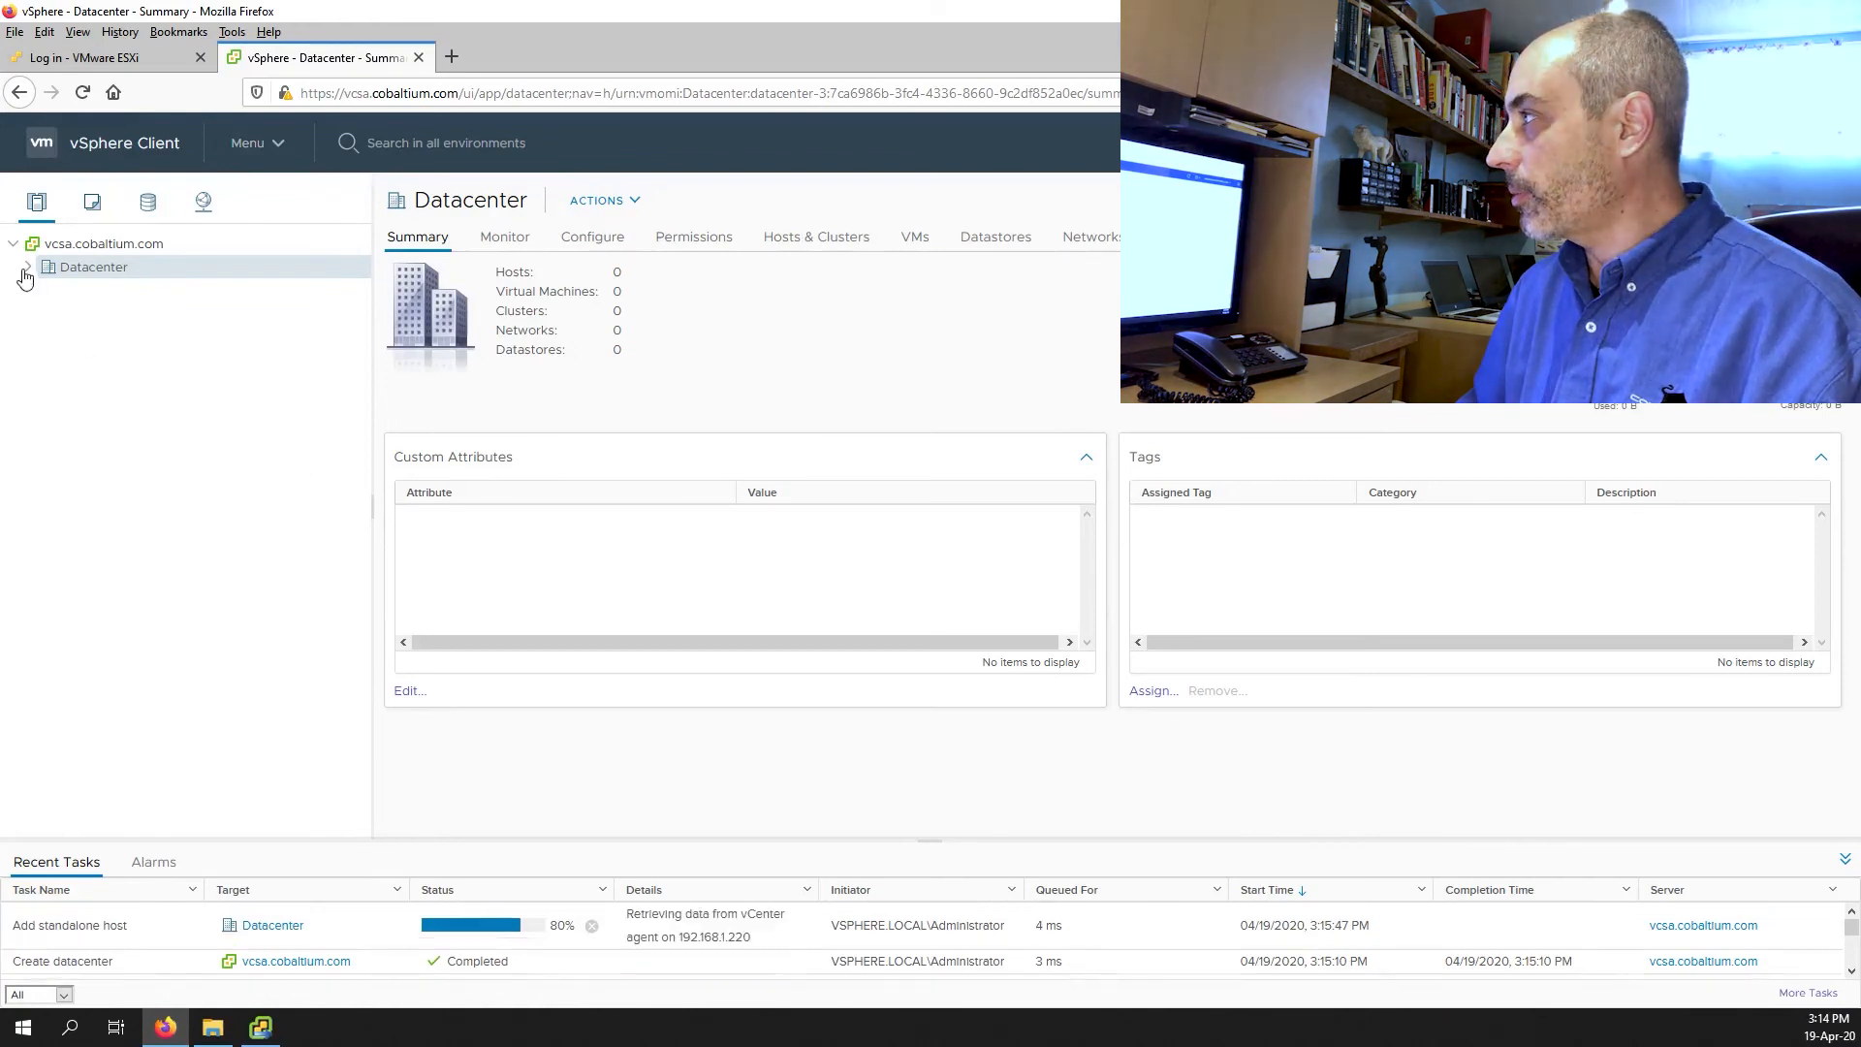
Expand Datacenter and host 192.168.1.220 to list its VMs, then view the vcsa VM's summary
left_click(25, 267)
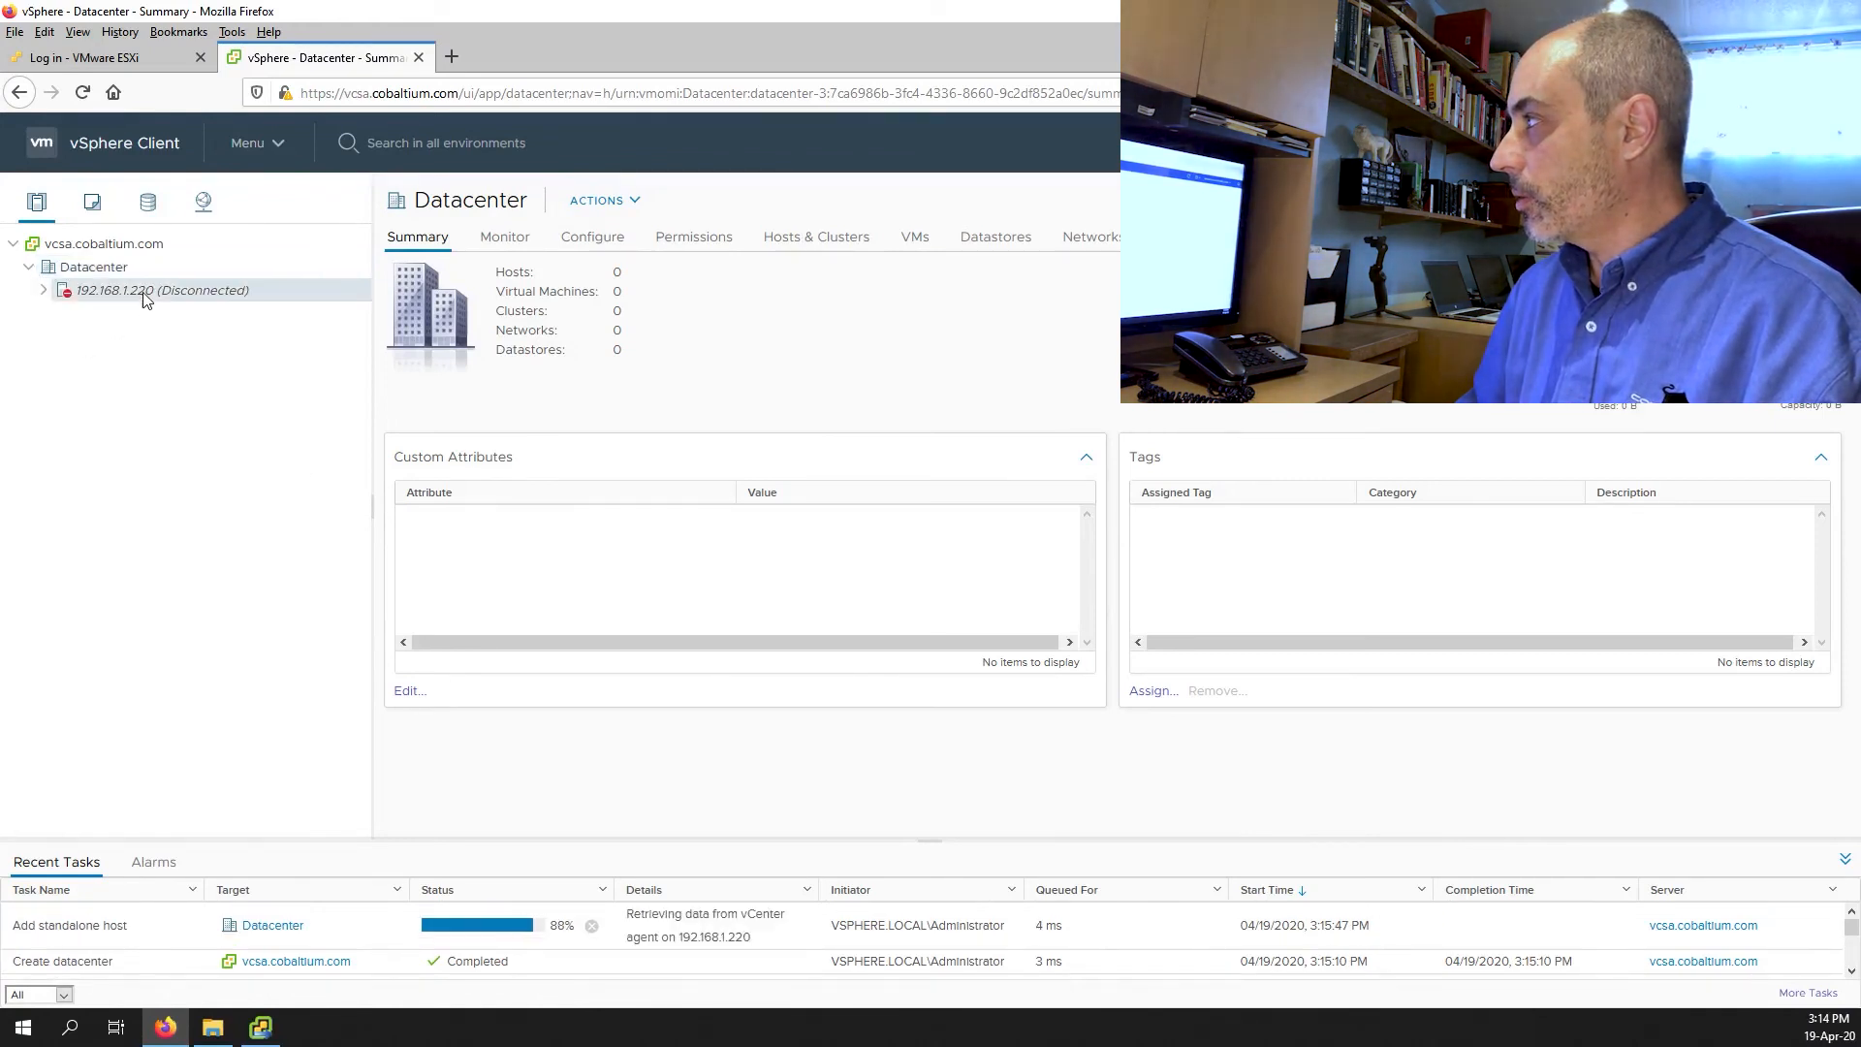
left_click(160, 289)
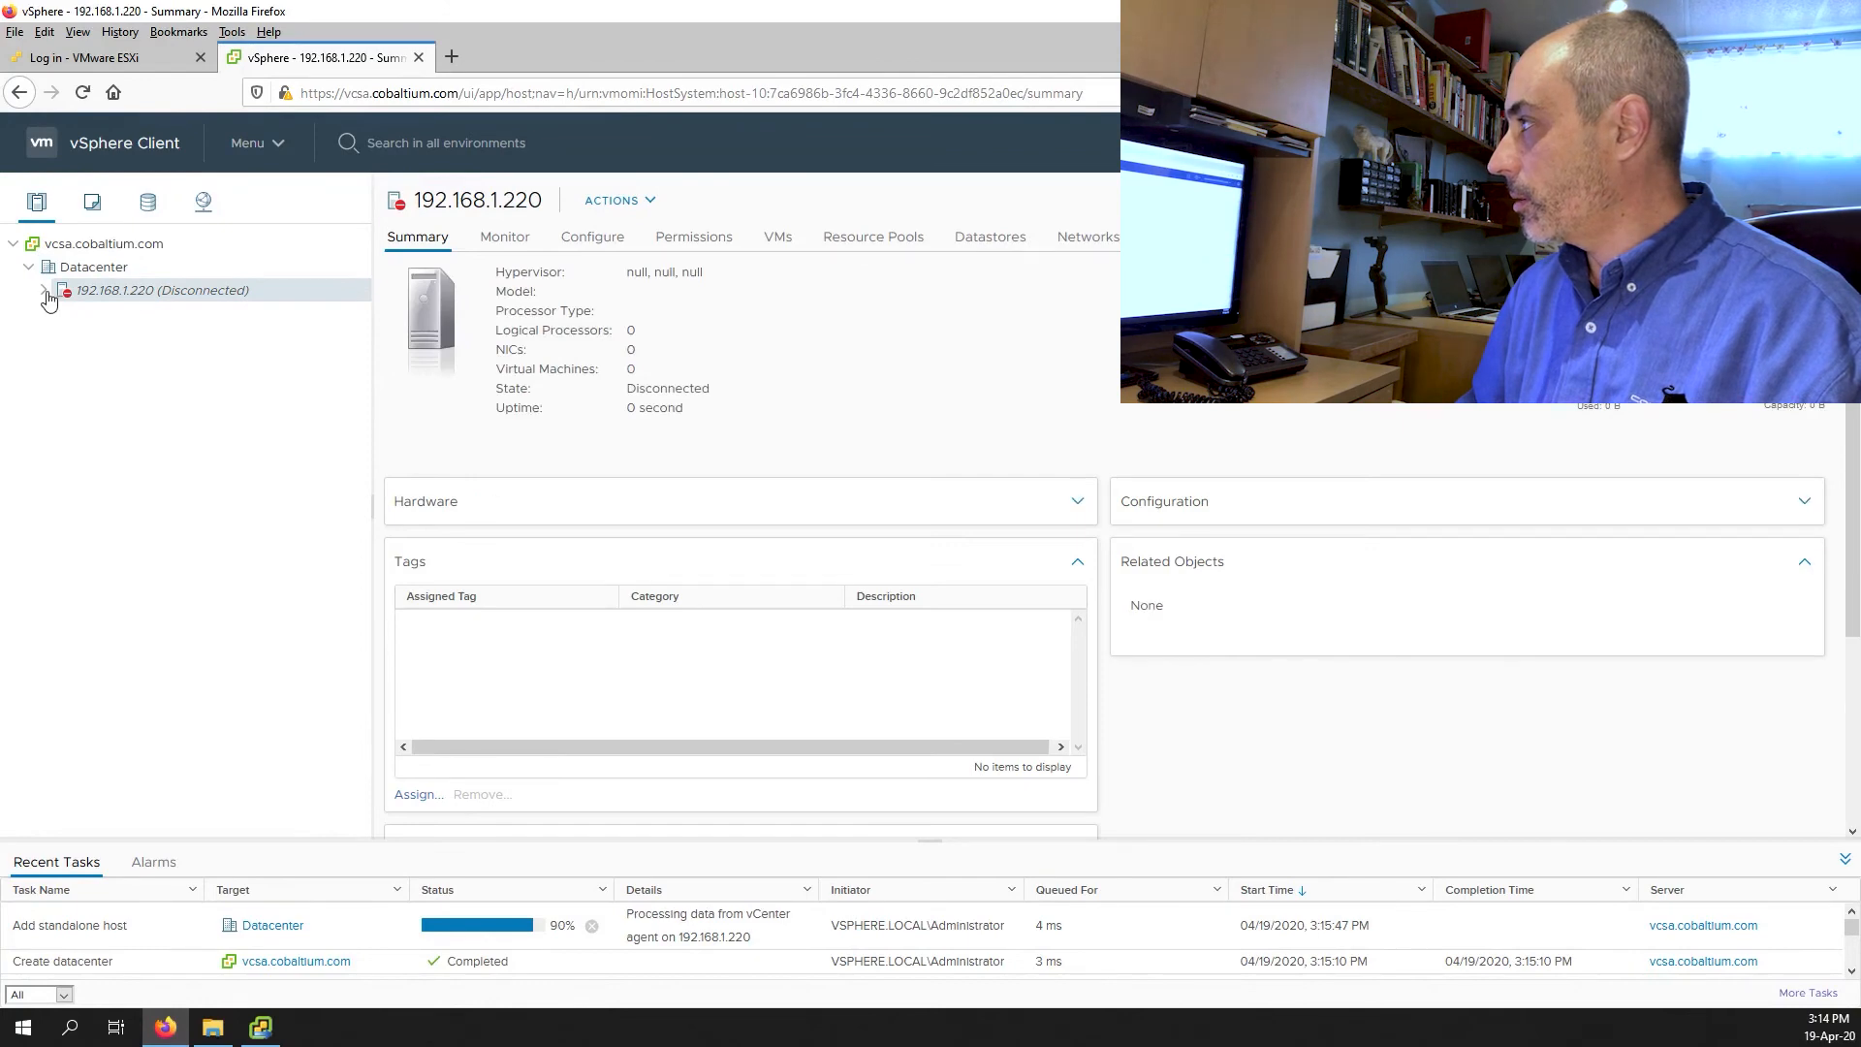
left_click(45, 291)
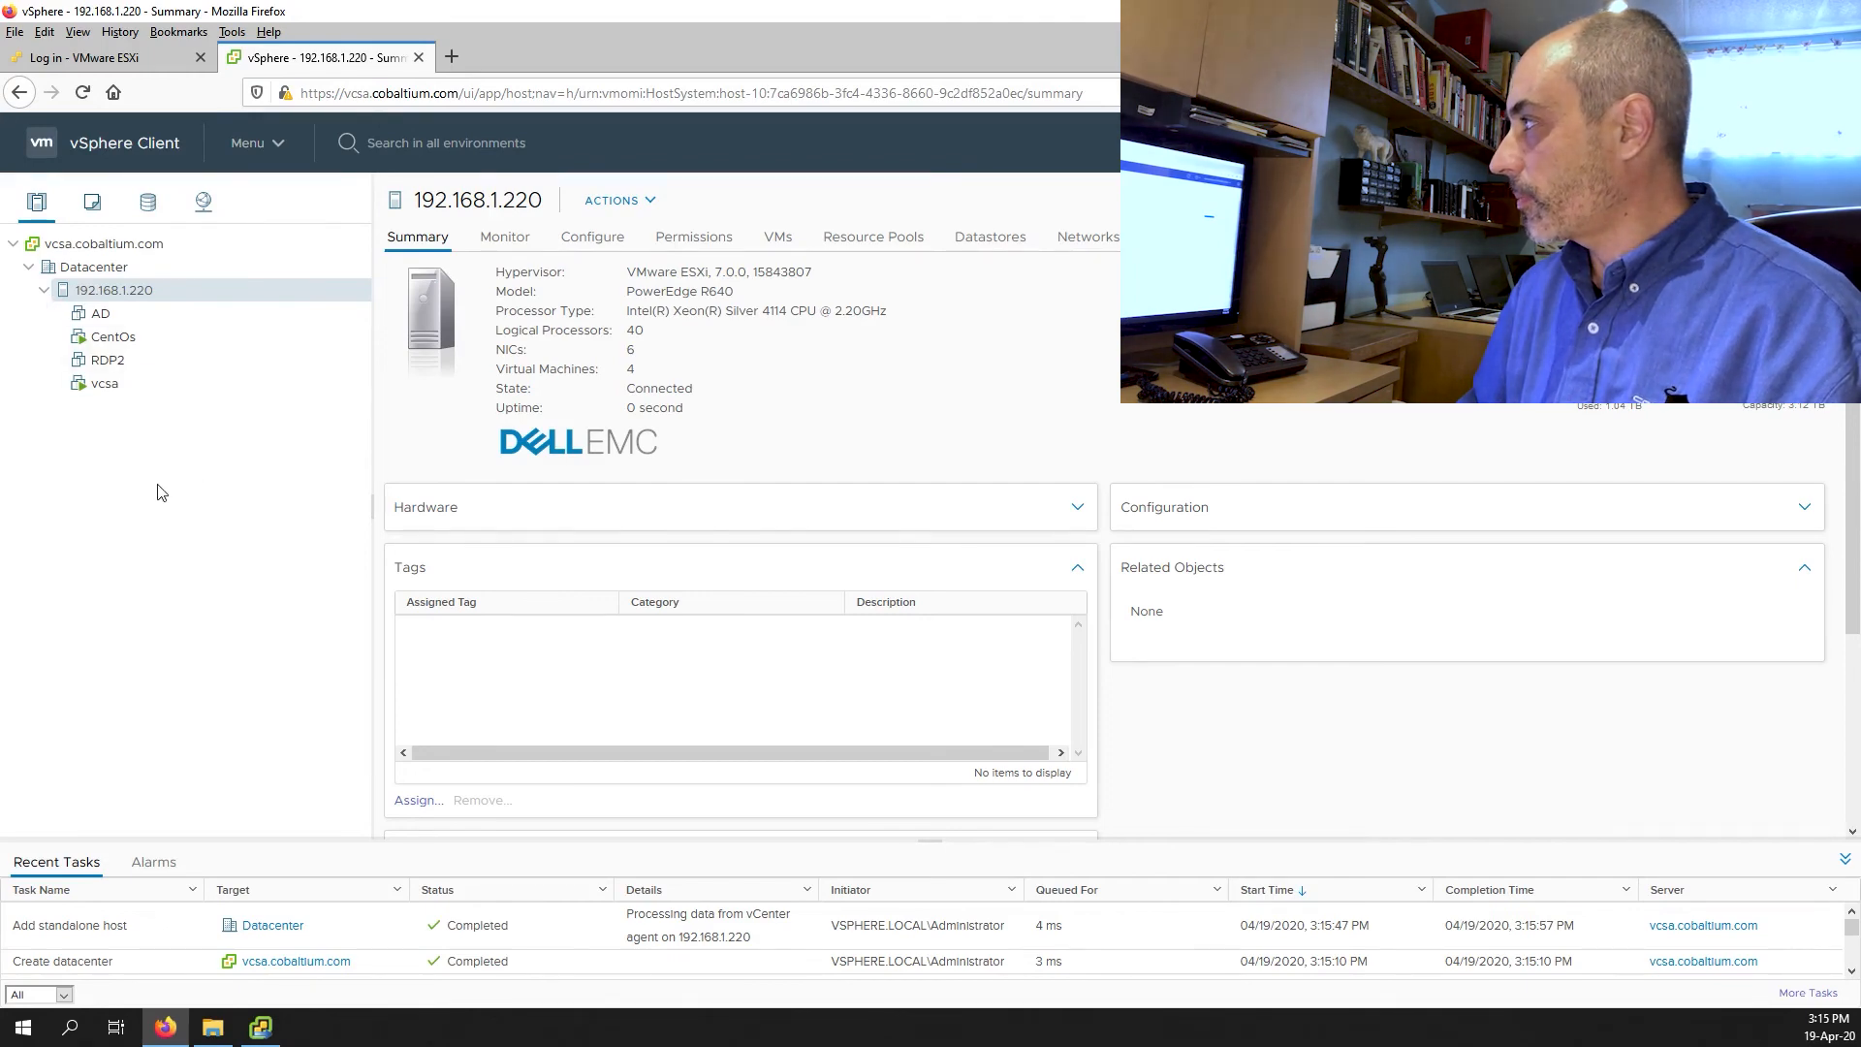
left_click(104, 382)
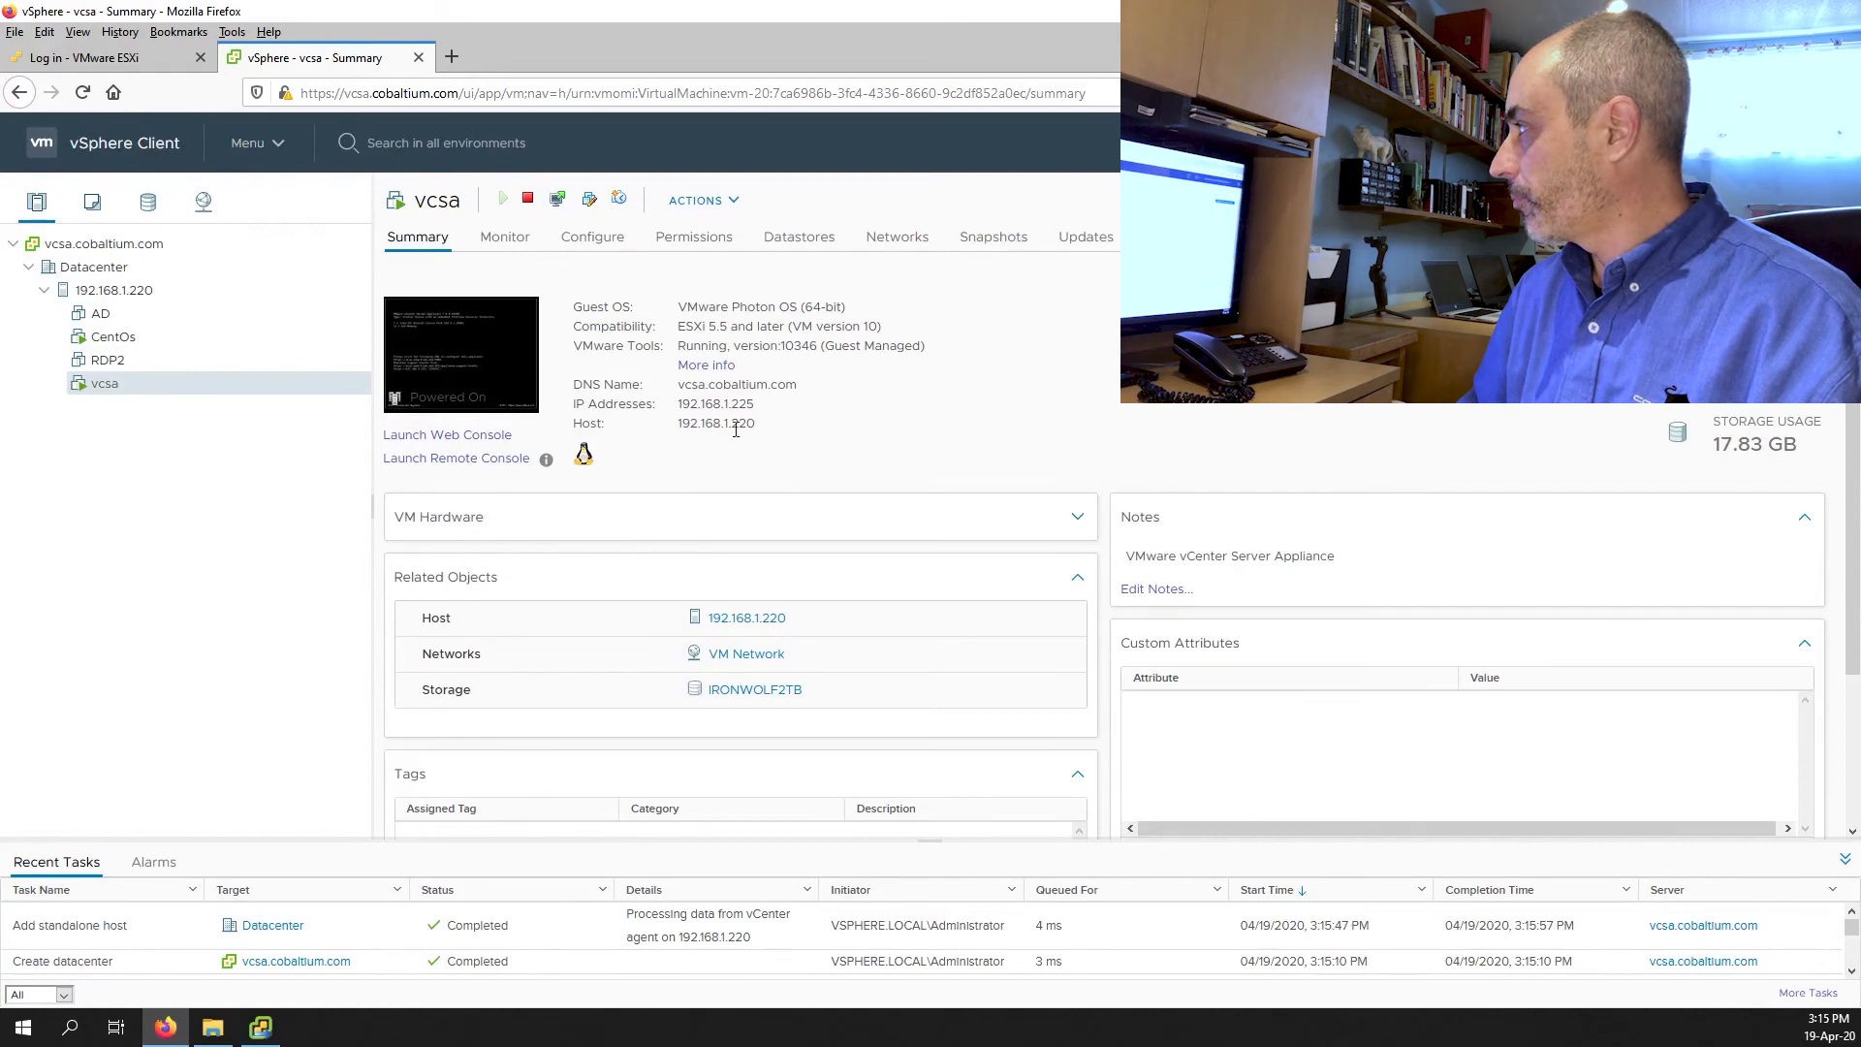
mouse_move(120, 229)
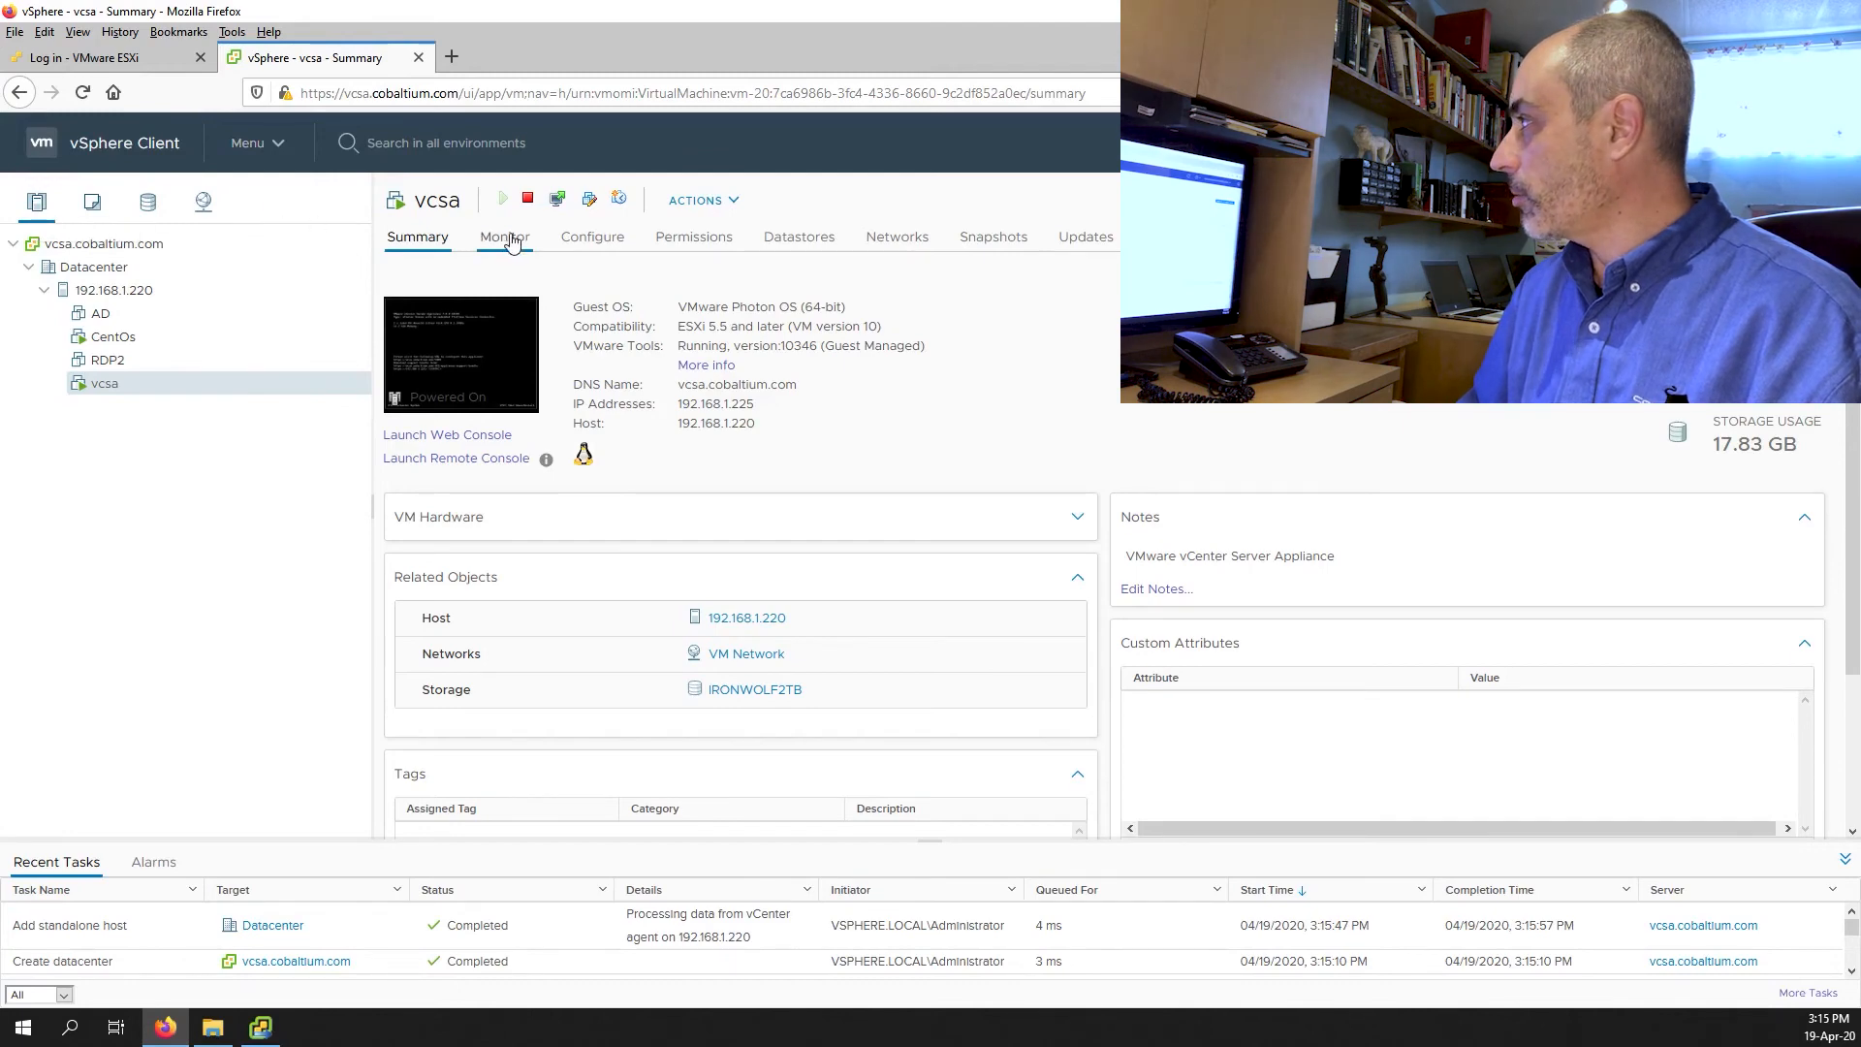
Review the vcsa VM's and host's monitoring issues, CPU reservations and host configuration
left_click(504, 237)
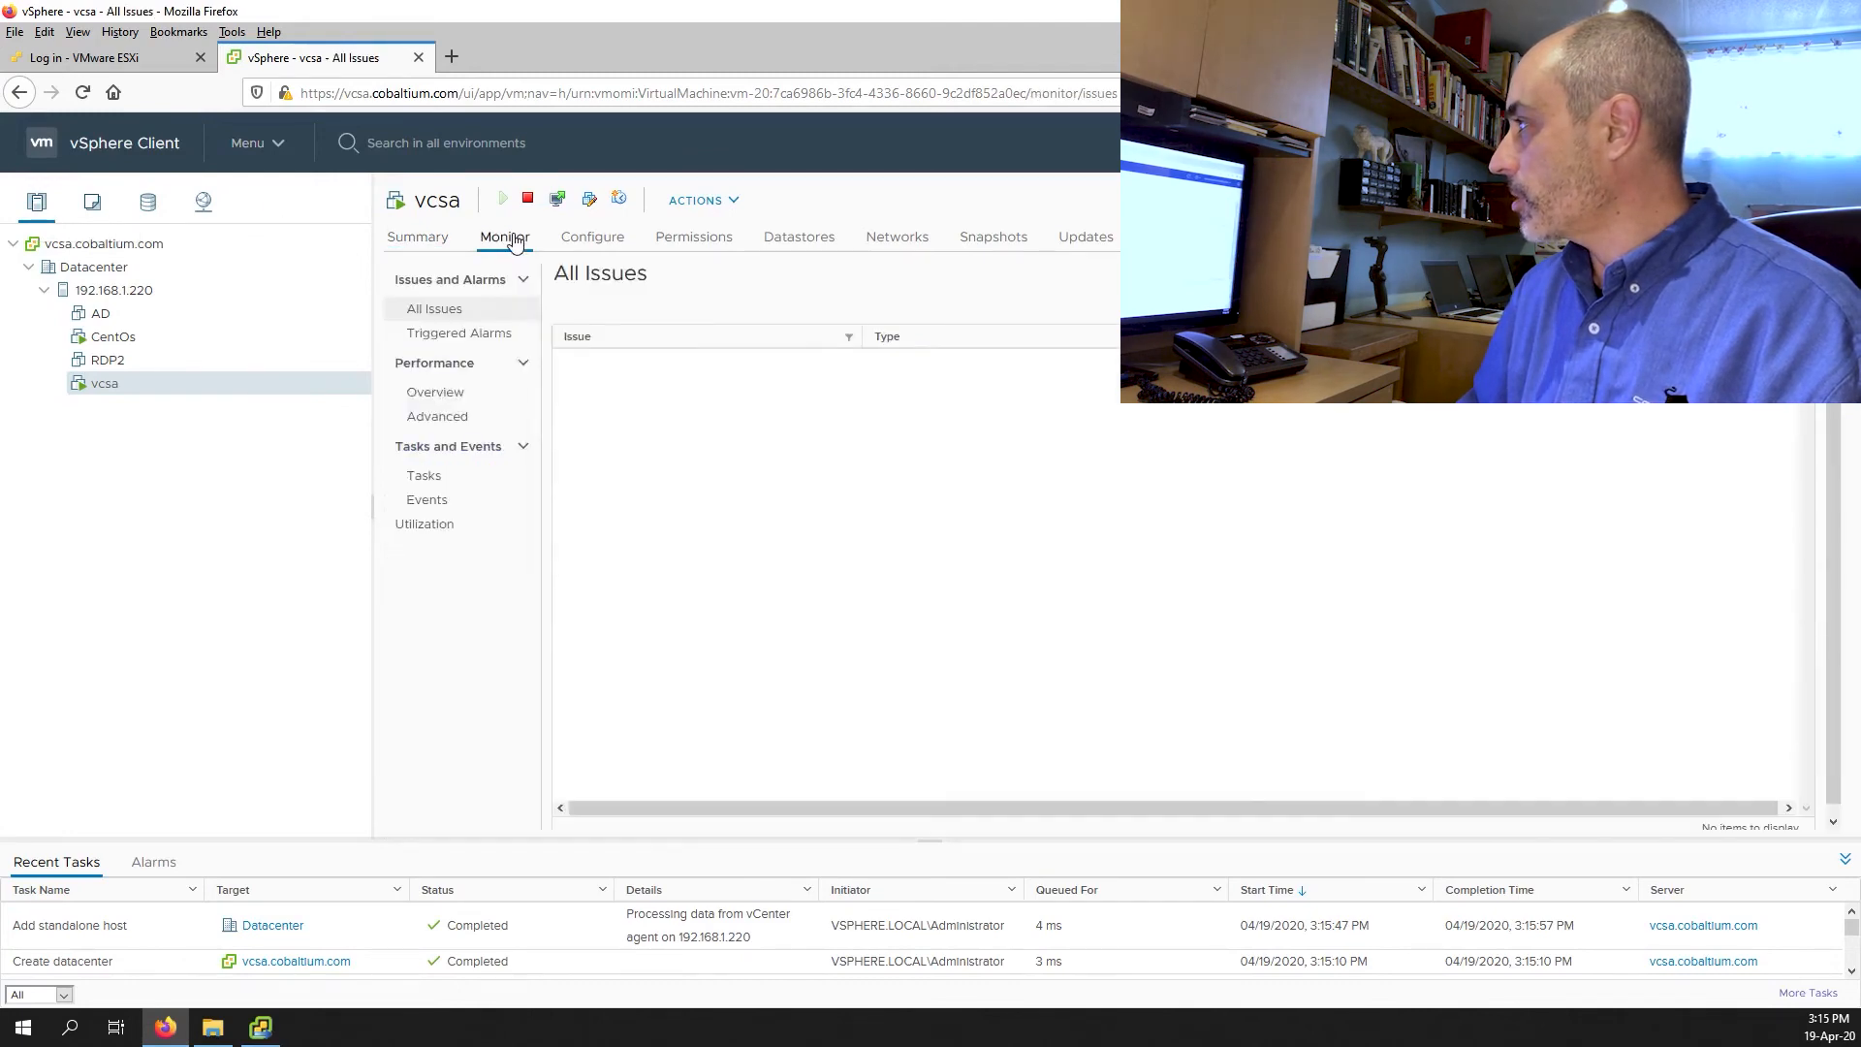
left_click(105, 245)
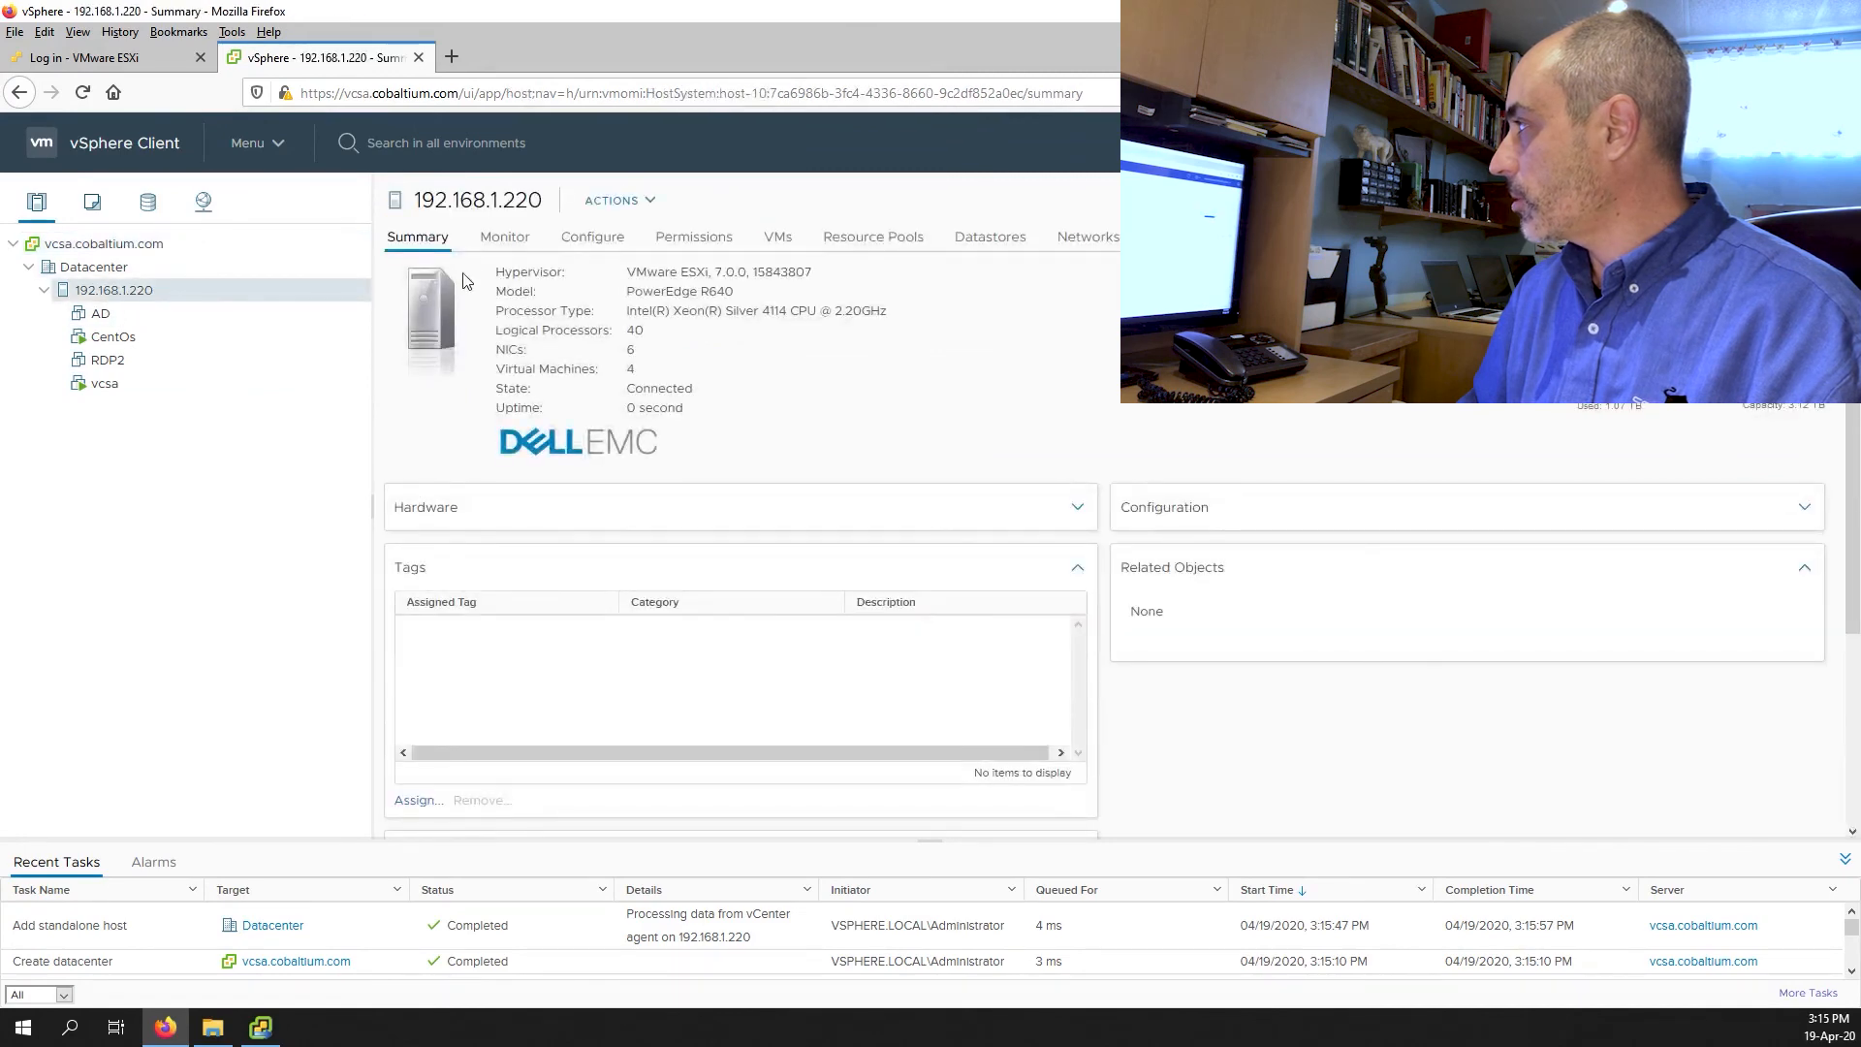
left_click(504, 236)
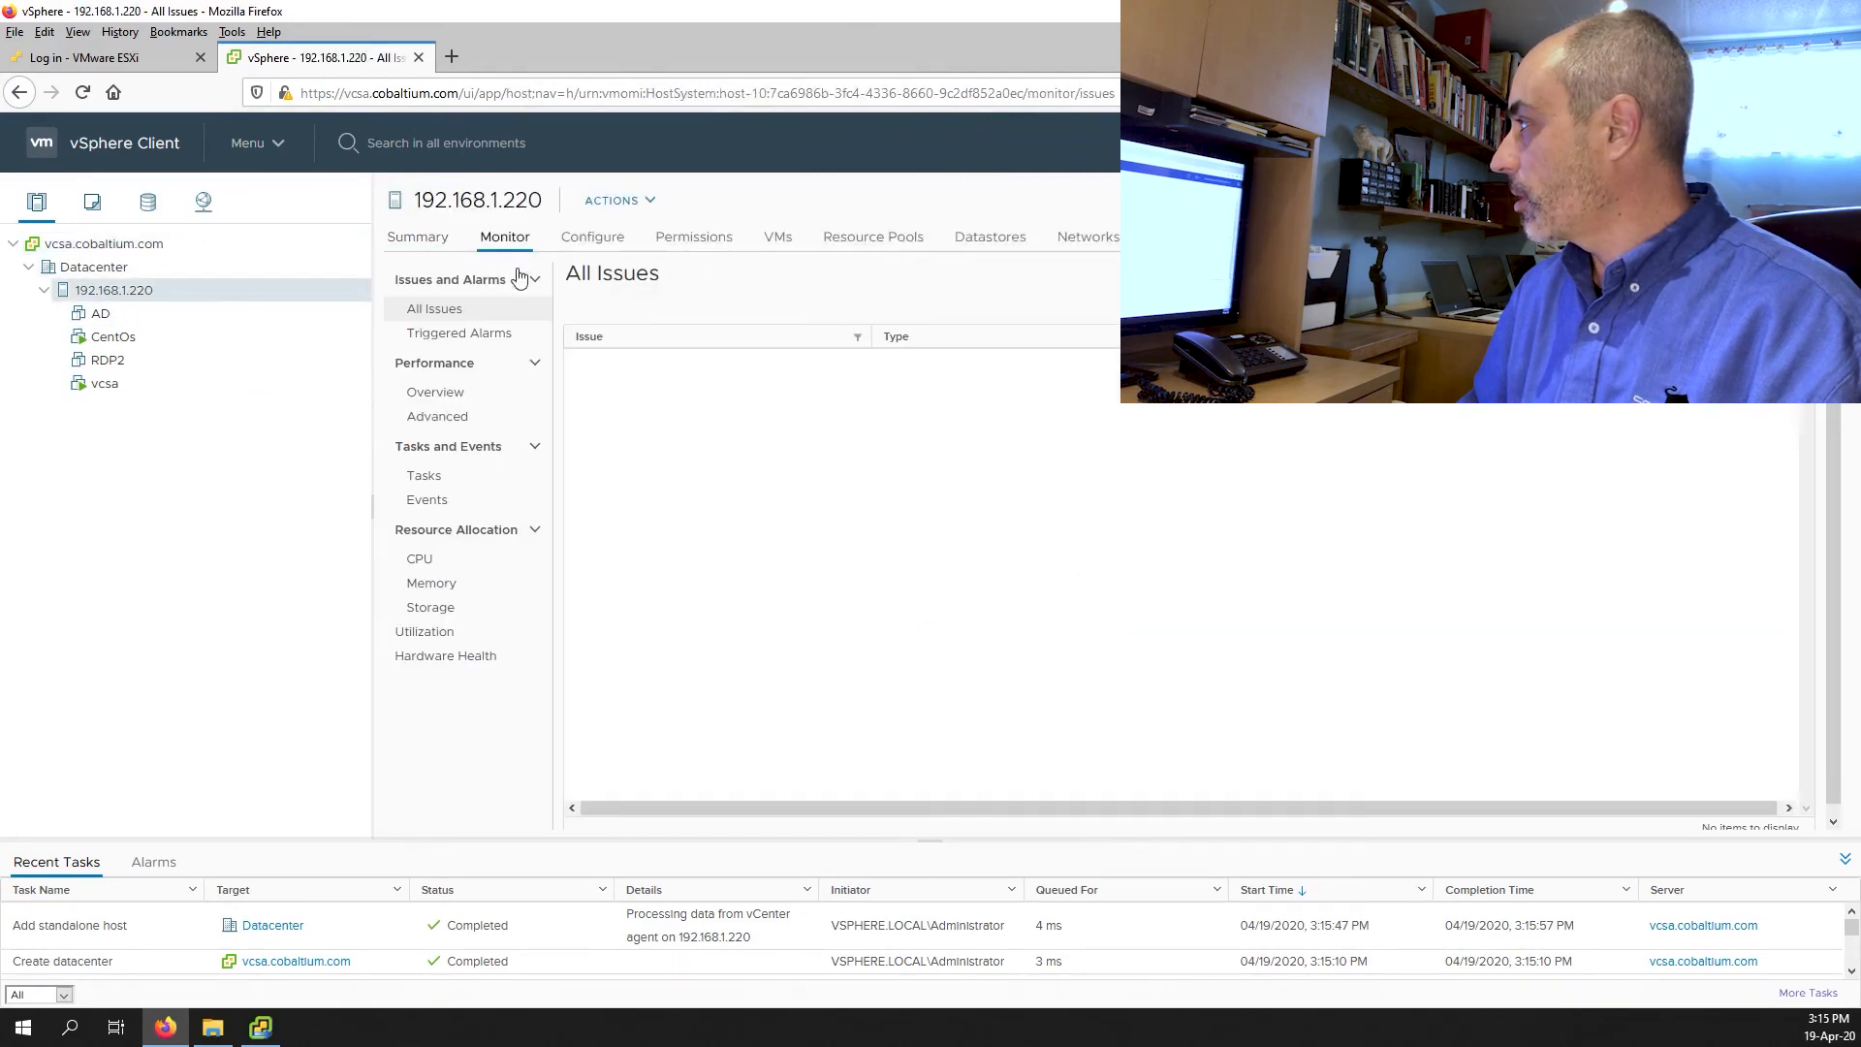
left_click(419, 559)
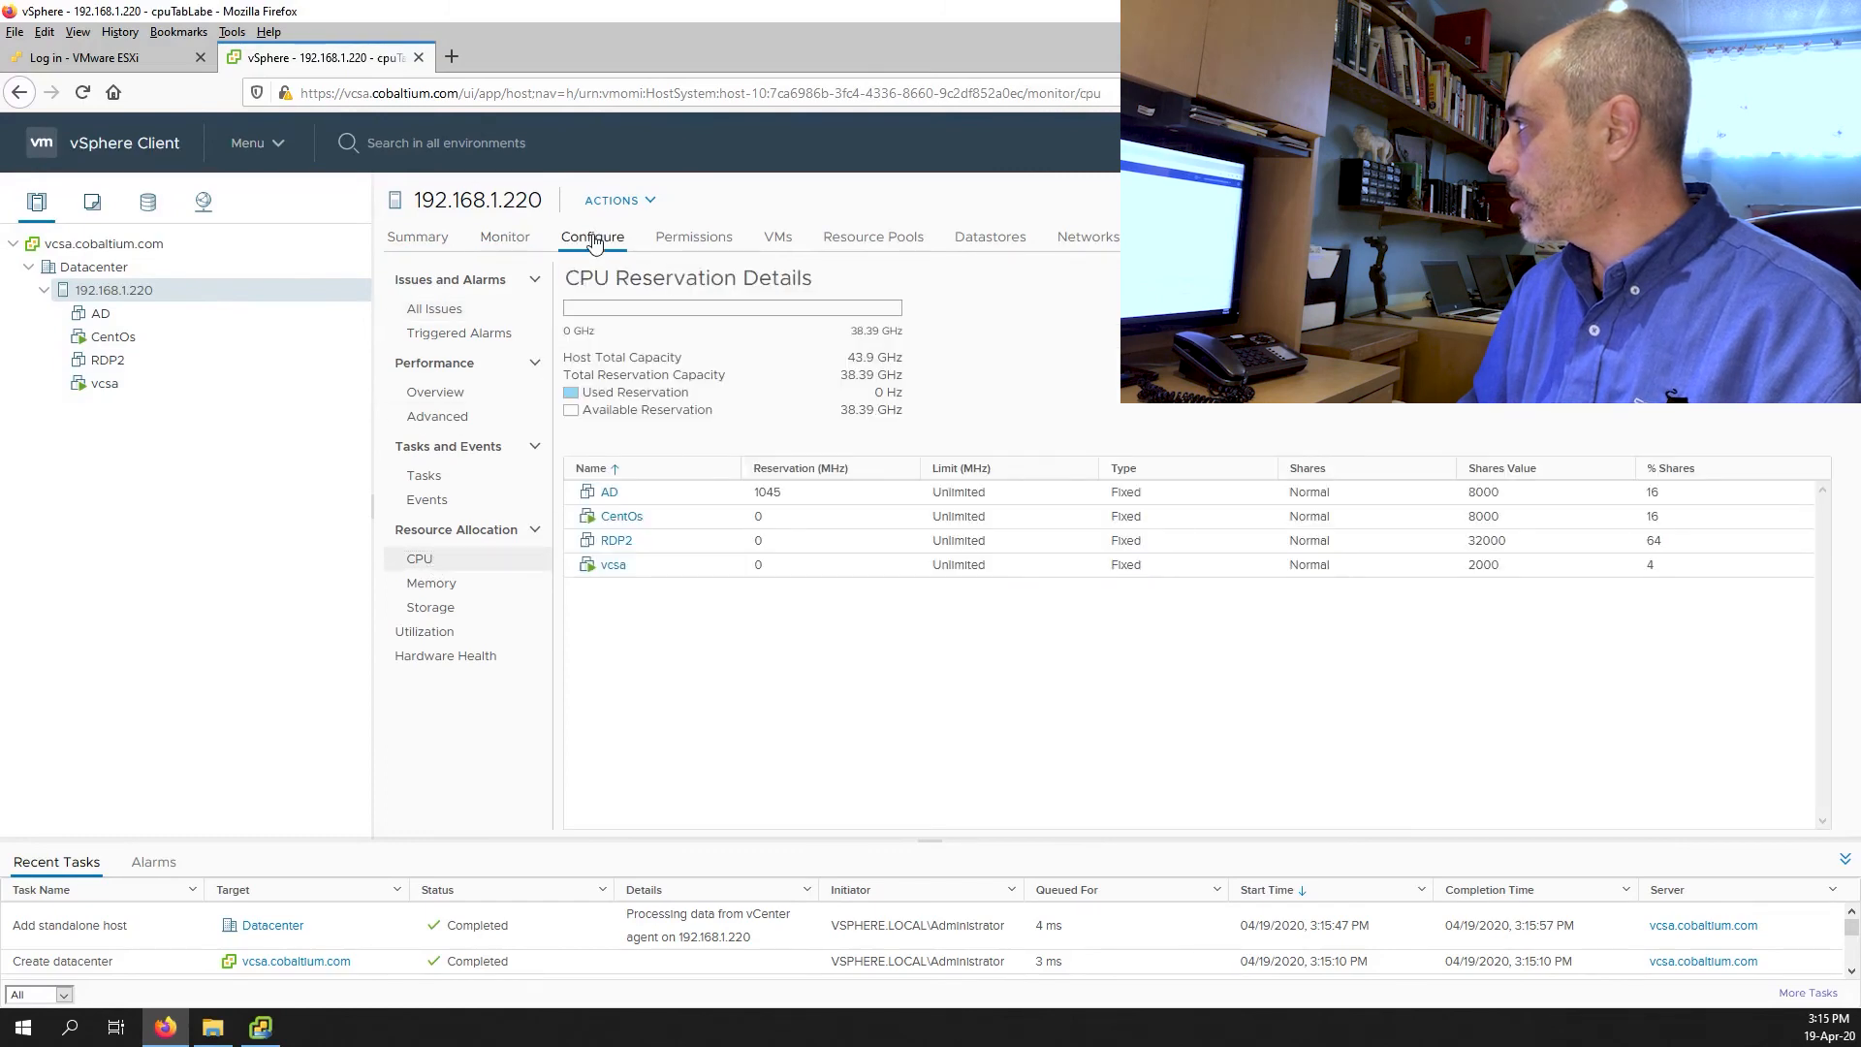
left_click(457, 308)
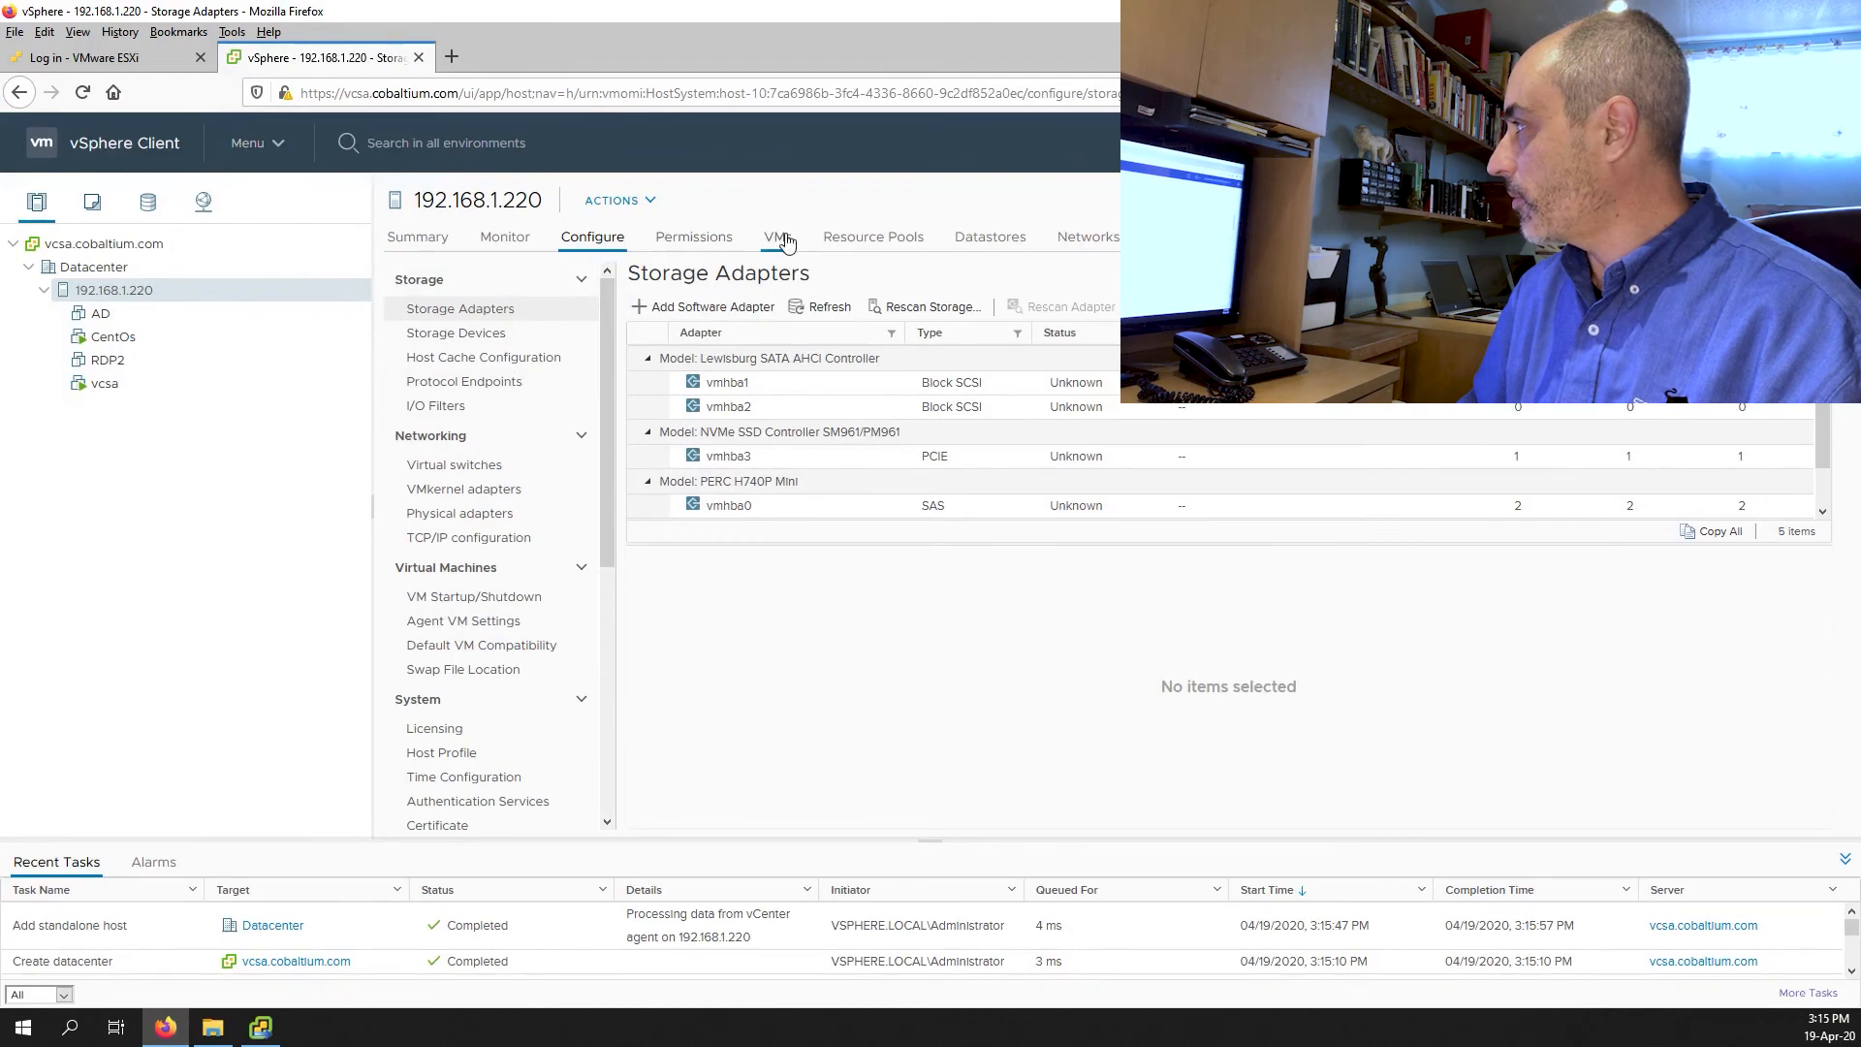
List the host's datastores, acknowledge the Yah1TB usage alert and browse its files
left_click(990, 237)
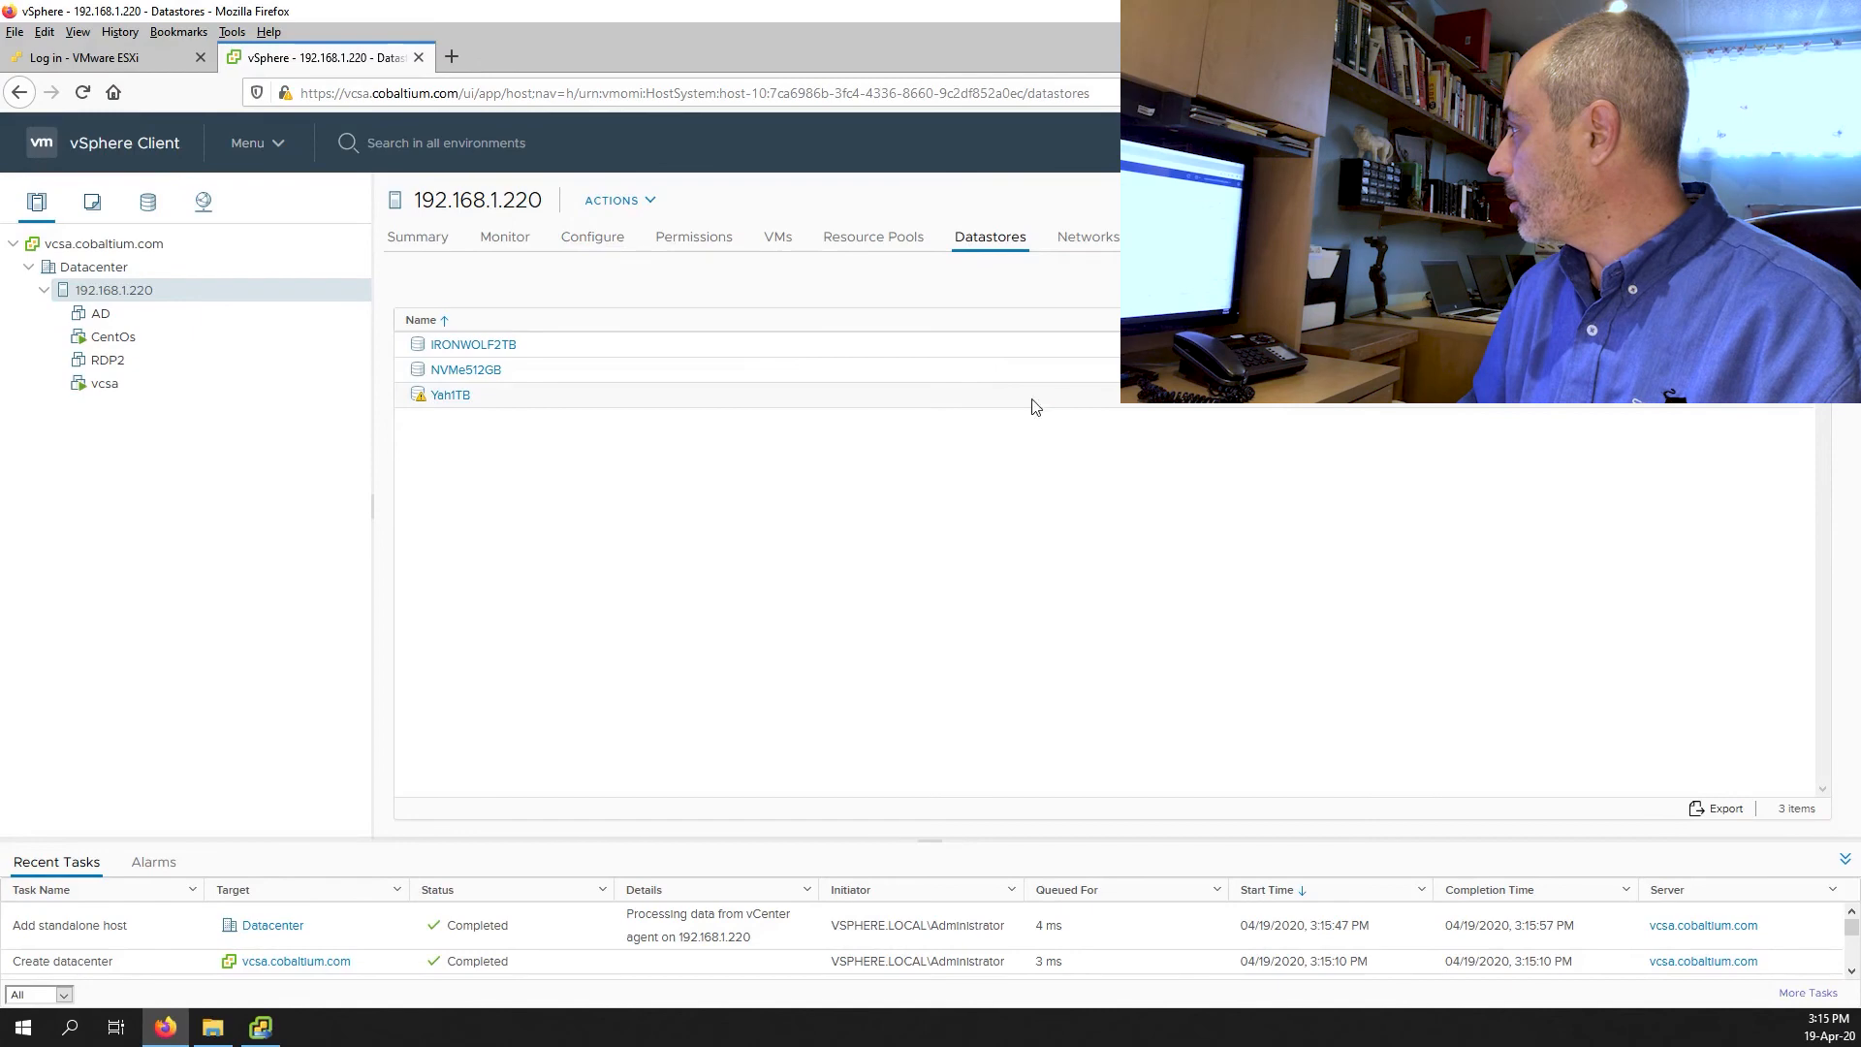
mouse_move(663, 450)
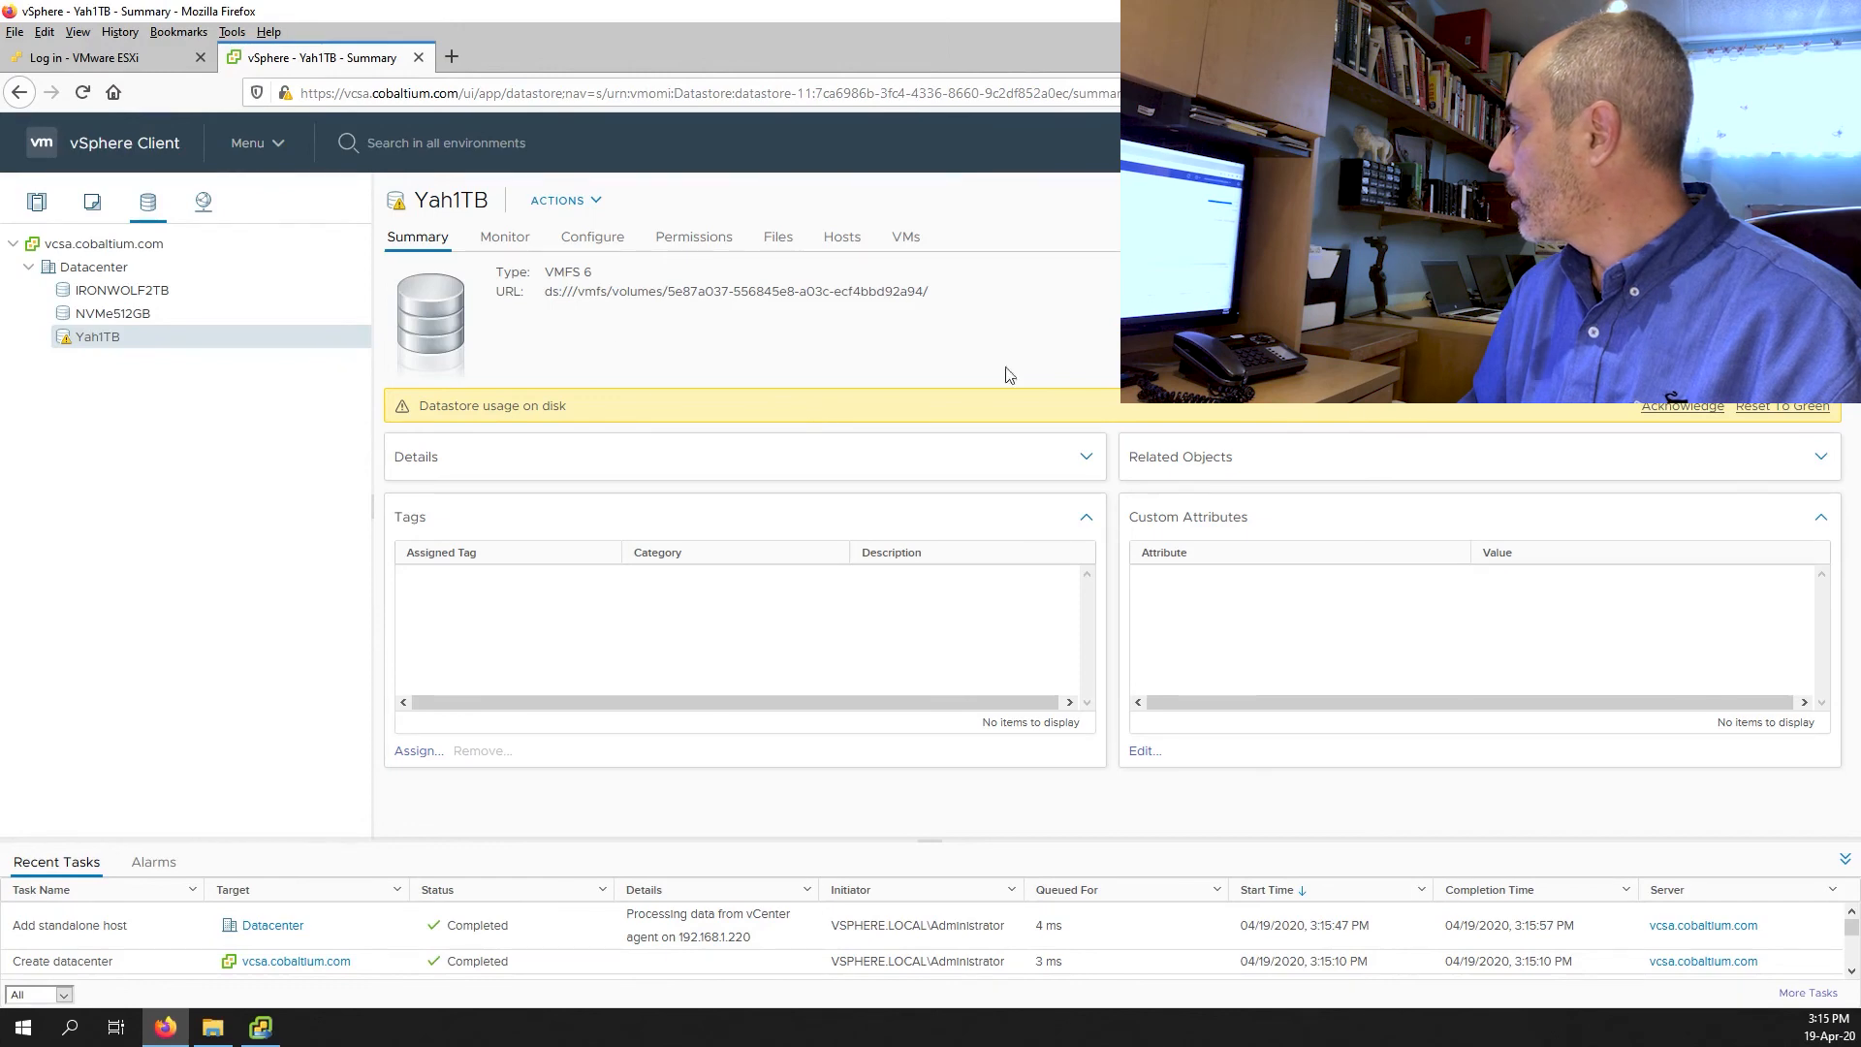
left_click(1681, 406)
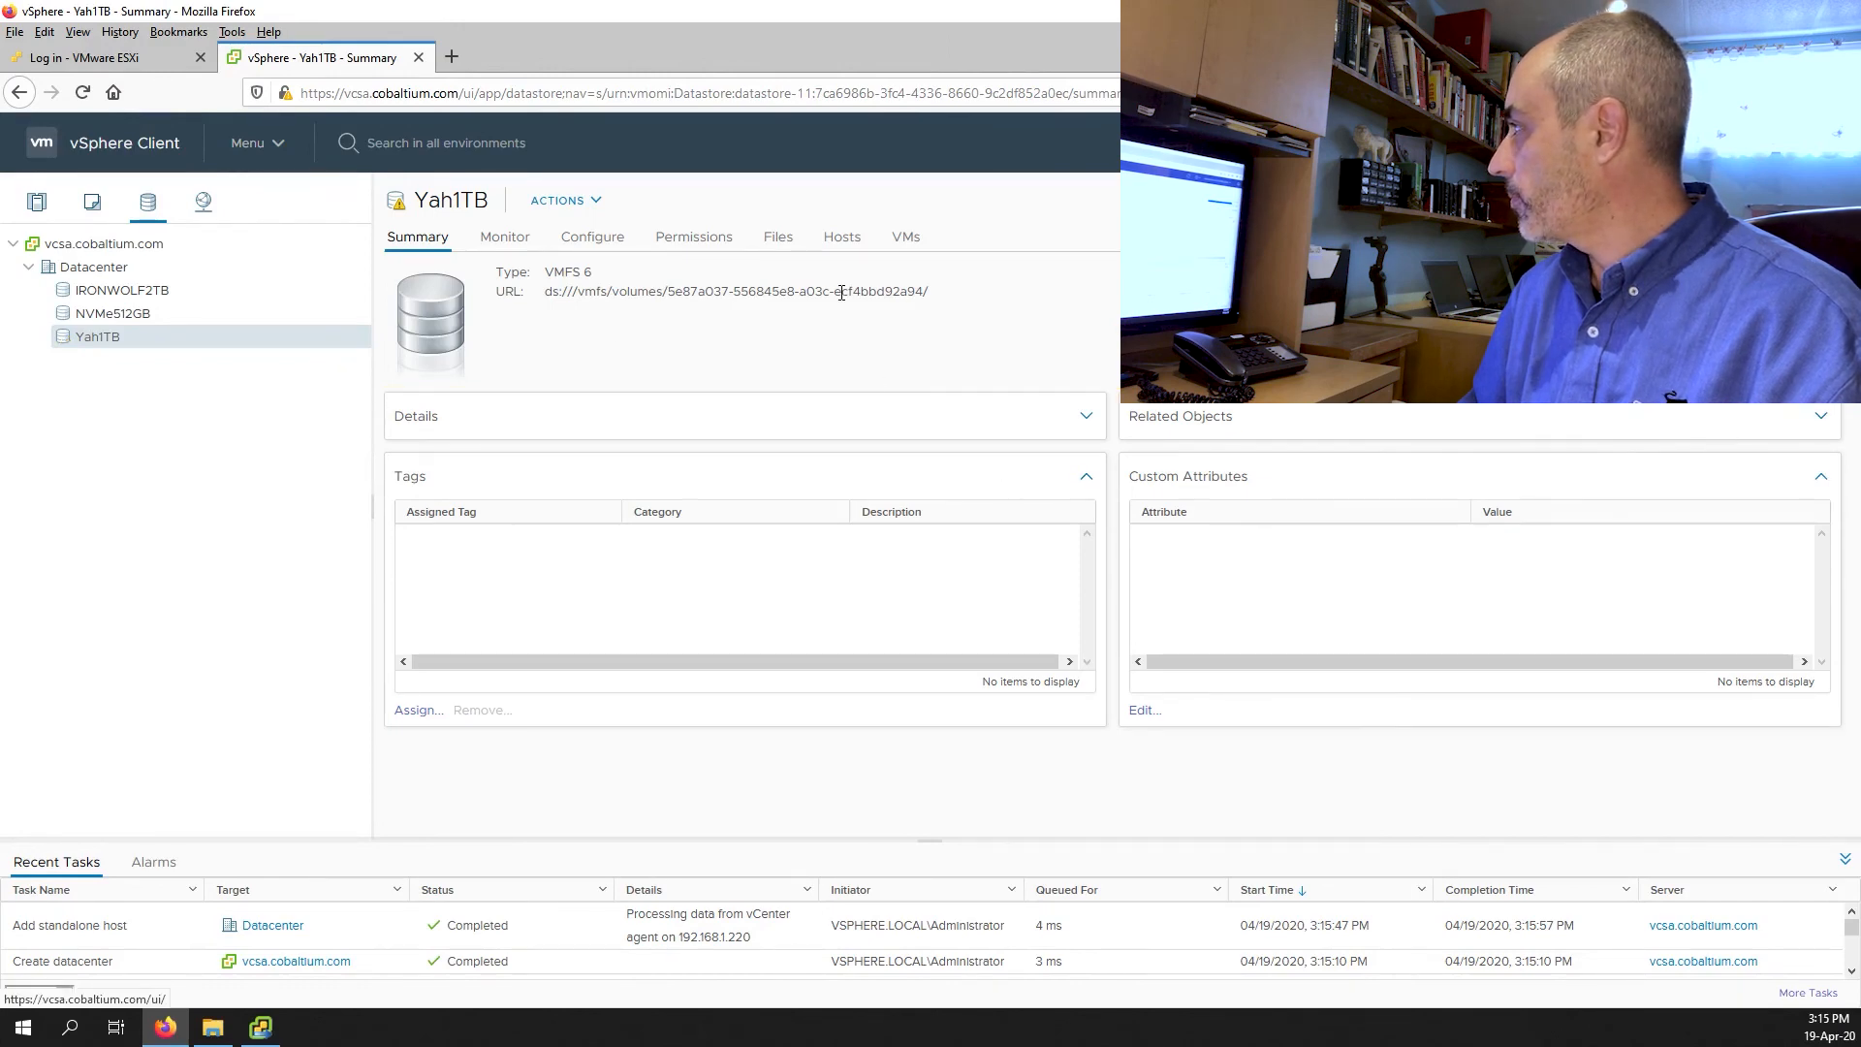
mouse_move(777, 236)
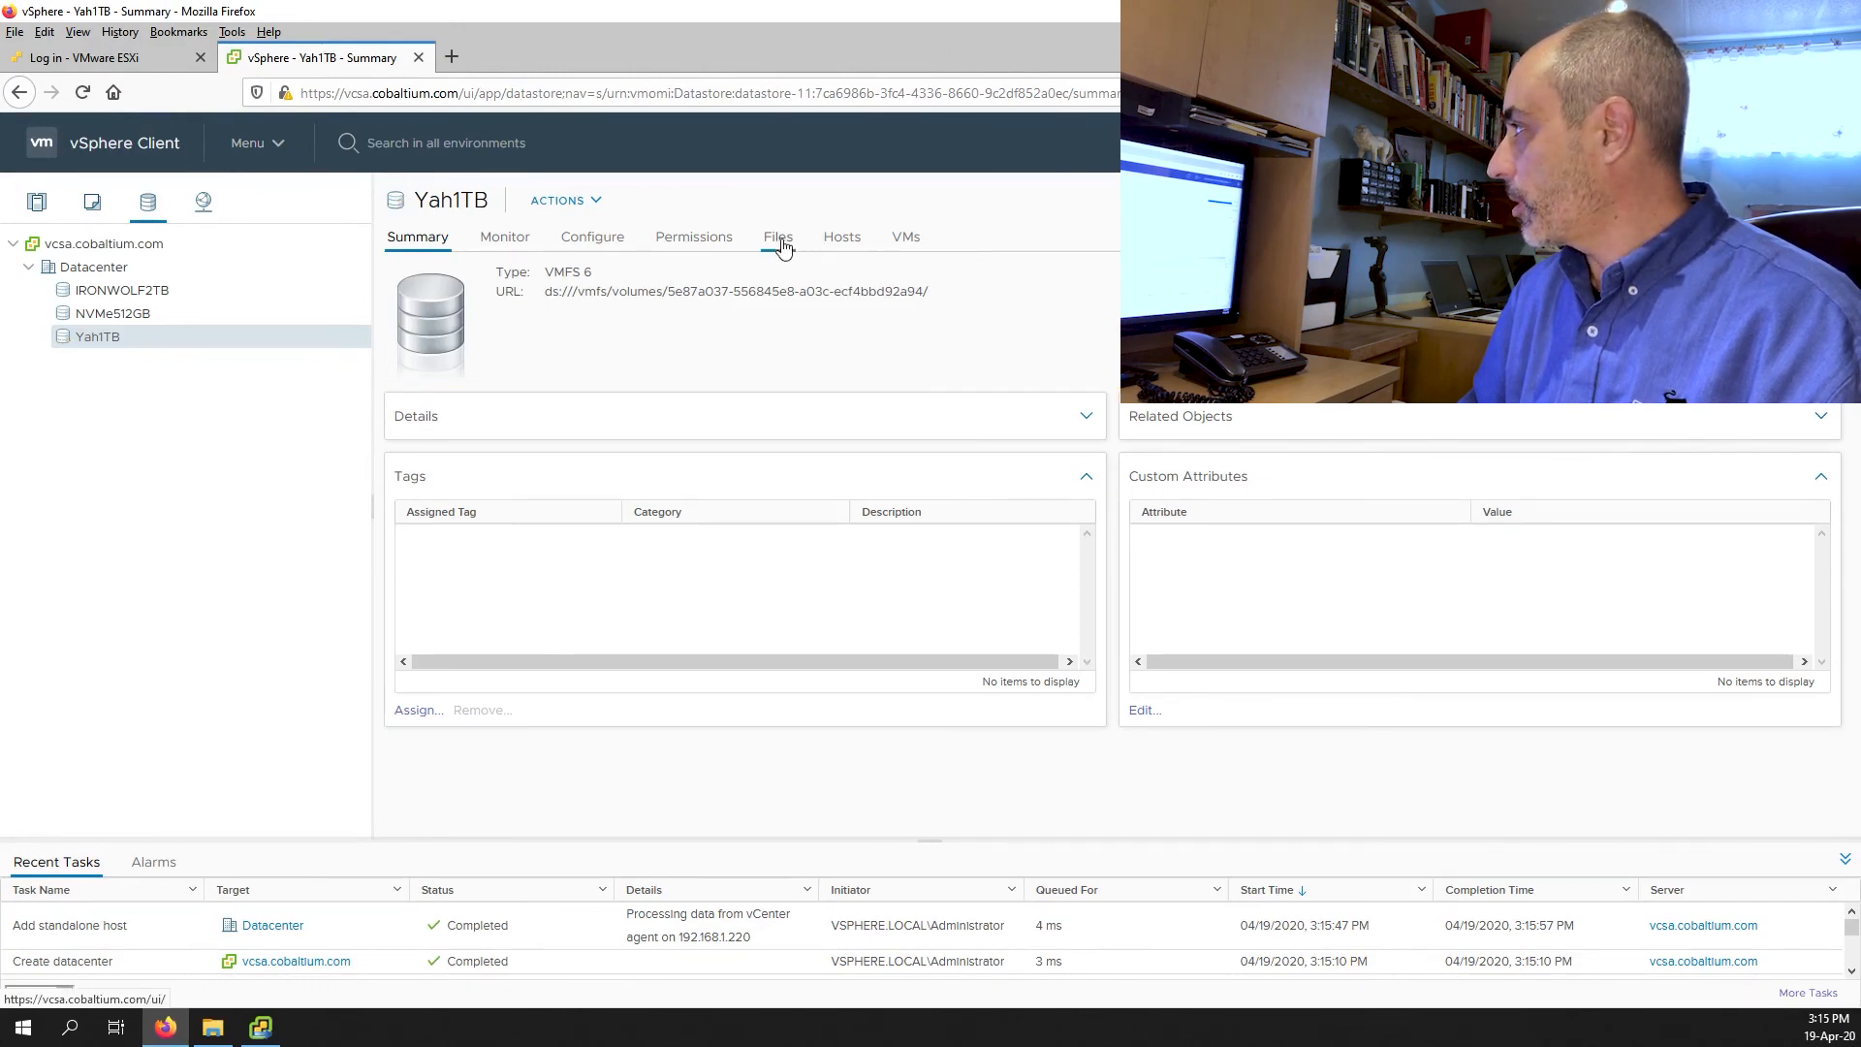
left_click(778, 236)
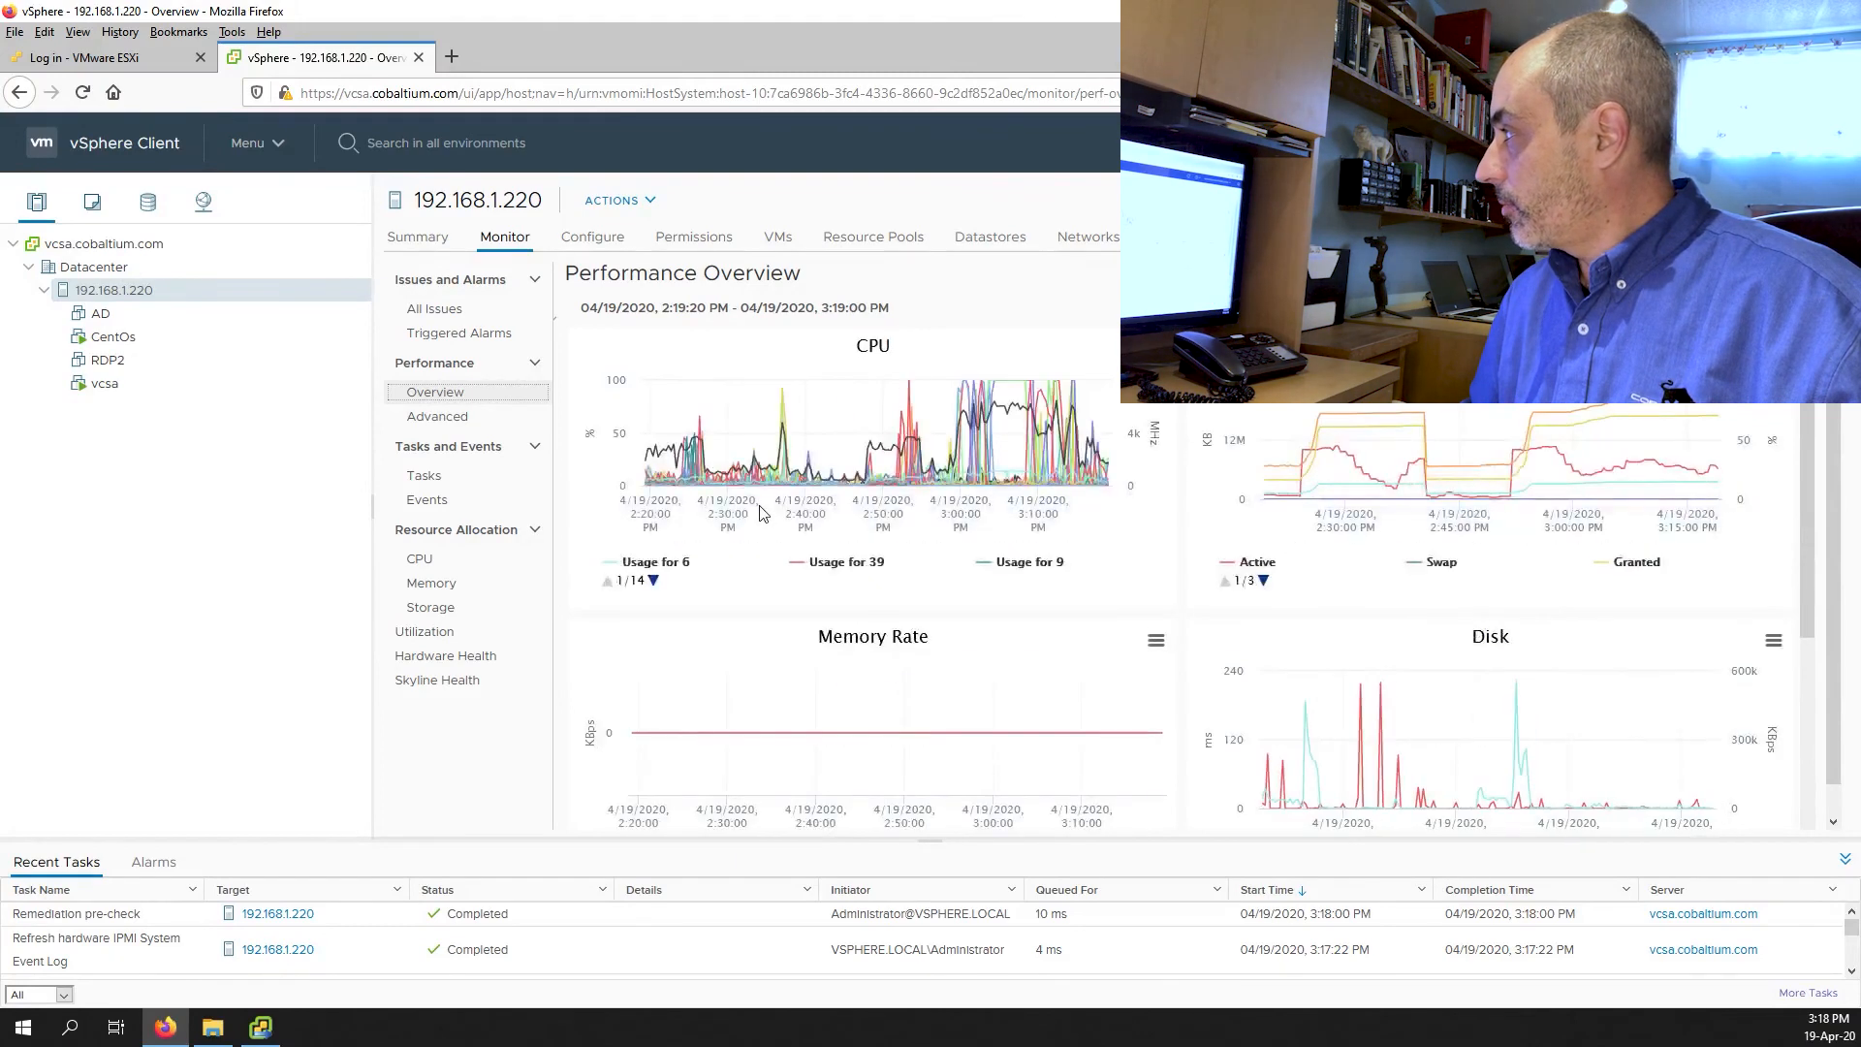
Show host 192.168.1.220's performance overview charts and collapse its node in the tree
scroll("down", 3)
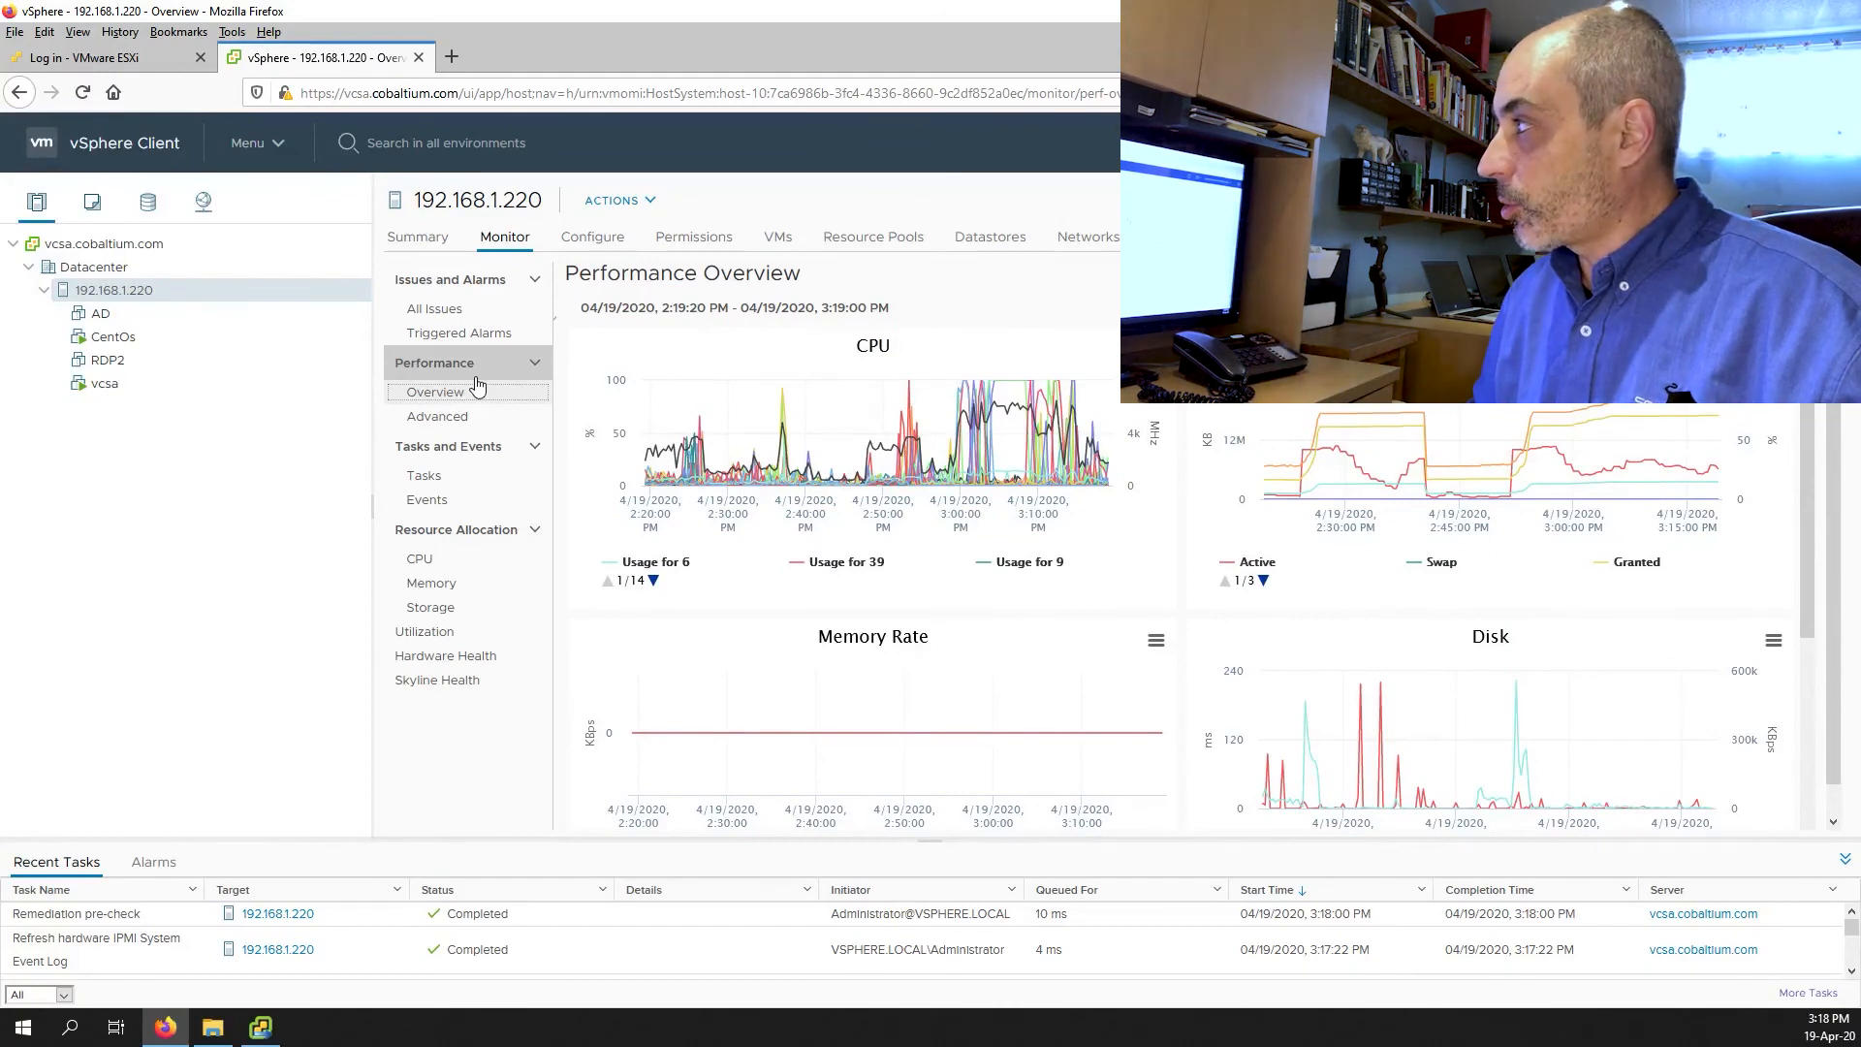
left_click(45, 289)
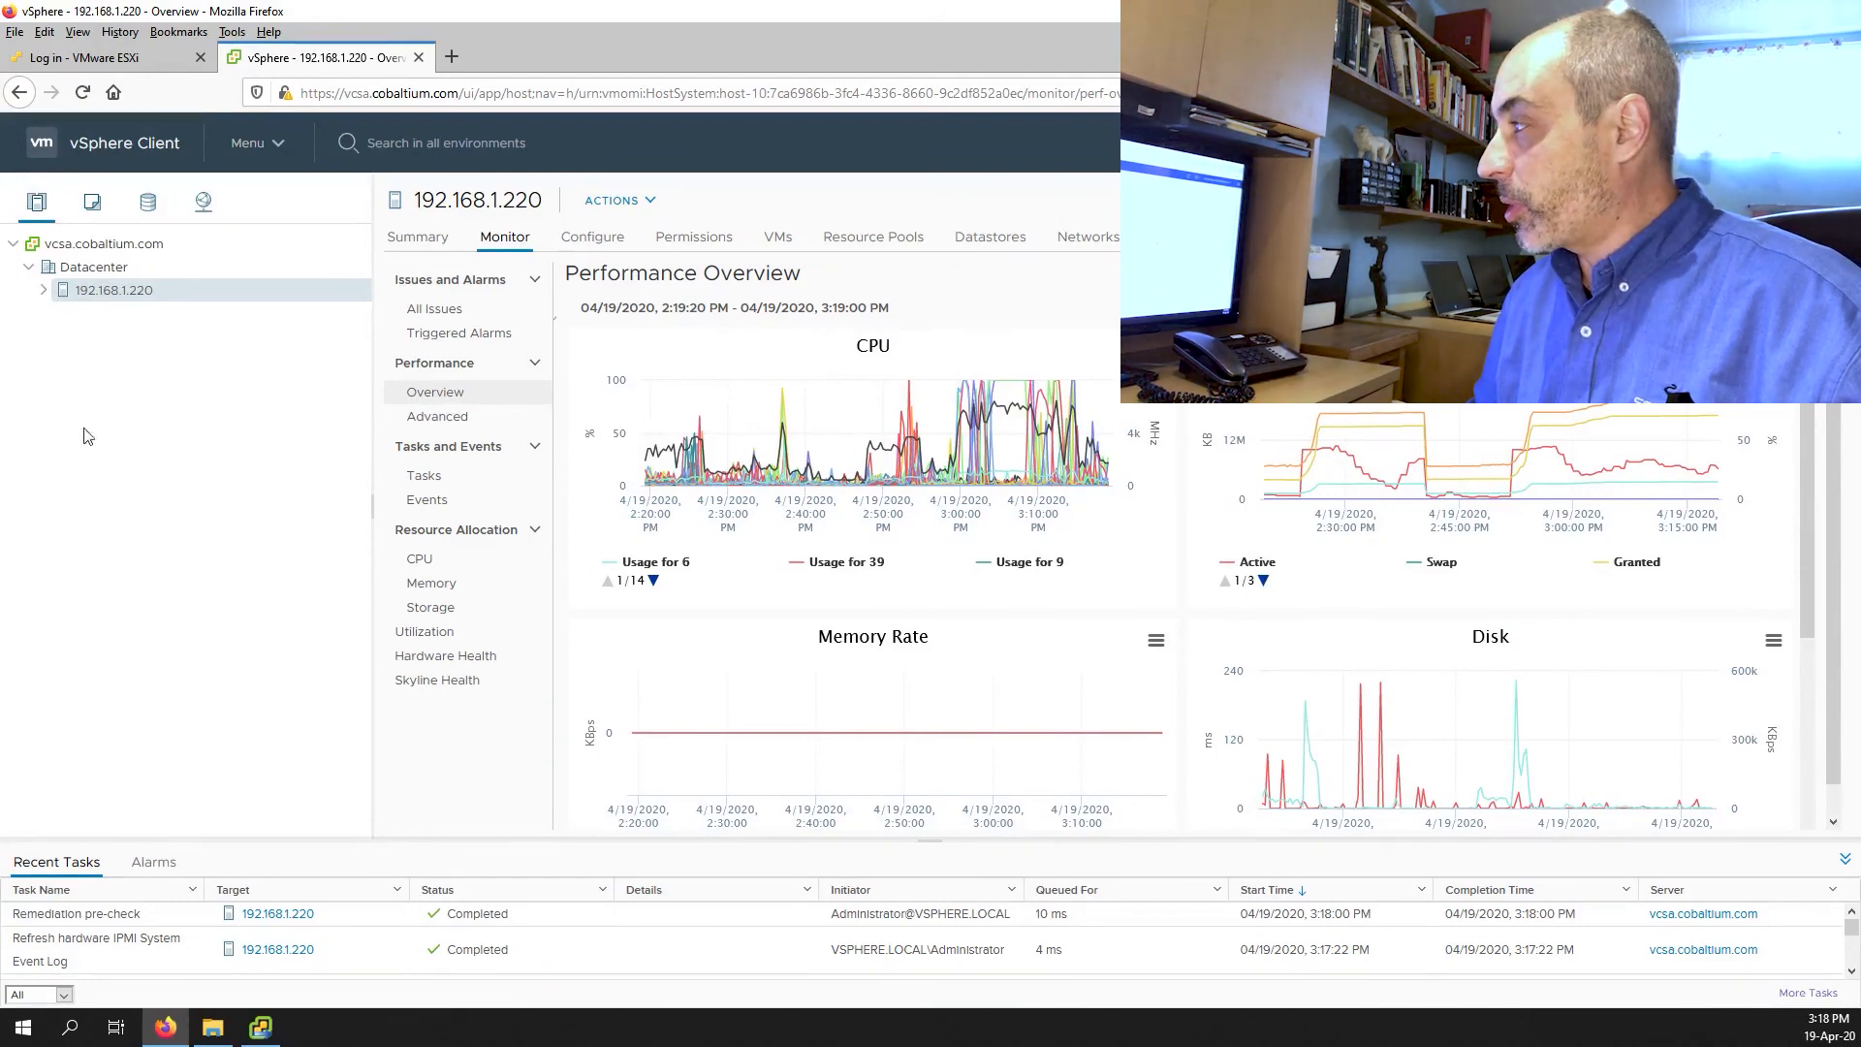
mouse_move(171, 335)
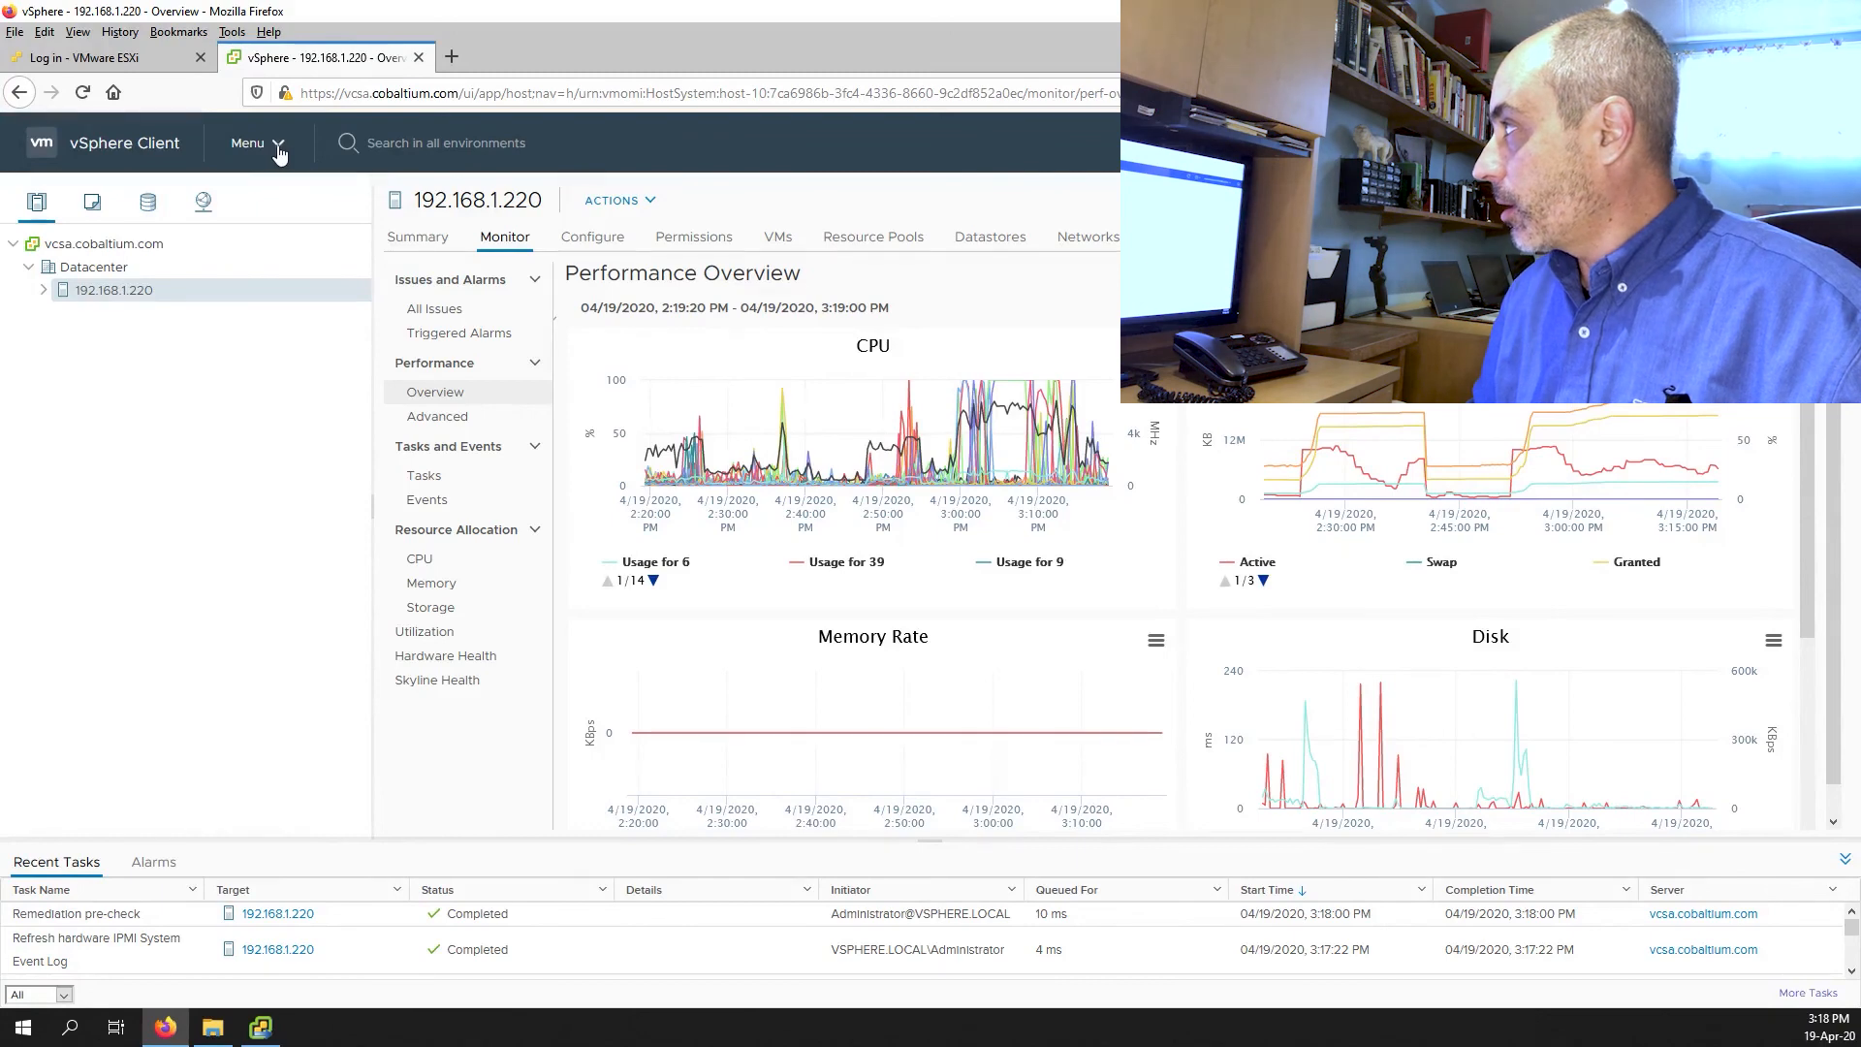
Bring up the main Menu of inventory views, close it and reopen it
left_click(246, 142)
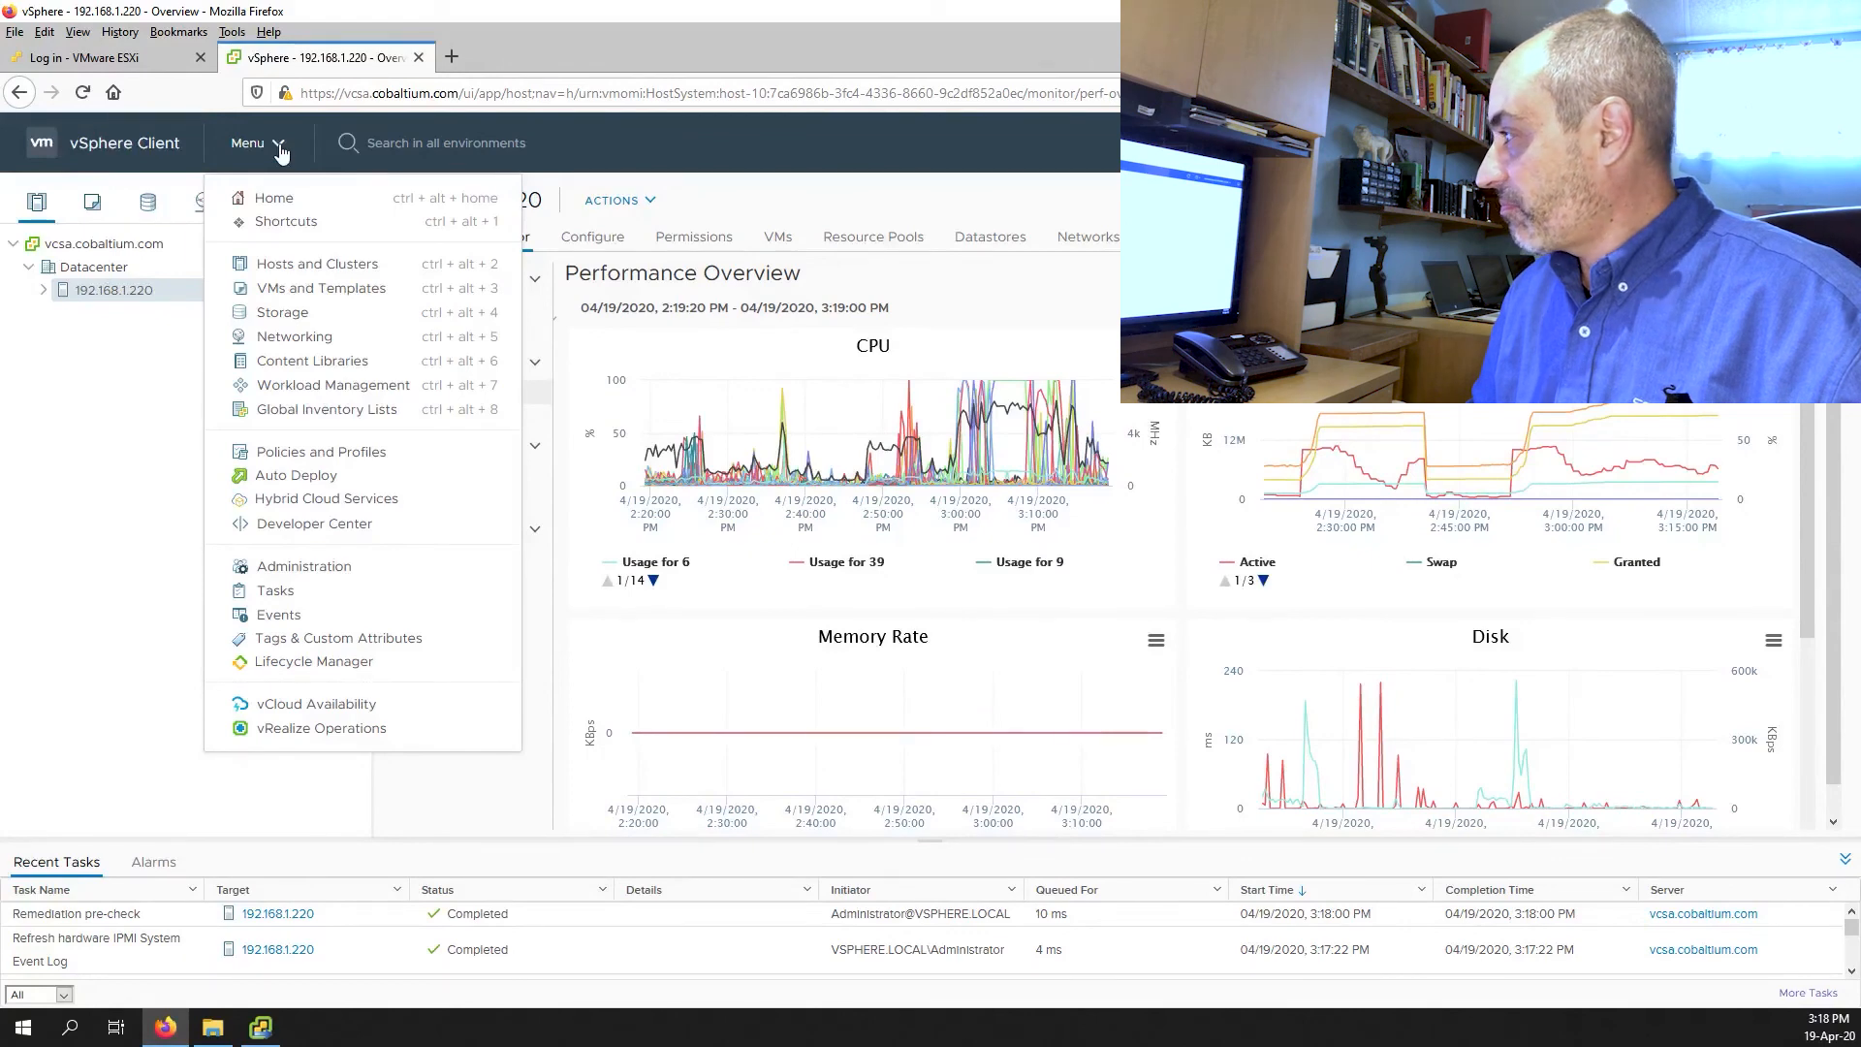
mouse_move(314, 661)
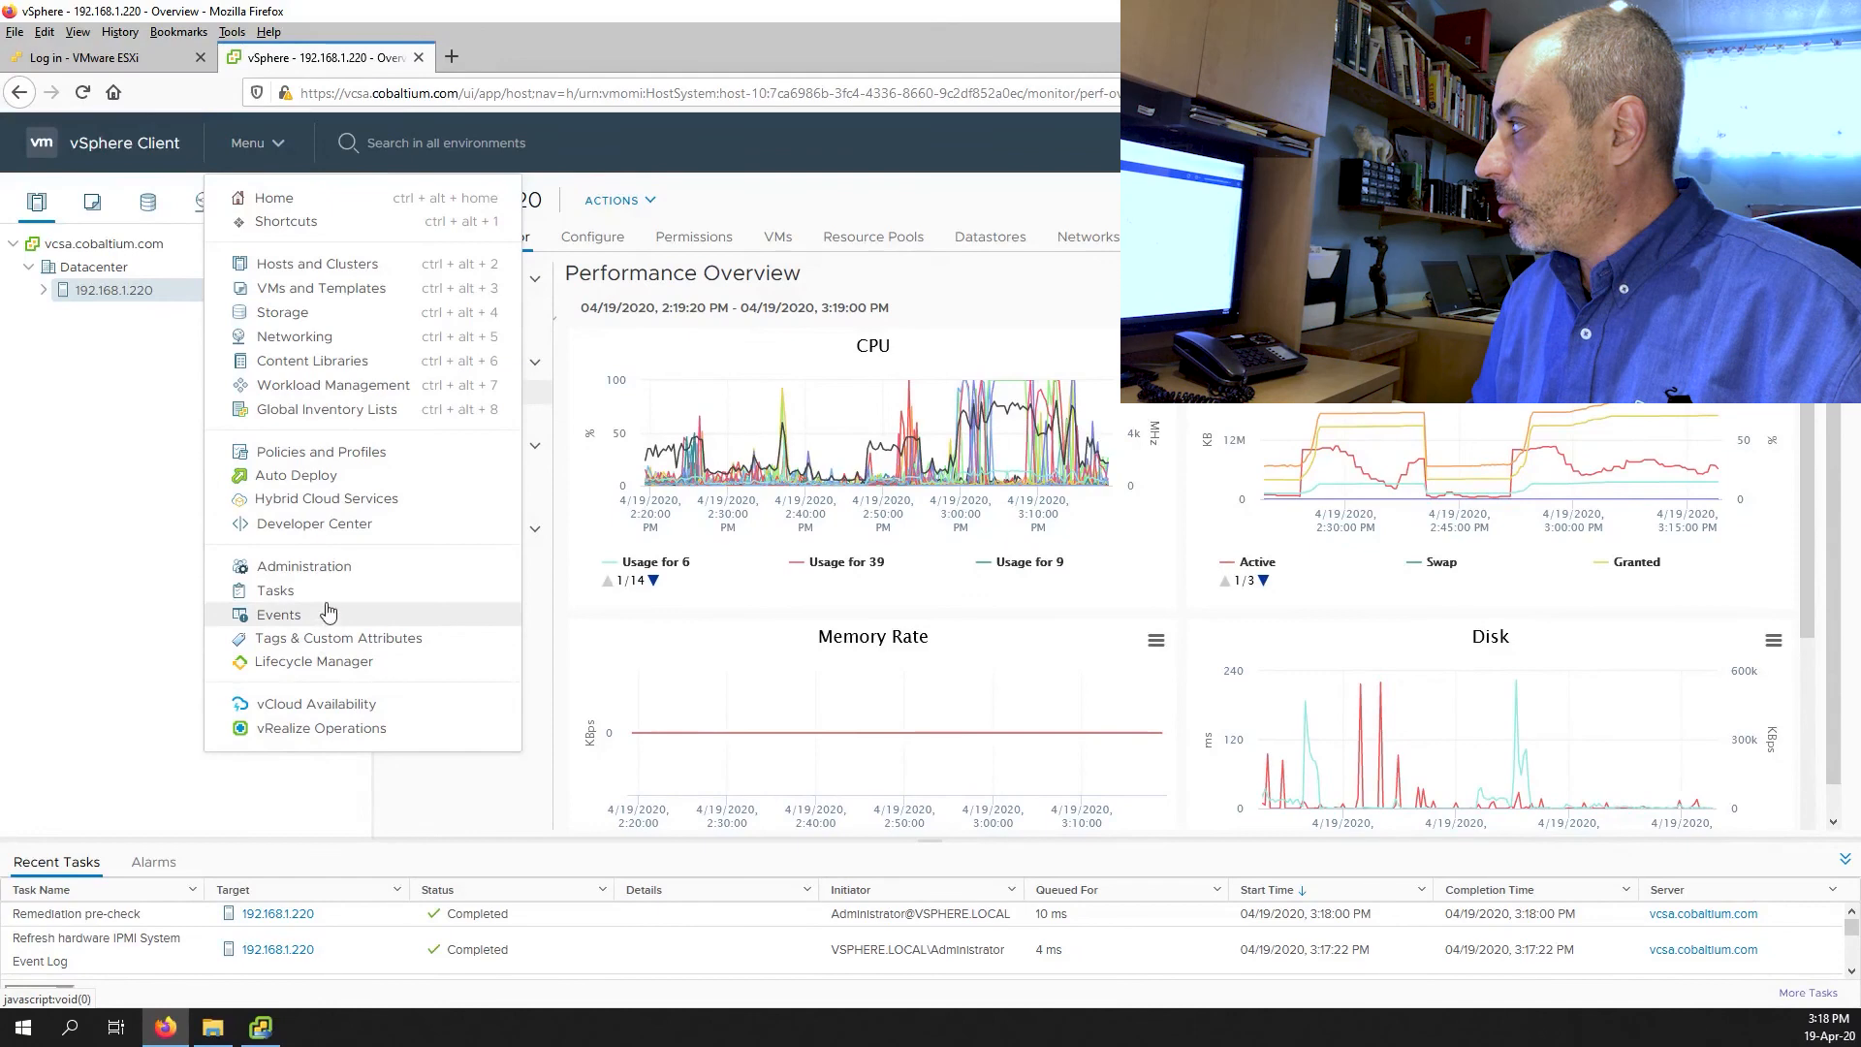
mouse_move(316, 262)
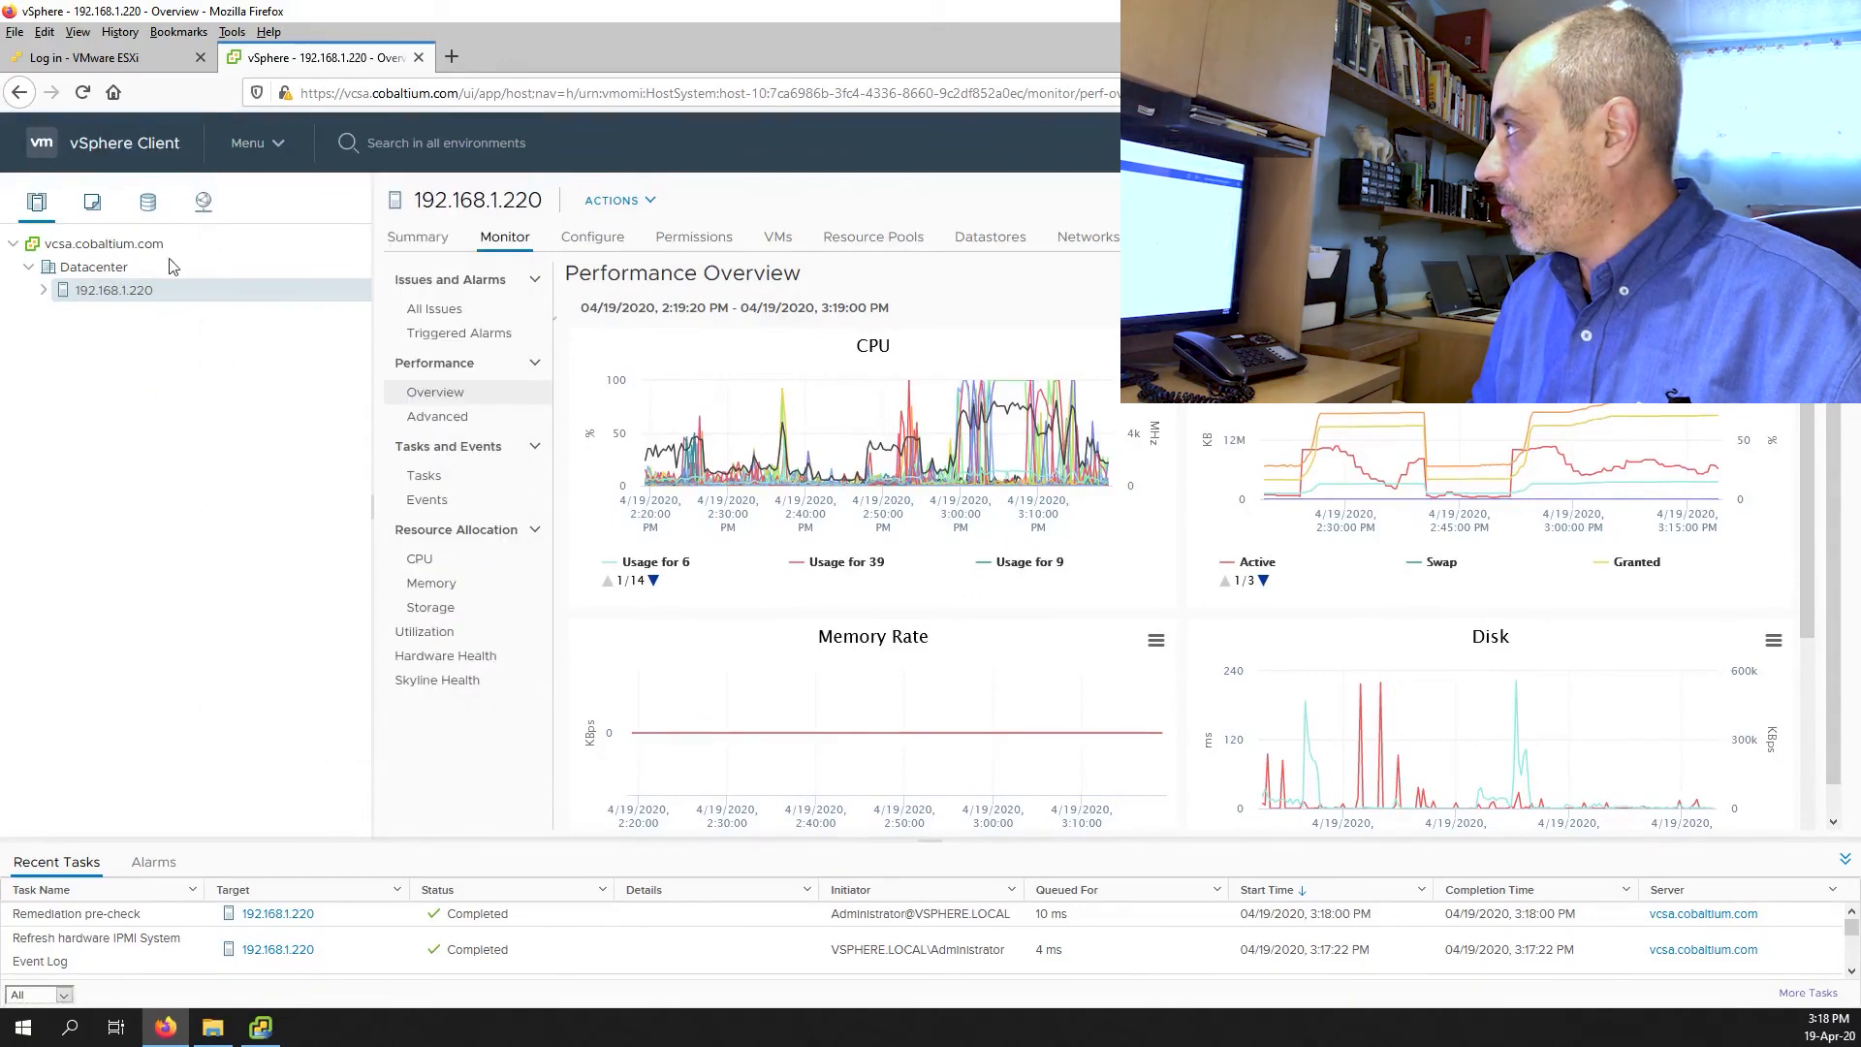
left_click(250, 142)
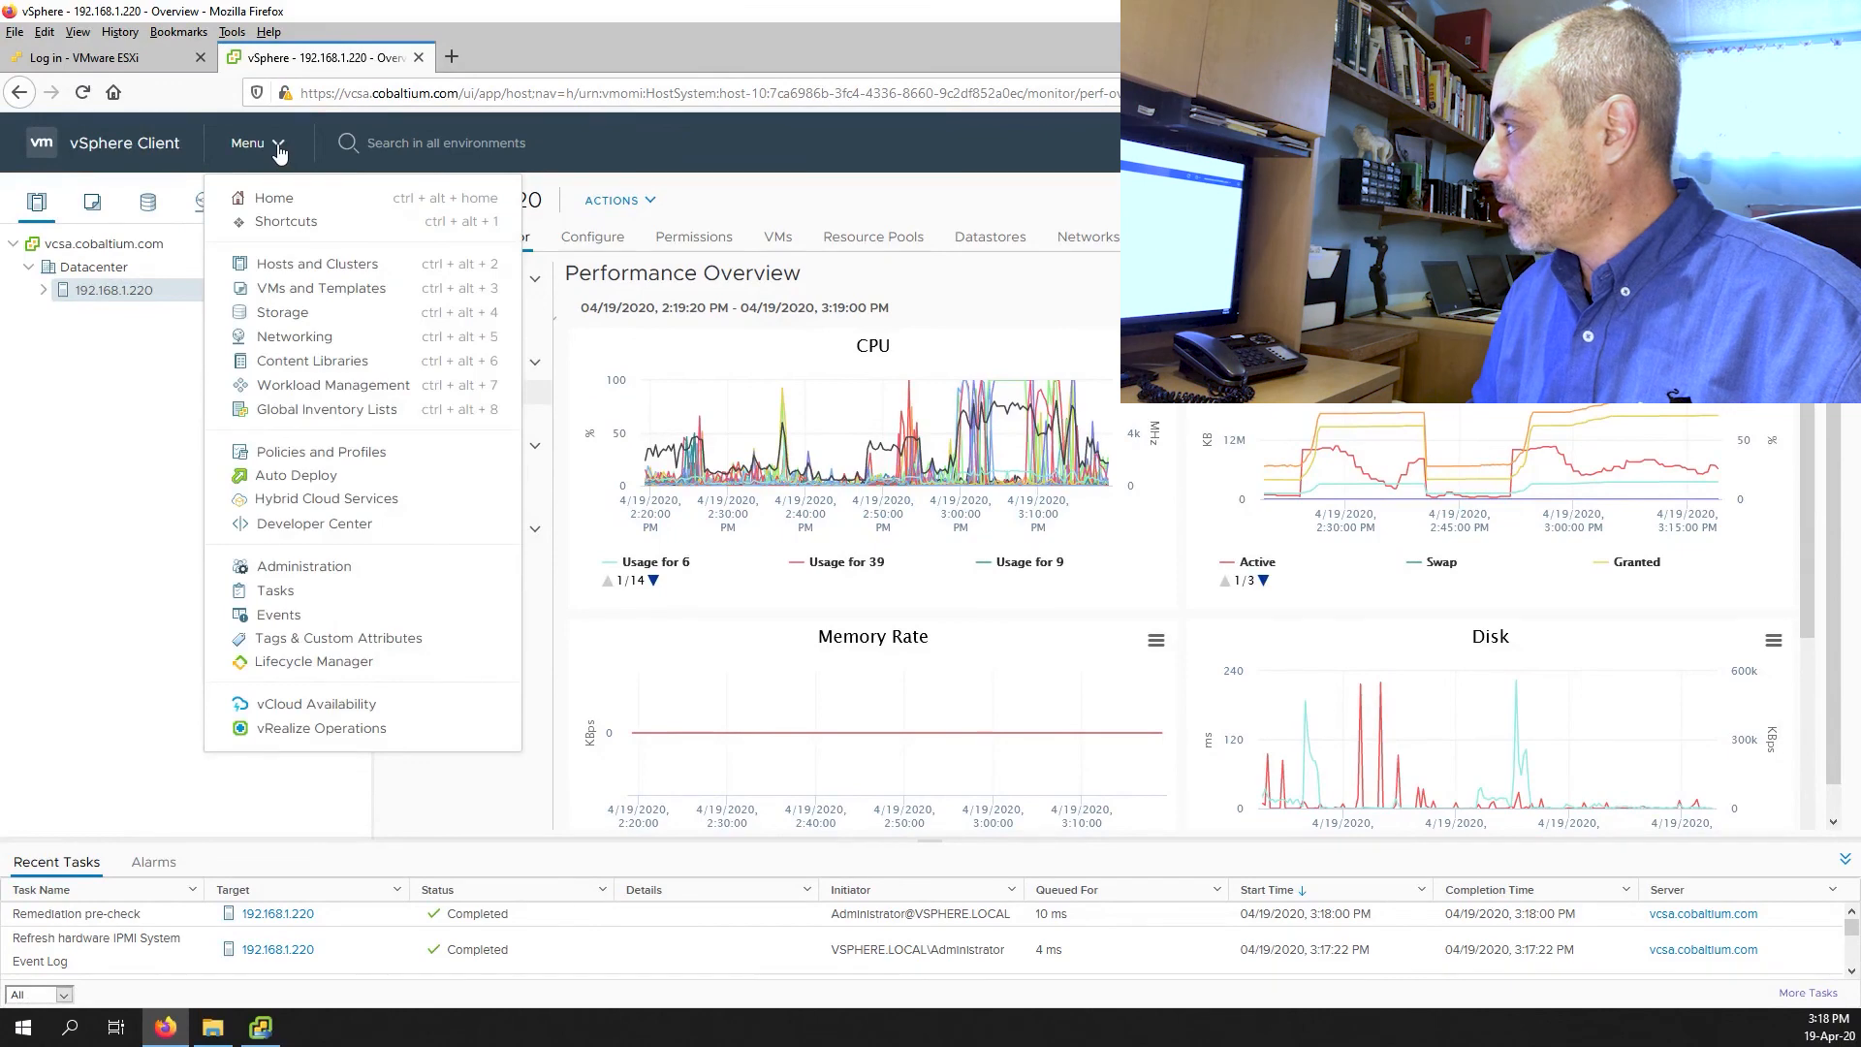
mouse_move(320, 287)
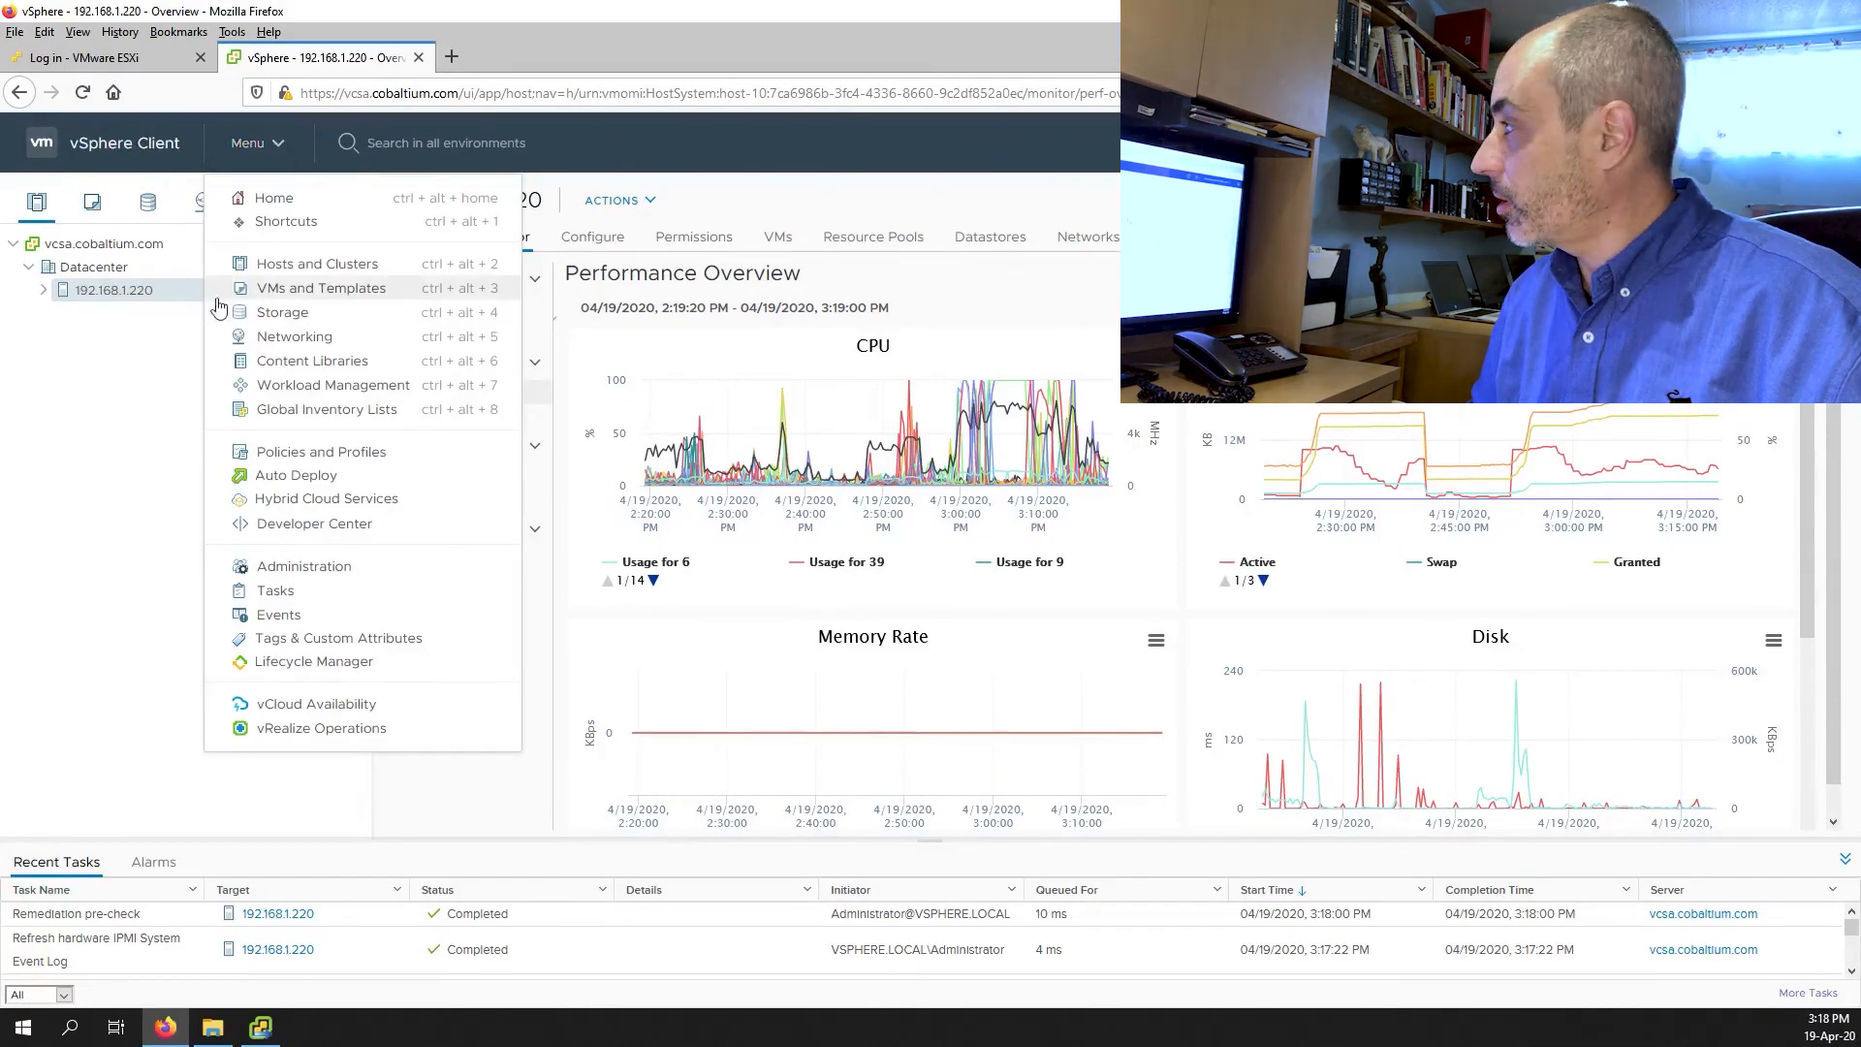